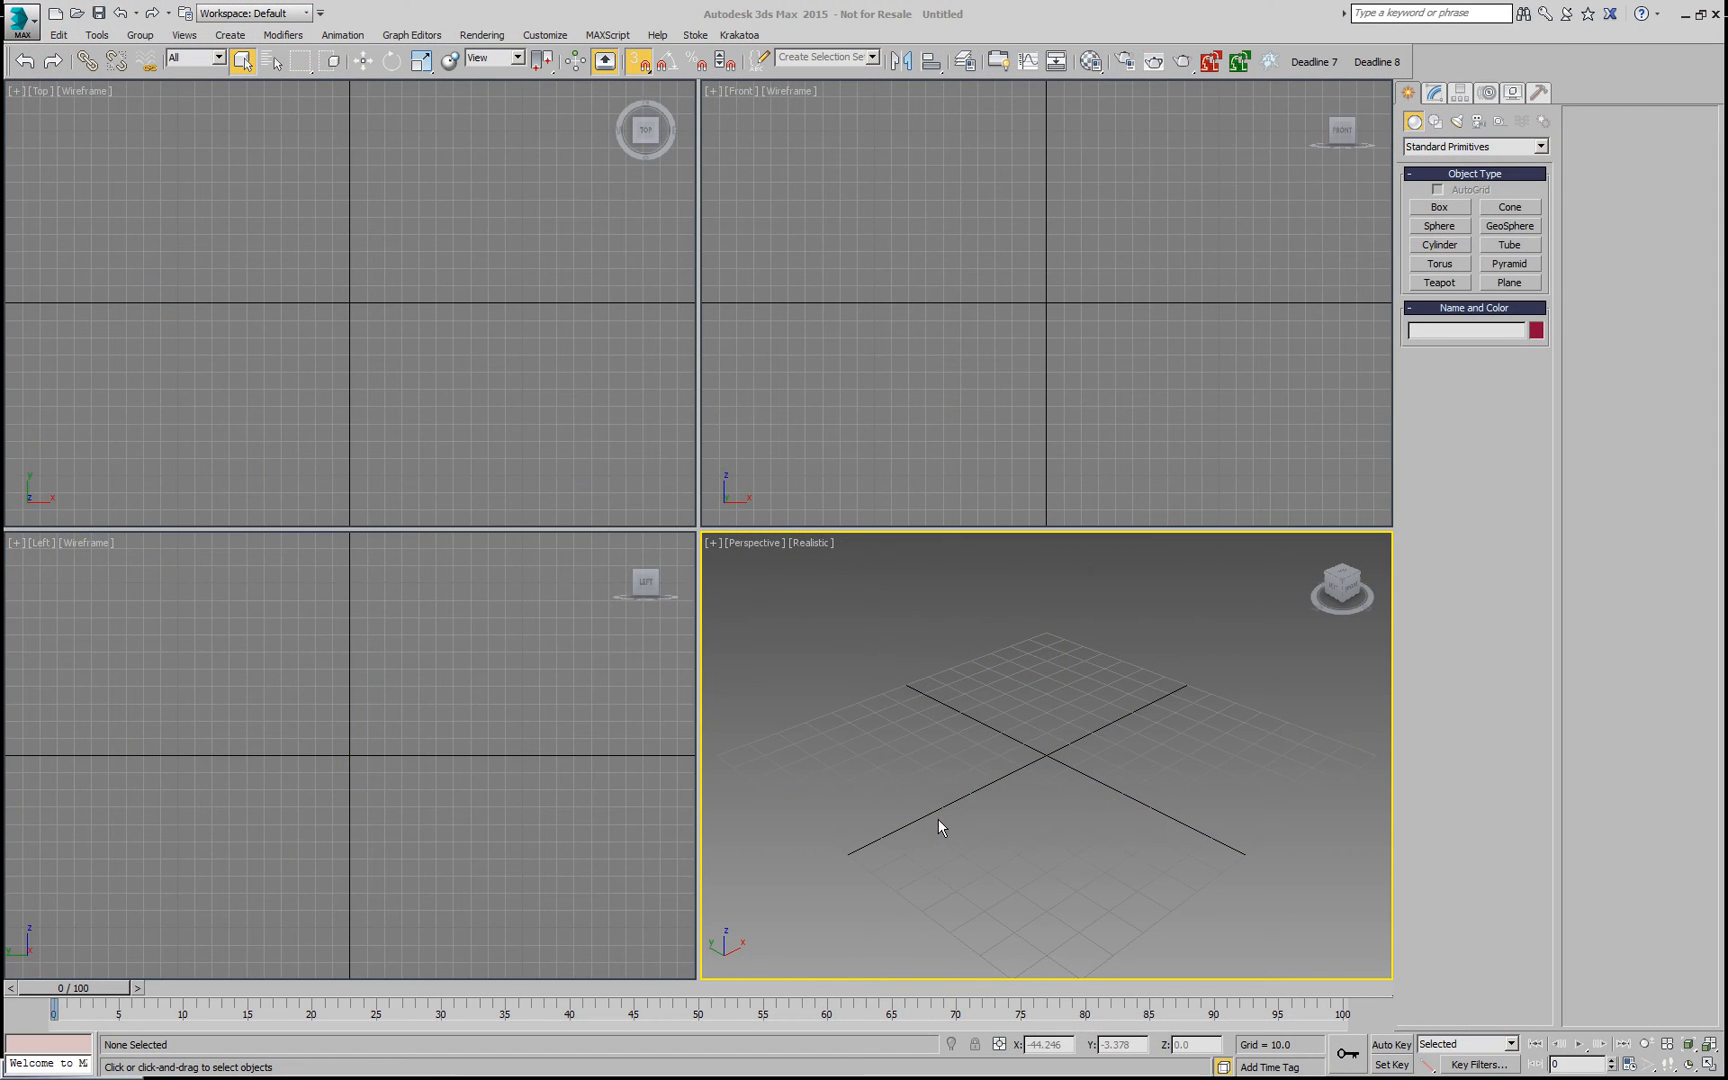
pyautogui.moveTo(988, 792)
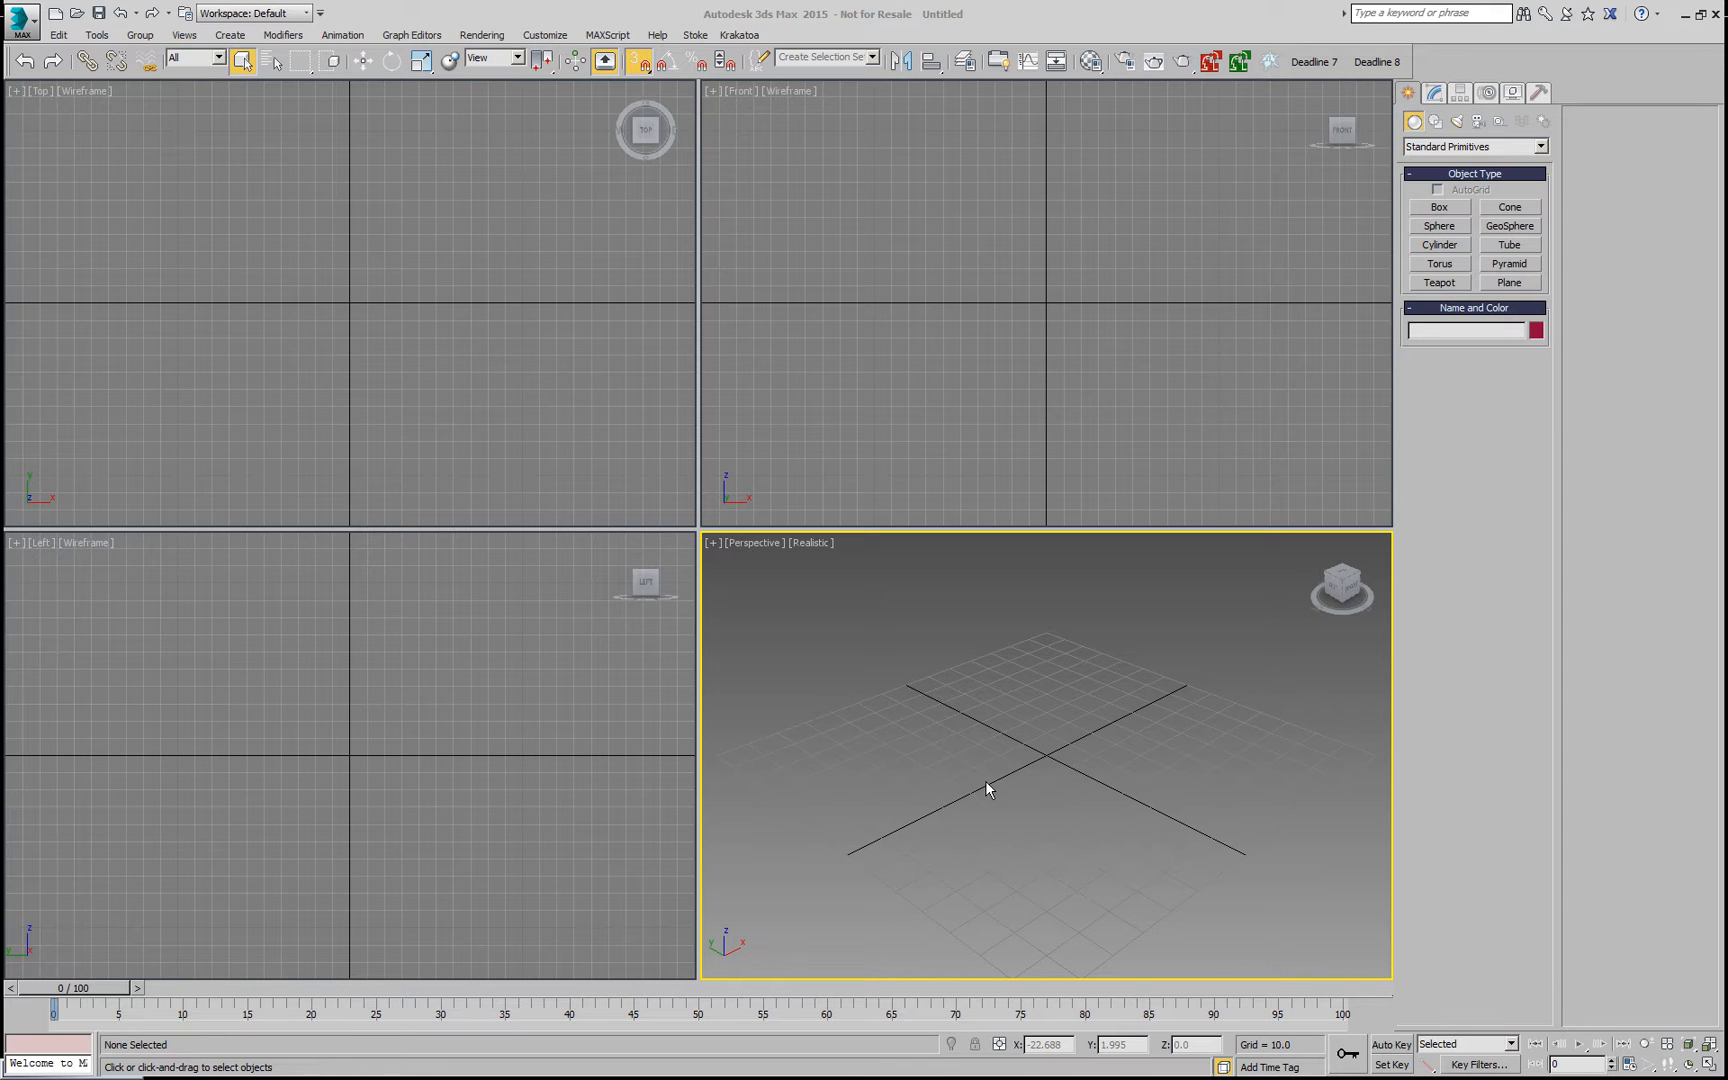
pyautogui.moveTo(1156, 740)
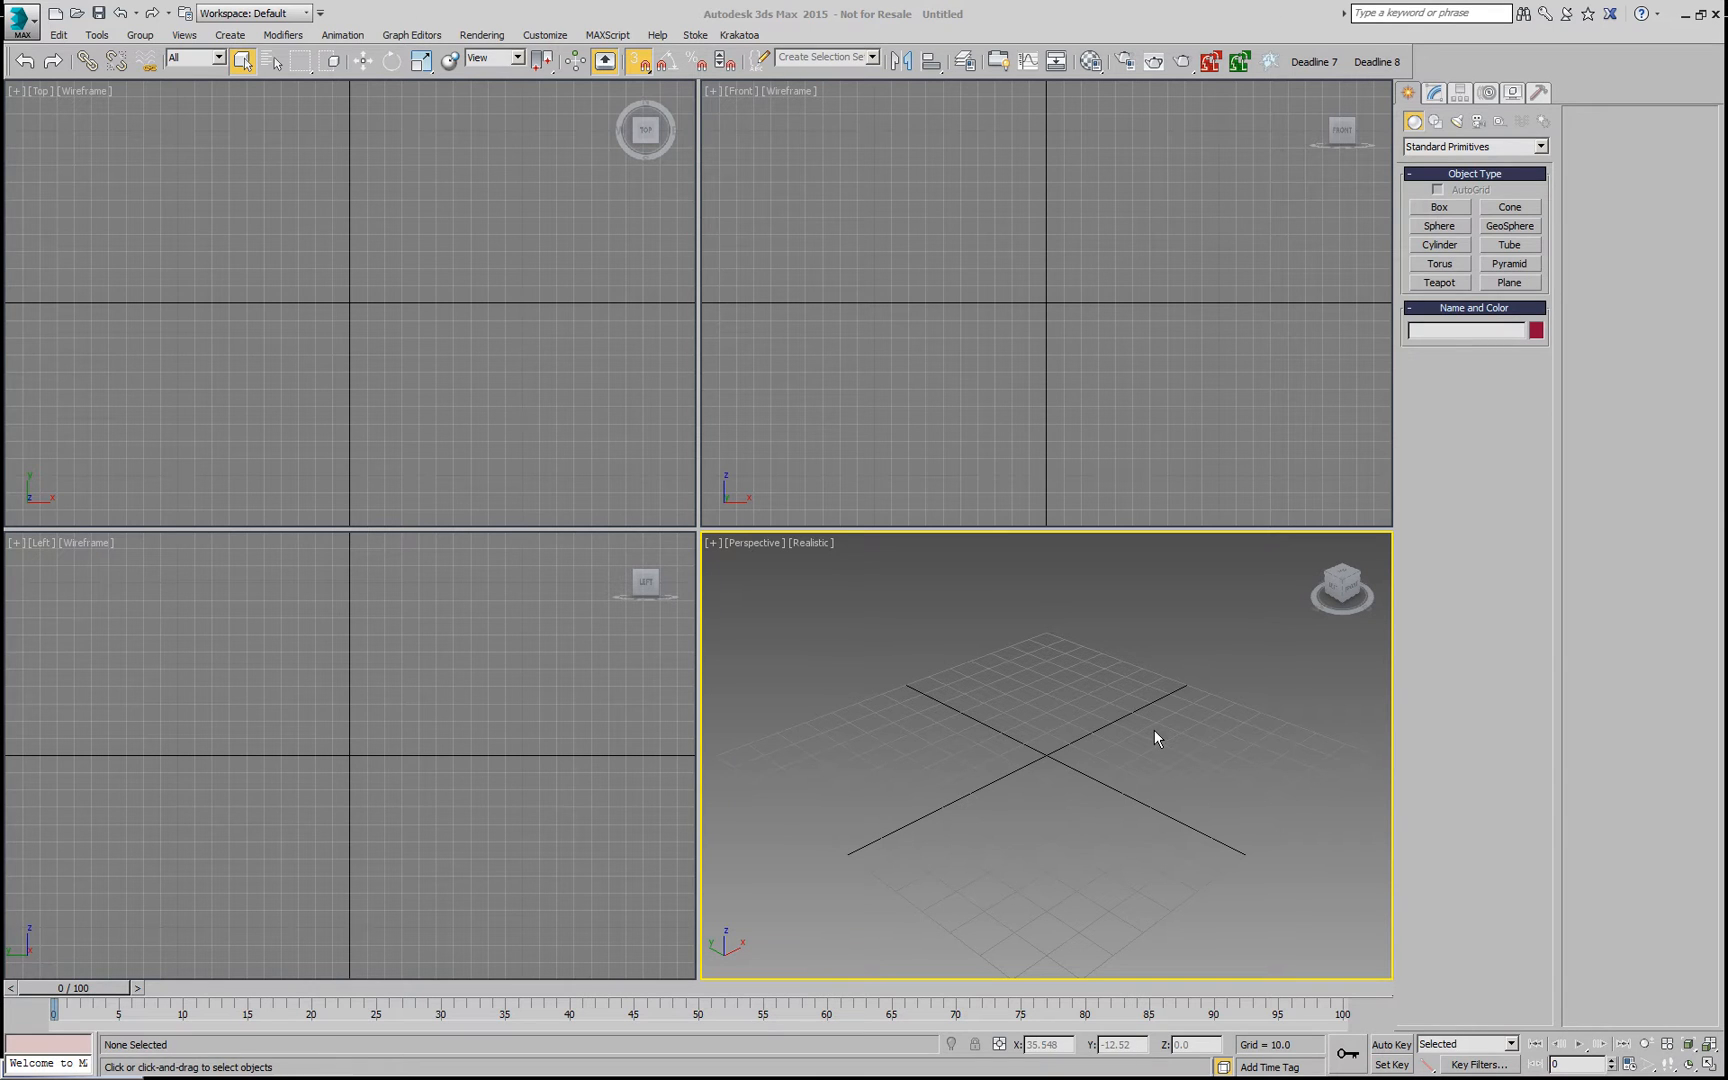
# Step: Create a geosphere at the scene centre, make a PRT Source from it, and raise Segments to 16
pyautogui.click(1508, 224)
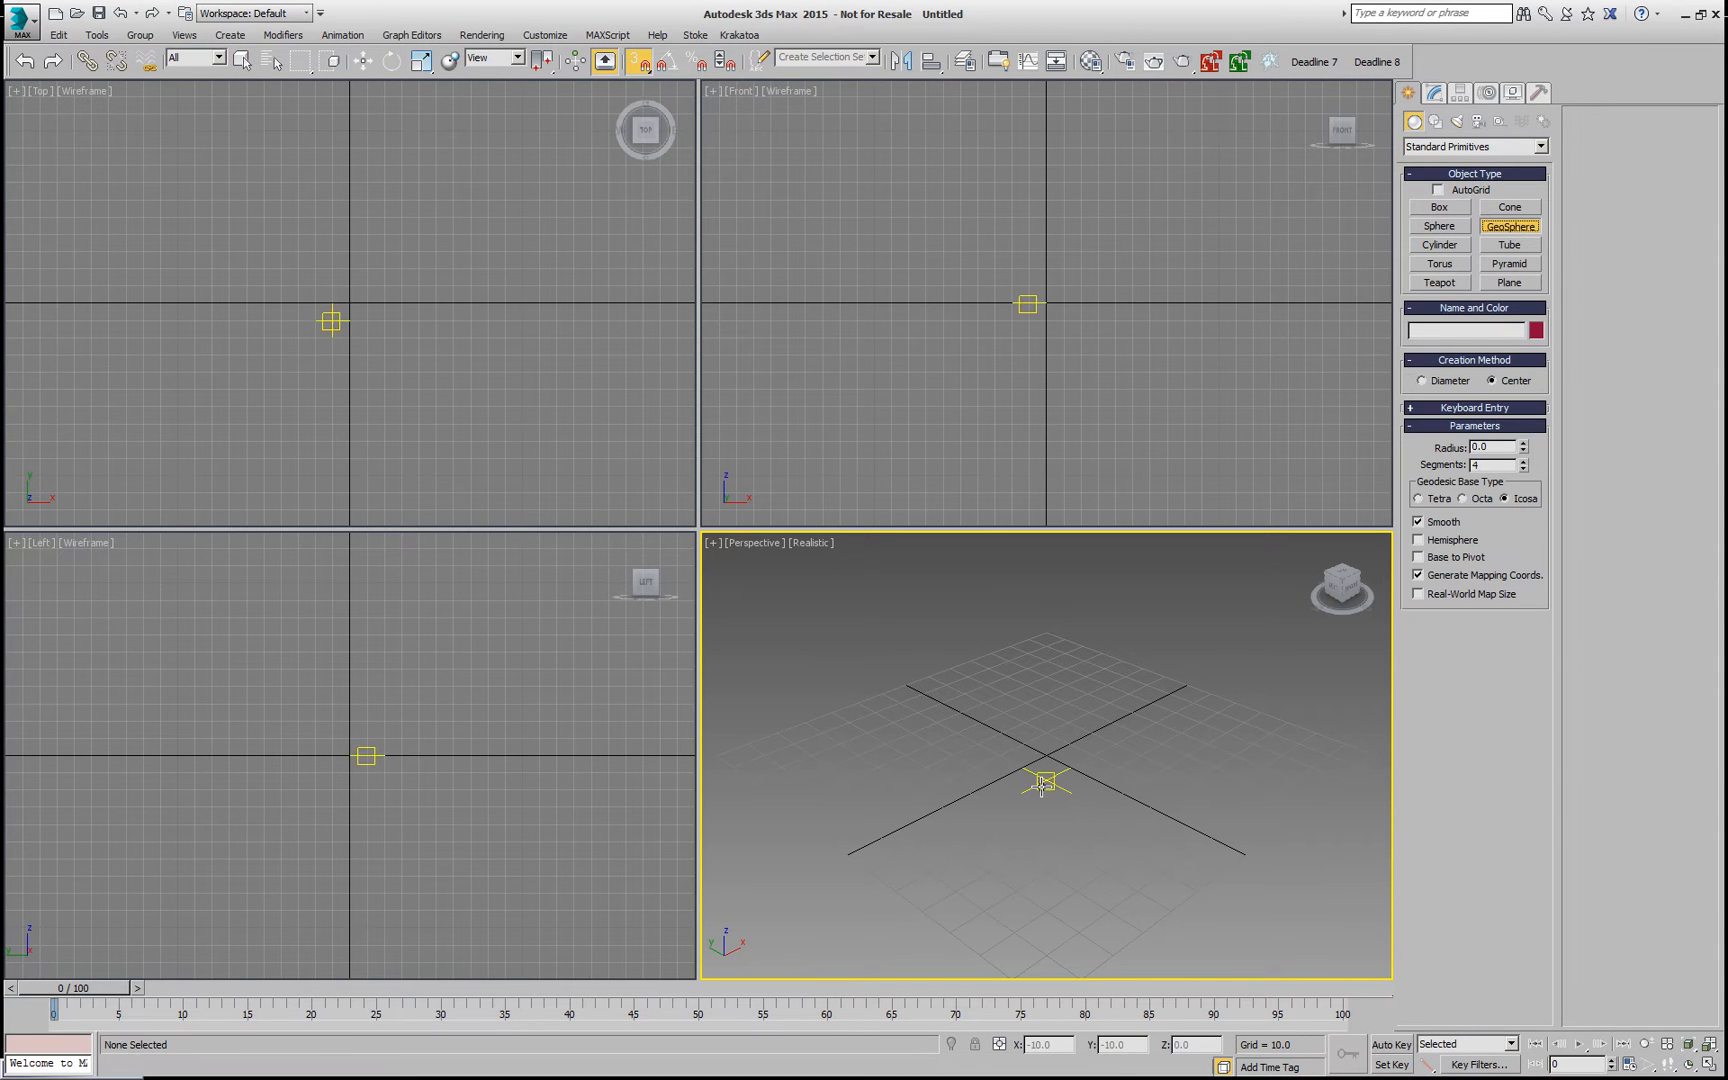
pyautogui.moveTo(1042, 782); pyautogui.dragTo(1114, 794)
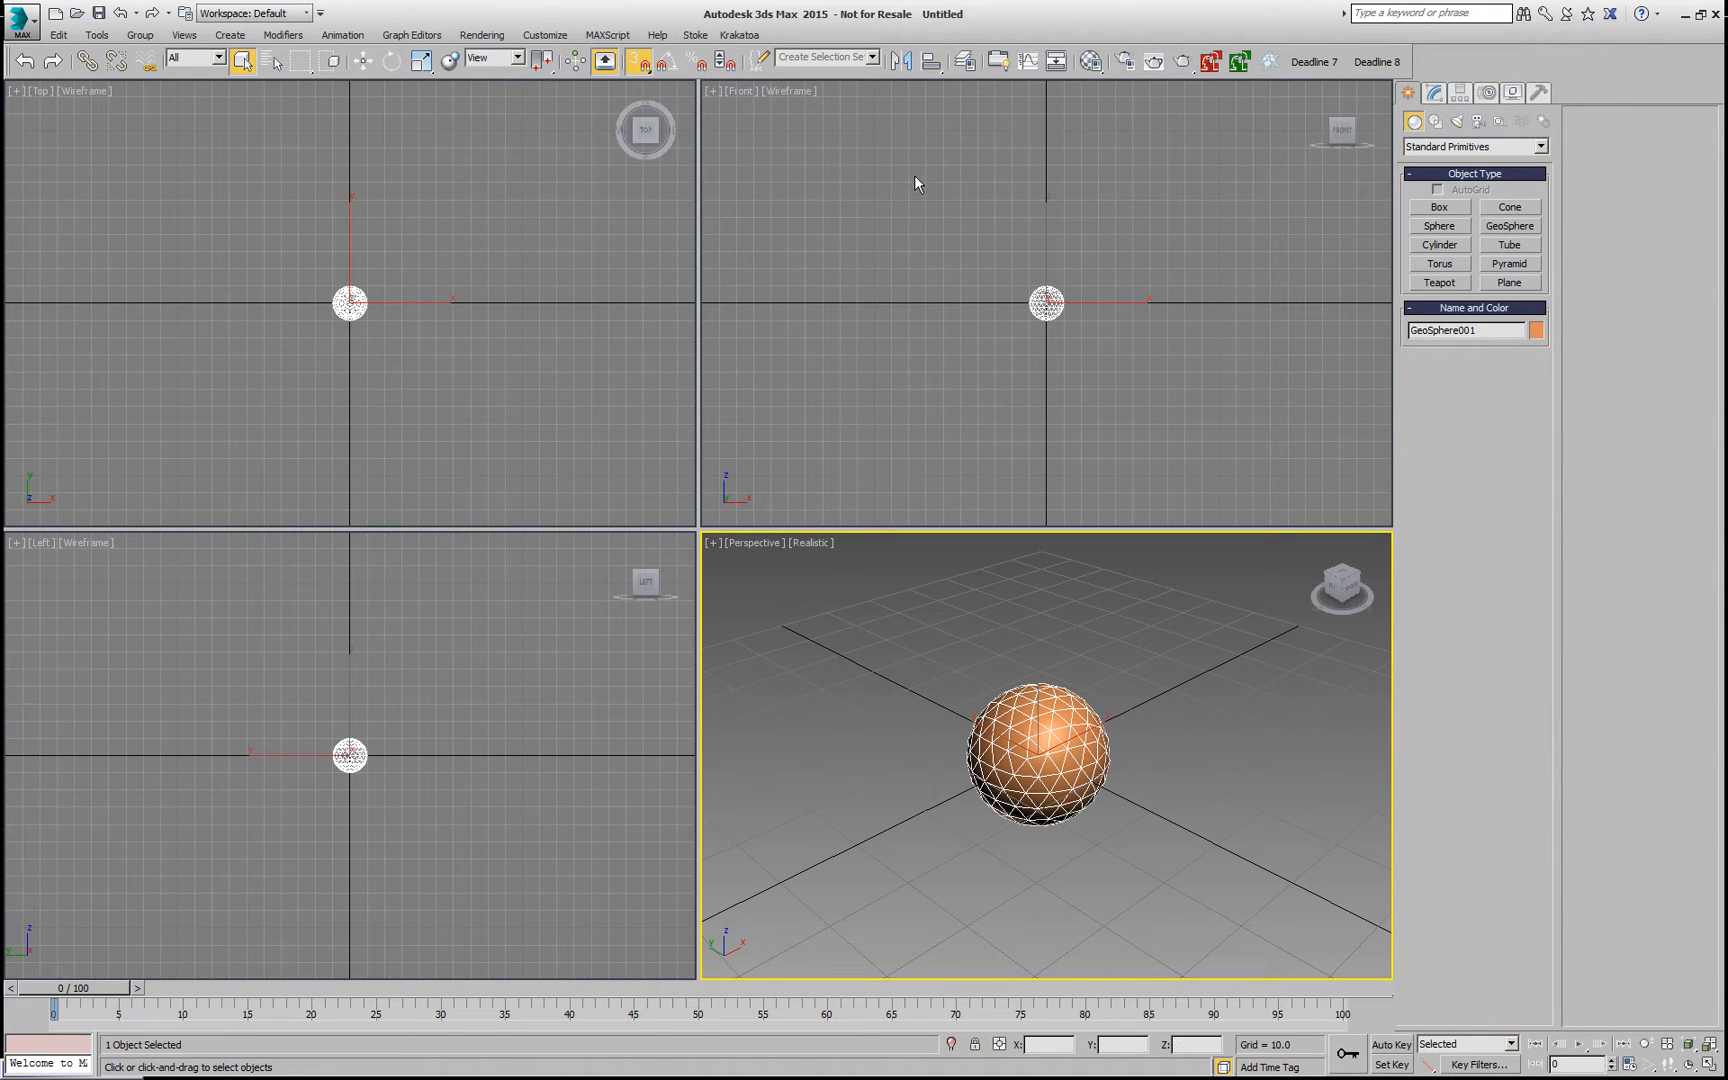
pyautogui.click(748, 34)
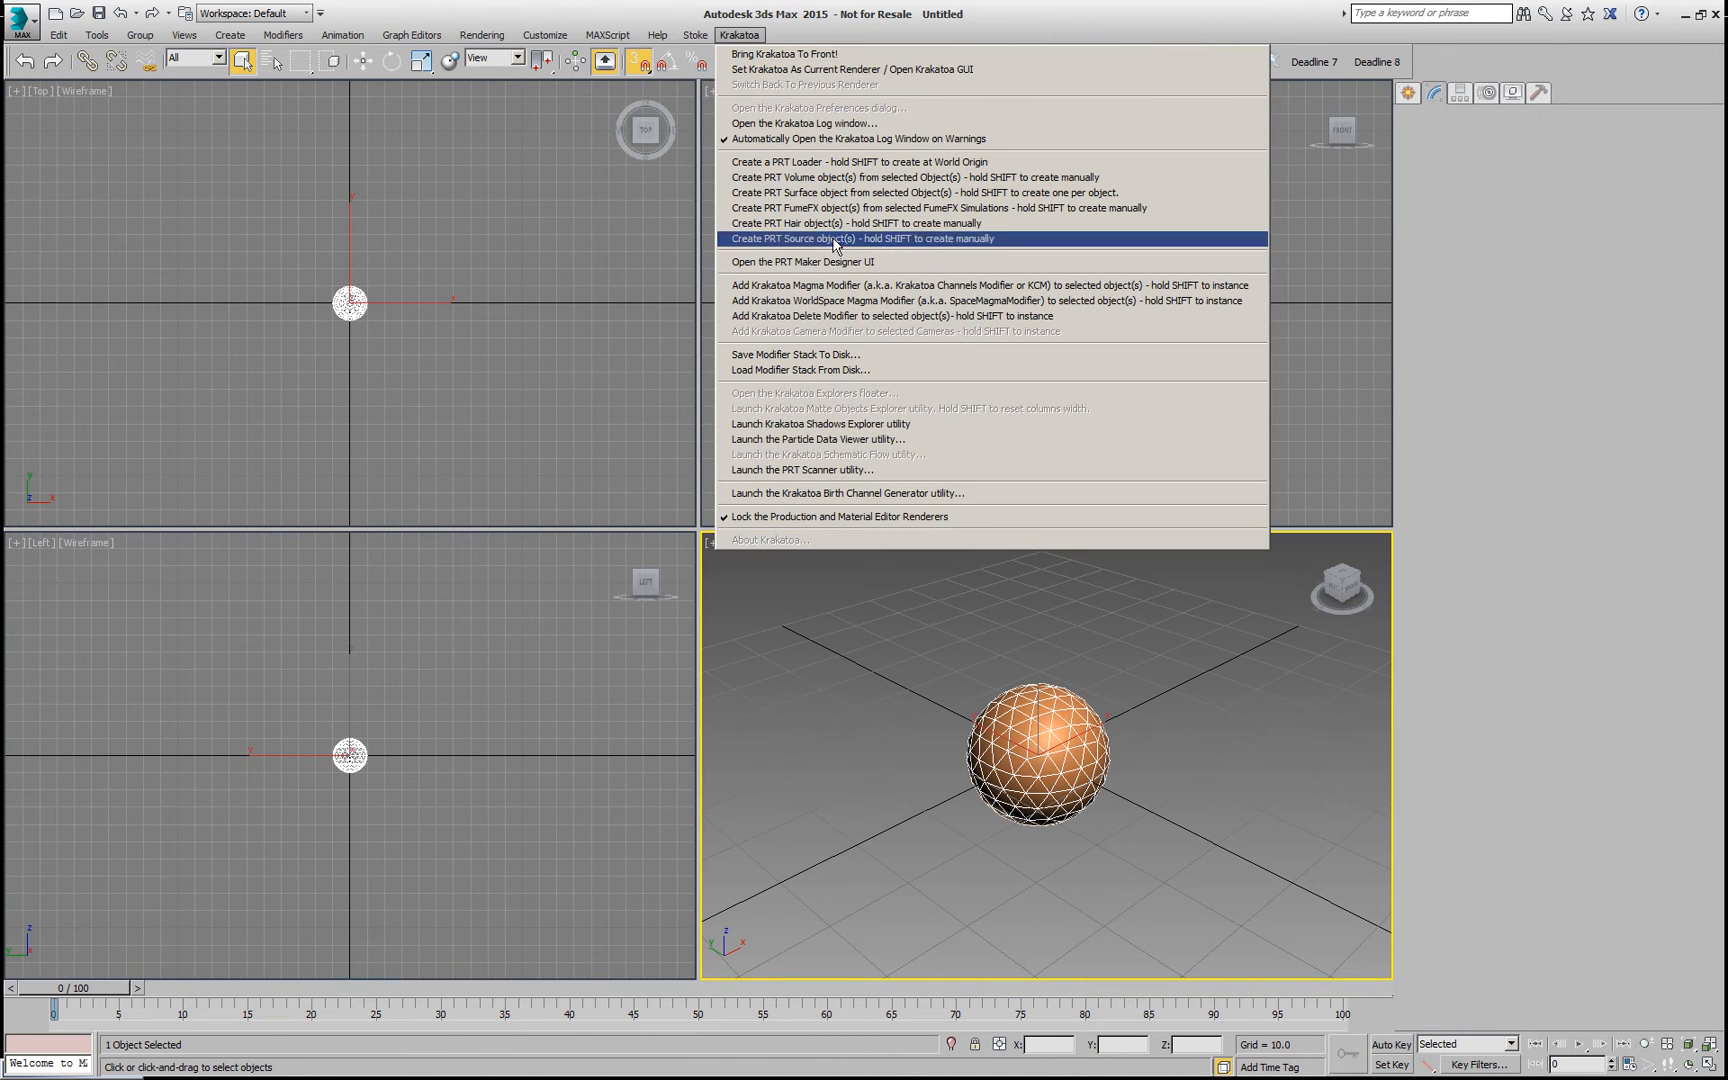
pyautogui.click(838, 238)
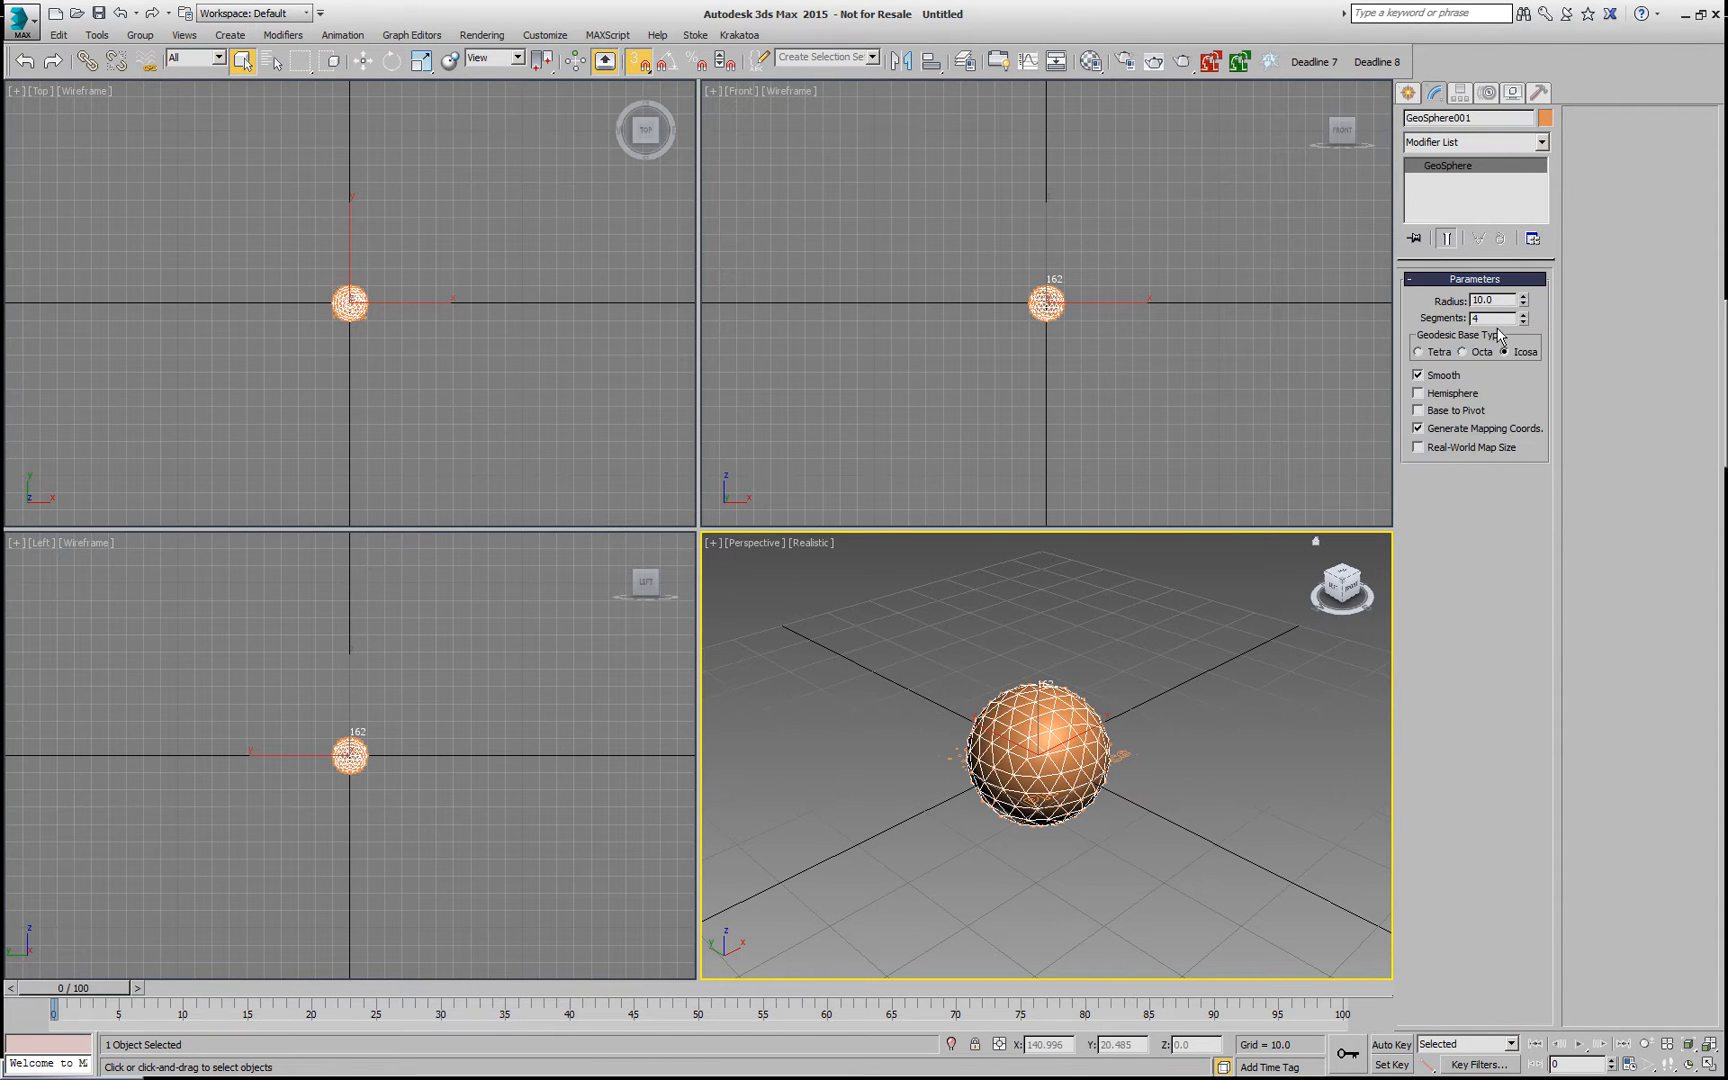
pyautogui.write('16')
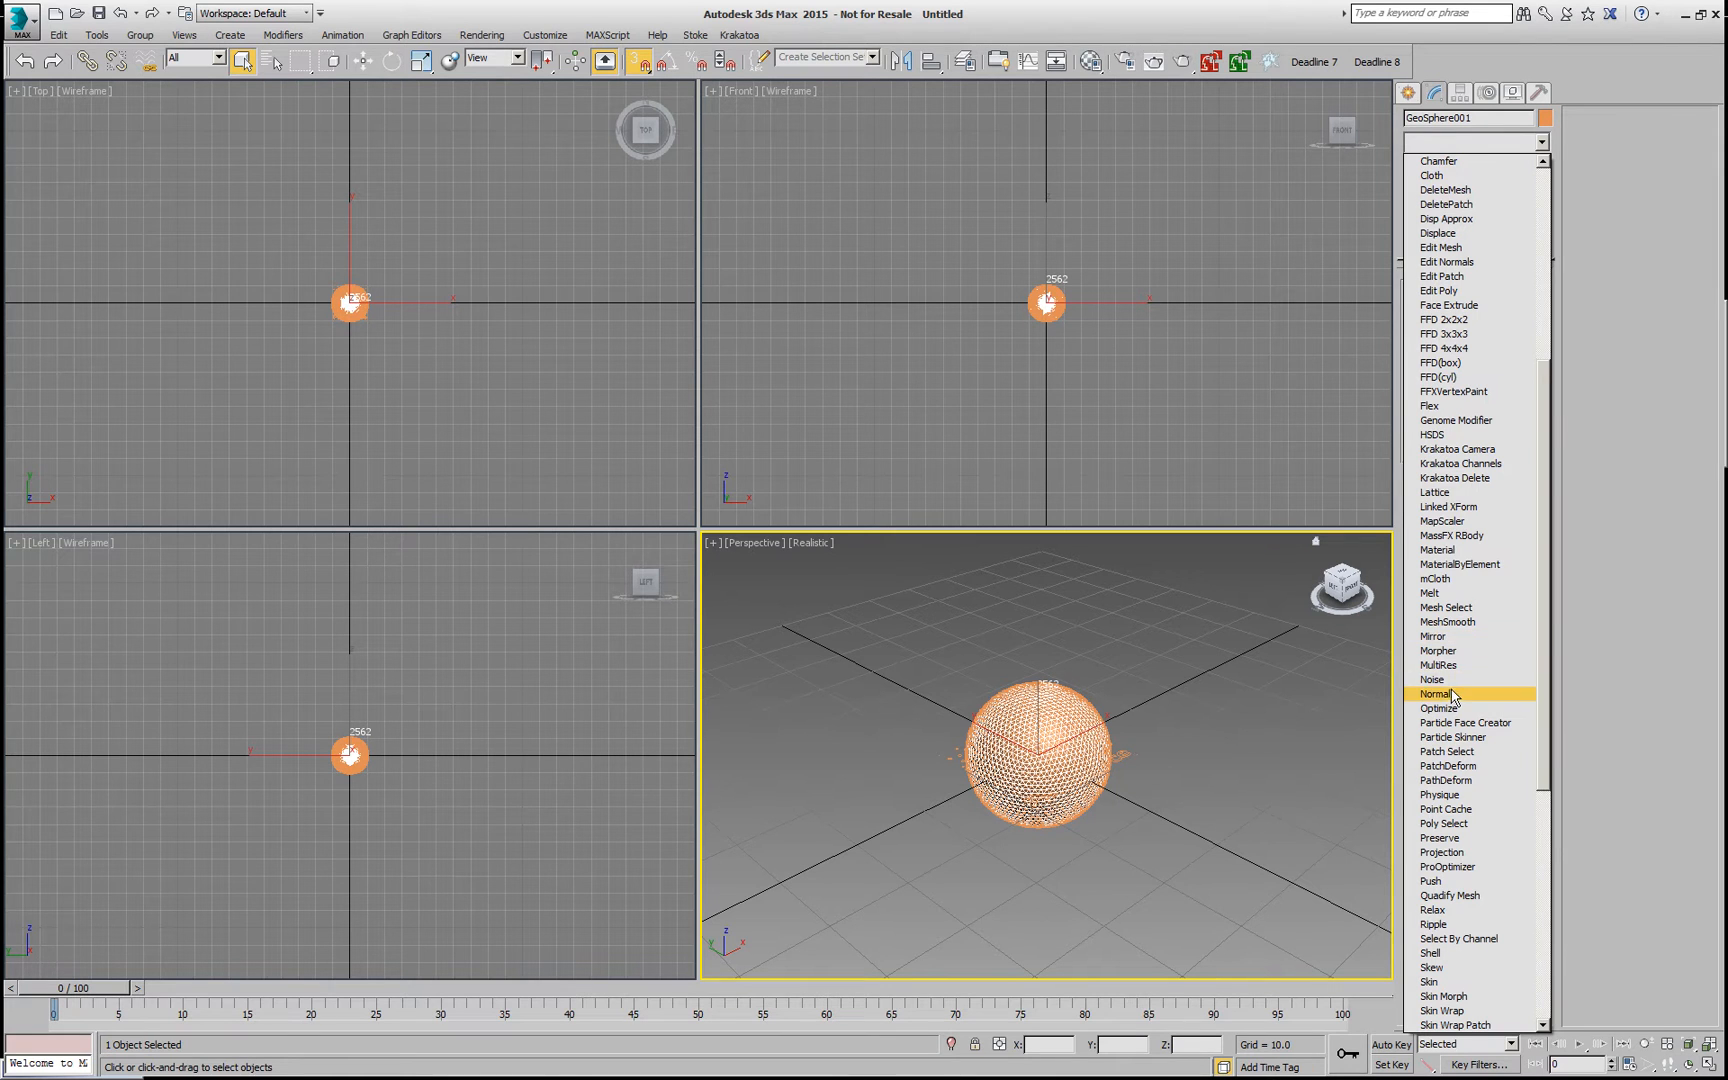
# Step: Add a fractal Noise modifier with value 50.0 to the geosphere and scrub to preview the deformation
pyautogui.click(1436, 694)
pyautogui.write('1')
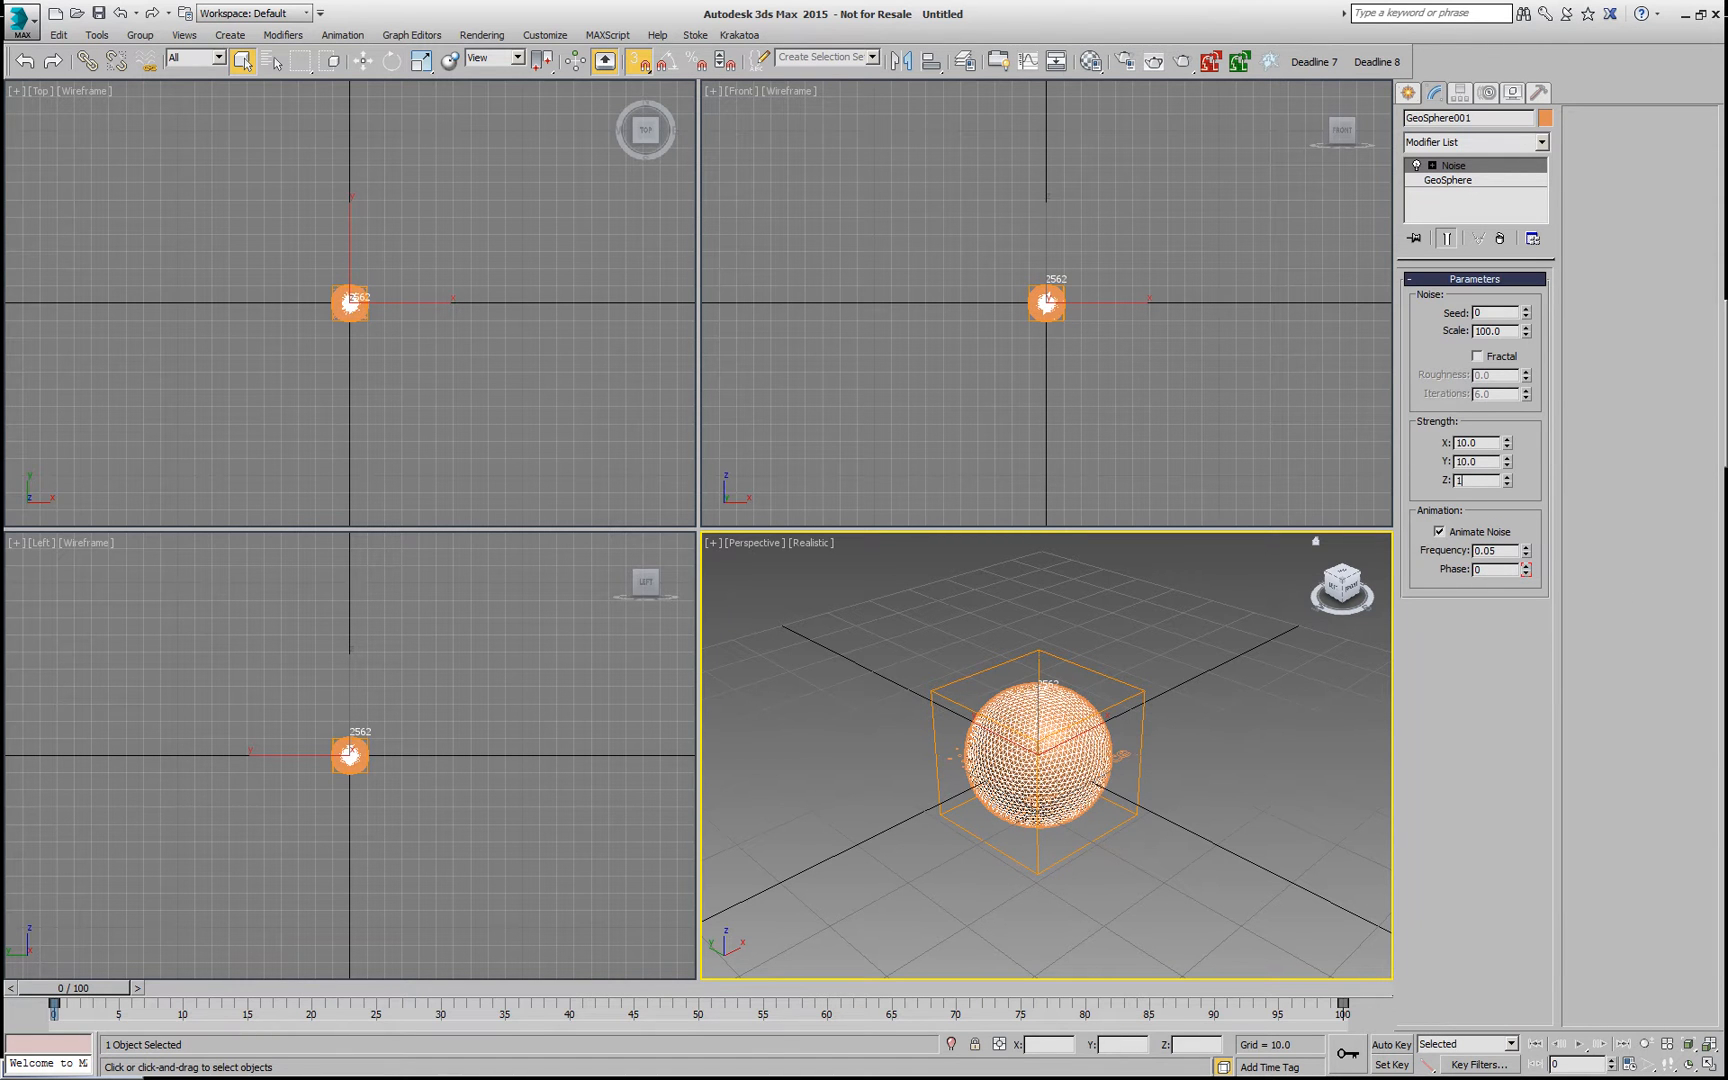
pyautogui.click(1478, 356)
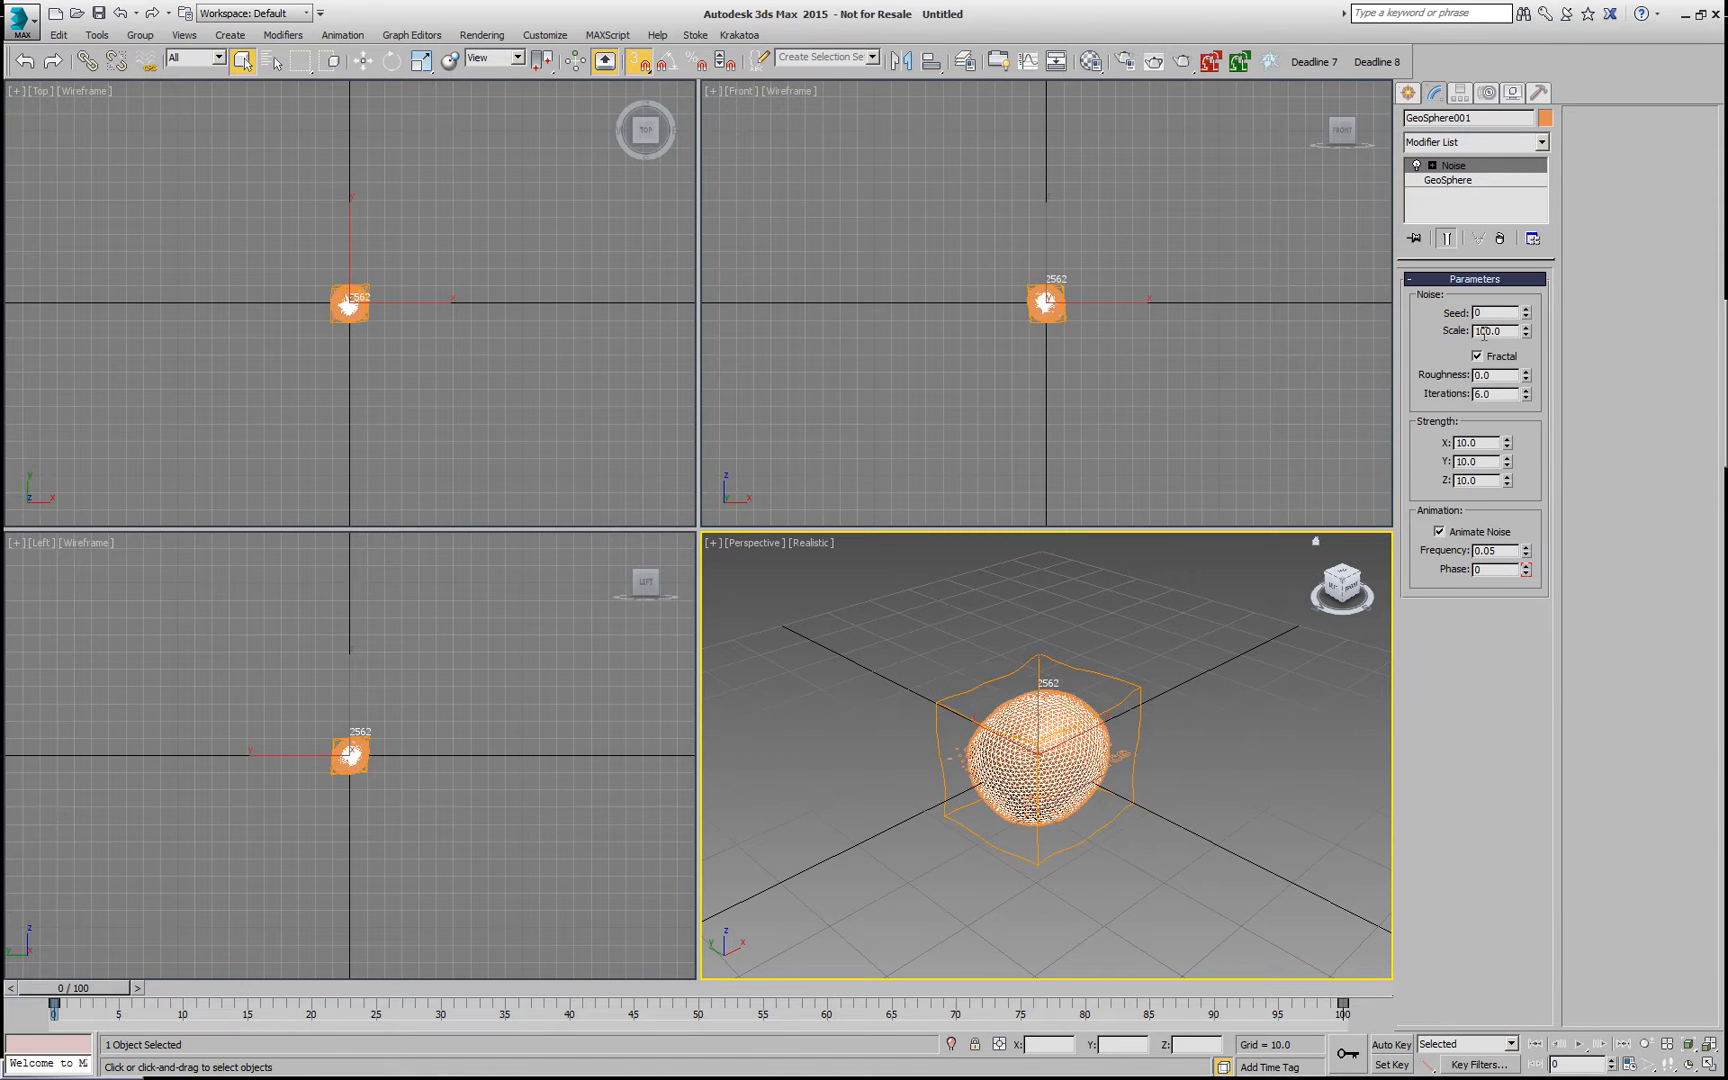
pyautogui.write('50.0')
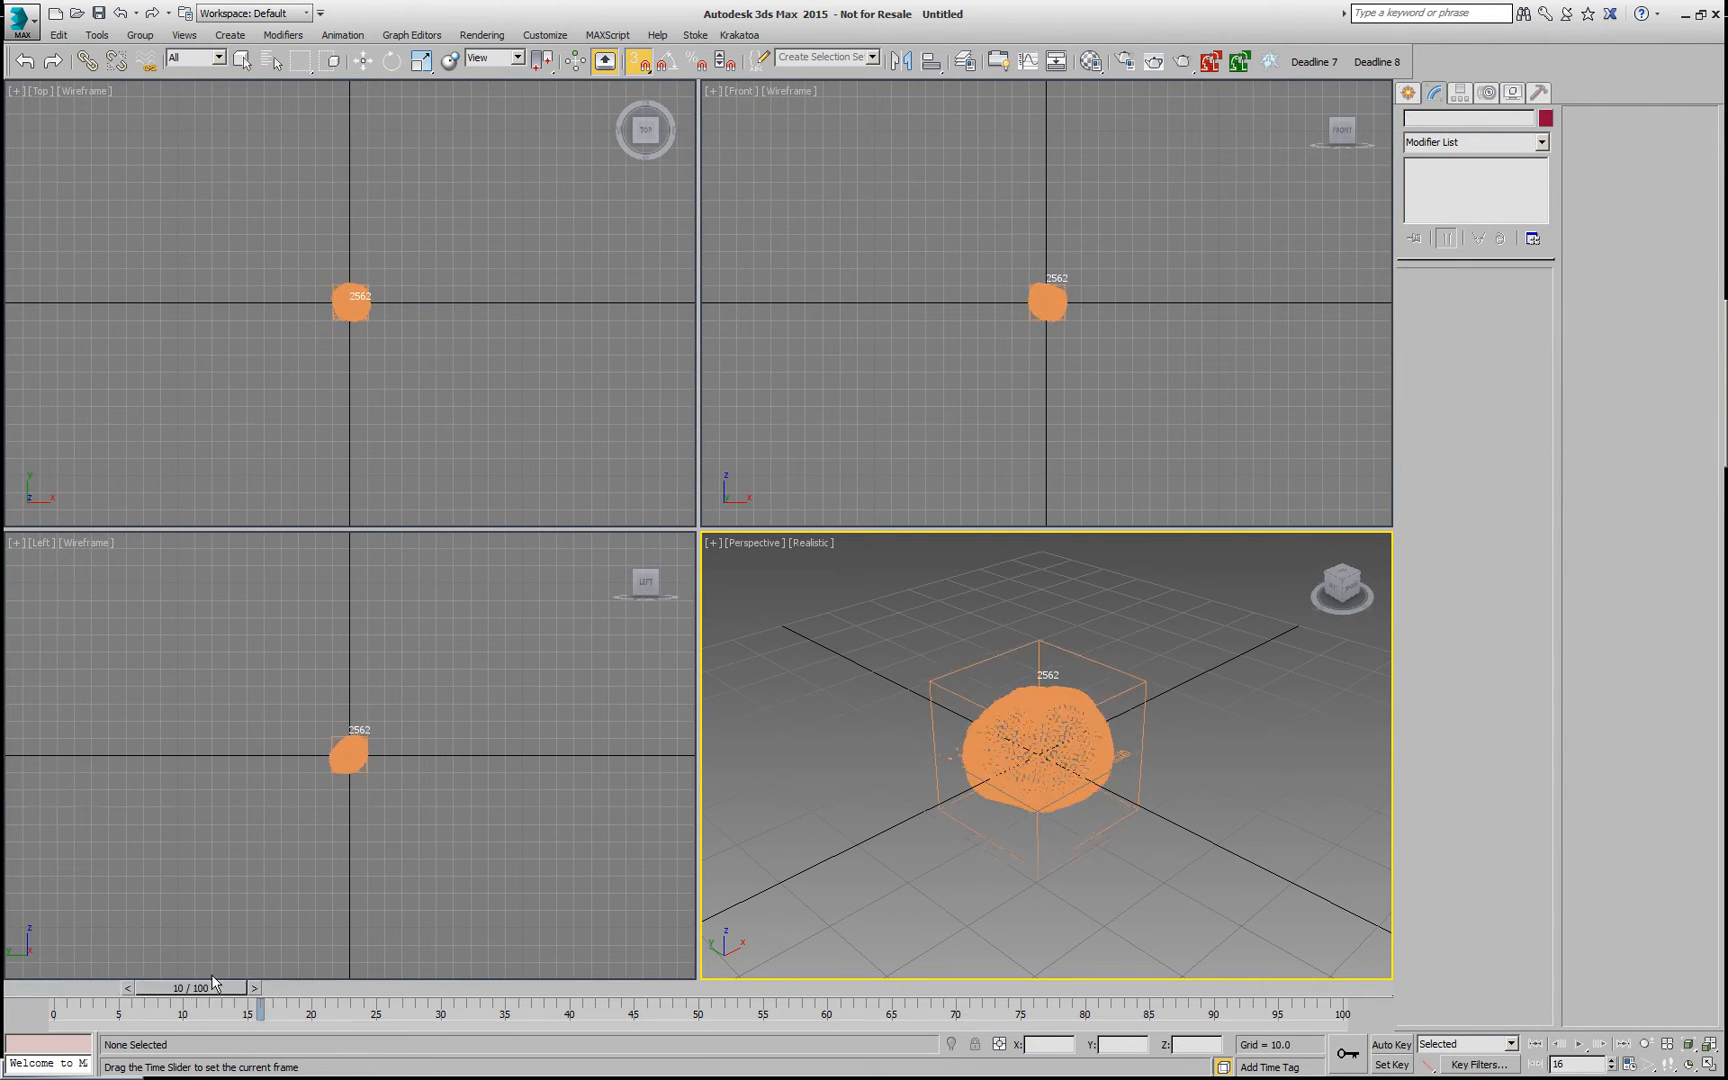
pyautogui.moveTo(262, 1006); pyautogui.dragTo(1334, 1006)
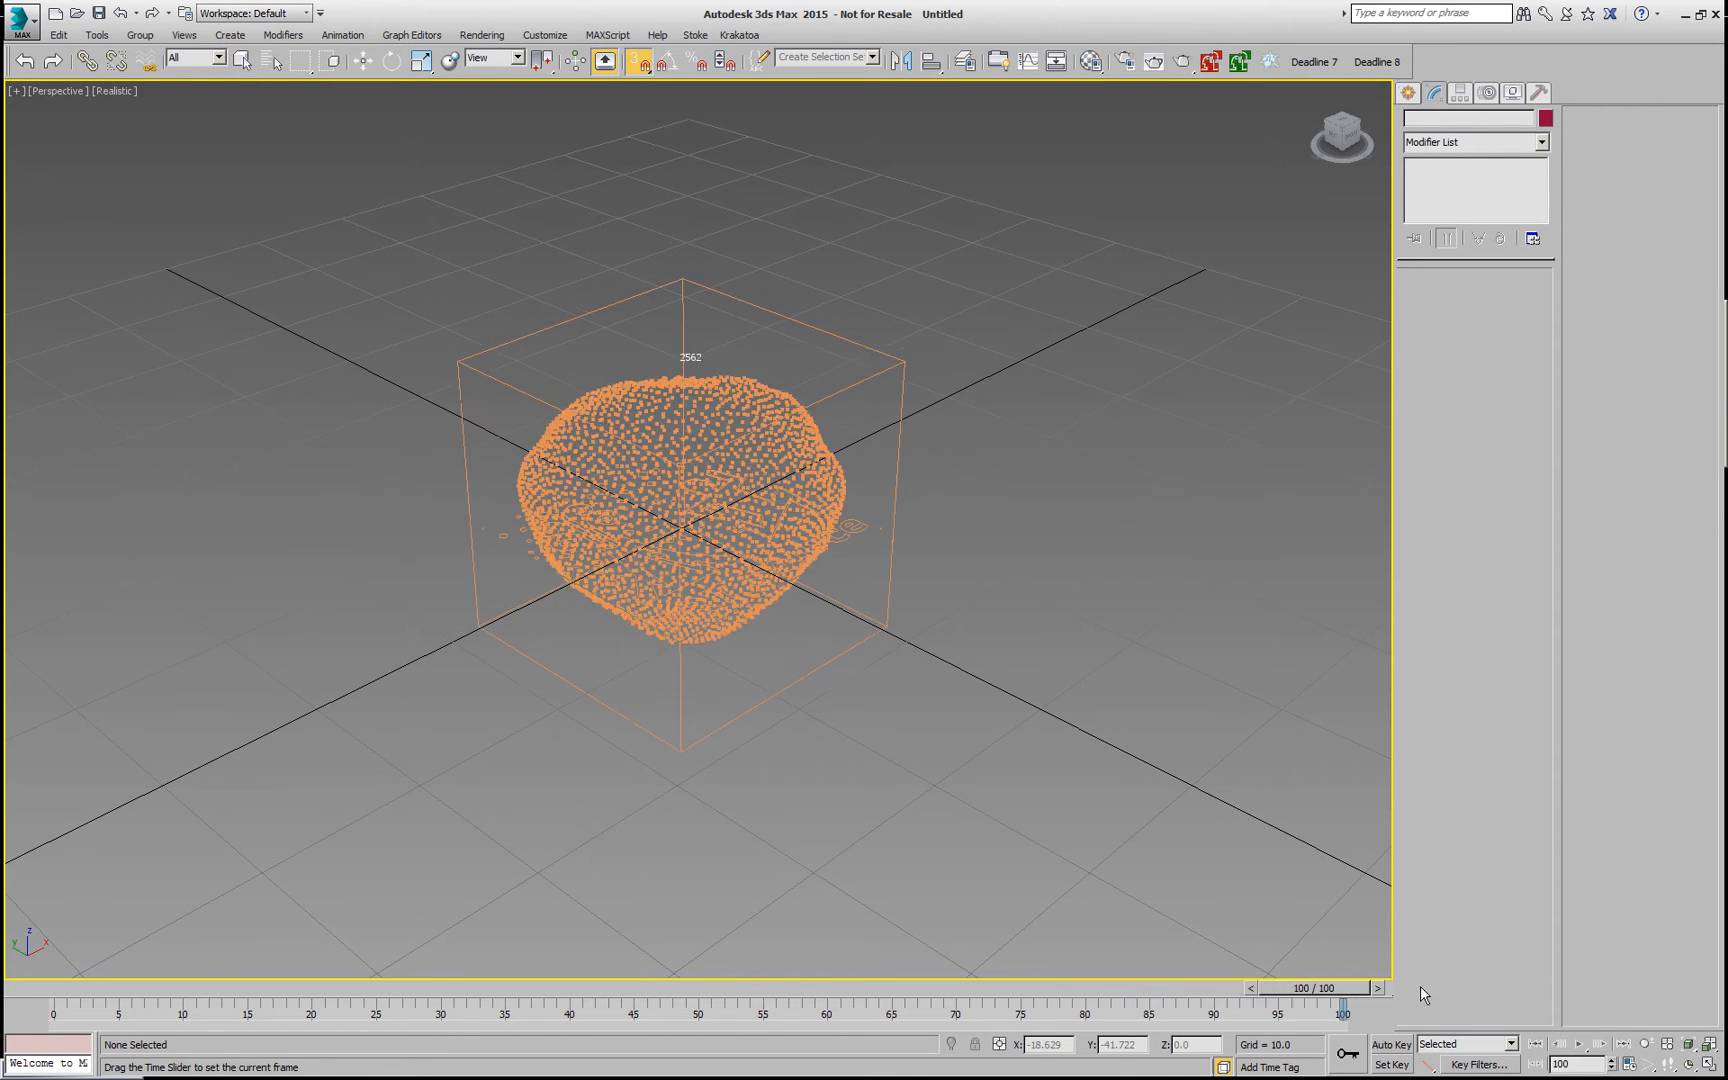
# Step: Add a Krakatoa PRT Cloner to the PRT Source with repopulation on and viewport percentage 100
pyautogui.moveTo(1344, 988); pyautogui.dragTo(760, 988)
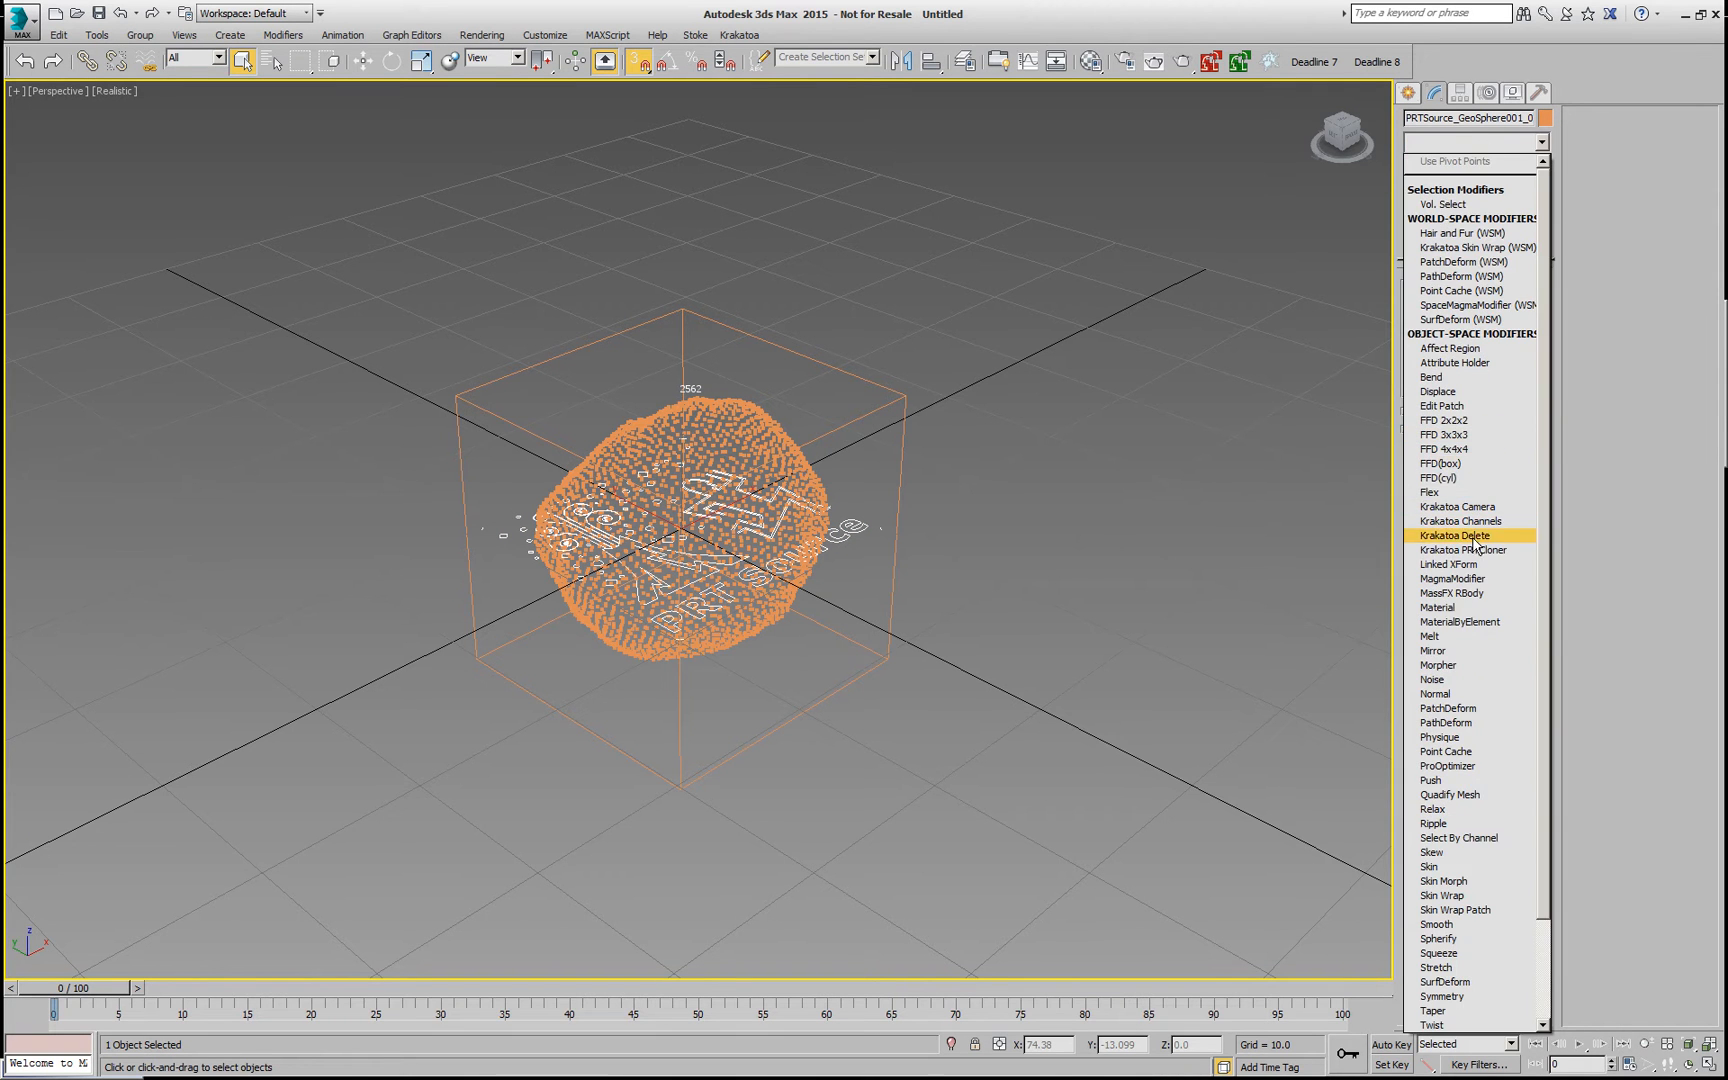
pyautogui.click(1464, 550)
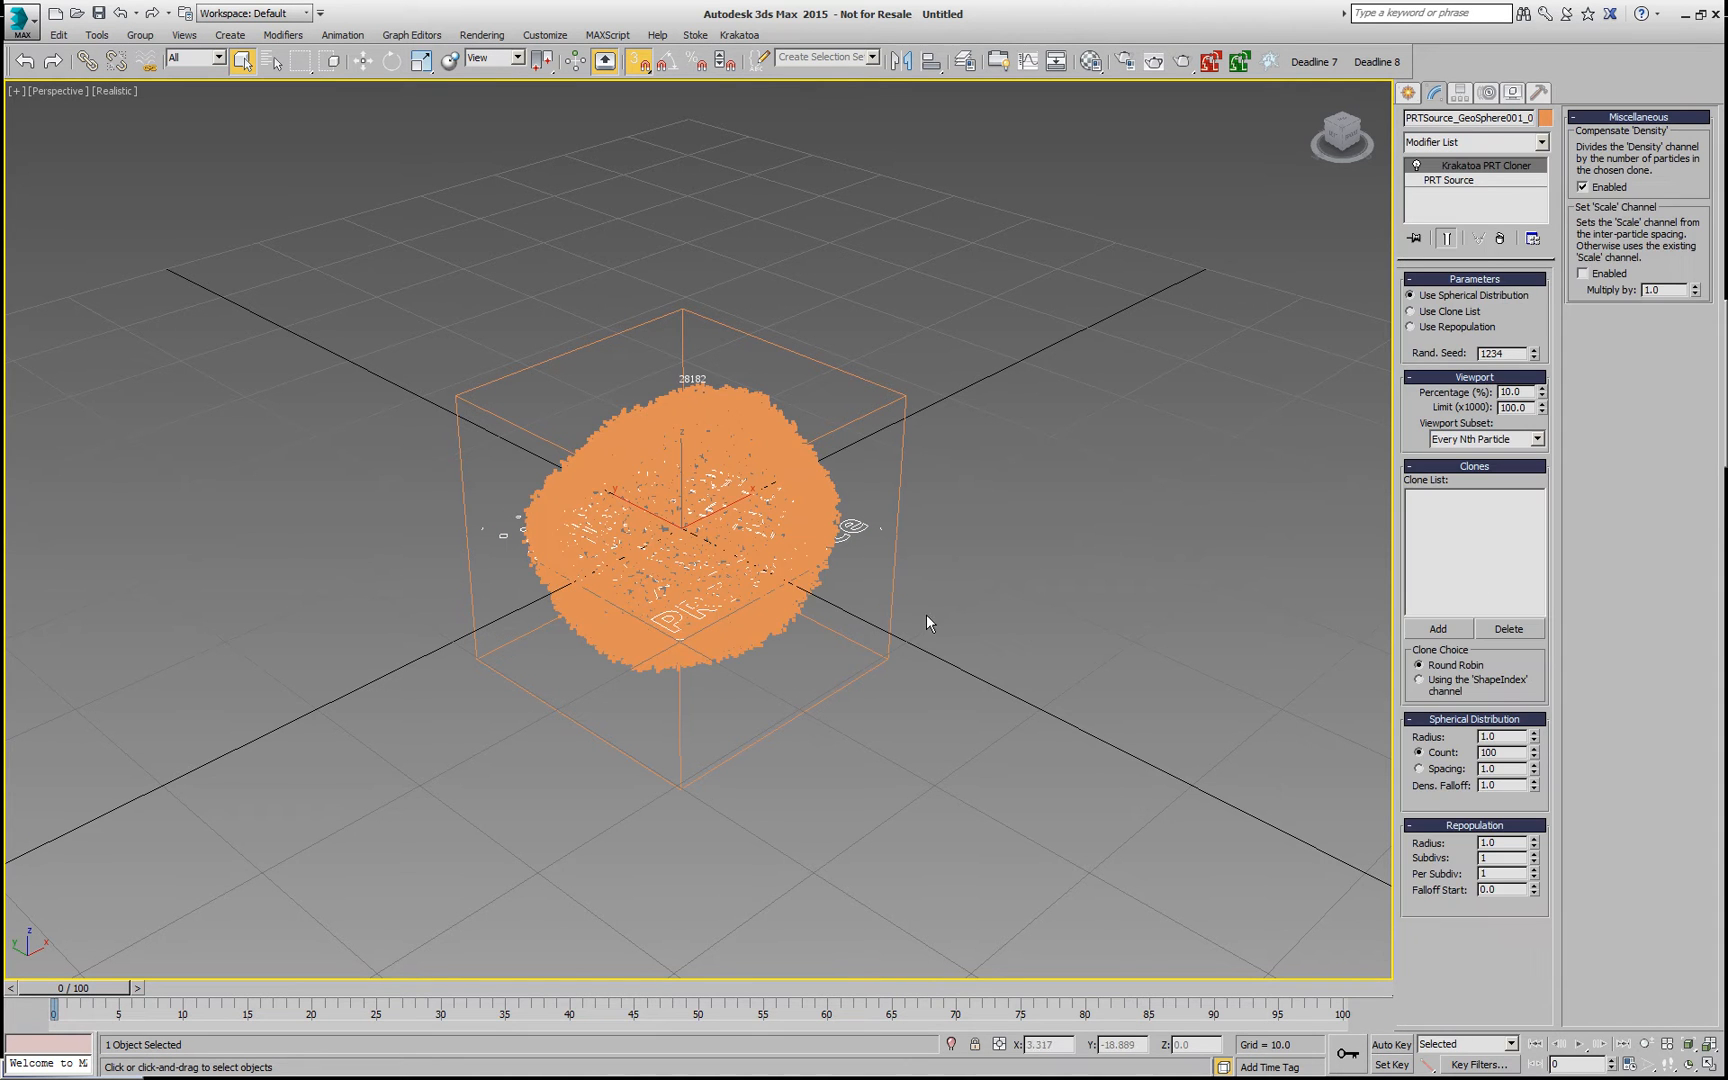
pyautogui.moveTo(1096, 622)
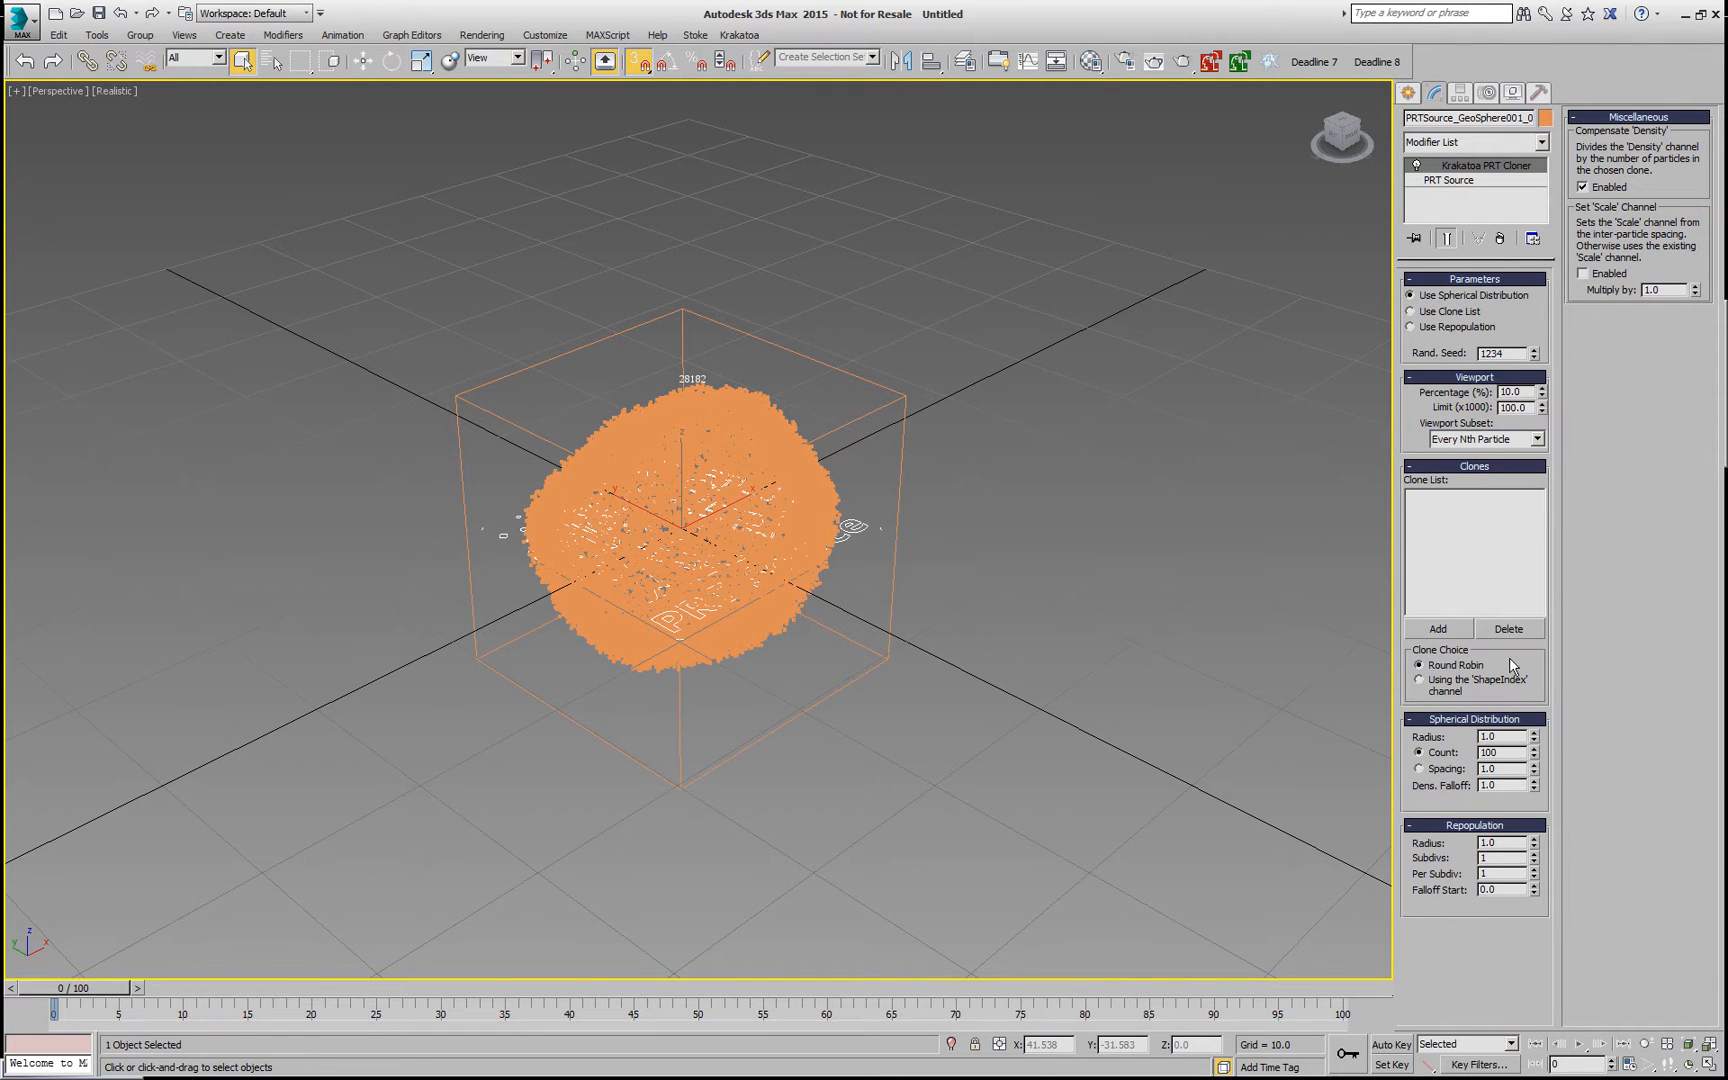
pyautogui.moveTo(1312, 760)
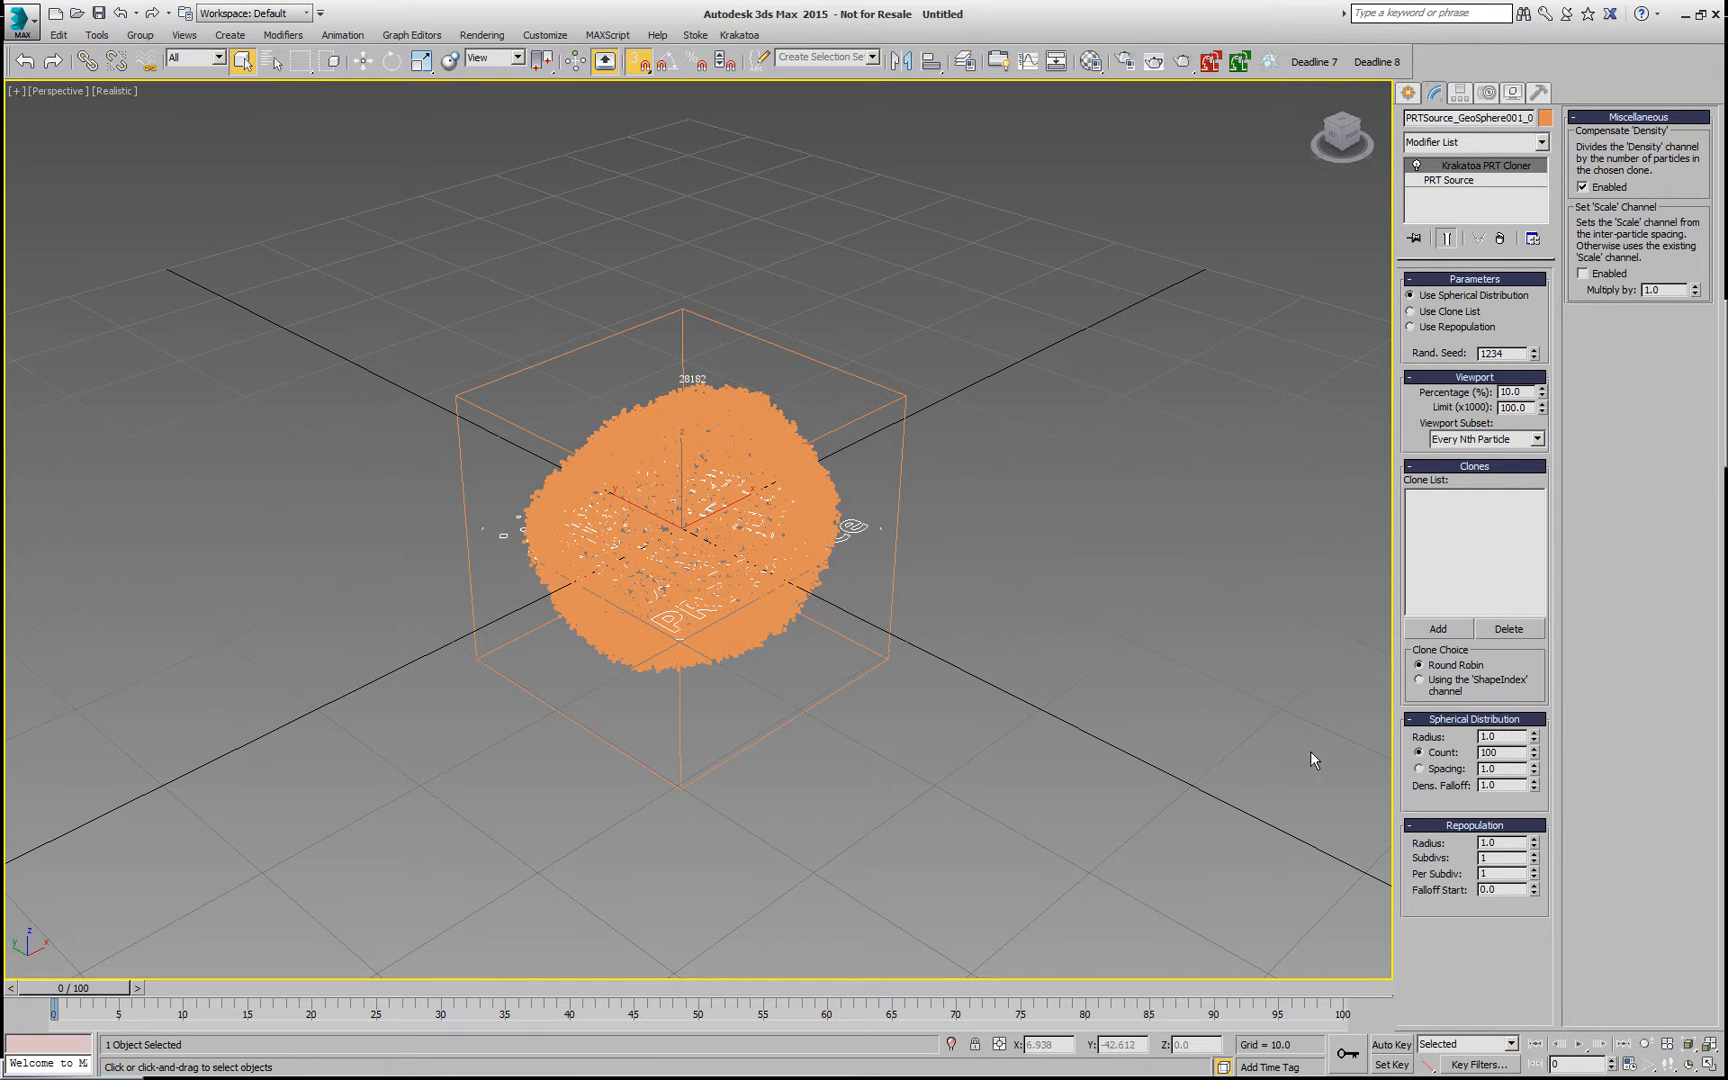
pyautogui.moveTo(1530, 734); pyautogui.dragTo(1530, 750)
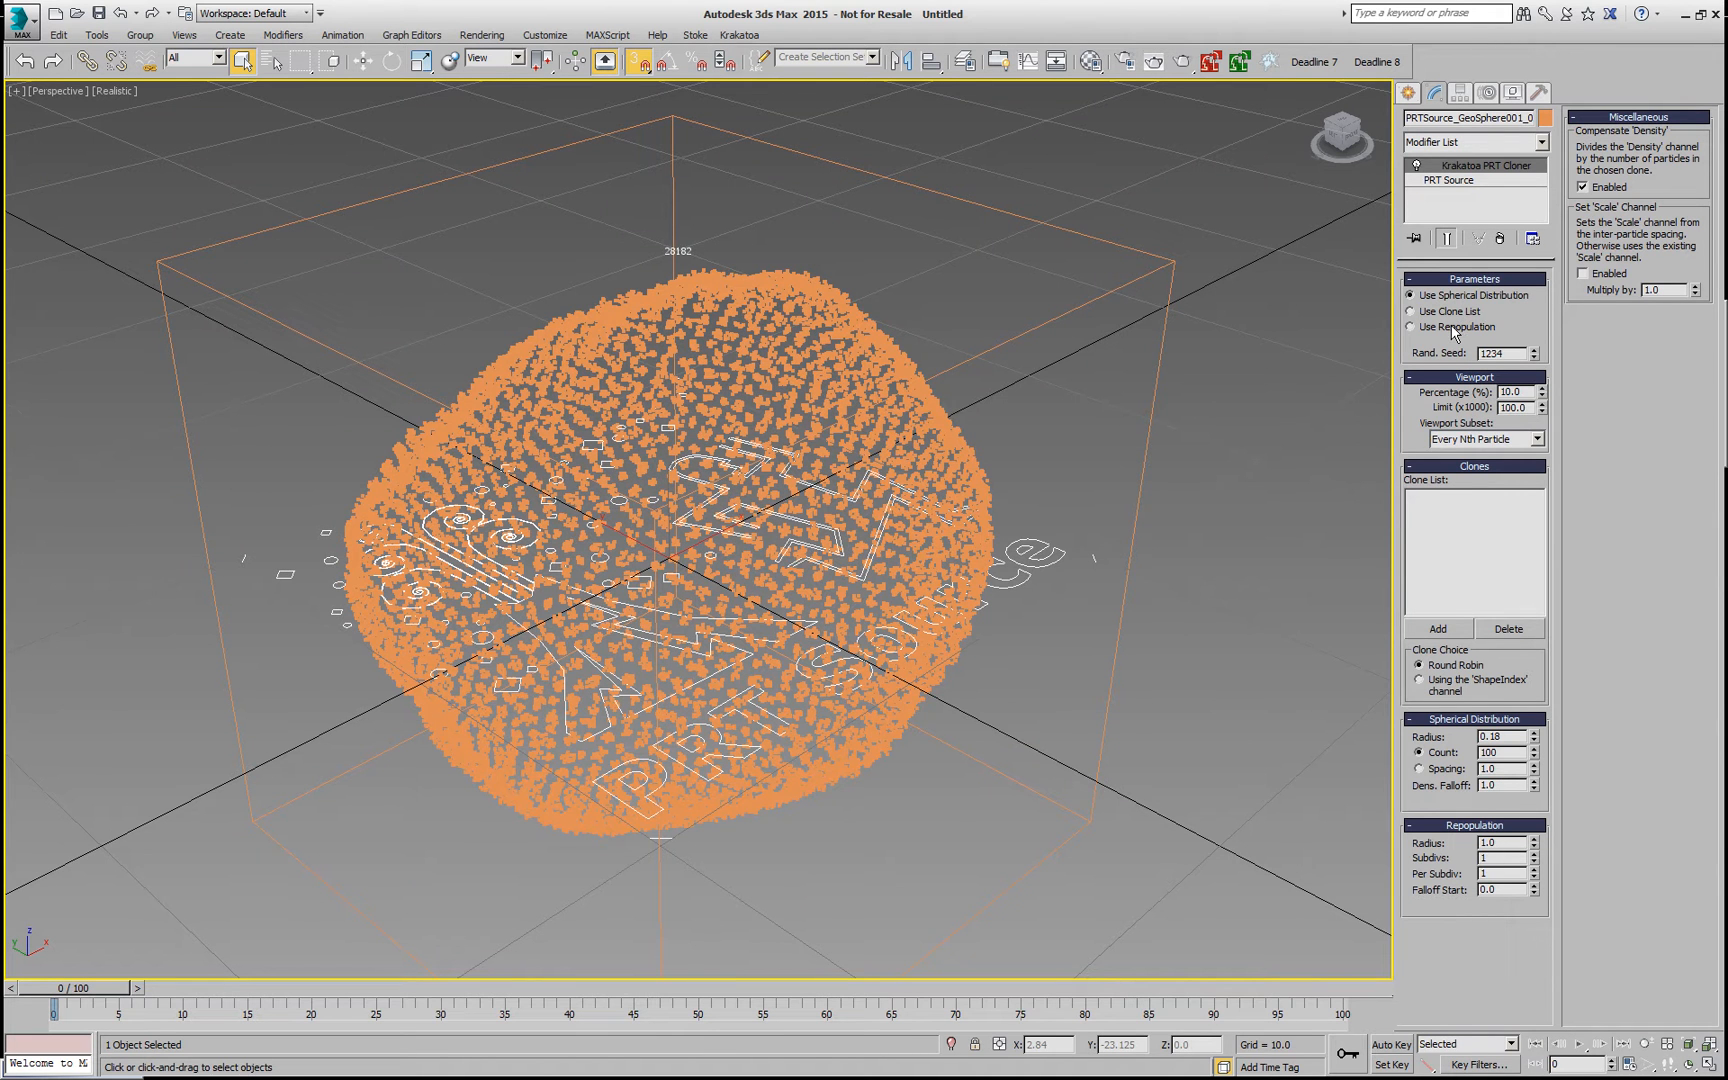
pyautogui.click(1412, 328)
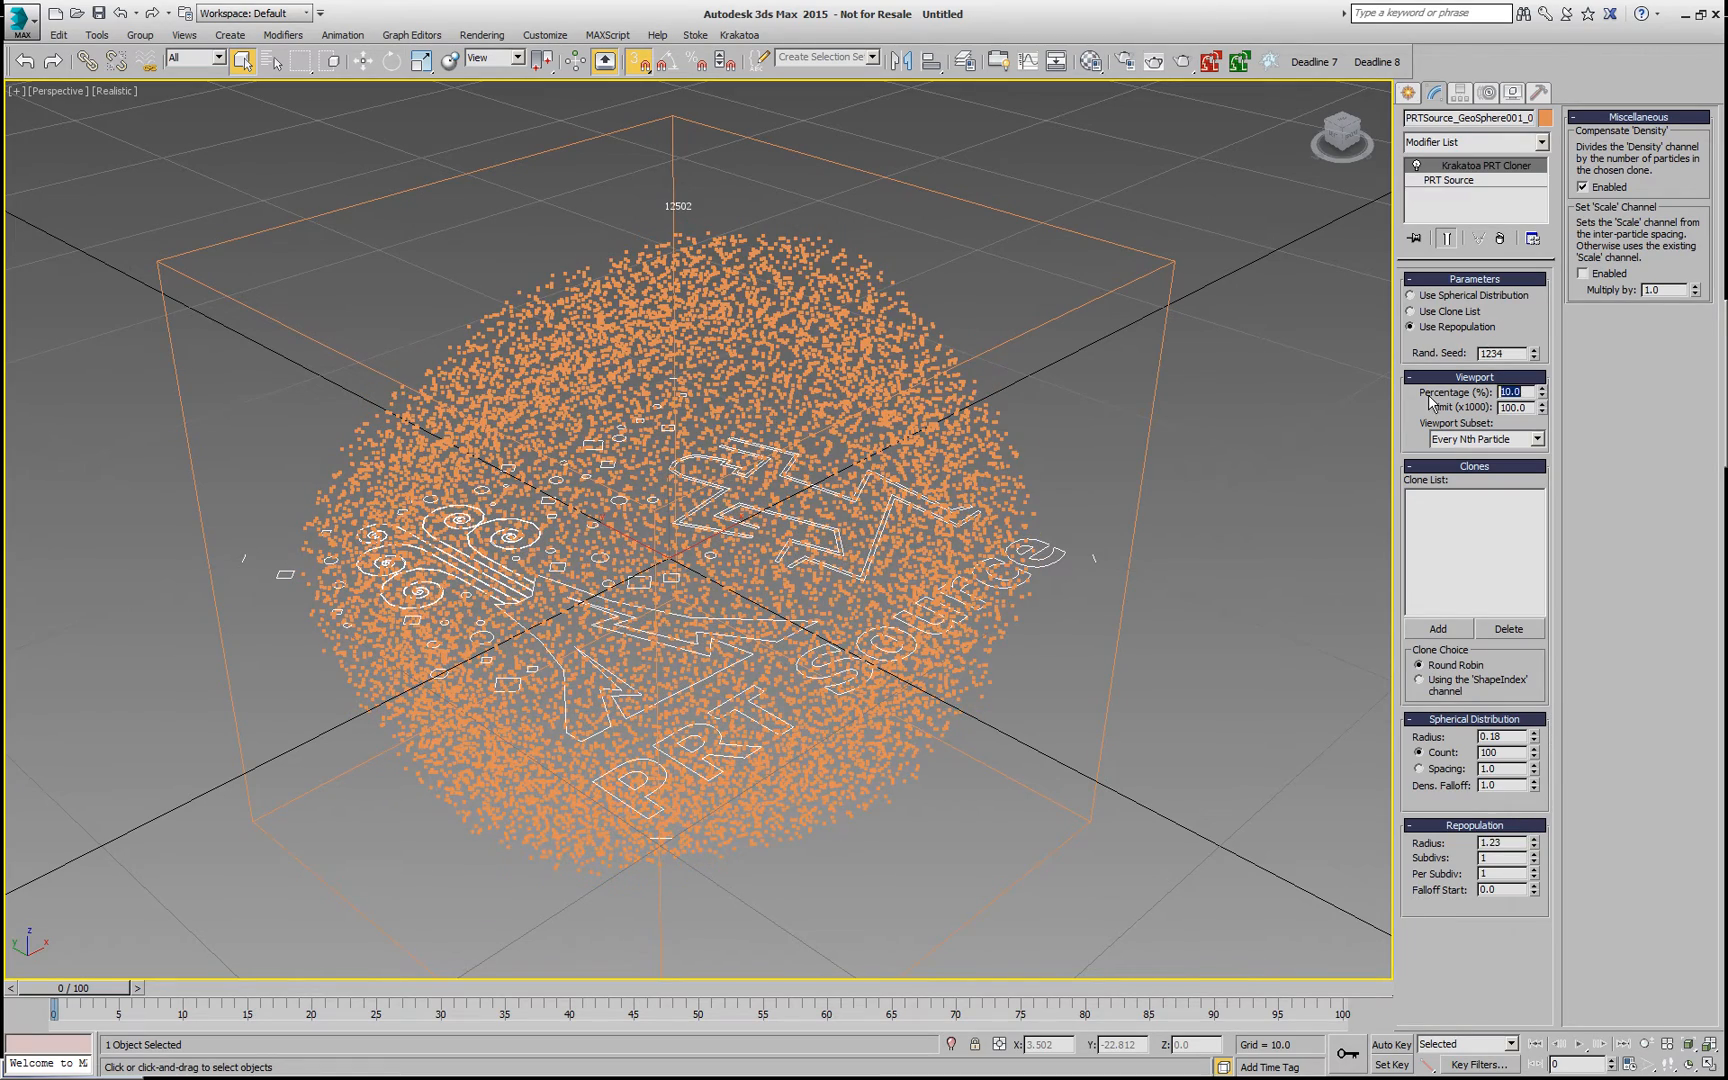
pyautogui.write('100.0')
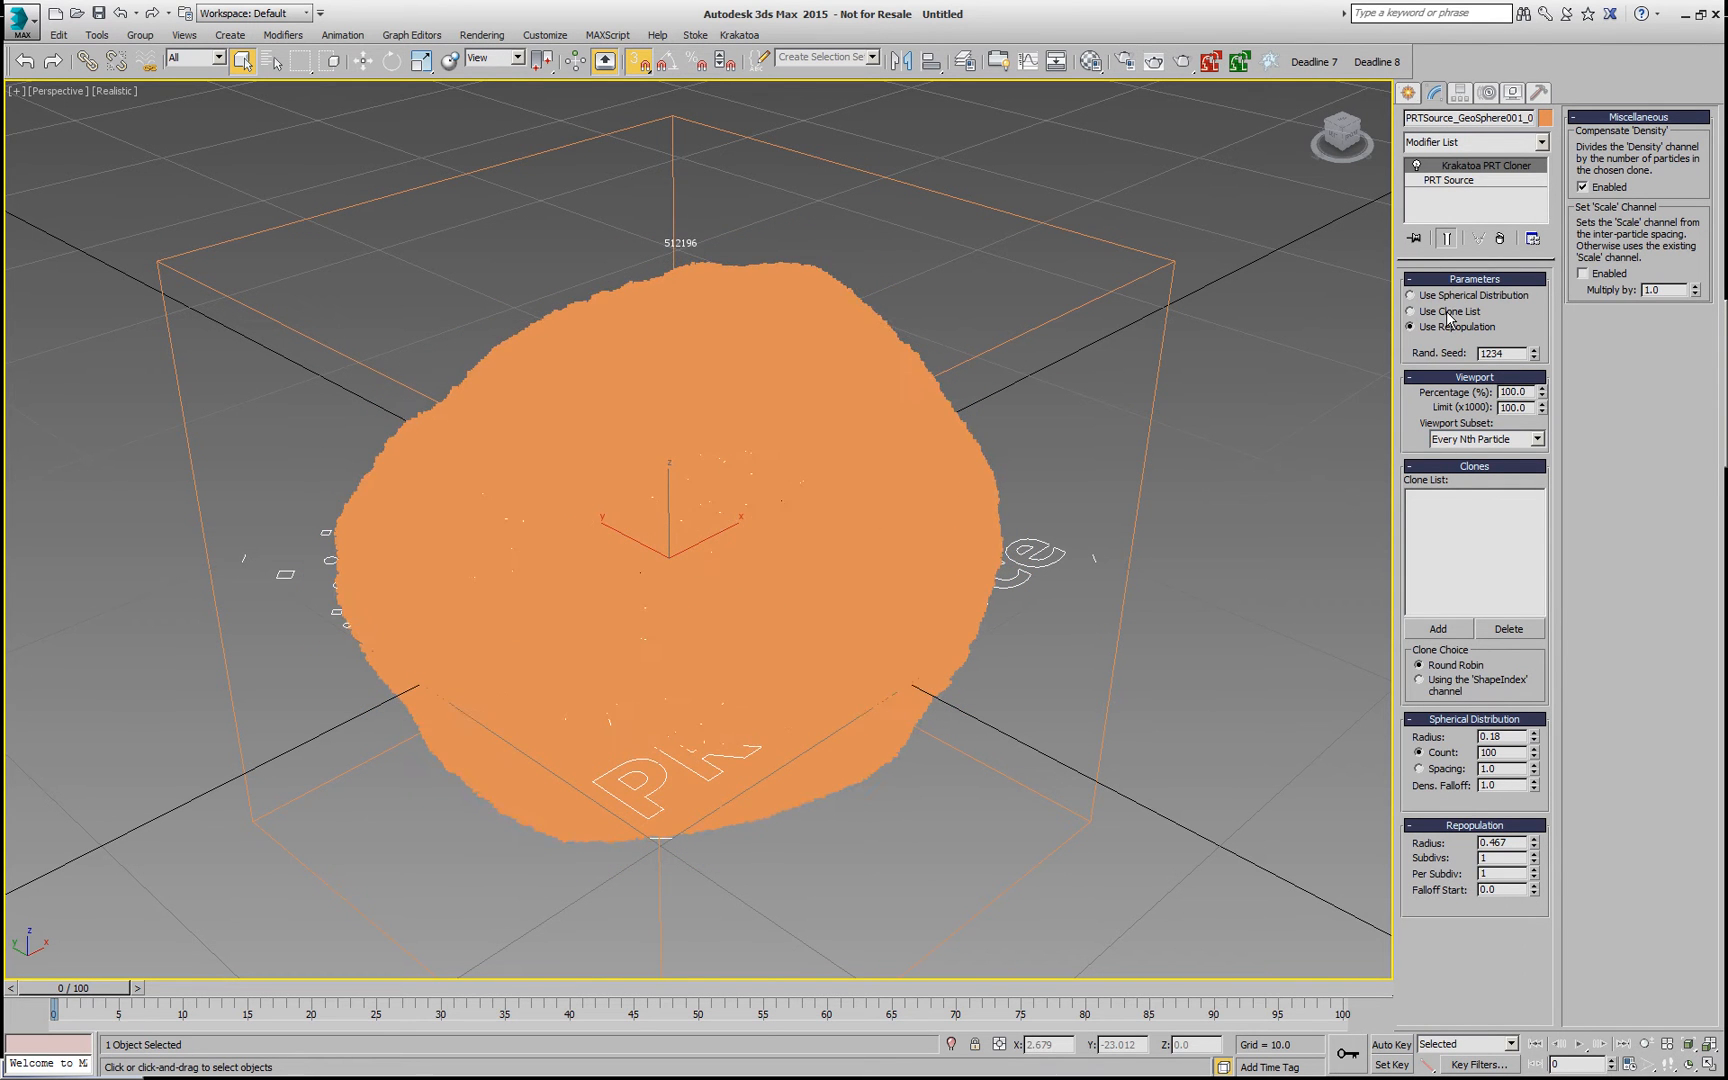
# Step: Switch the cloner to Use Clone List and orbit to a wider view of the cloud
pyautogui.click(1412, 312)
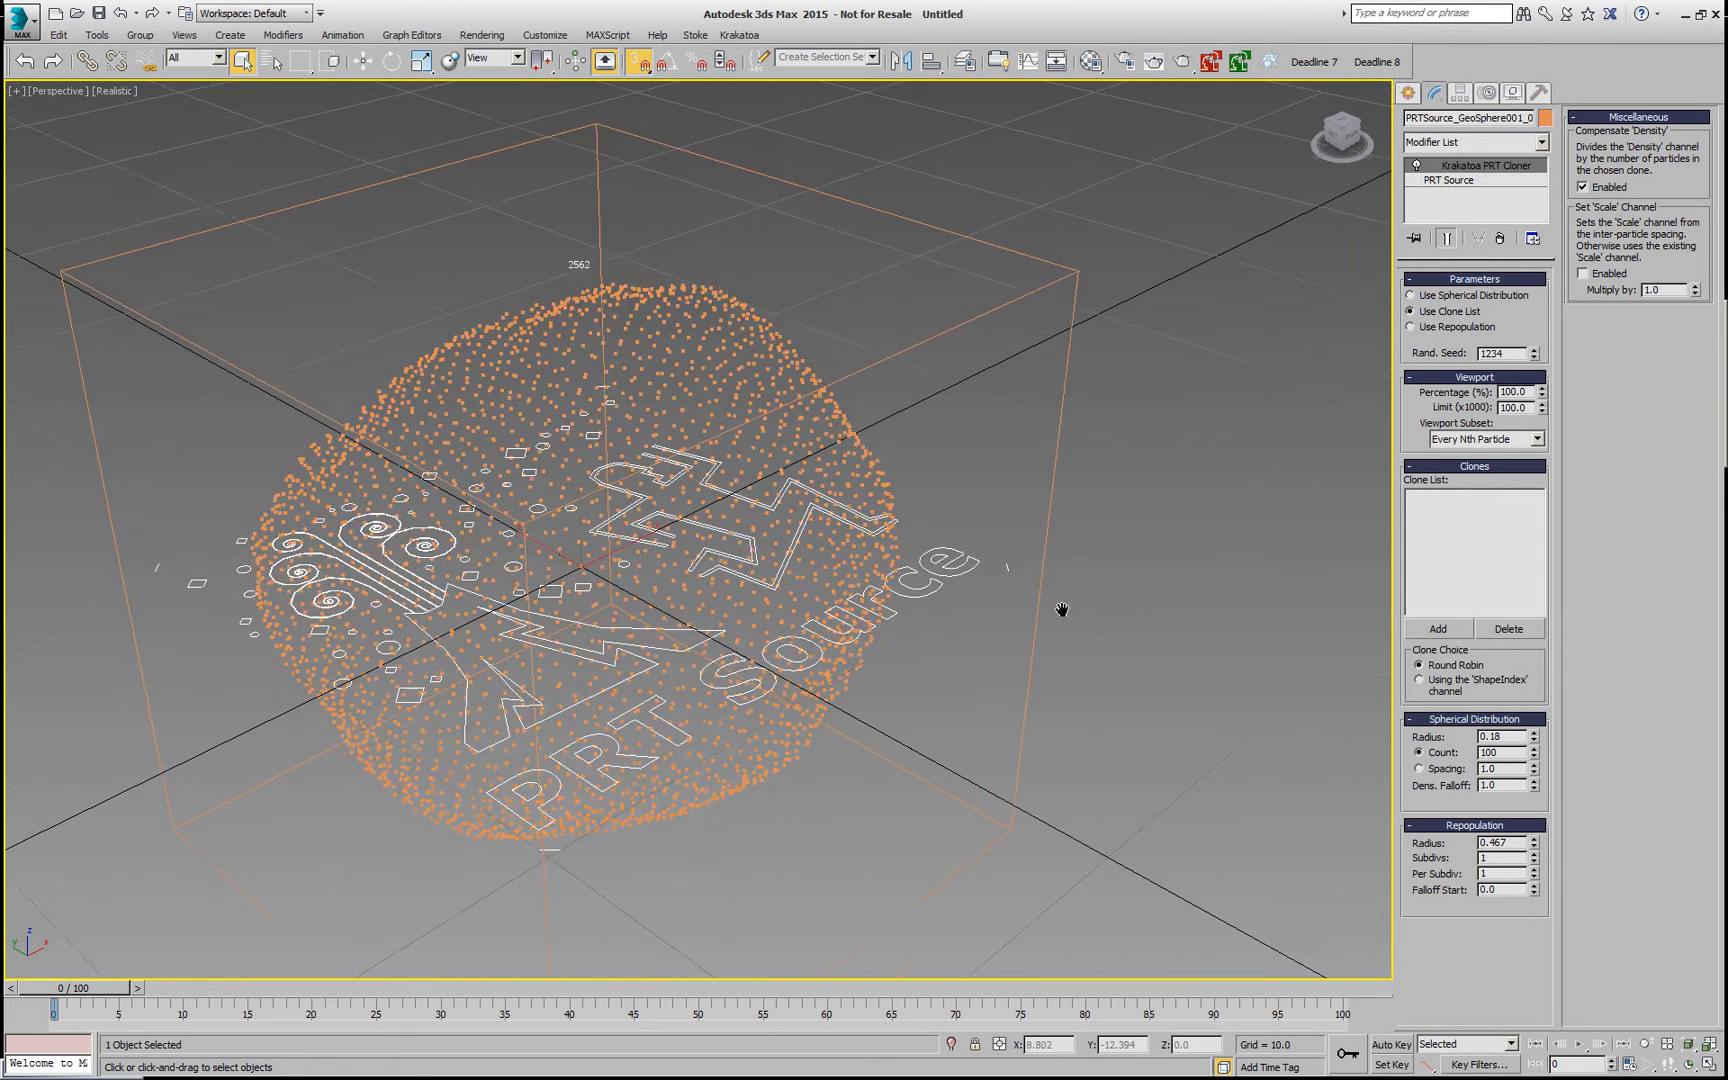
pyautogui.moveTo(1062, 610); pyautogui.dragTo(848, 622)
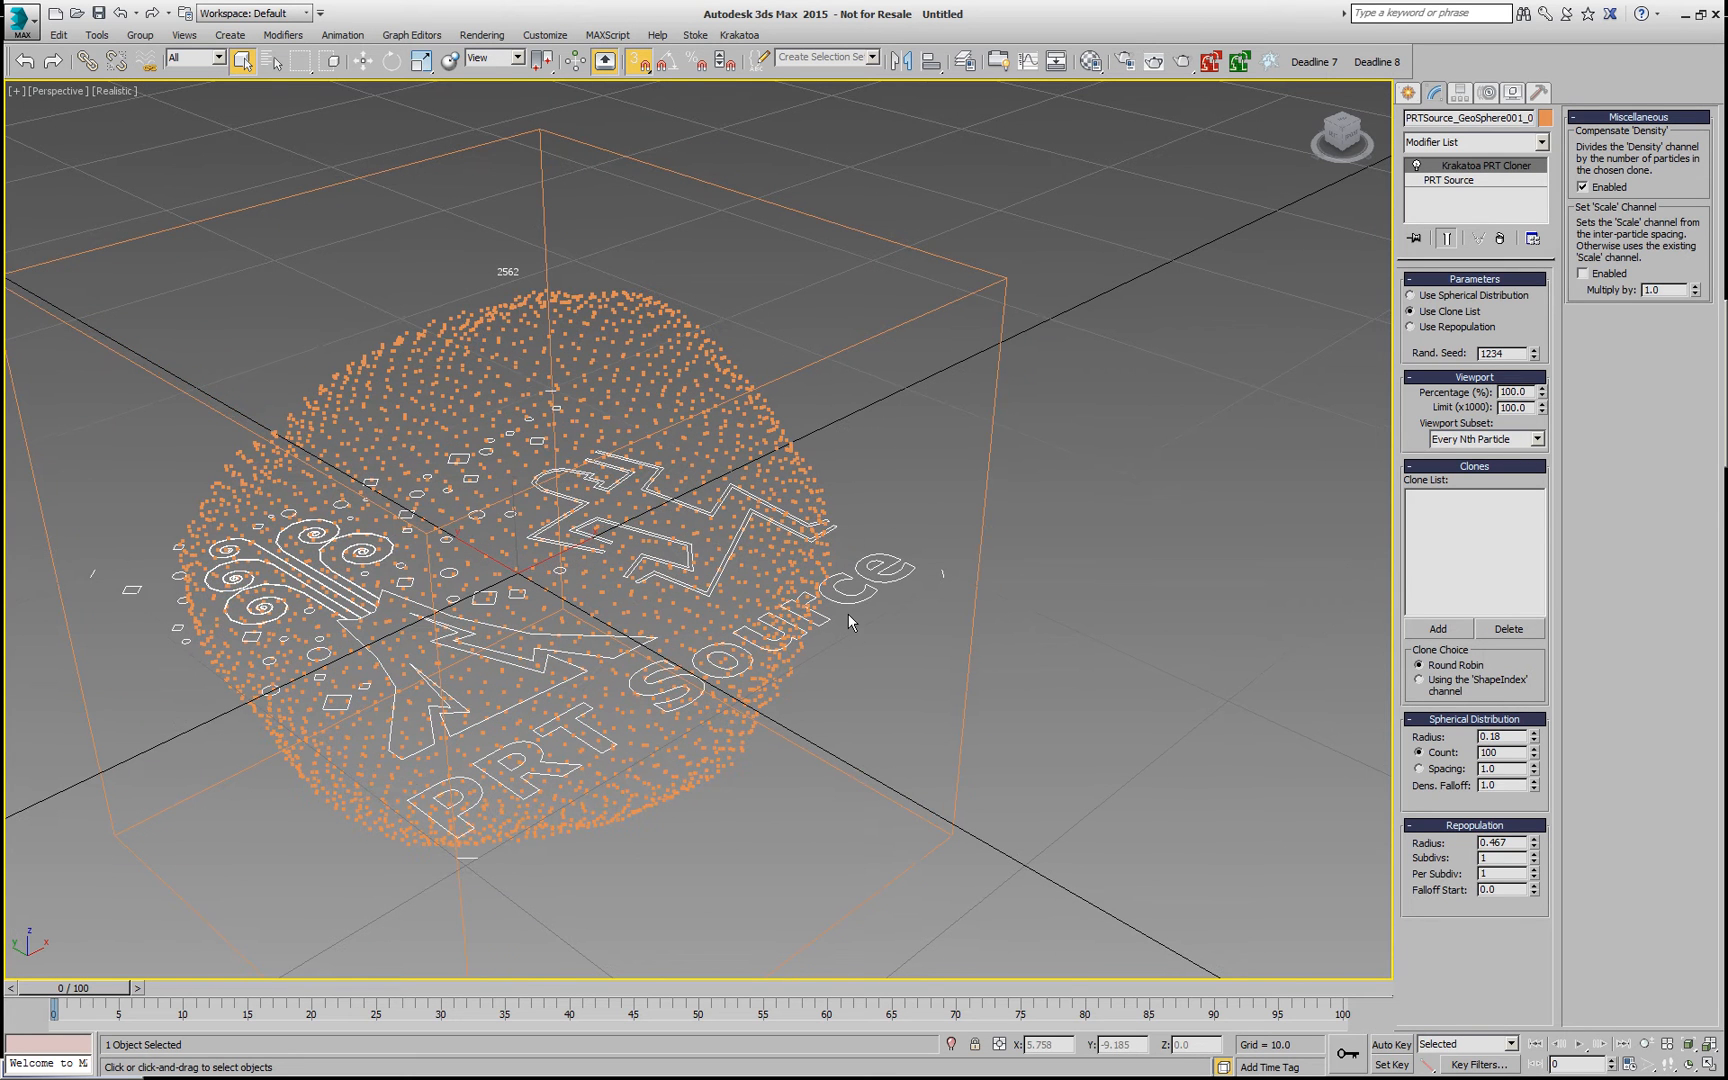
pyautogui.moveTo(848, 622); pyautogui.dragTo(890, 602)
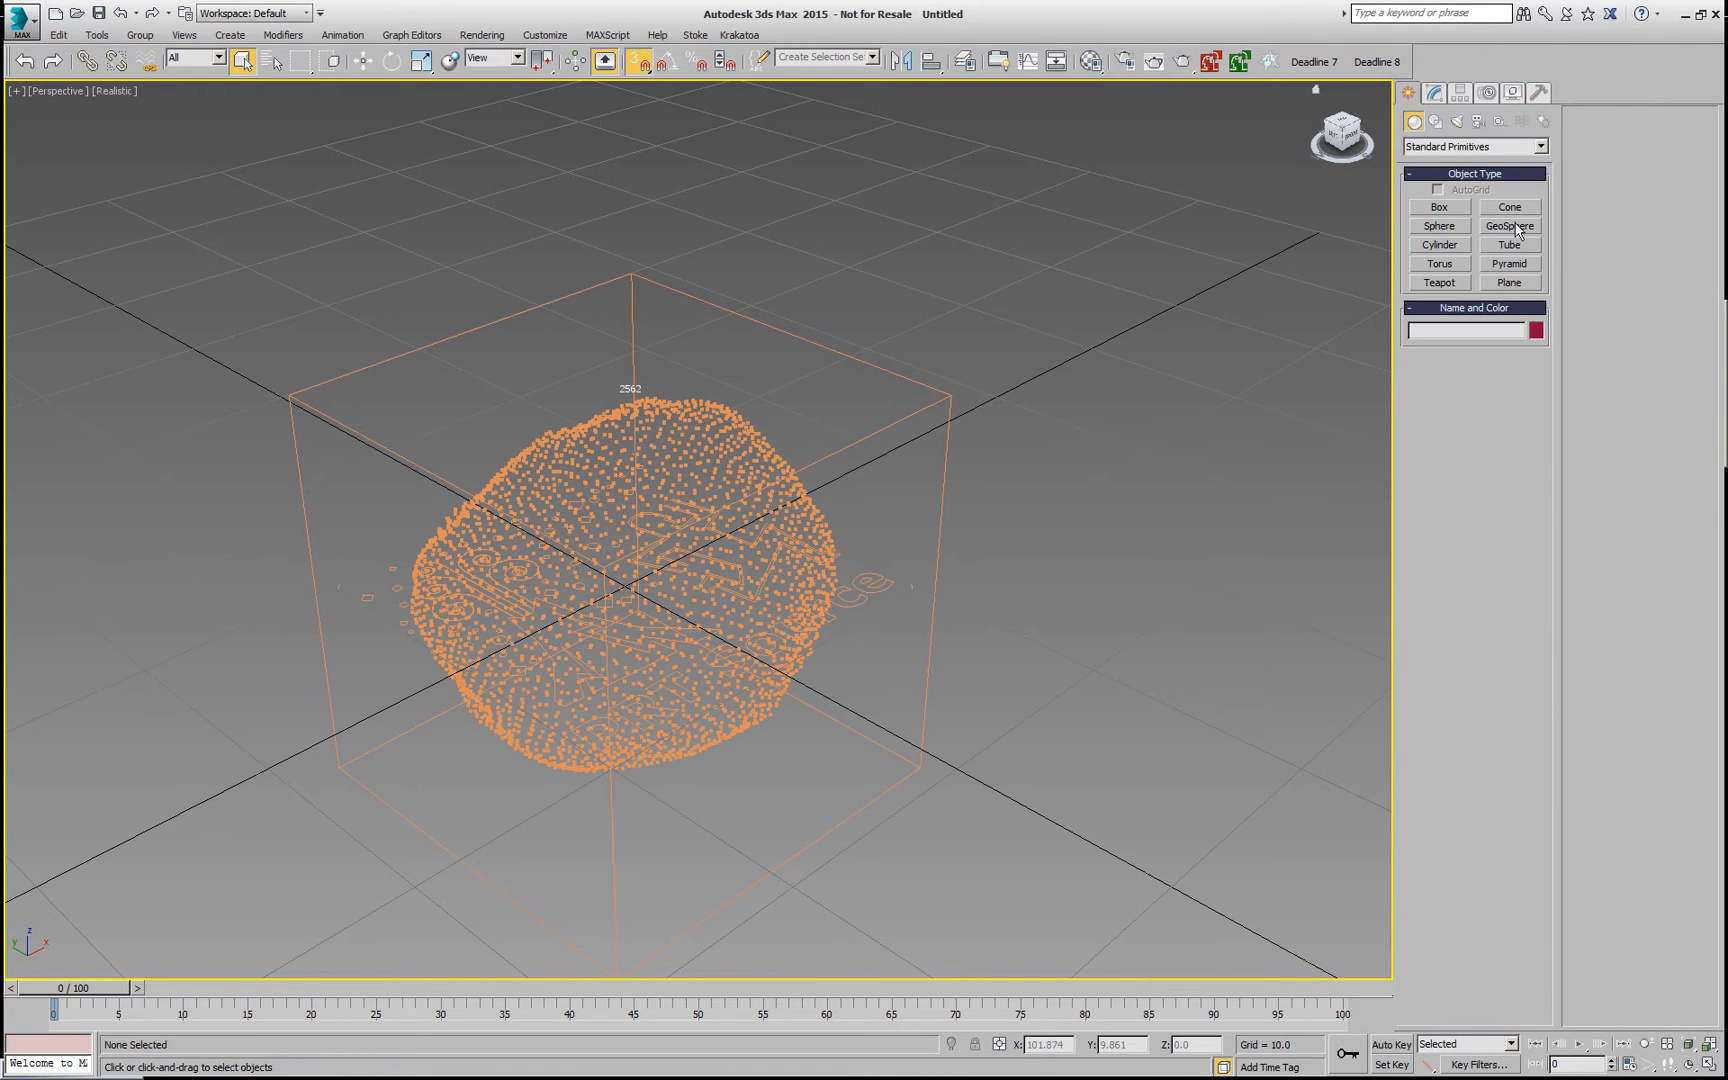
# Step: Build a tall thin cone beside the cloud and create a PRT Surface from it
pyautogui.click(1508, 208)
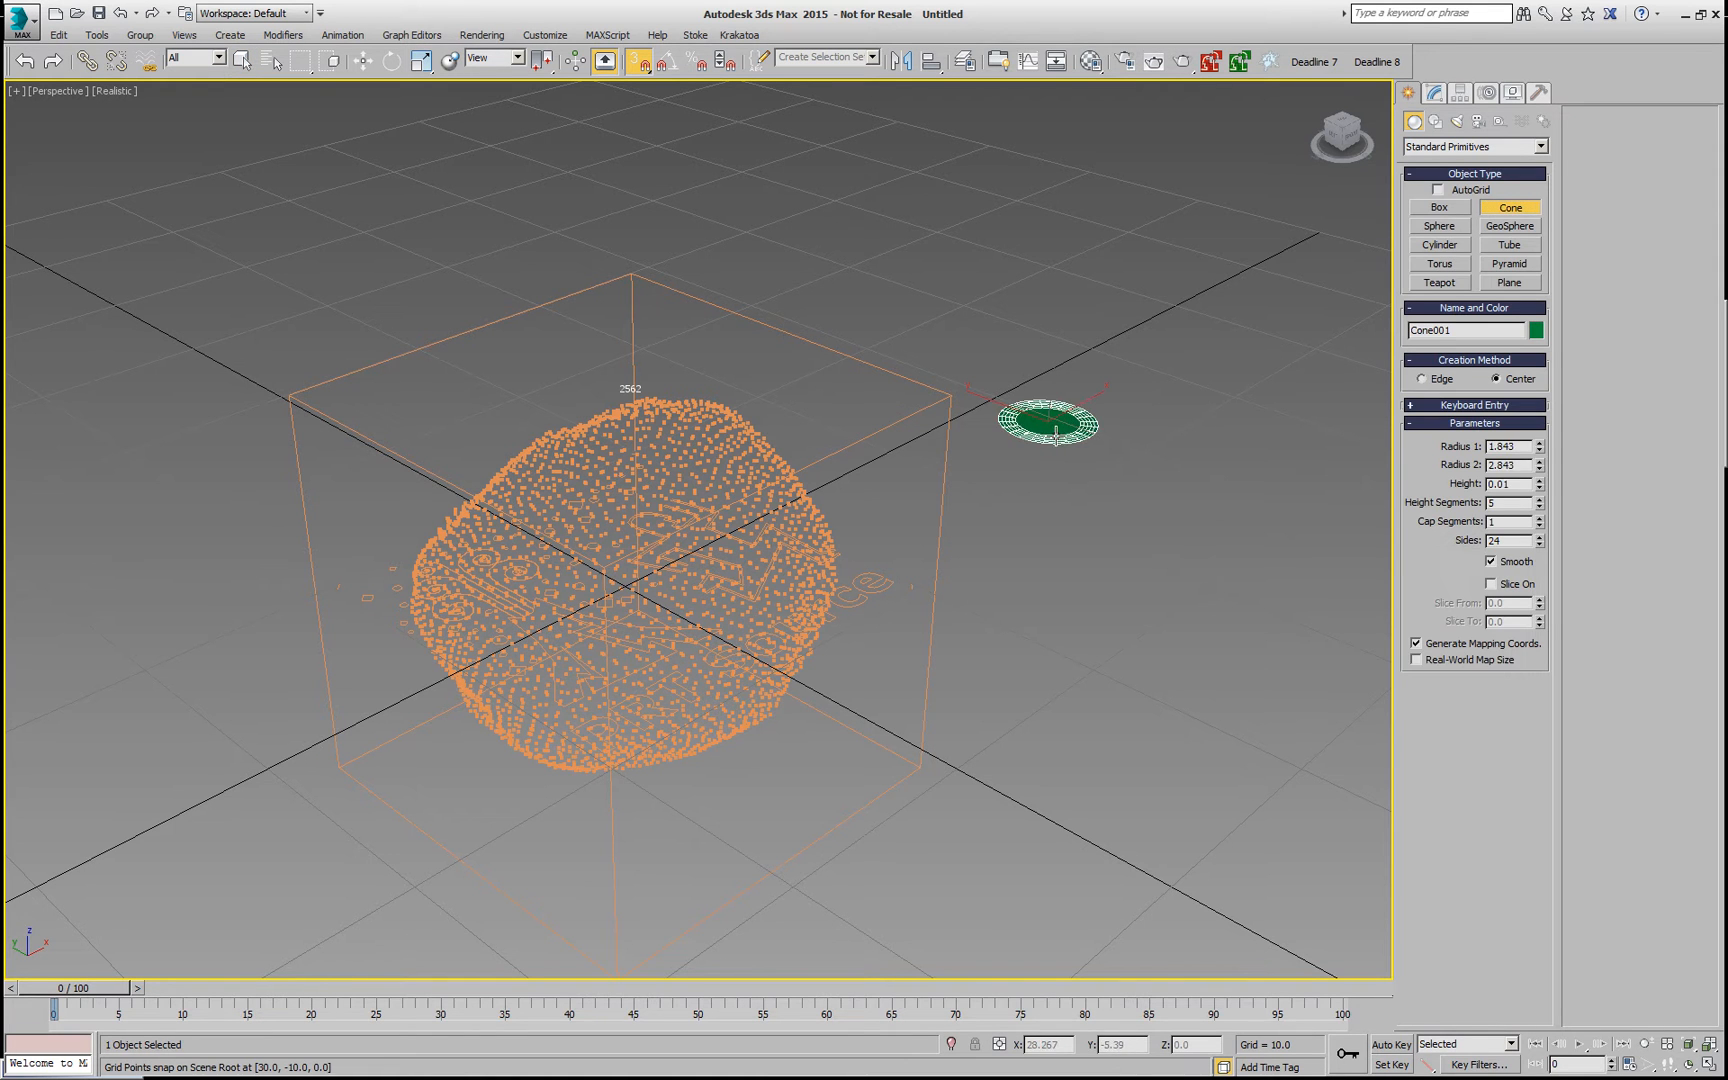
pyautogui.moveTo(1052, 430); pyautogui.dragTo(1102, 270)
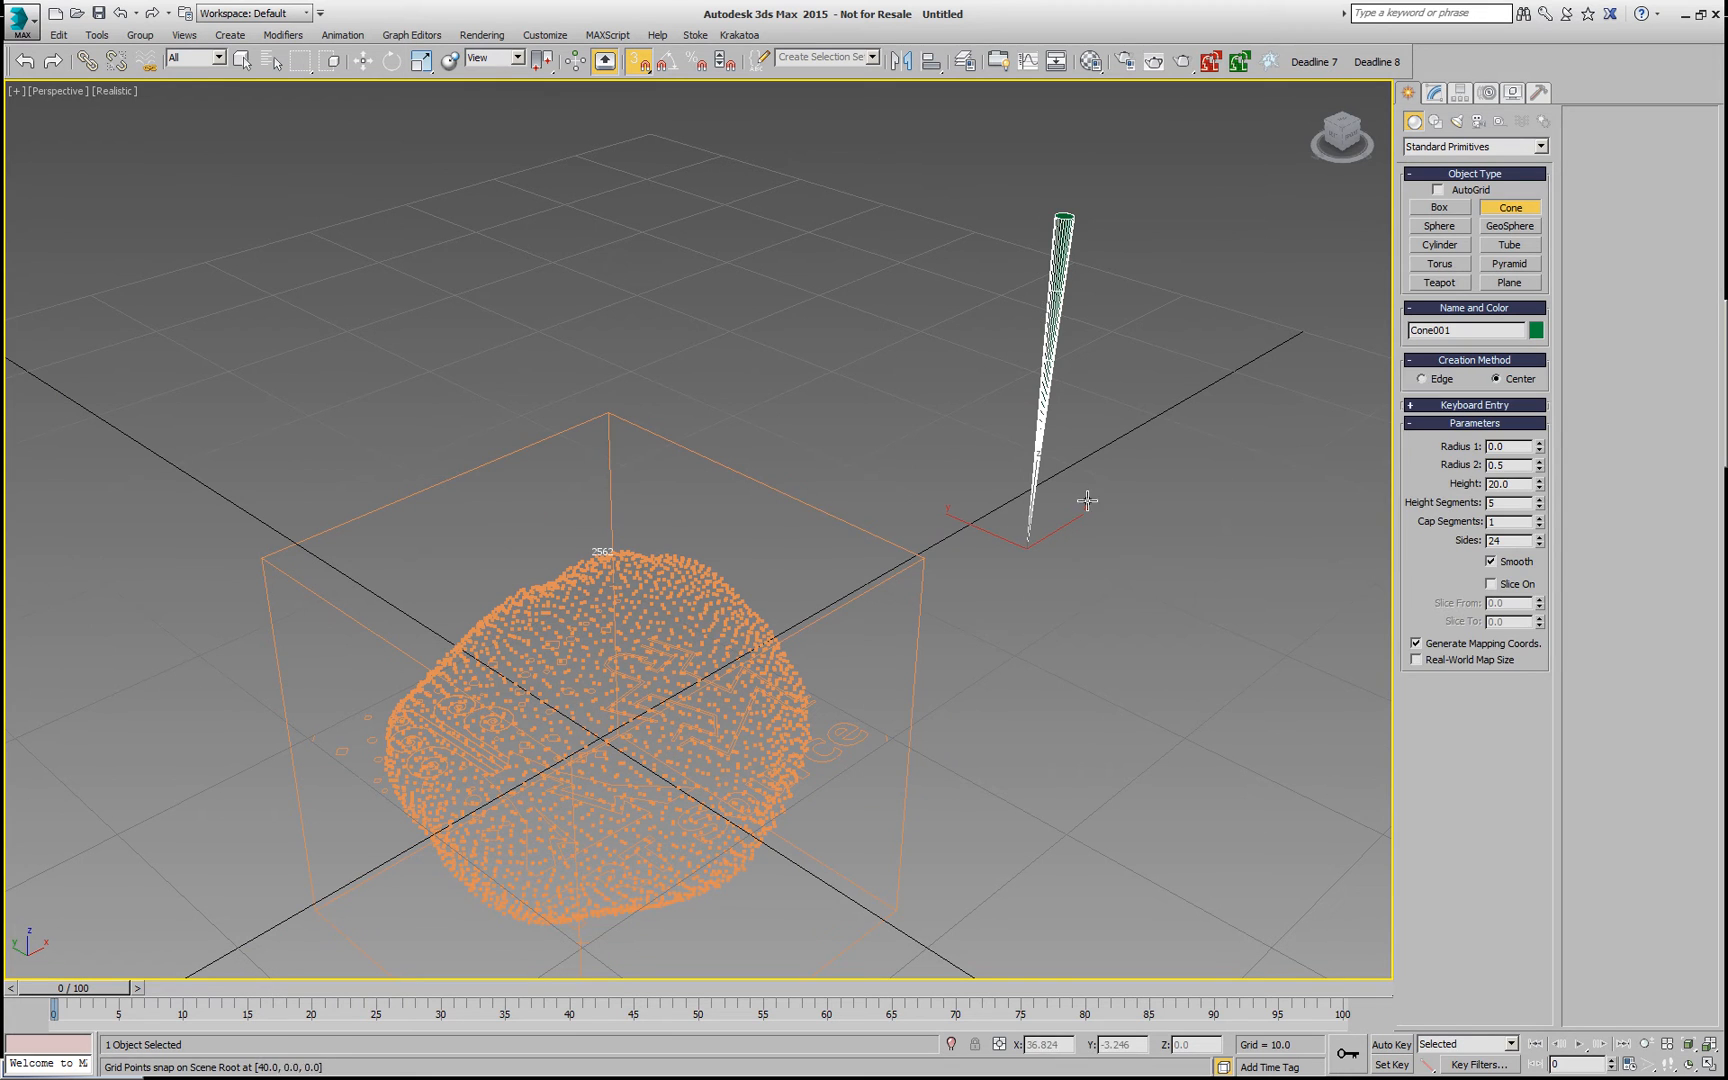
pyautogui.click(732, 34)
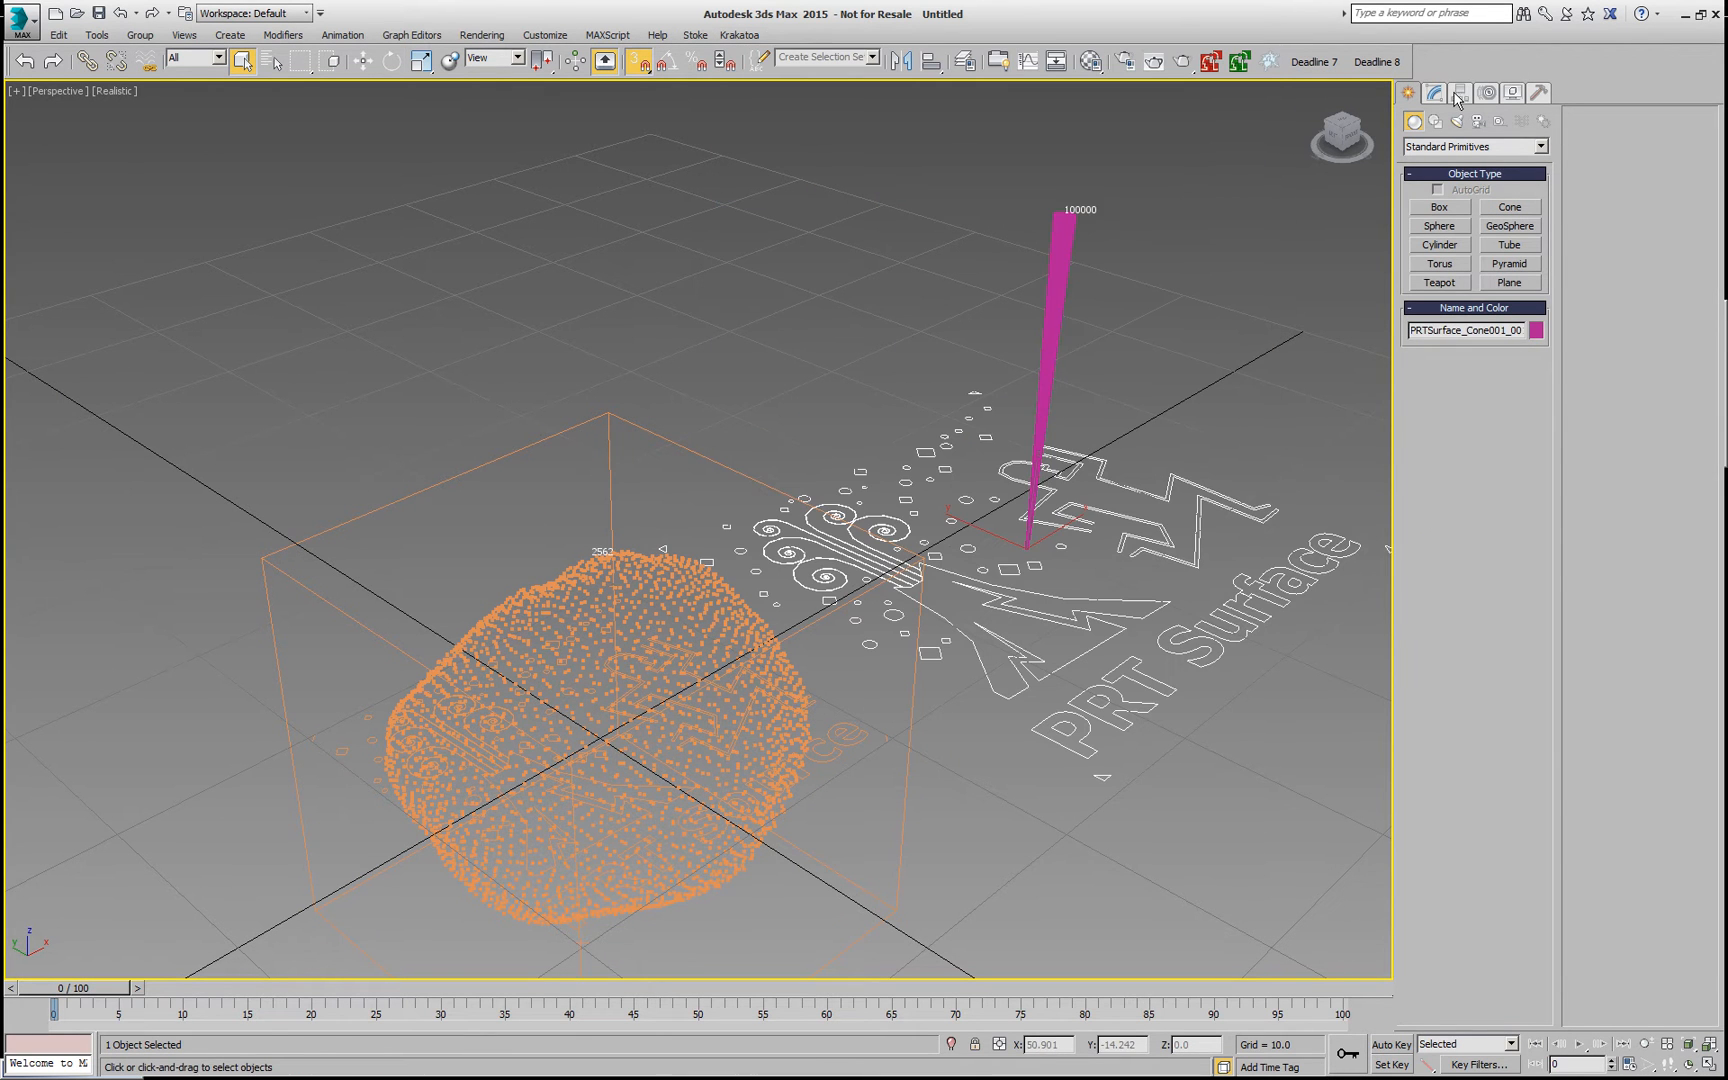
# Step: Add the cone PRT Surface to the clone list and a Krakatoa Magma modifier at the PRT Source level
pyautogui.click(1434, 94)
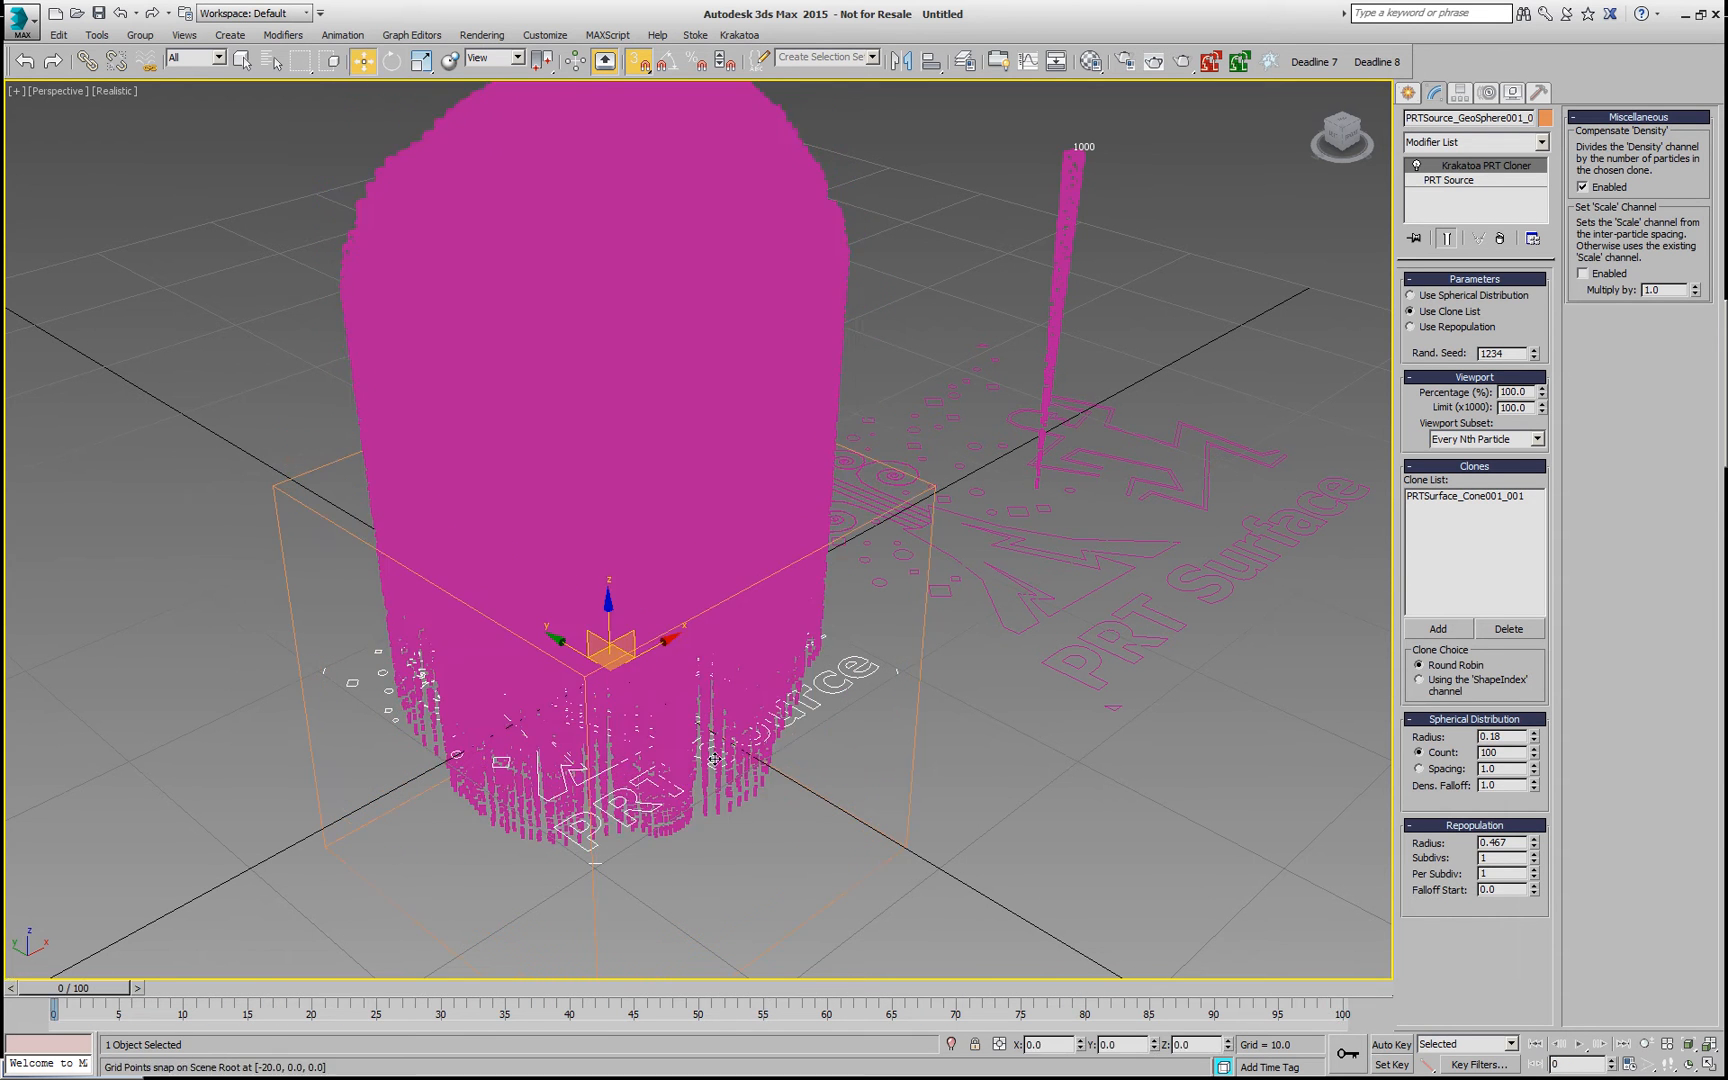
pyautogui.moveTo(1320, 778)
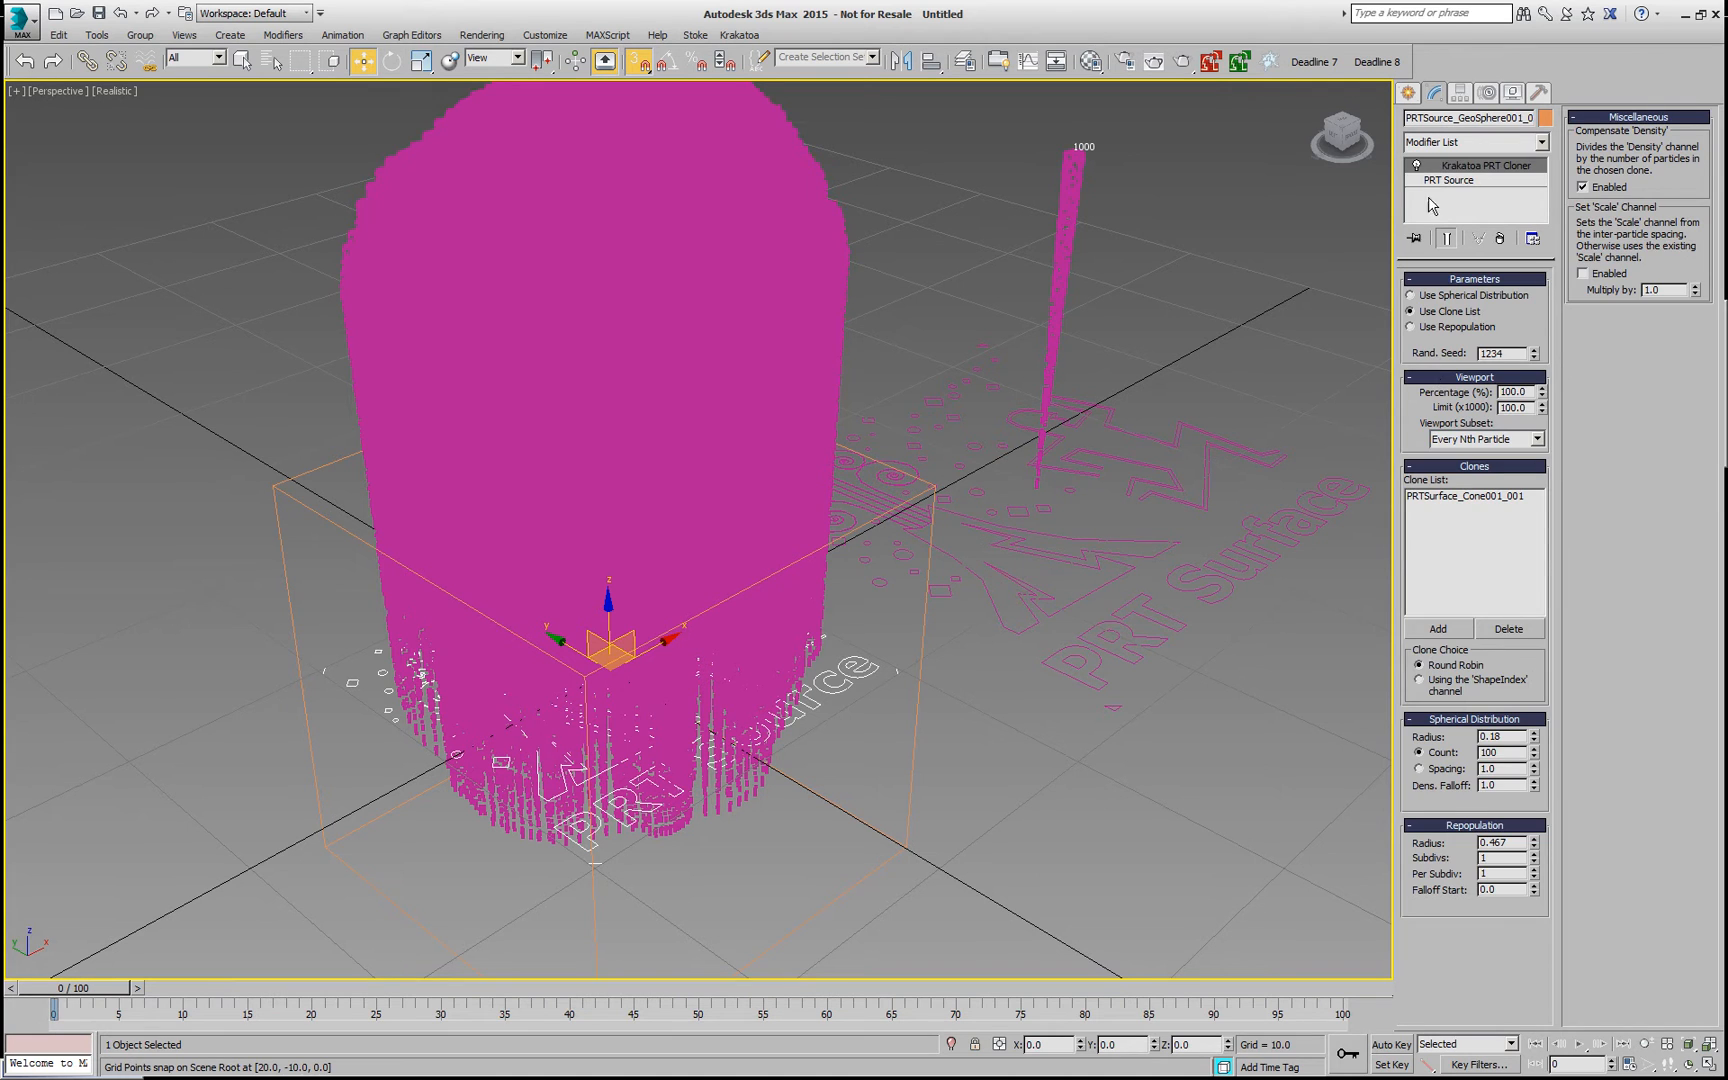
pyautogui.click(1446, 180)
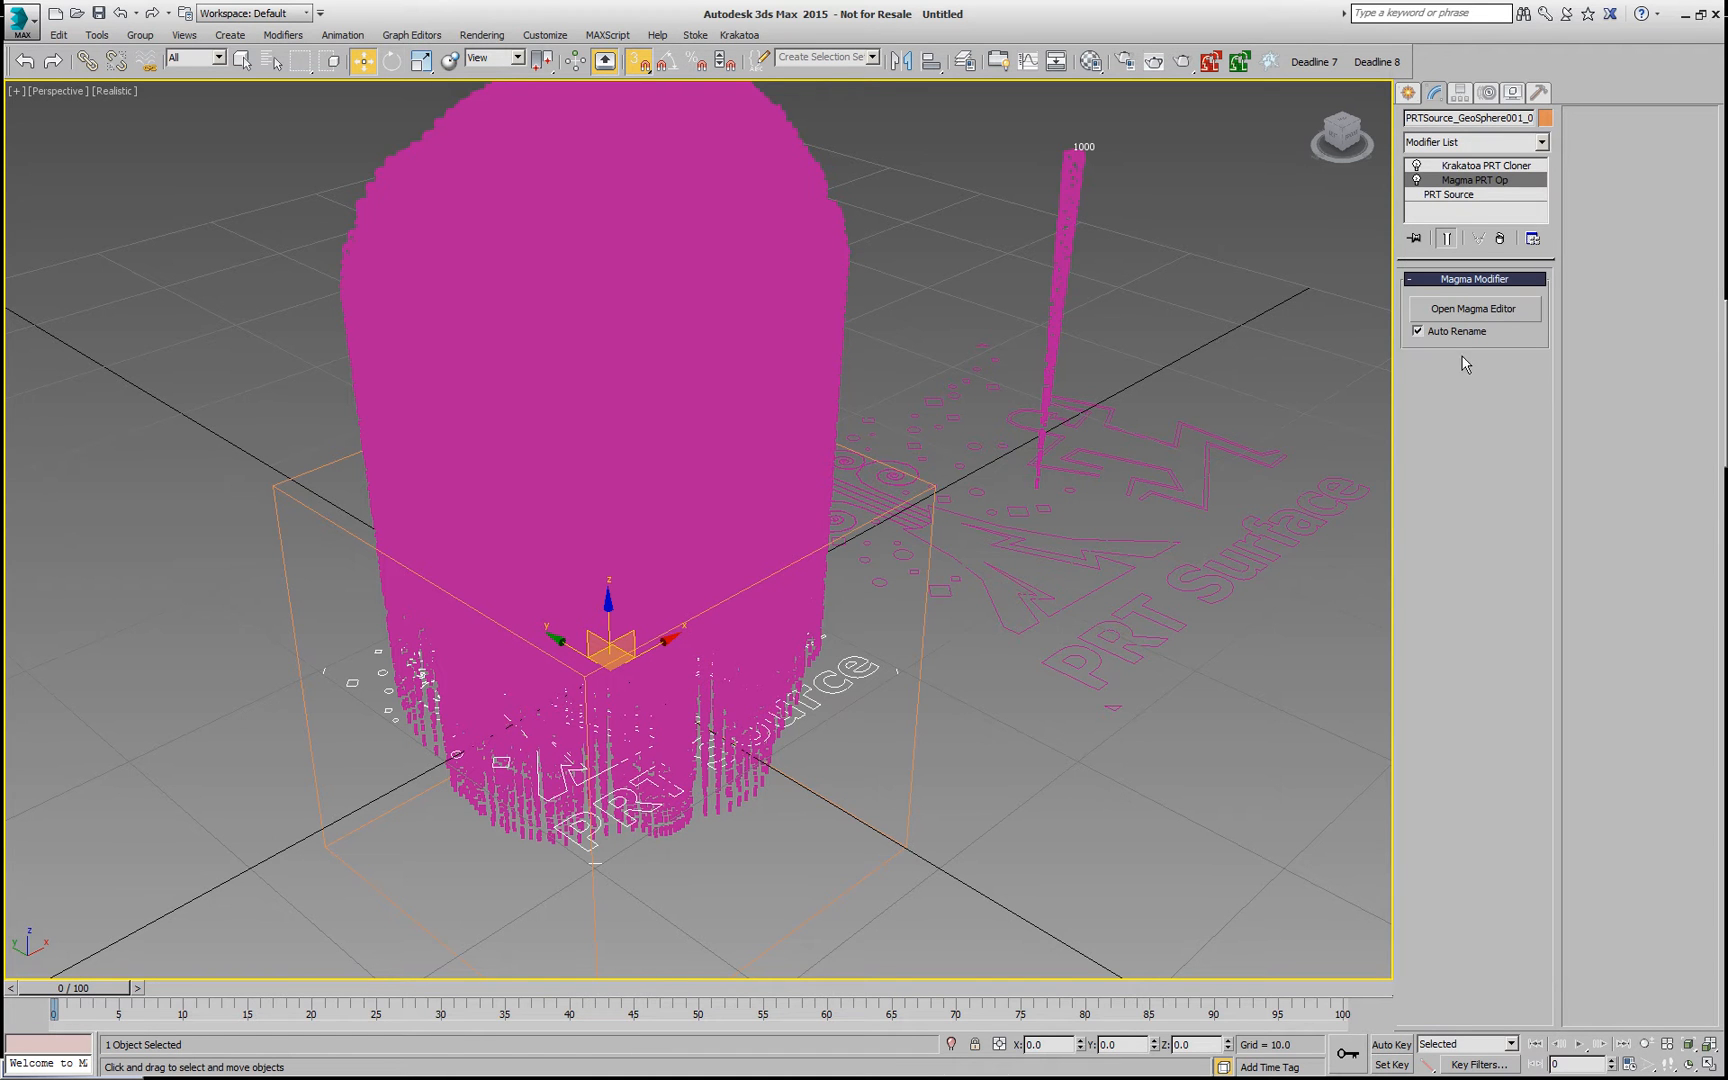
# Step: In MagmaFlow, add an Orientation output fed by Normal through VectorCross, Normalize and VectorsToQuat
pyautogui.click(1474, 308)
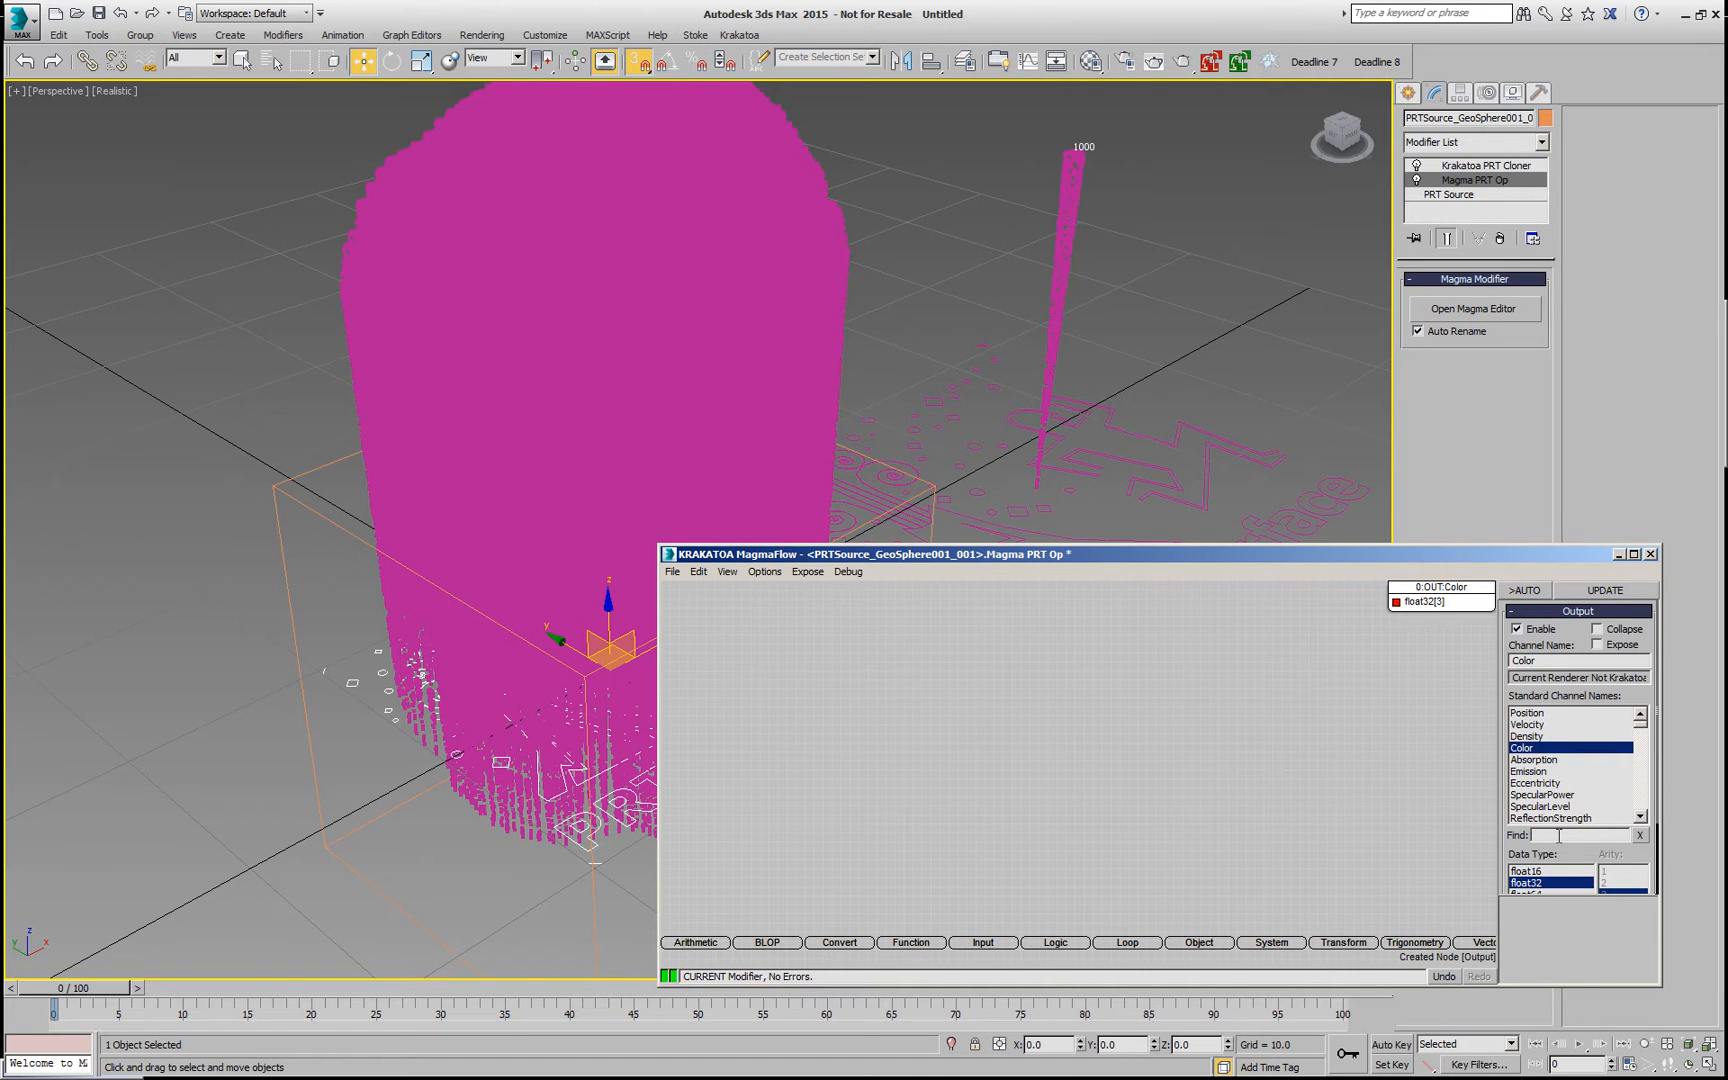
pyautogui.write('ori')
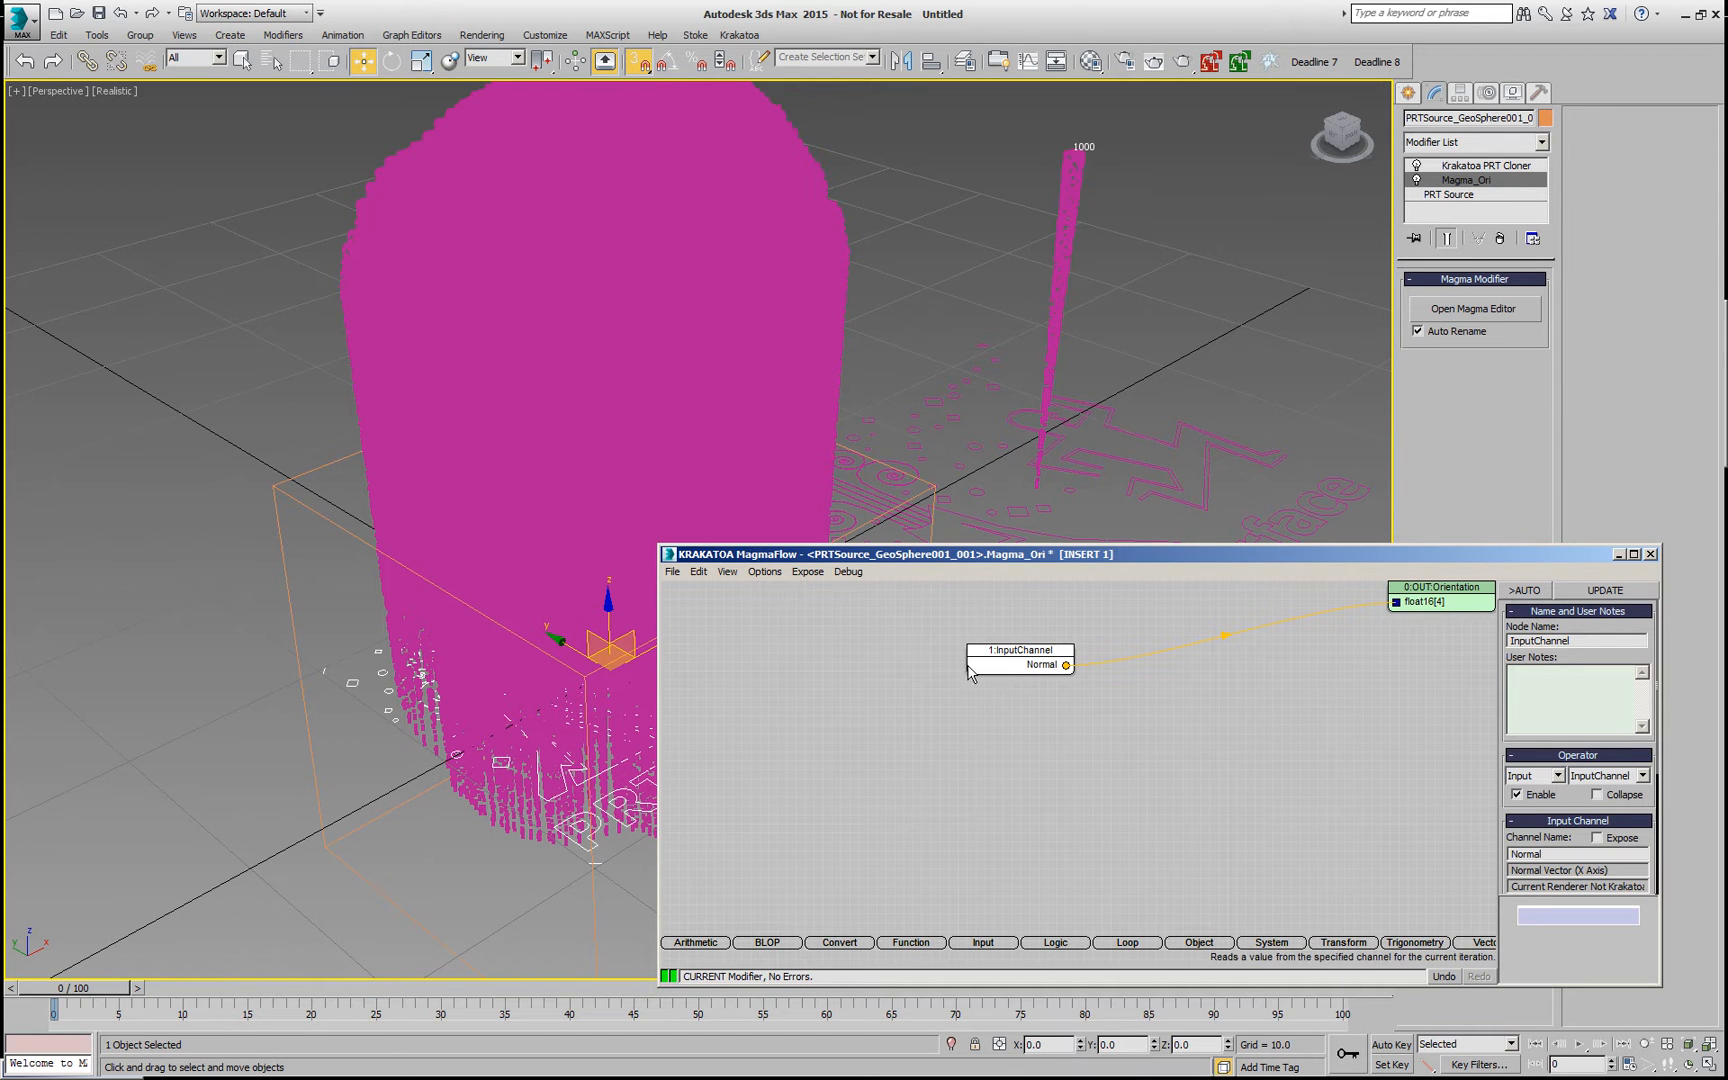
pyautogui.moveTo(1038, 666)
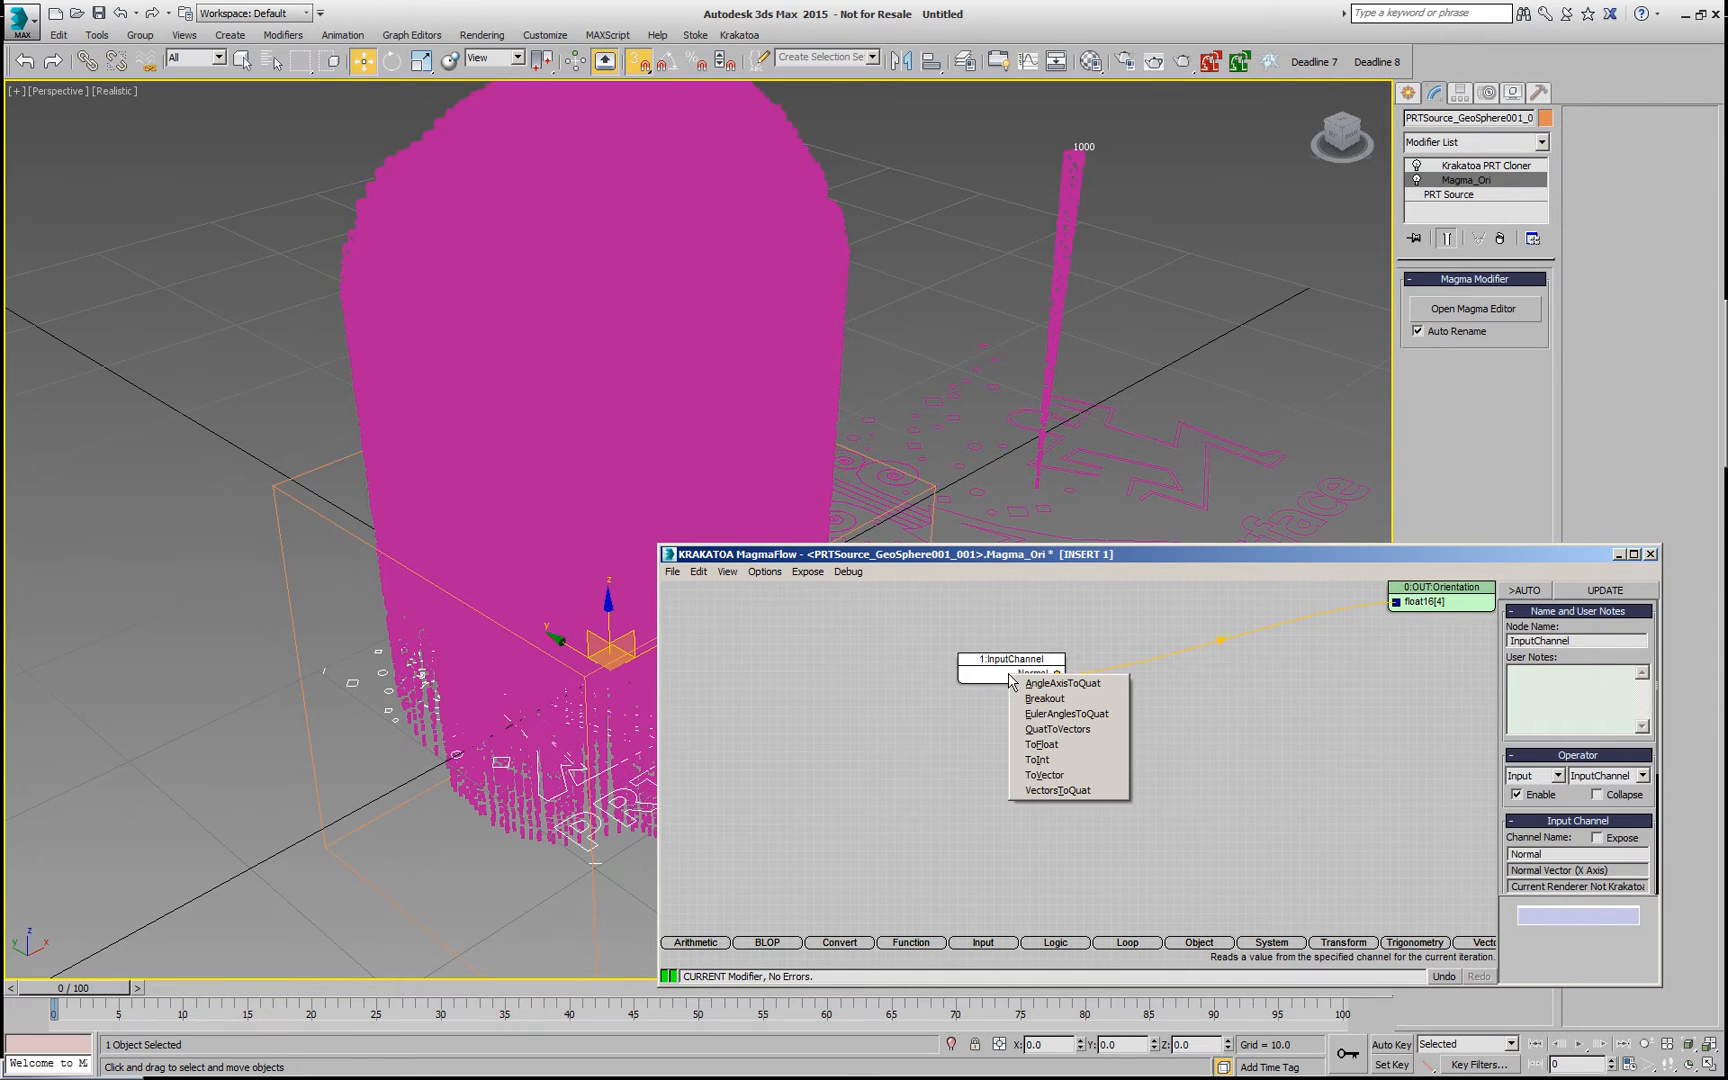
pyautogui.click(1058, 790)
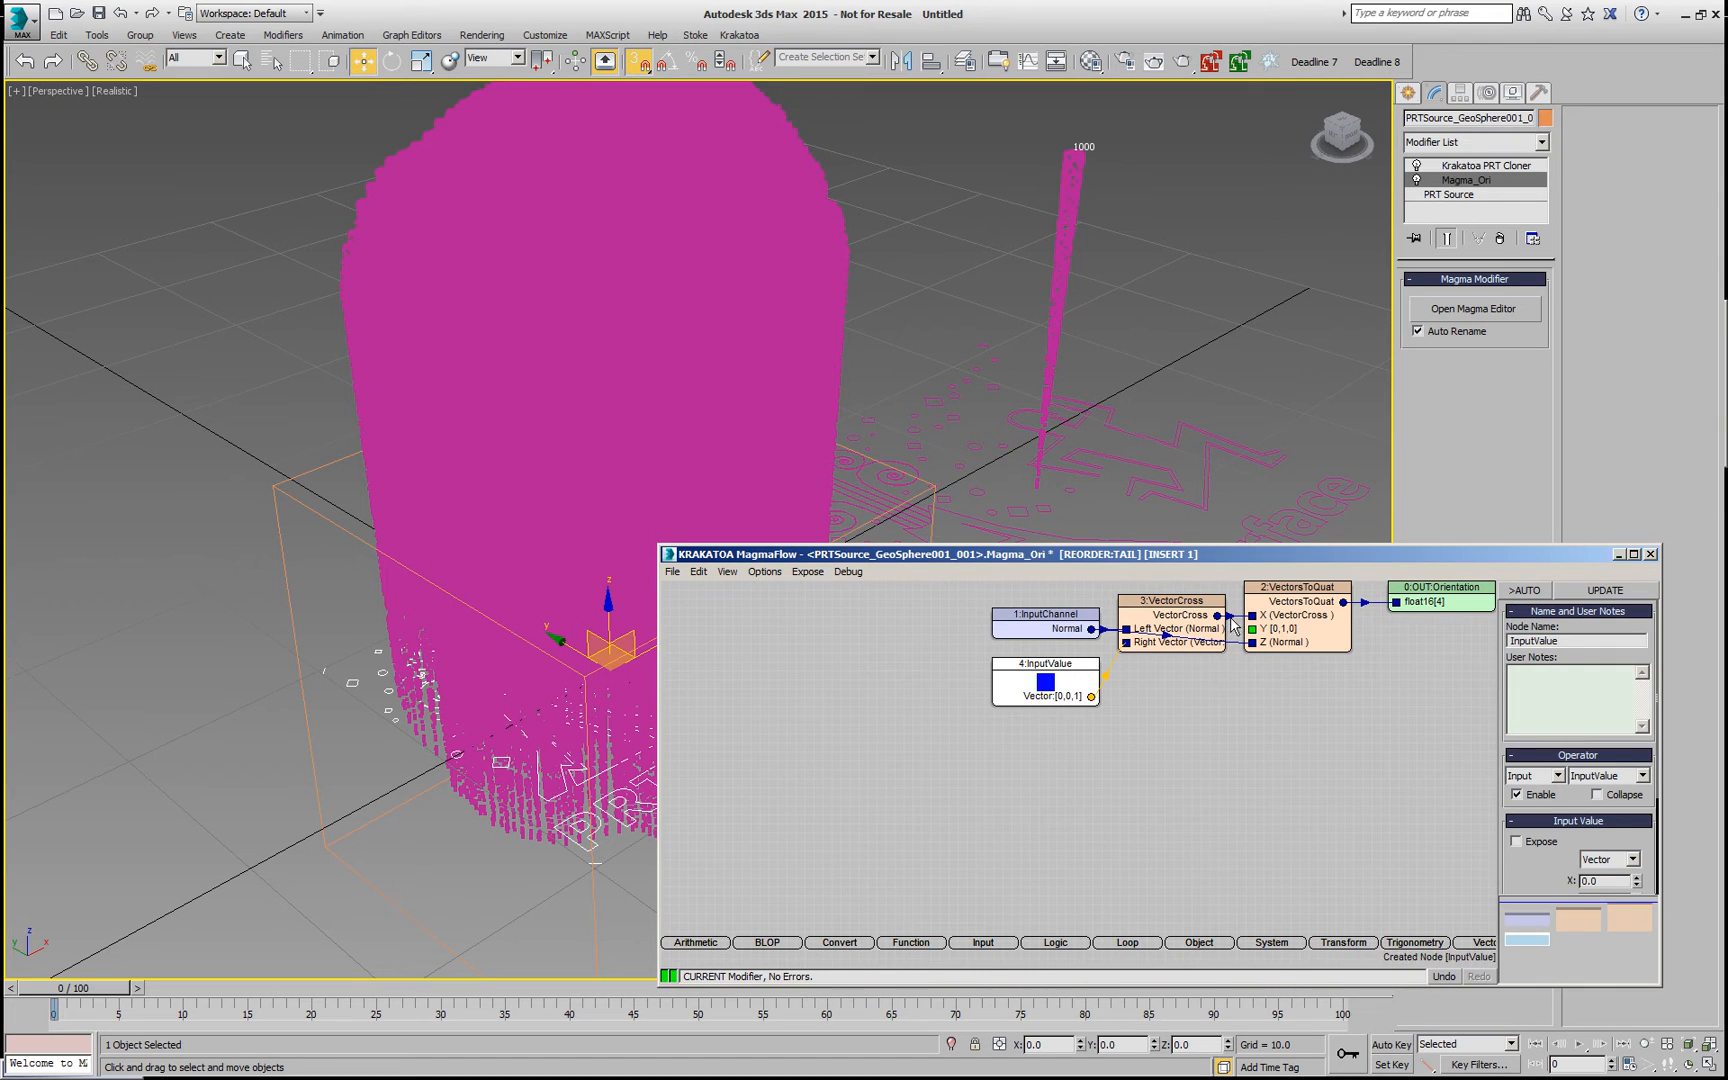
pyautogui.click(1170, 616)
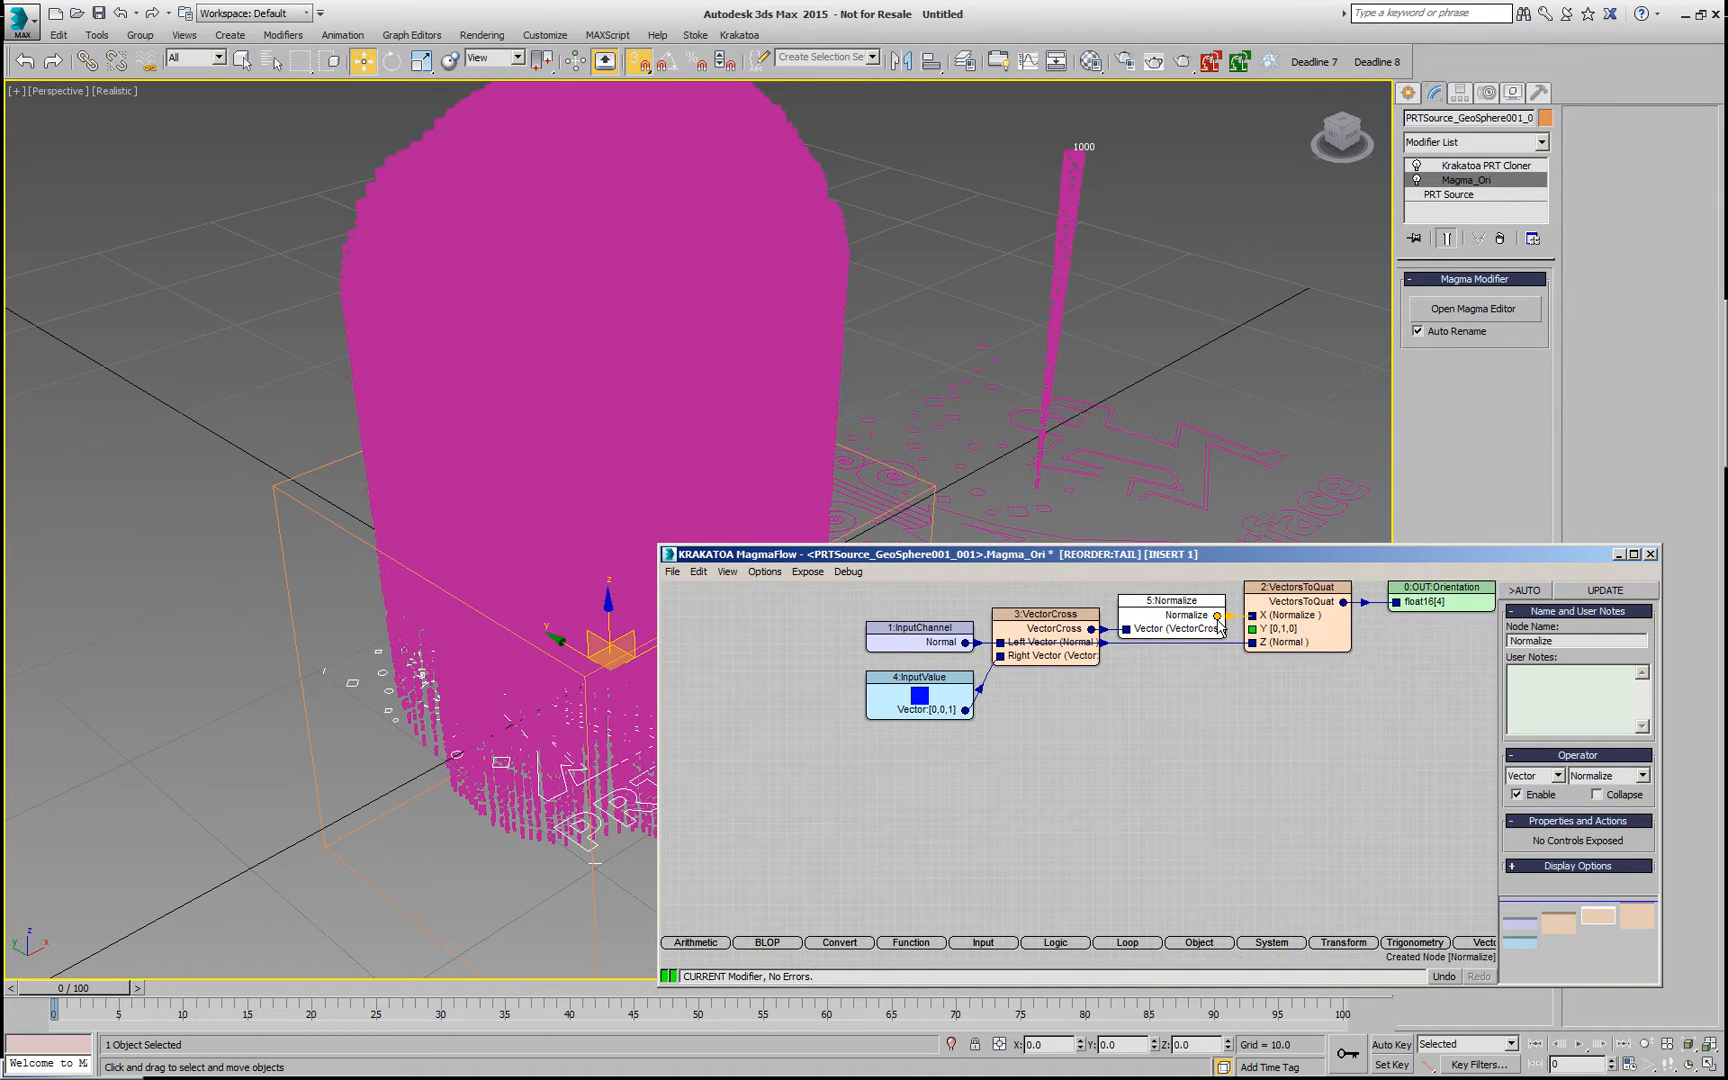
pyautogui.moveTo(1236, 652)
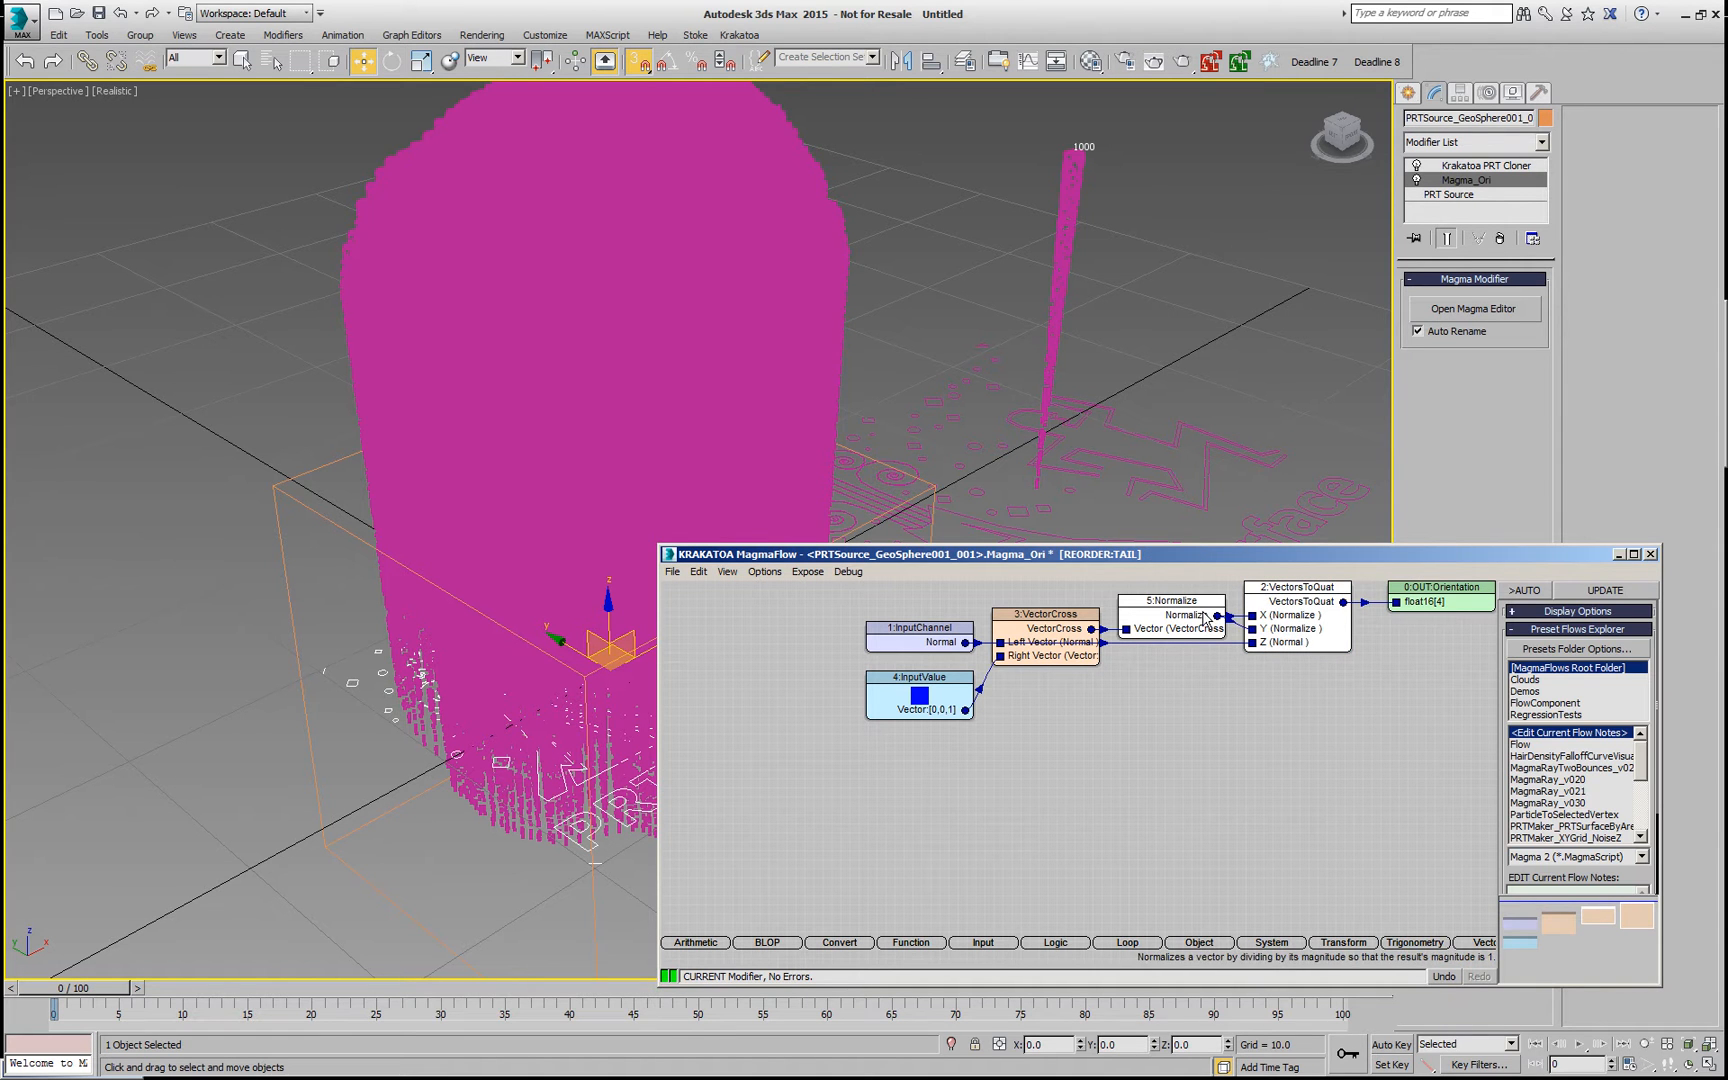
pyautogui.moveTo(1278, 642)
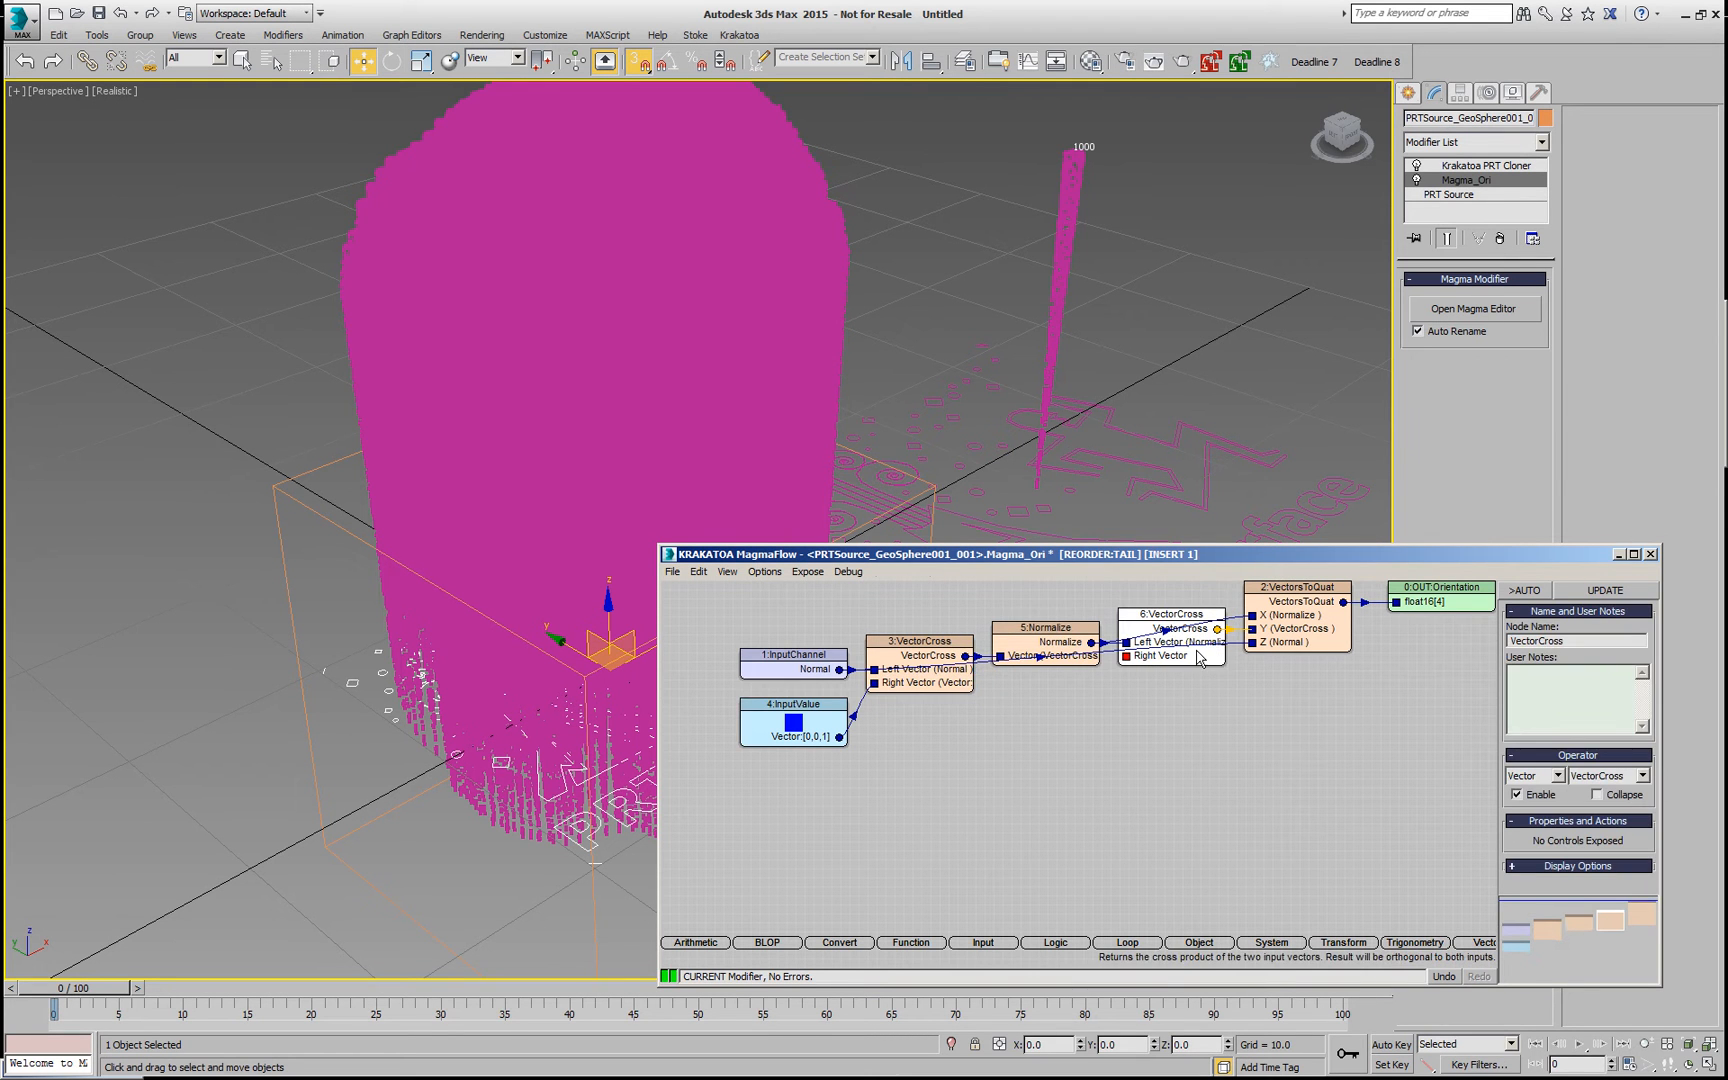
# Step: Wire the Normal input channel into the second cross product to complete the flow
pyautogui.click(794, 662)
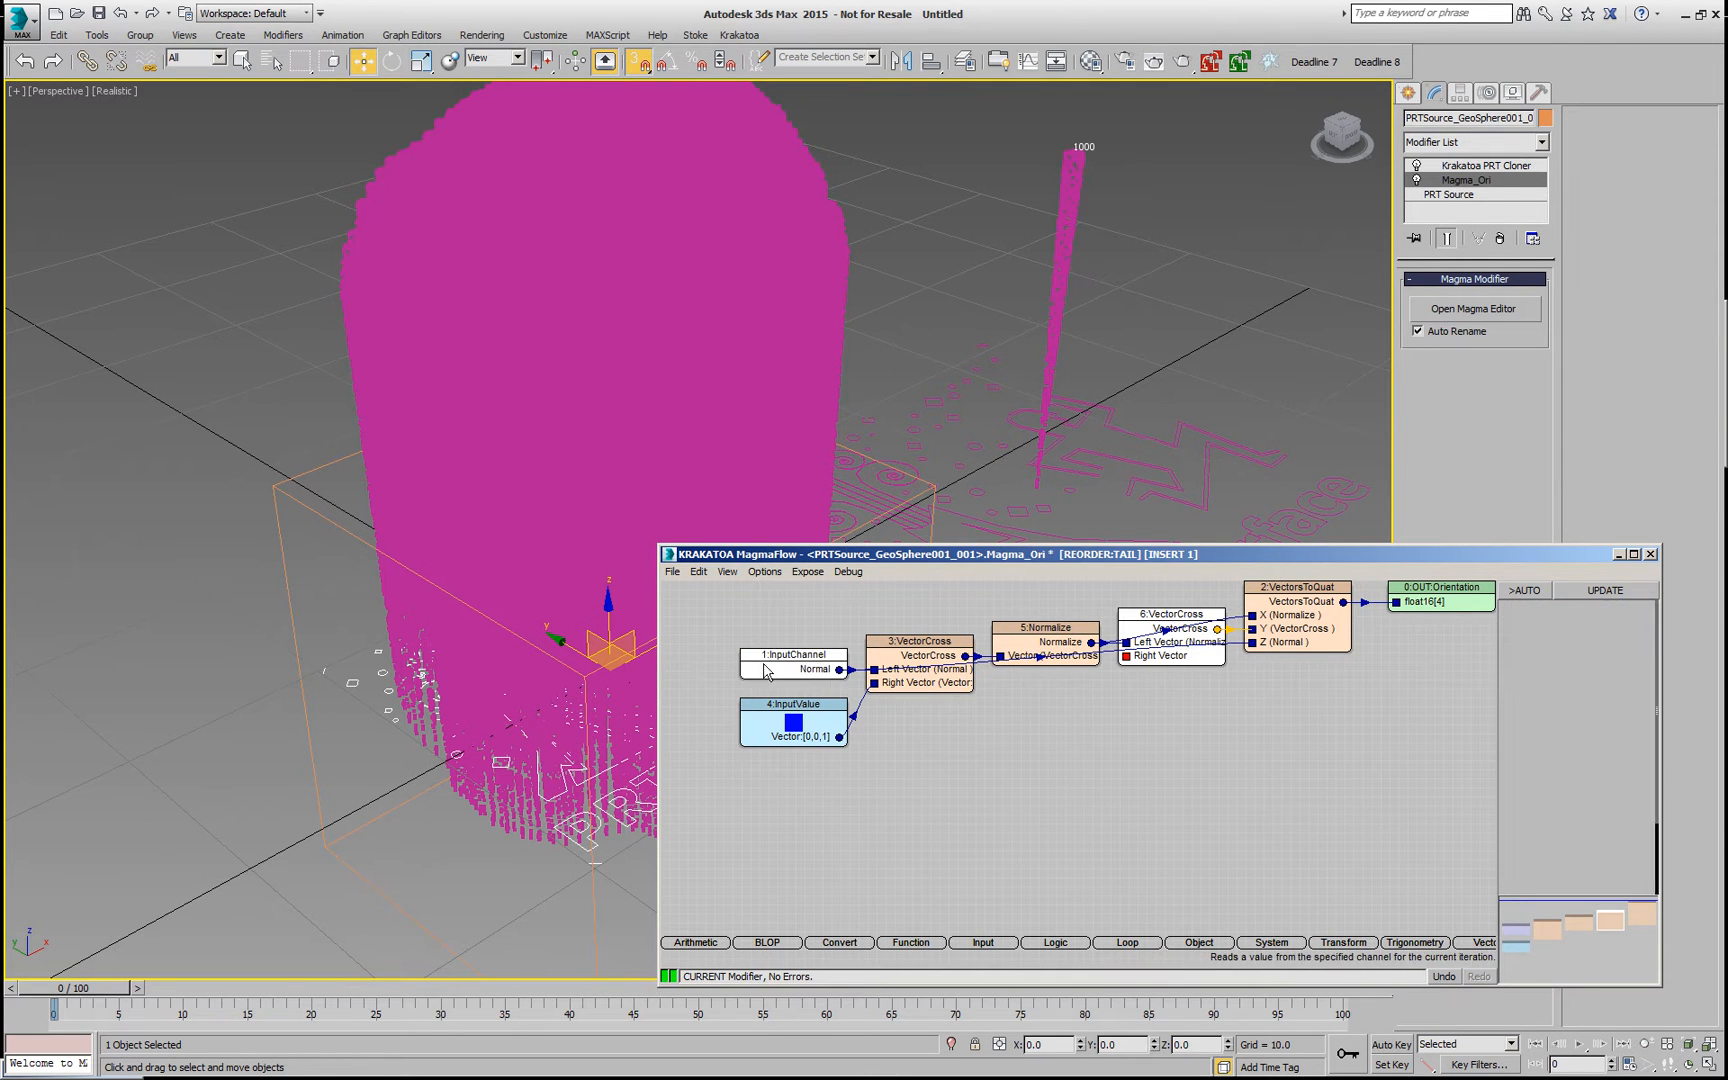
pyautogui.click(1172, 614)
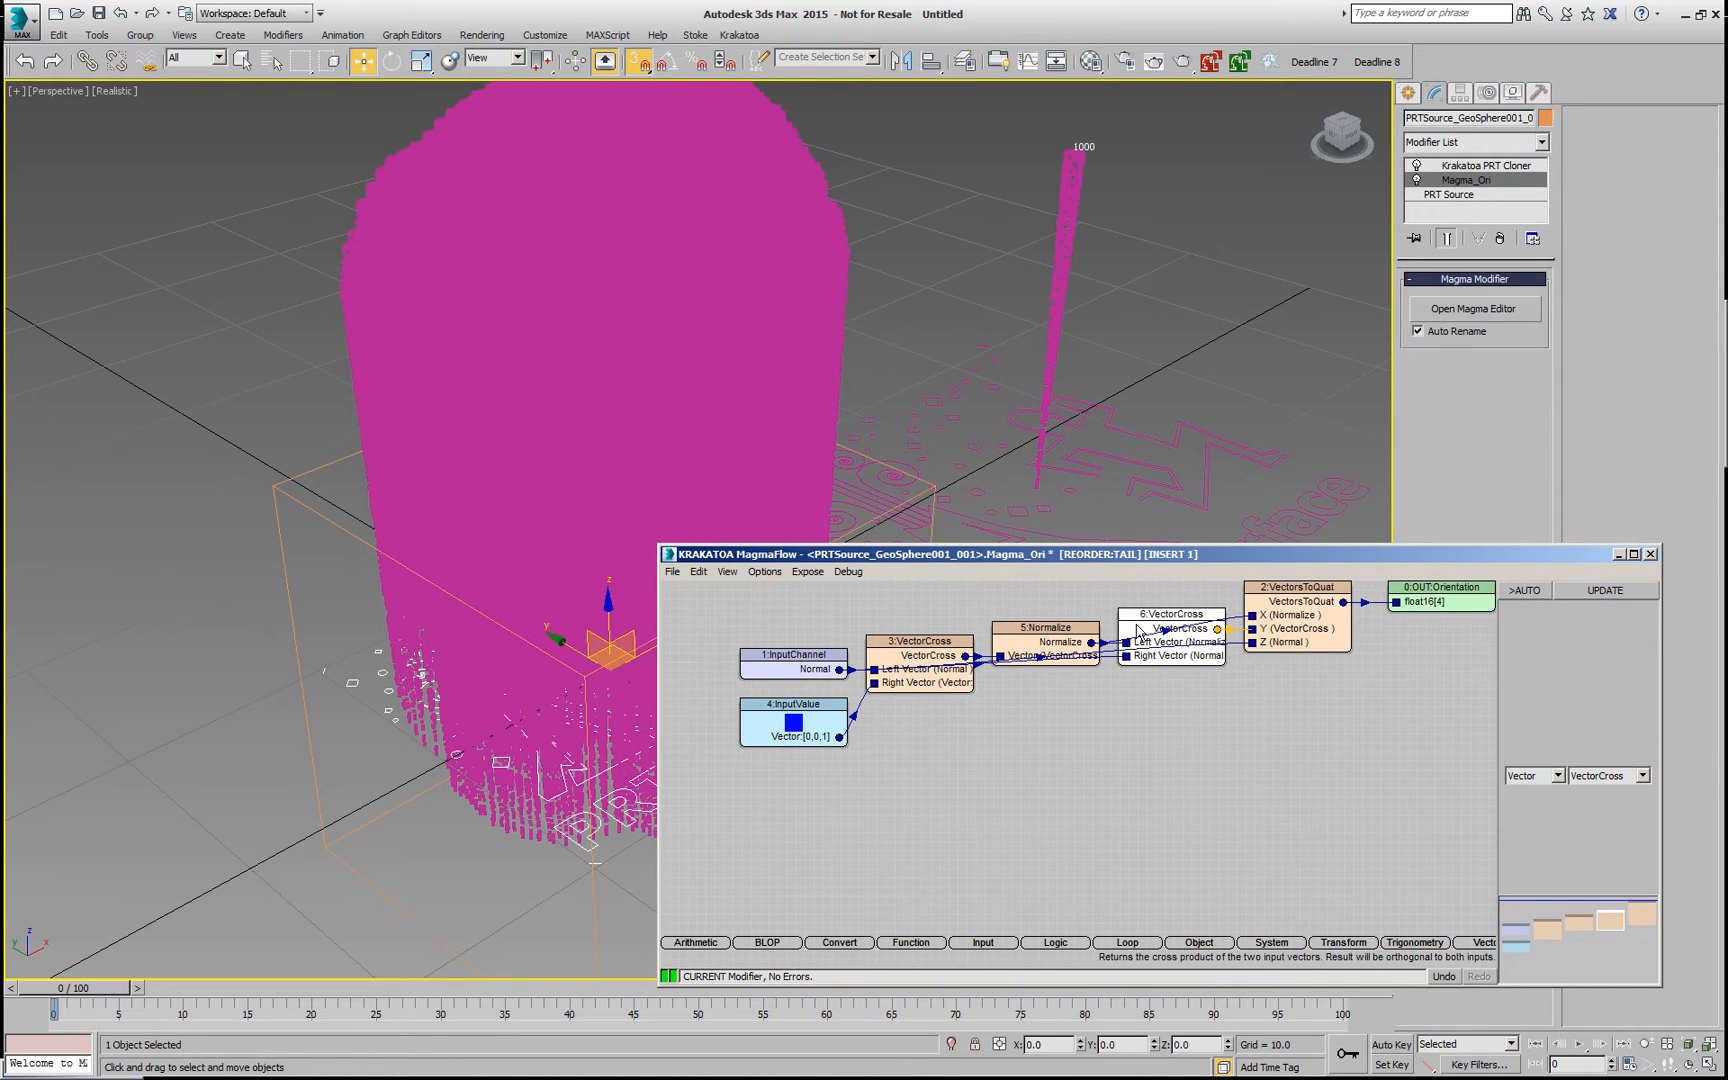
pyautogui.click(1172, 614)
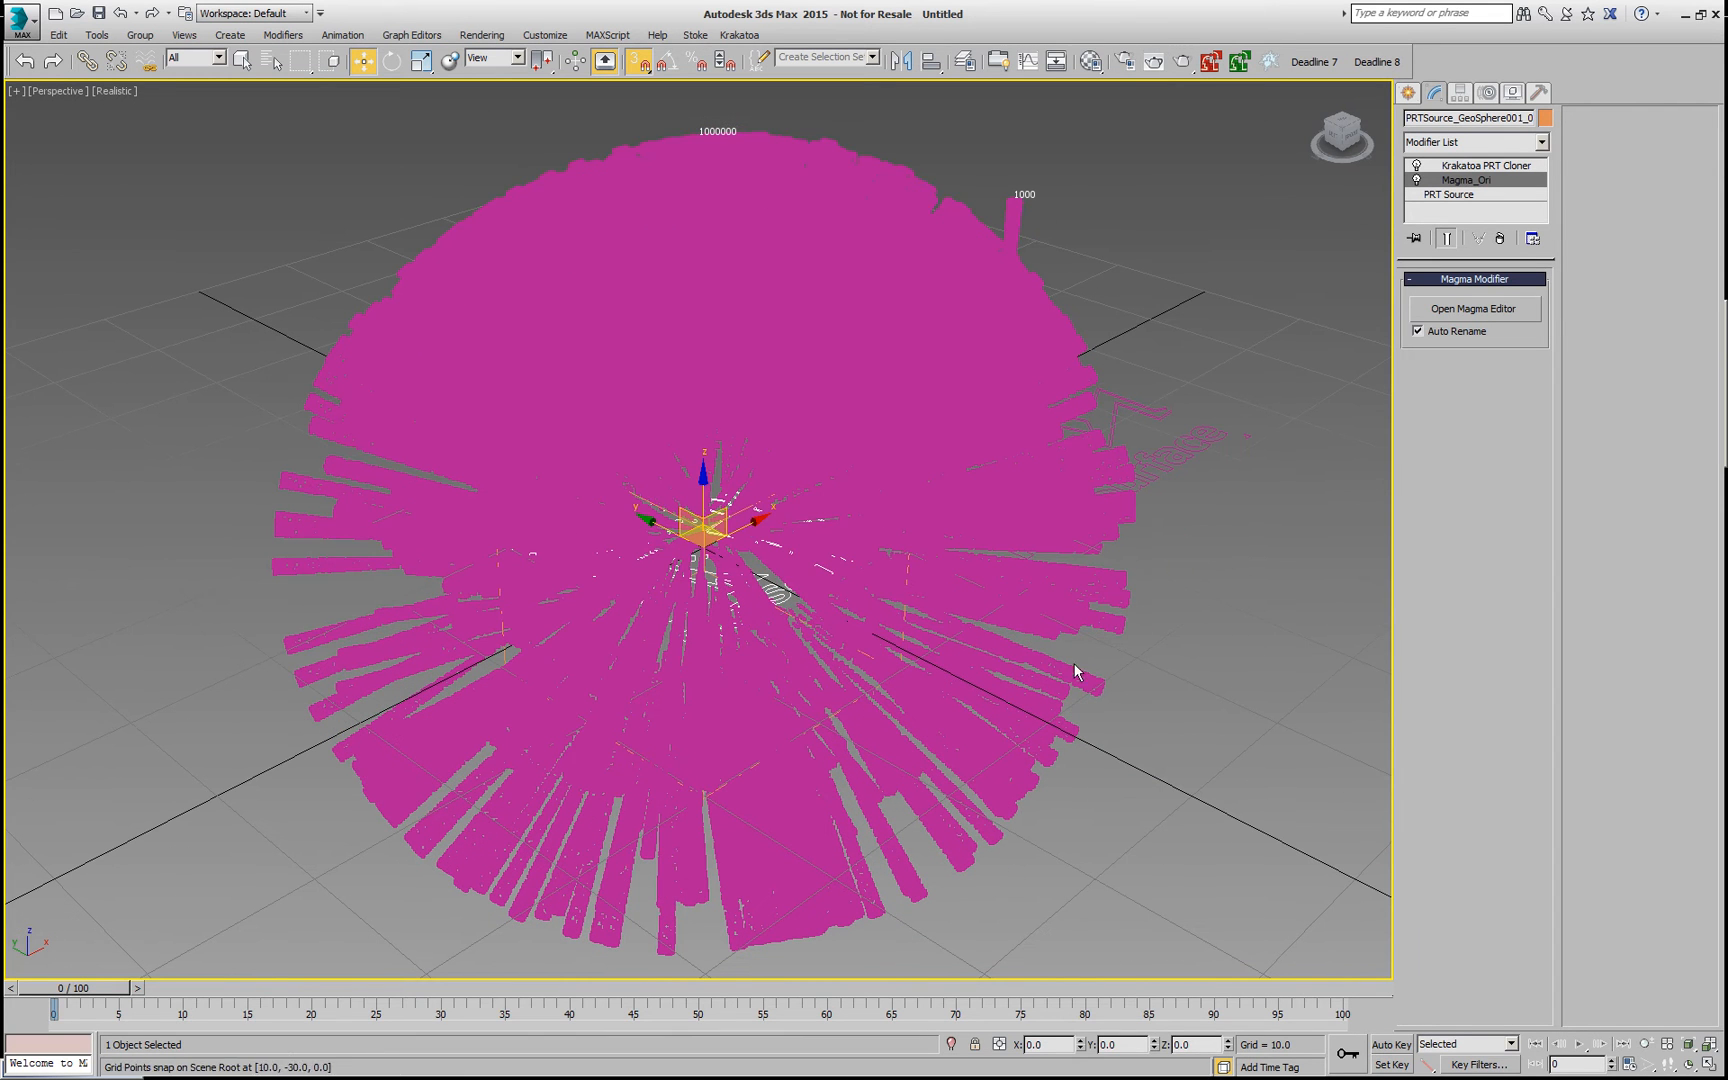
# Step: Scrub the animation forward and back, stopping at frame 49 of the growing star
pyautogui.moveTo(52, 988); pyautogui.dragTo(176, 988)
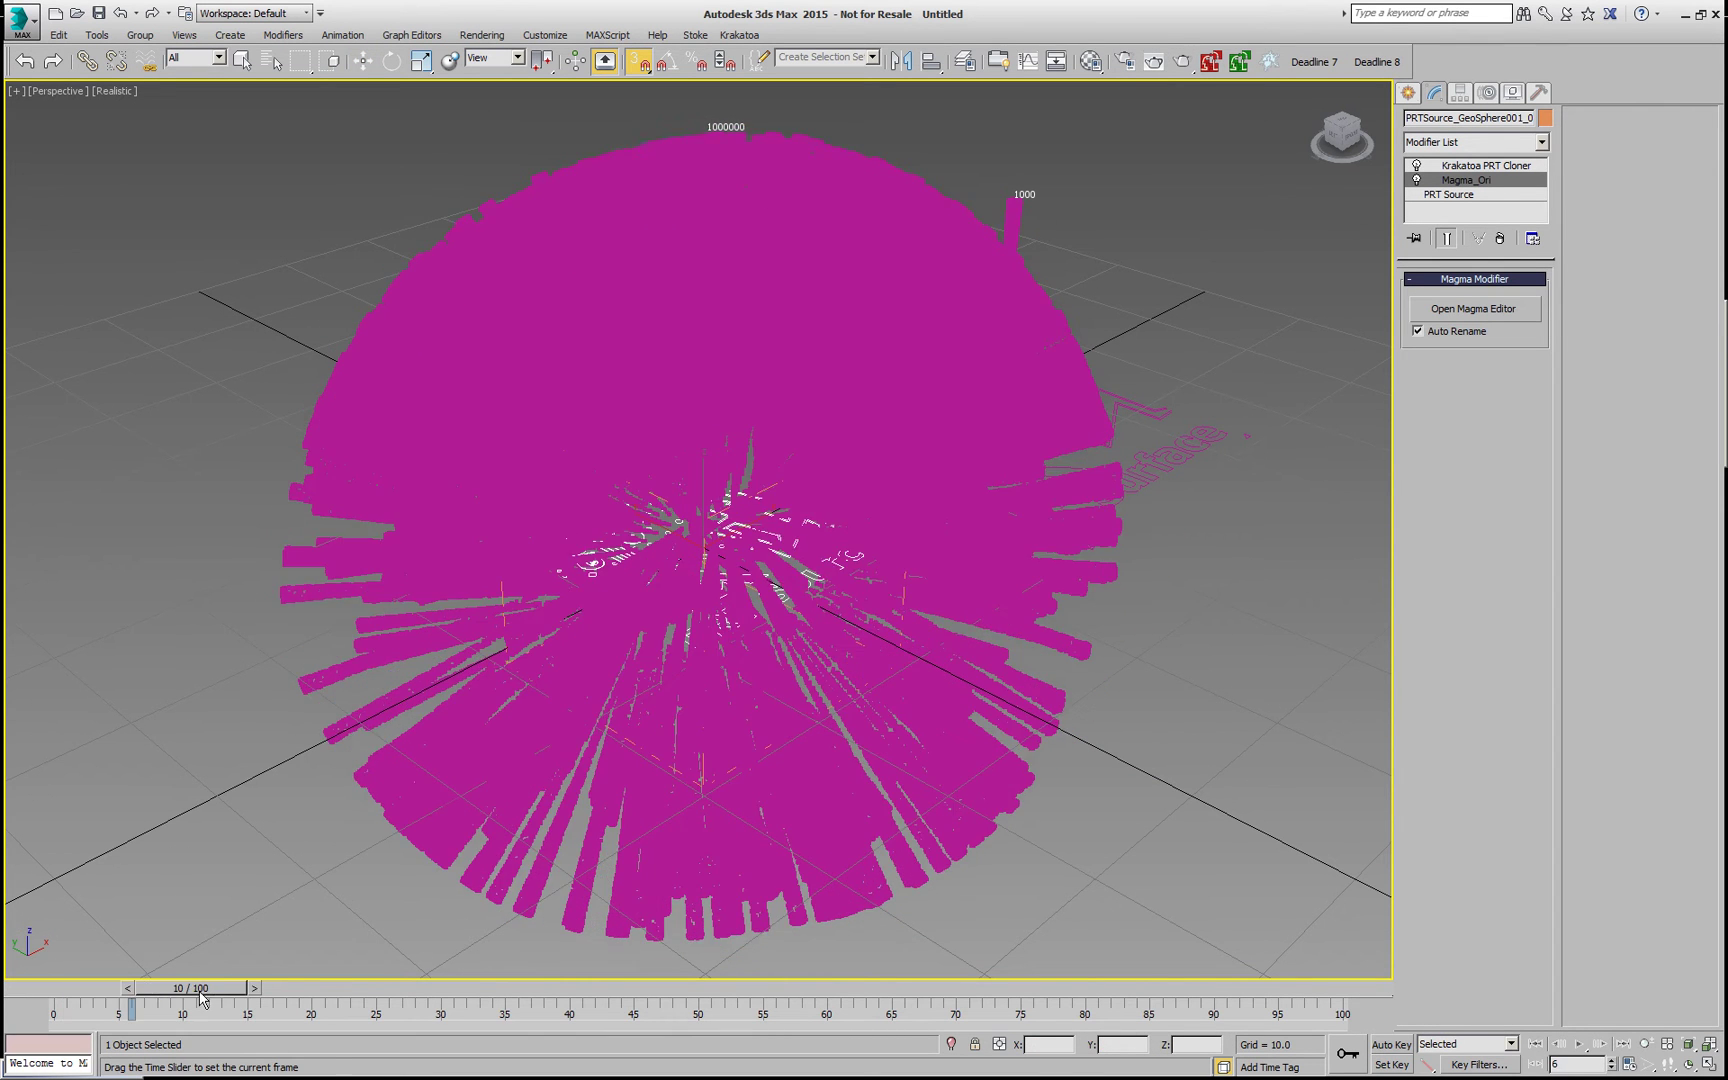
pyautogui.moveTo(204, 996); pyautogui.dragTo(450, 986)
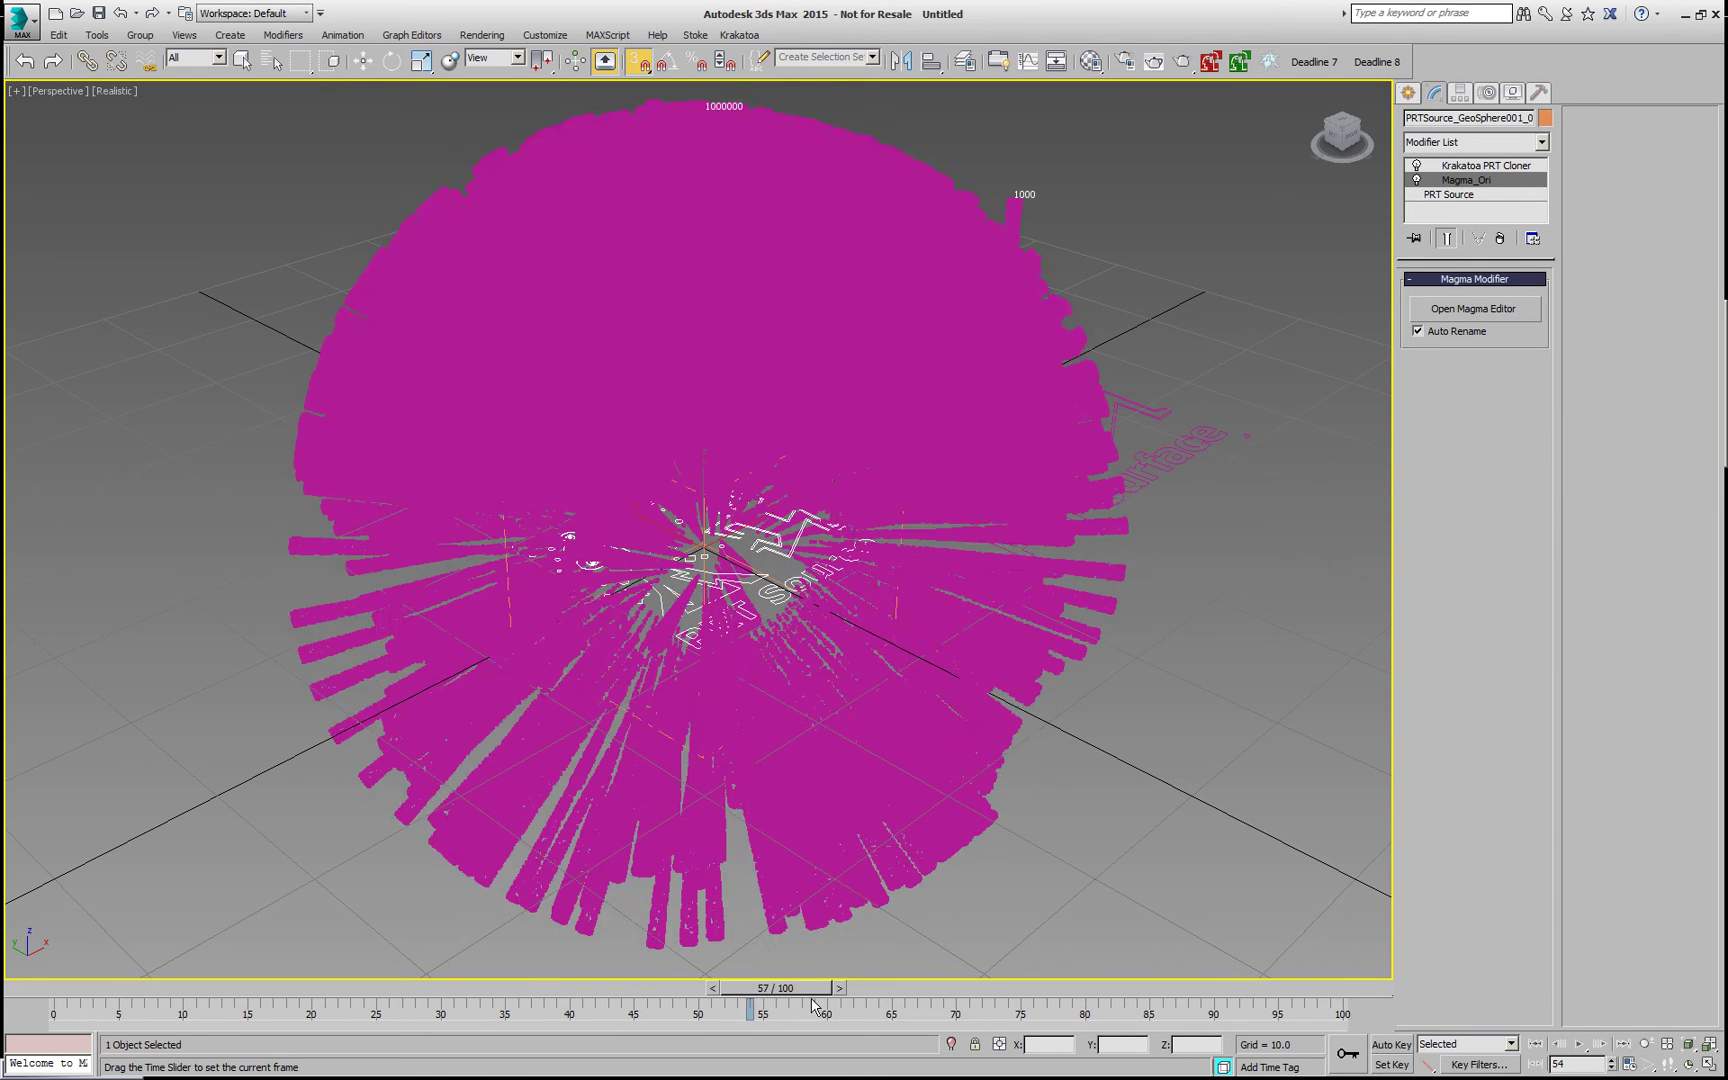
pyautogui.moveTo(754, 1006); pyautogui.dragTo(672, 988)
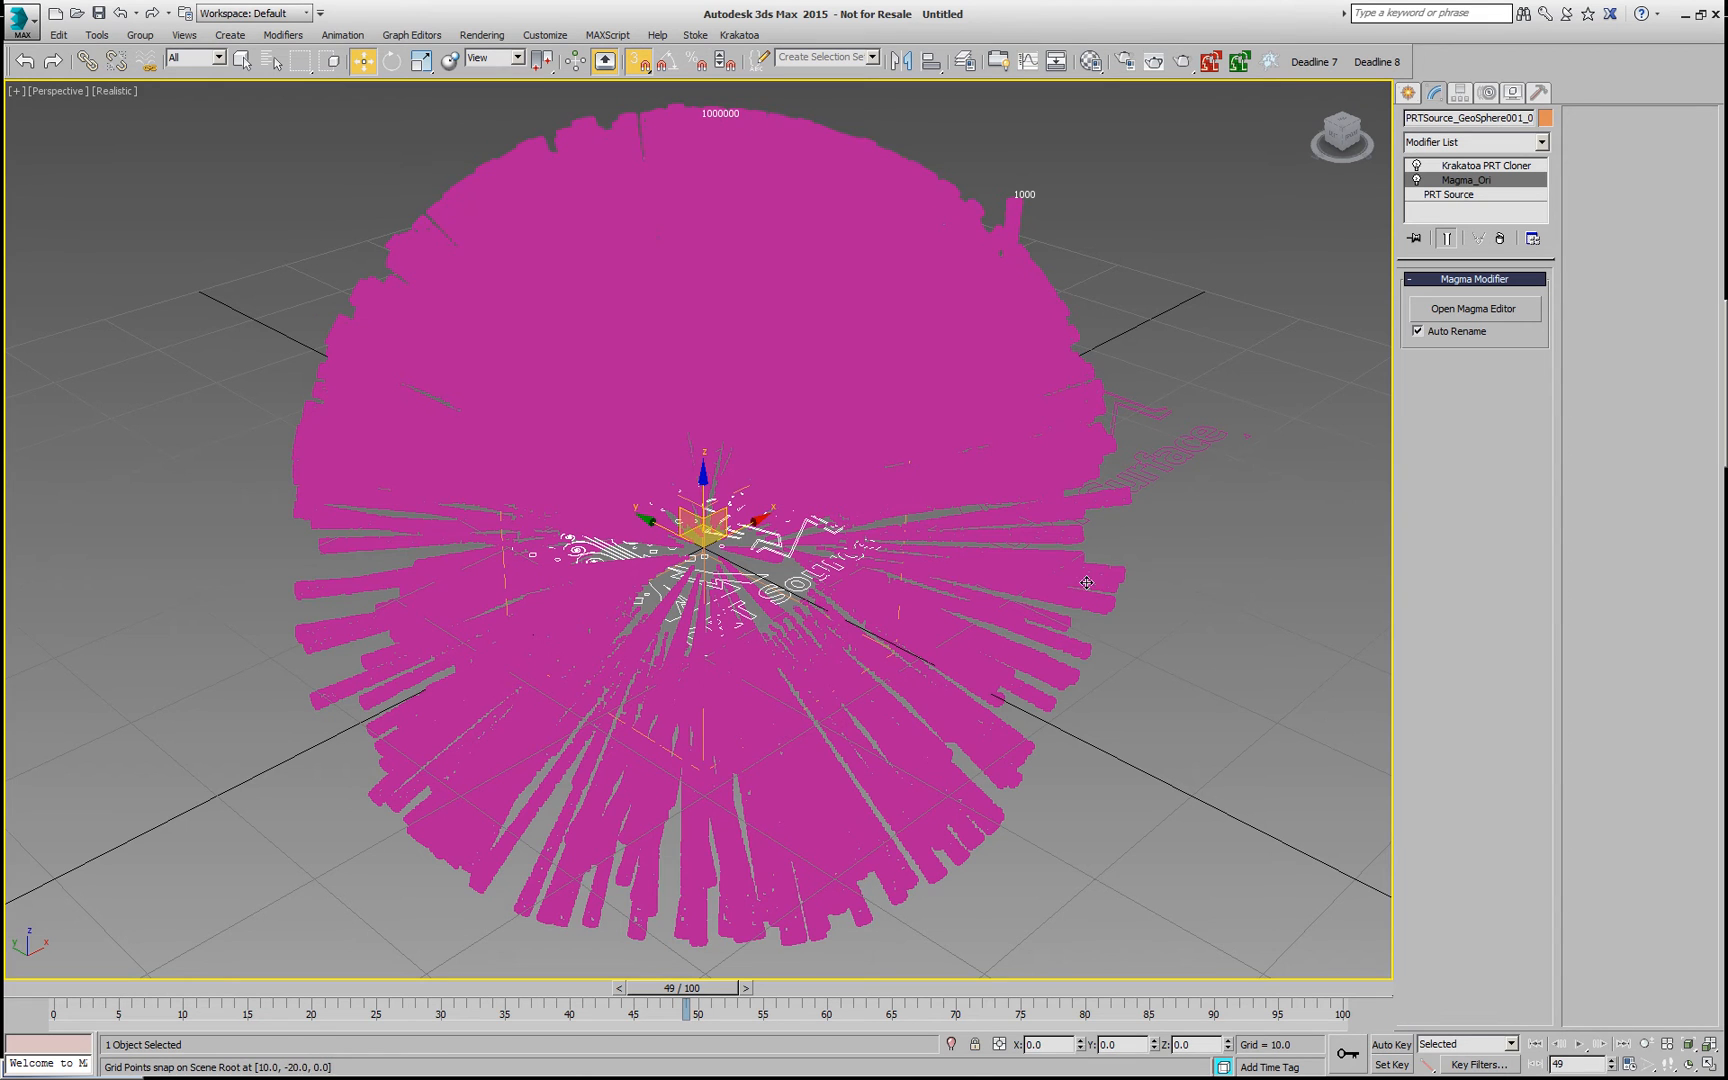
pyautogui.click(746, 34)
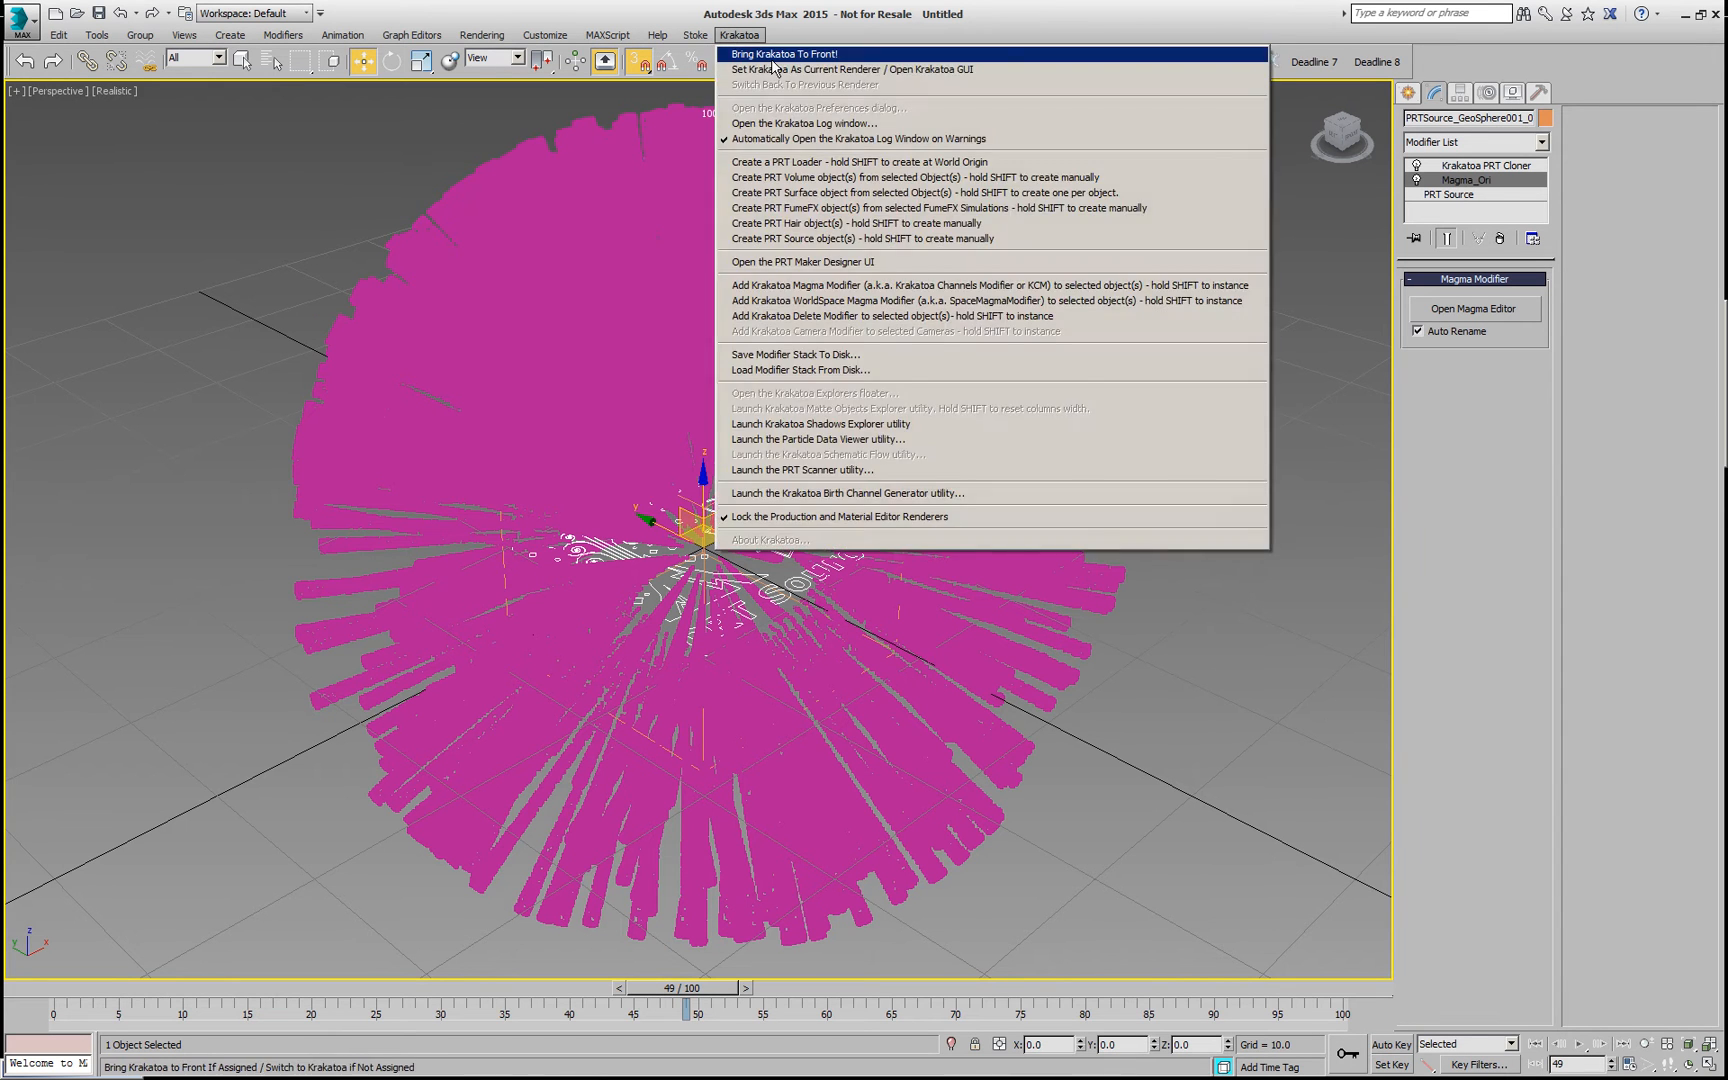
# Step: Make Krakatoa the renderer with default settings, enable Force Additive Mode, and move its floater aside
pyautogui.click(828, 70)
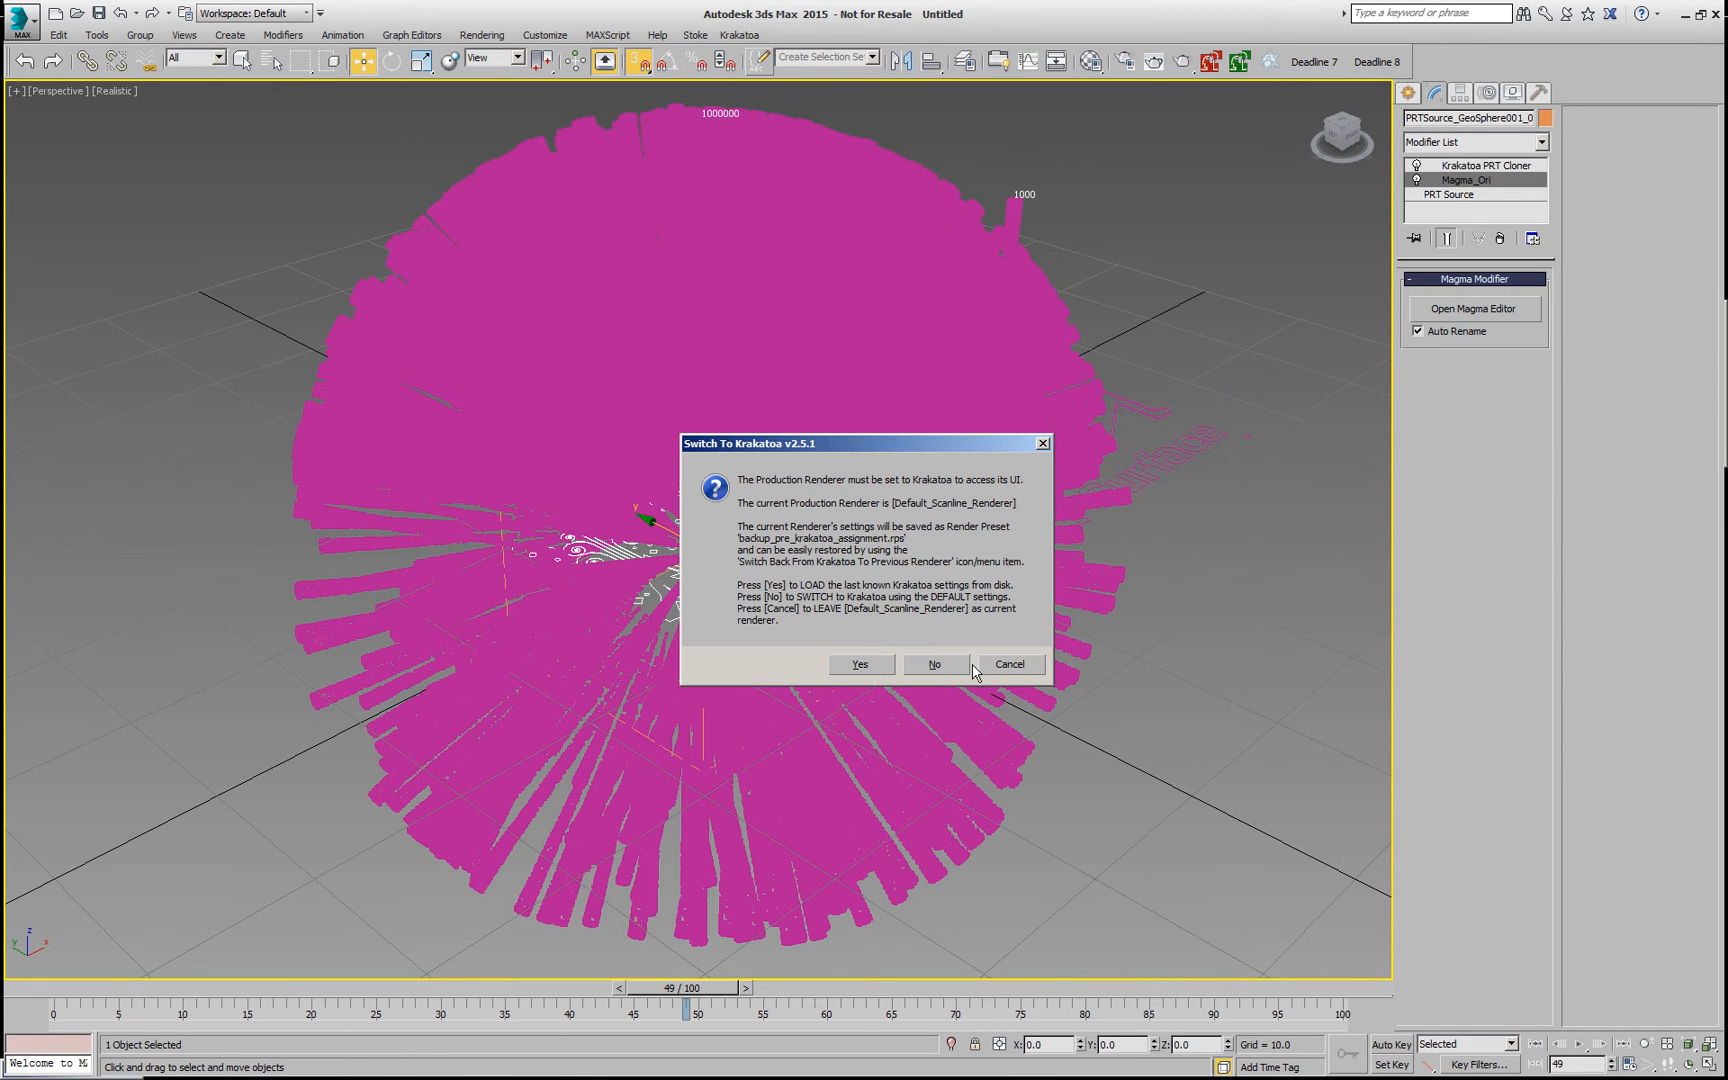
pyautogui.click(936, 664)
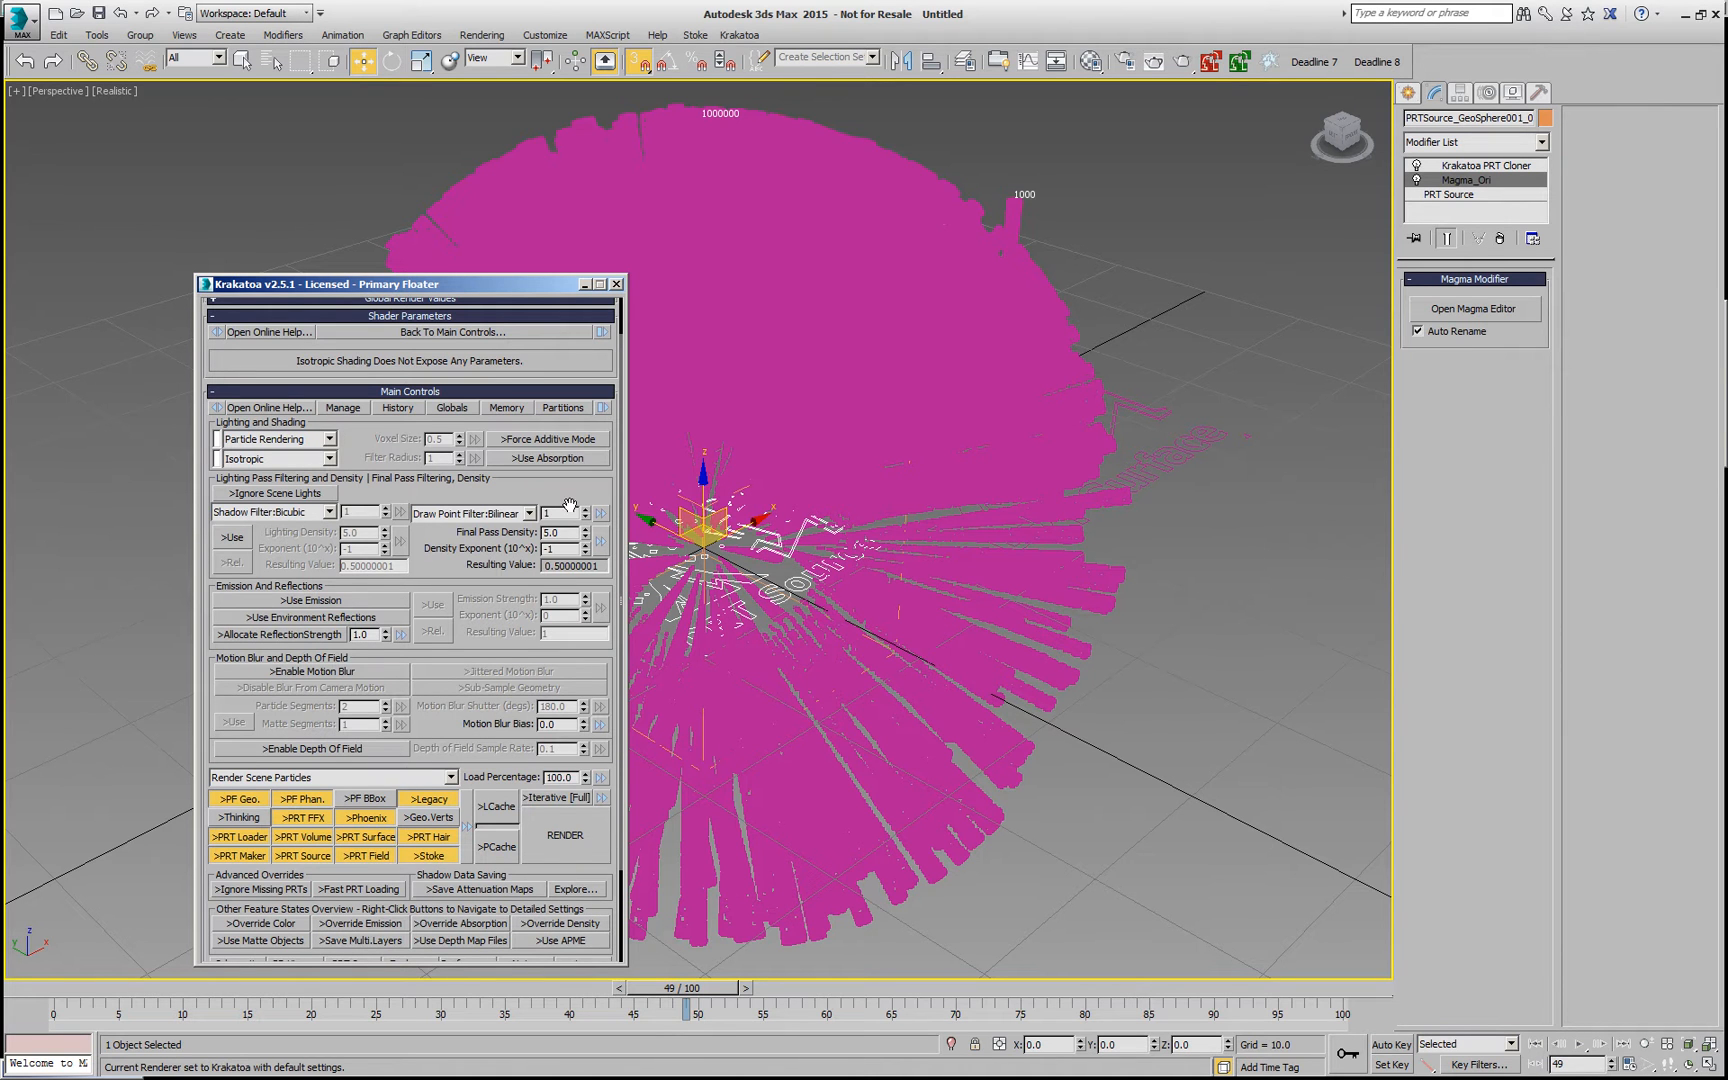
pyautogui.click(548, 438)
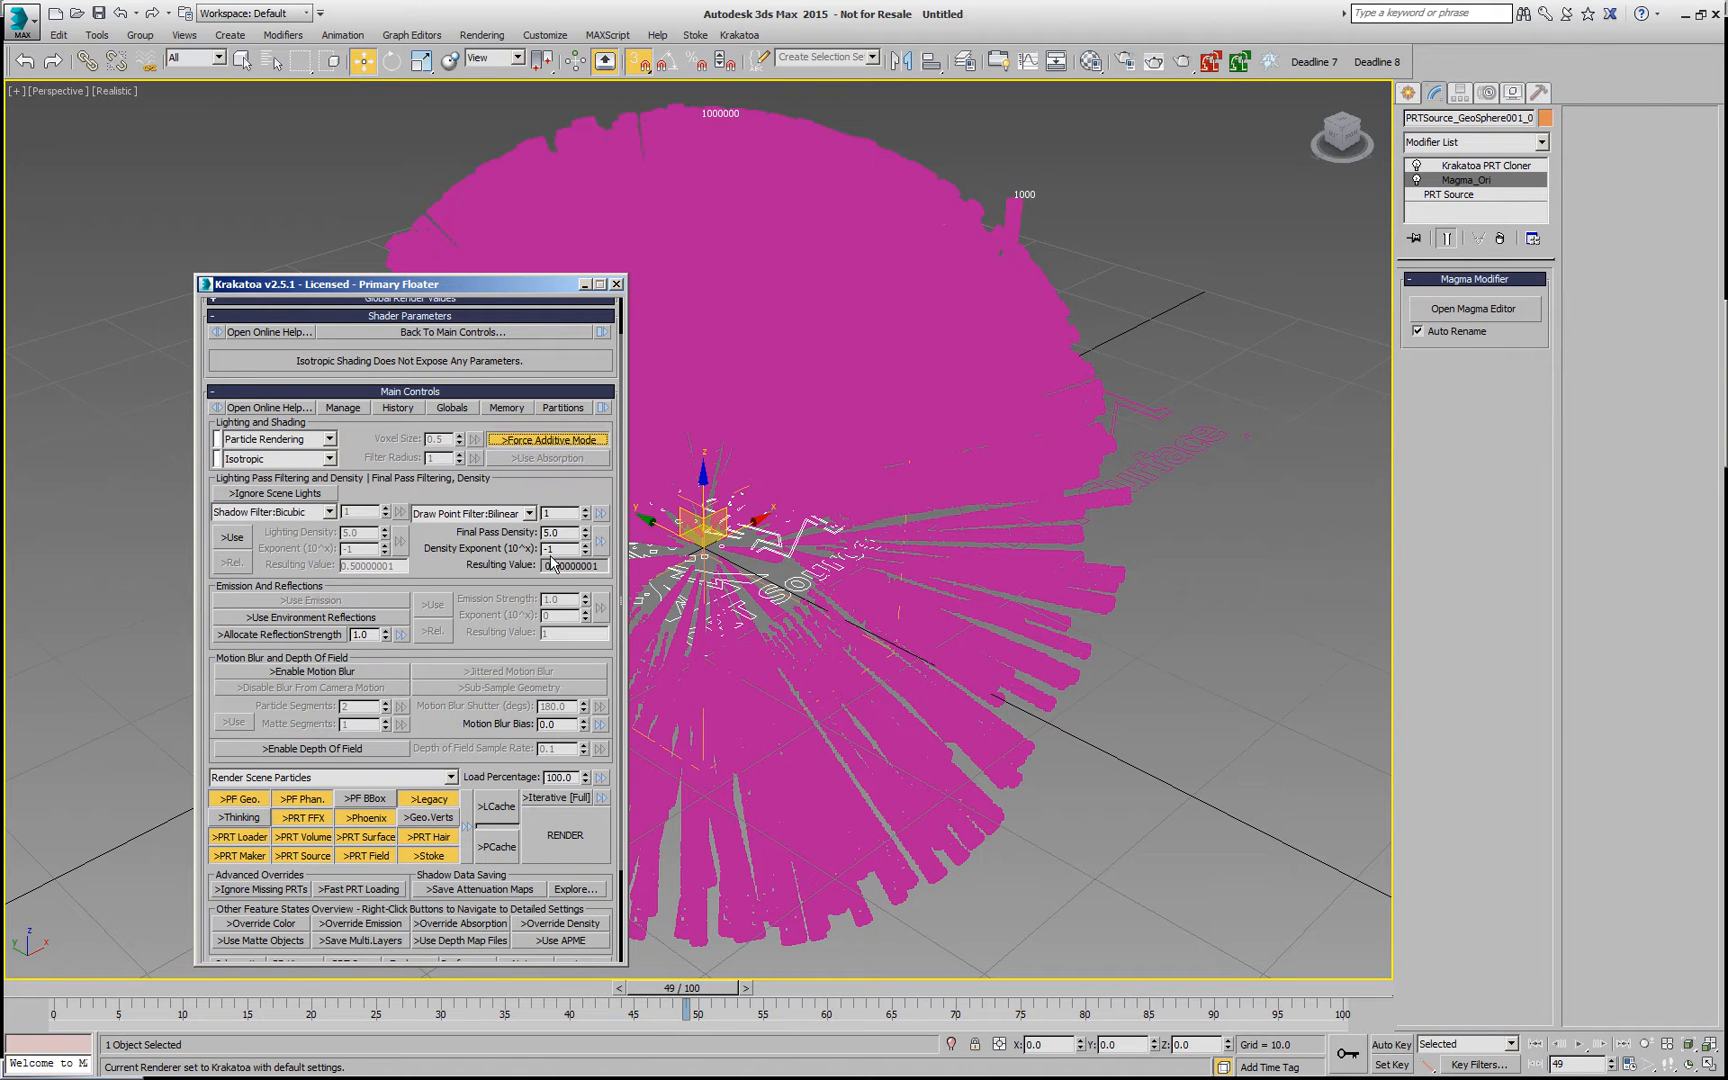
pyautogui.moveTo(556, 846)
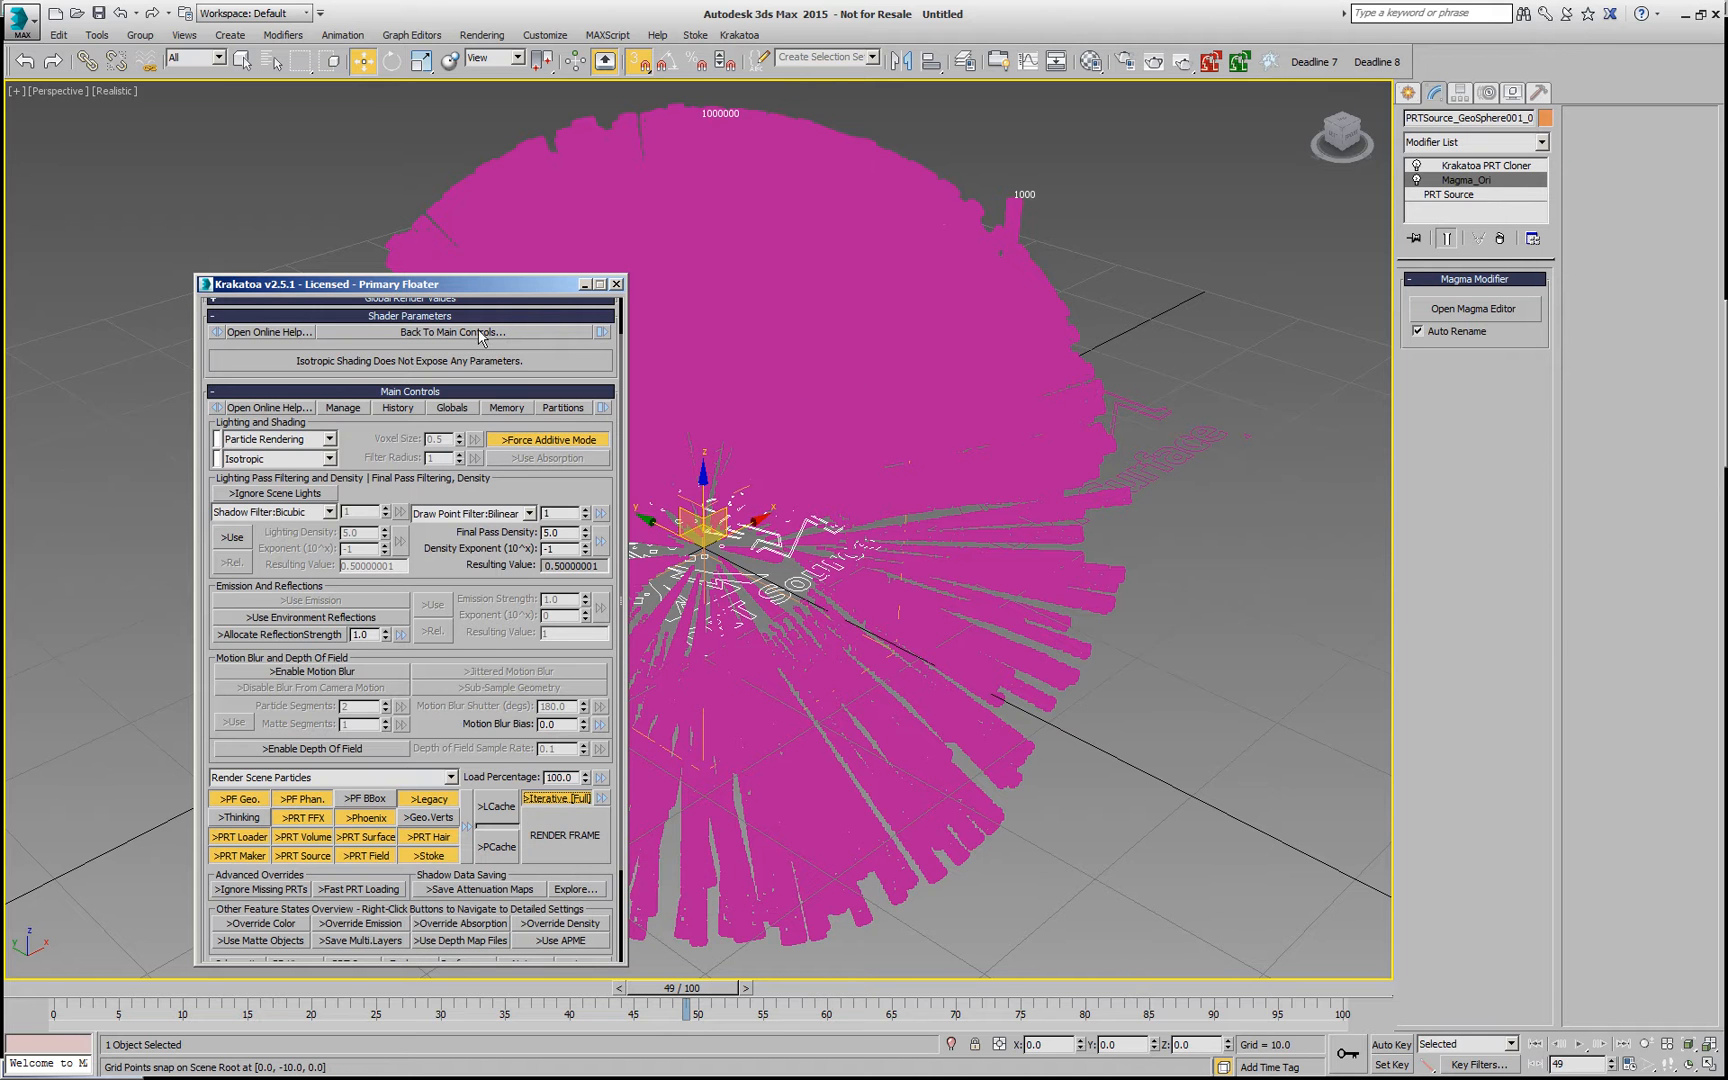
pyautogui.moveTo(408, 284); pyautogui.dragTo(310, 228)
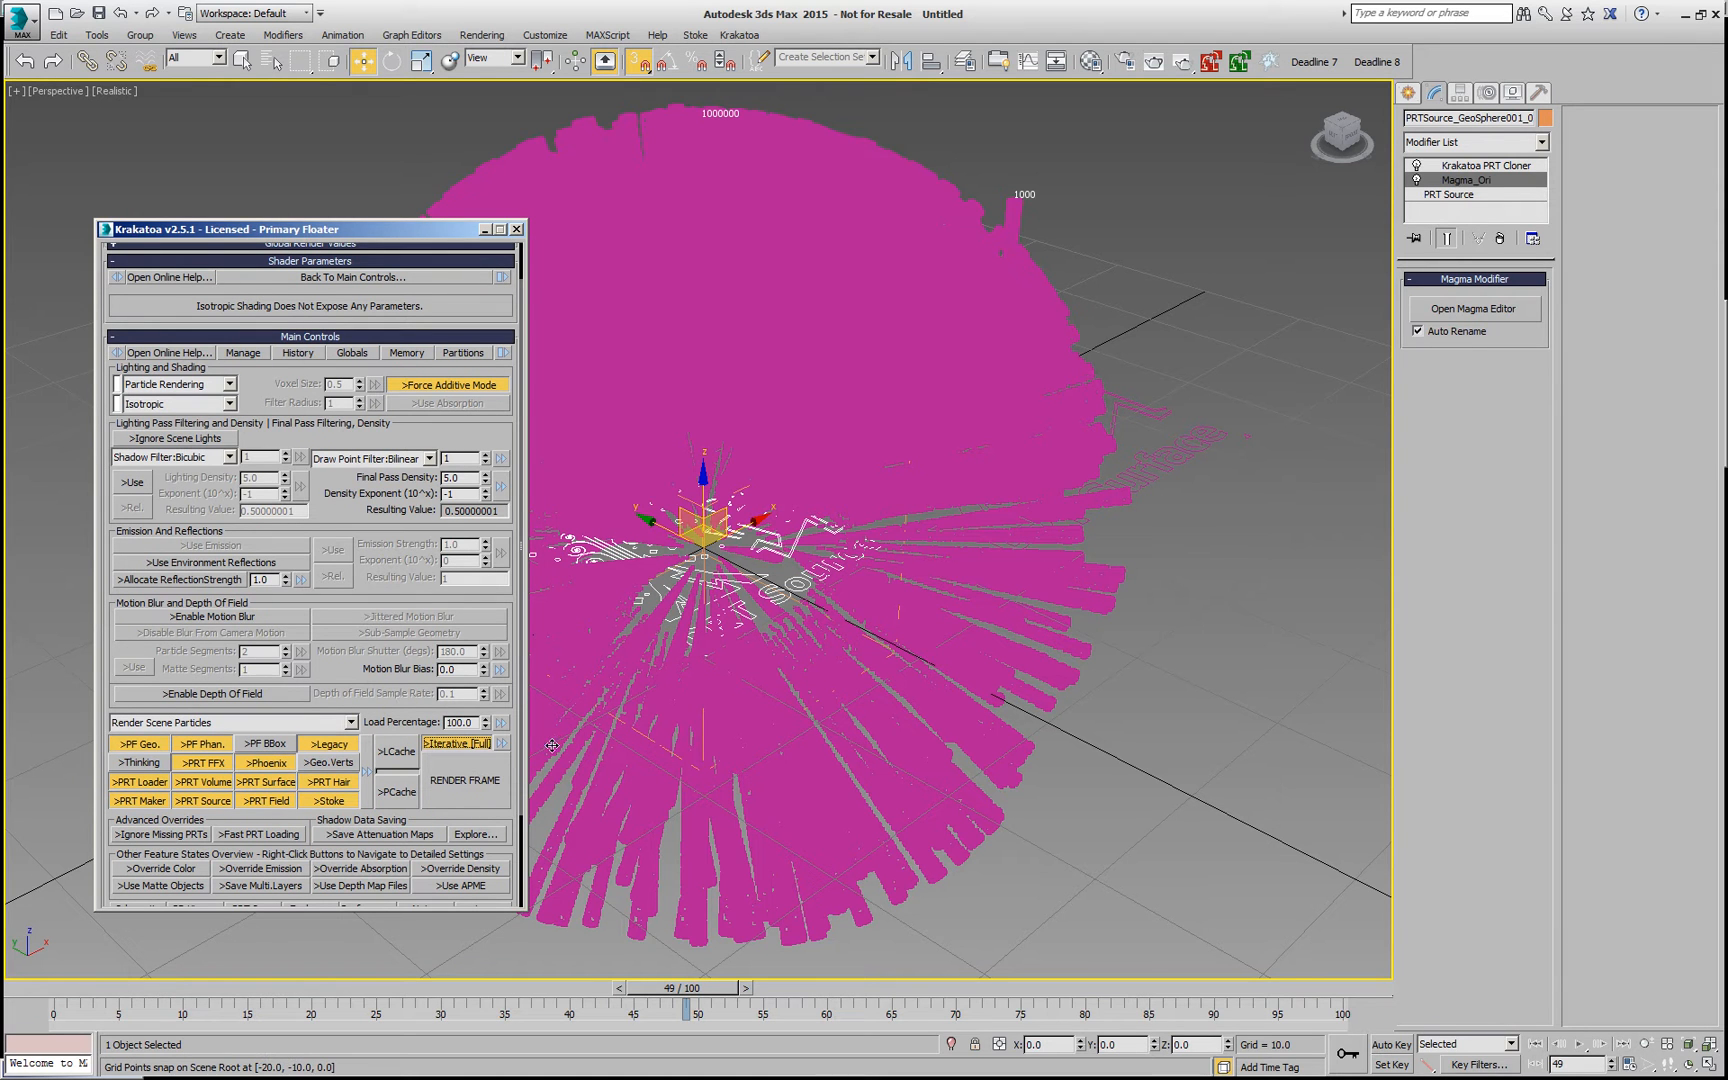
pyautogui.moveTo(464, 780)
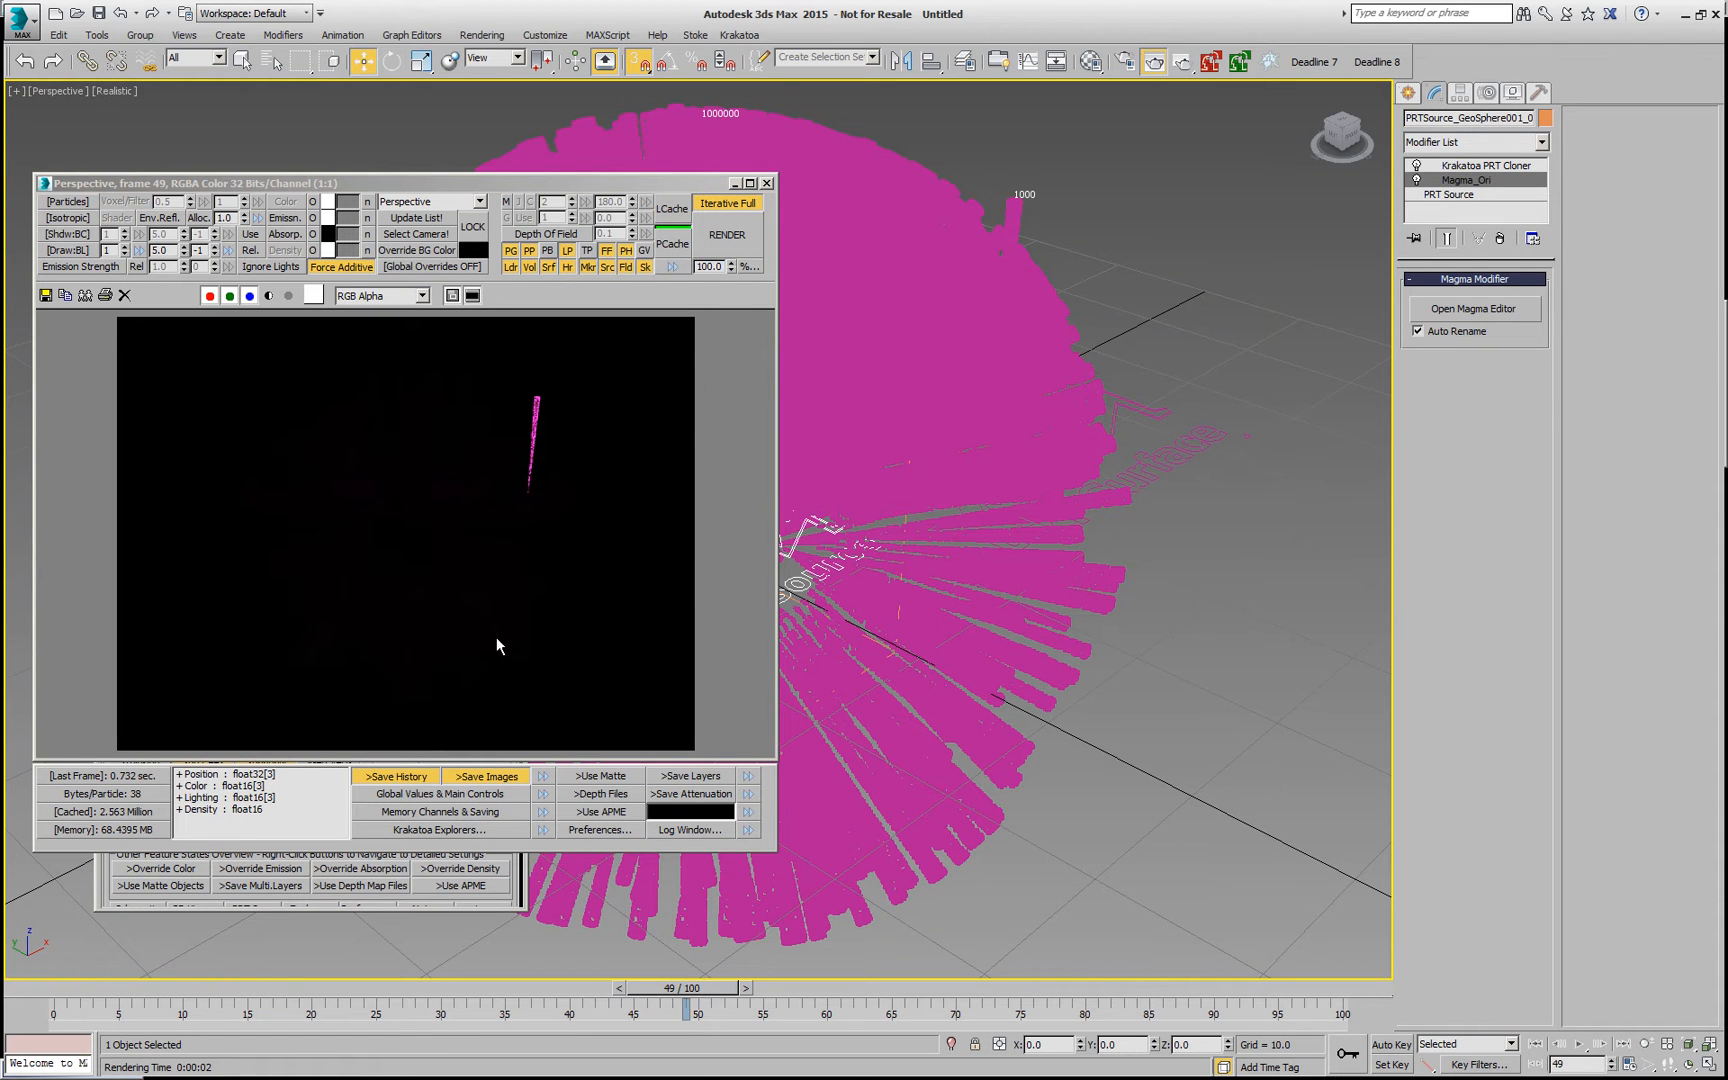
pyautogui.moveTo(380, 390)
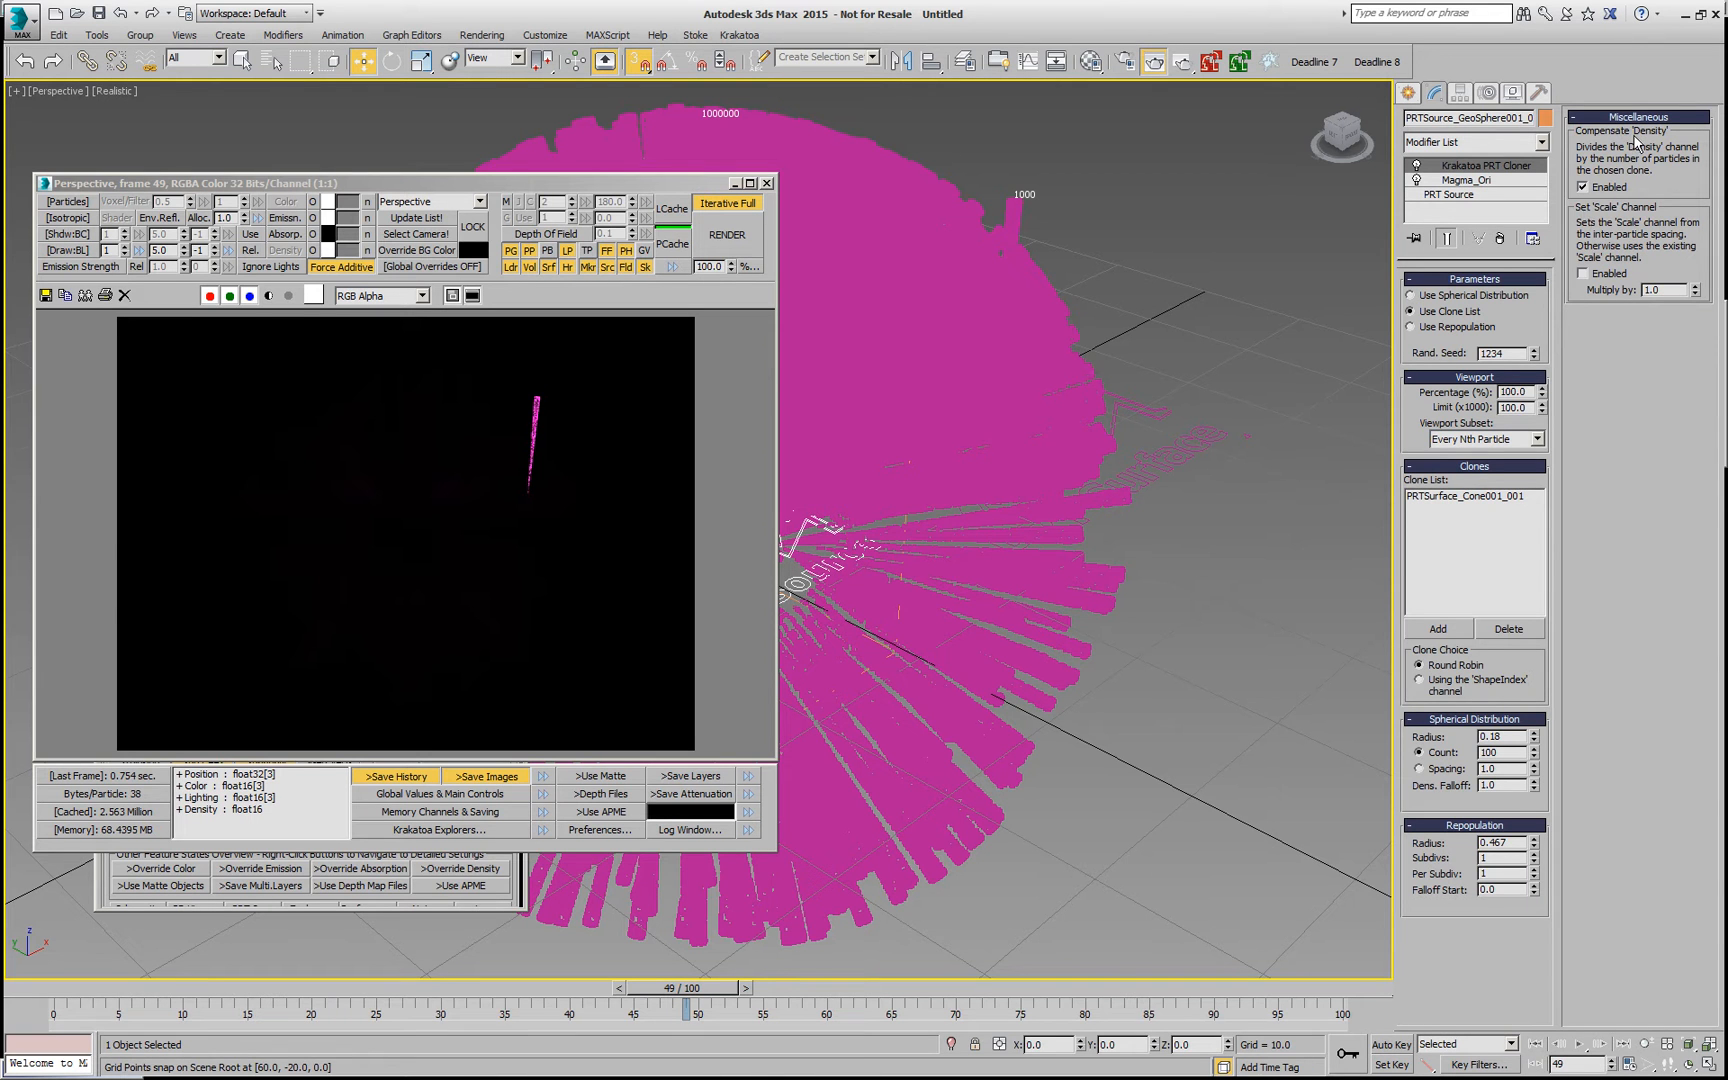
# Step: Uncheck Compensate Density on the Krakatoa PRT Cloner after the near-black frame 49 render
pyautogui.click(1586, 186)
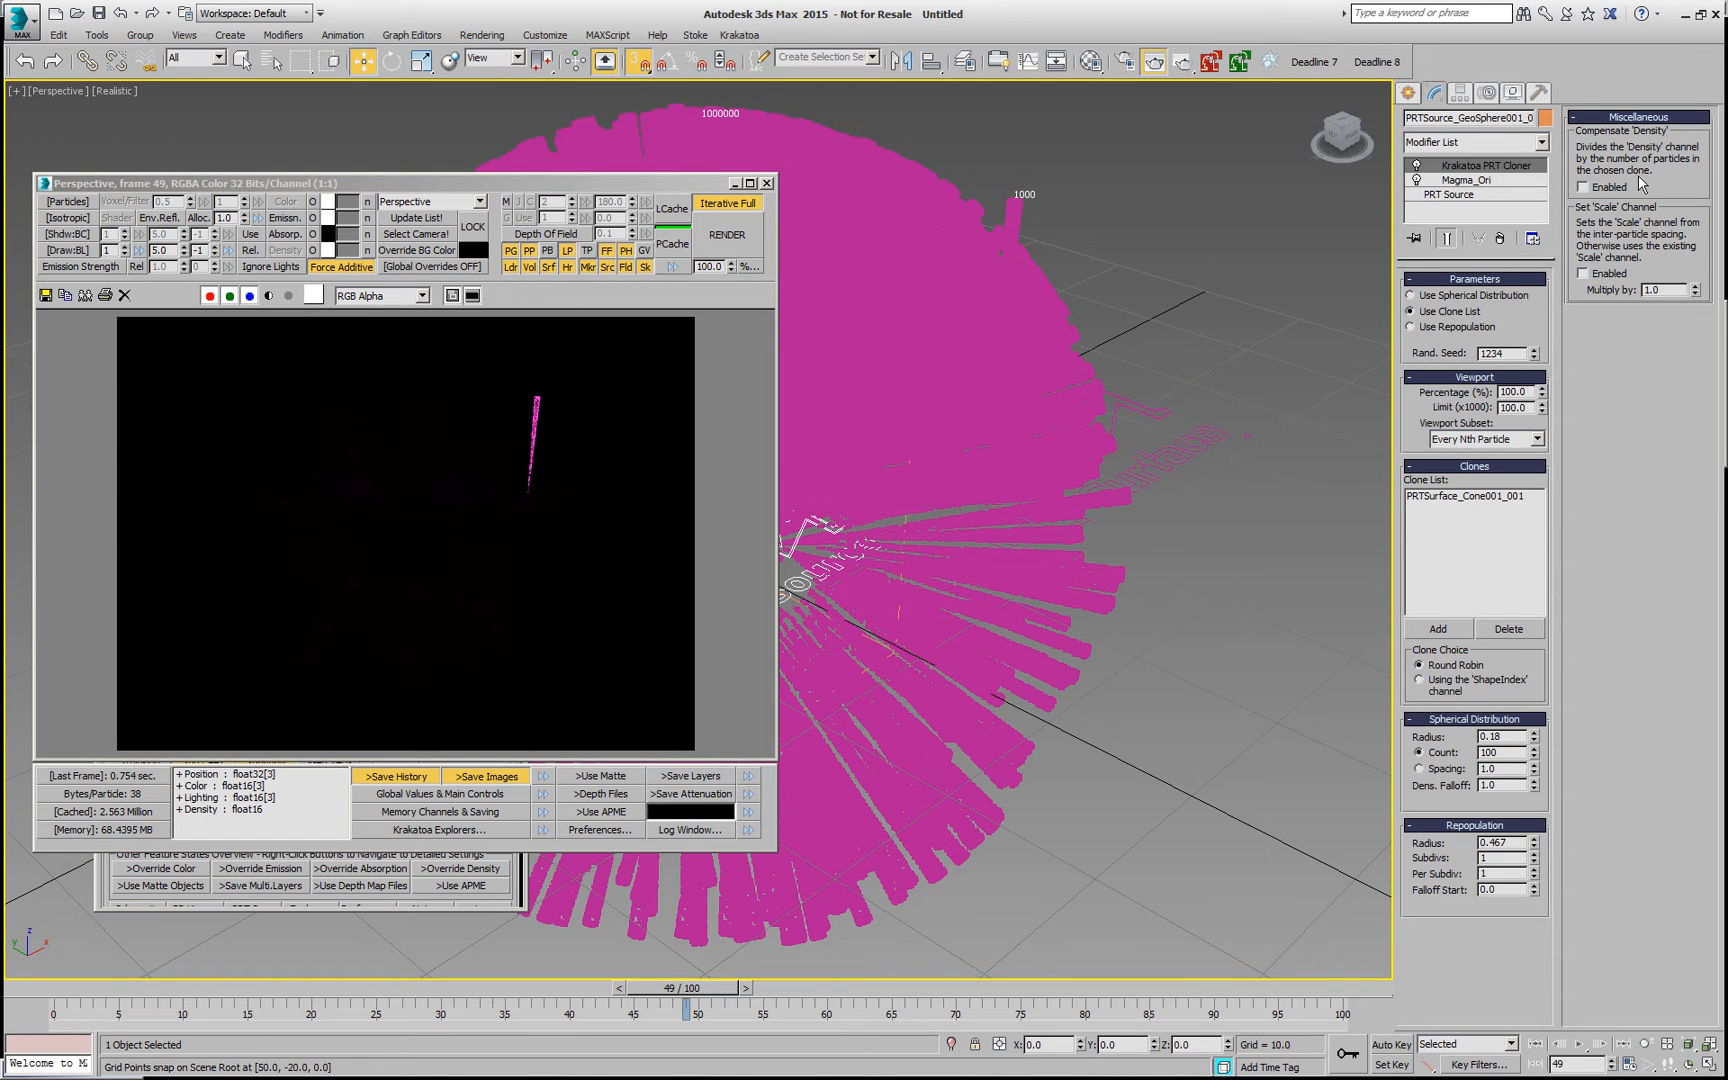
# Step: Re-render frame 49, override particle colour to light blue, and adjust the density value
pyautogui.click(726, 234)
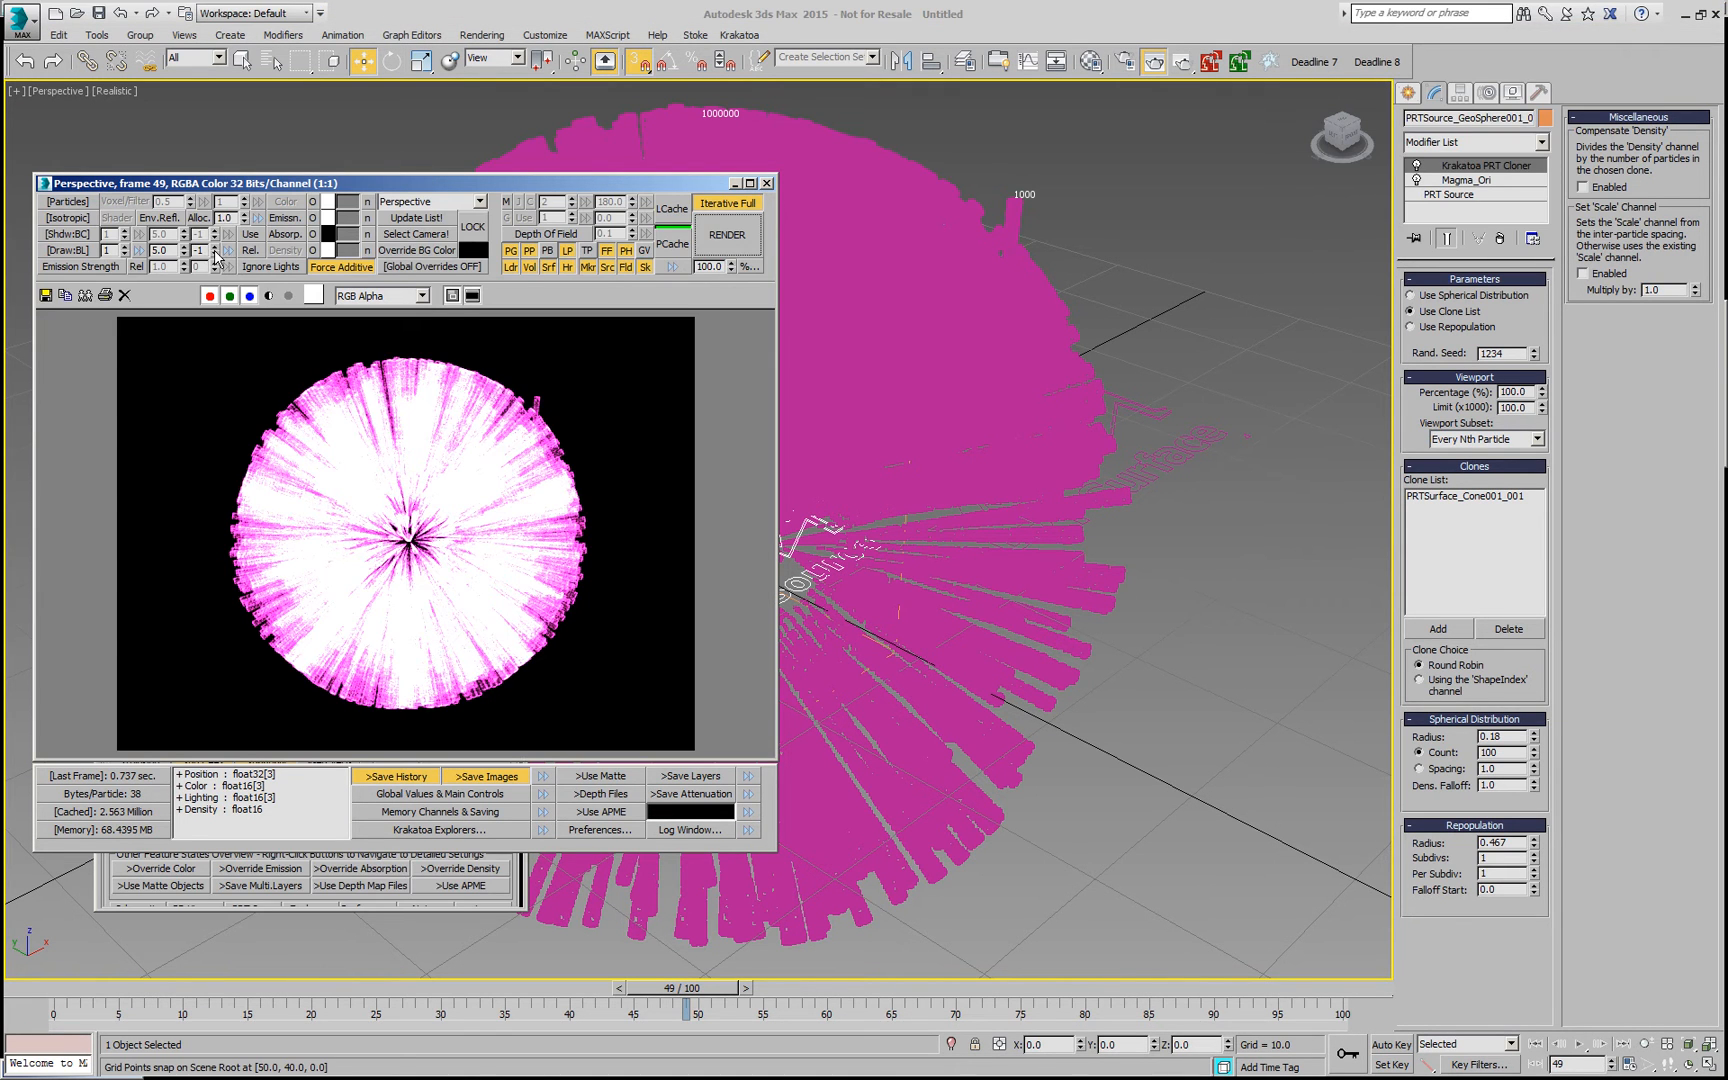
pyautogui.click(726, 234)
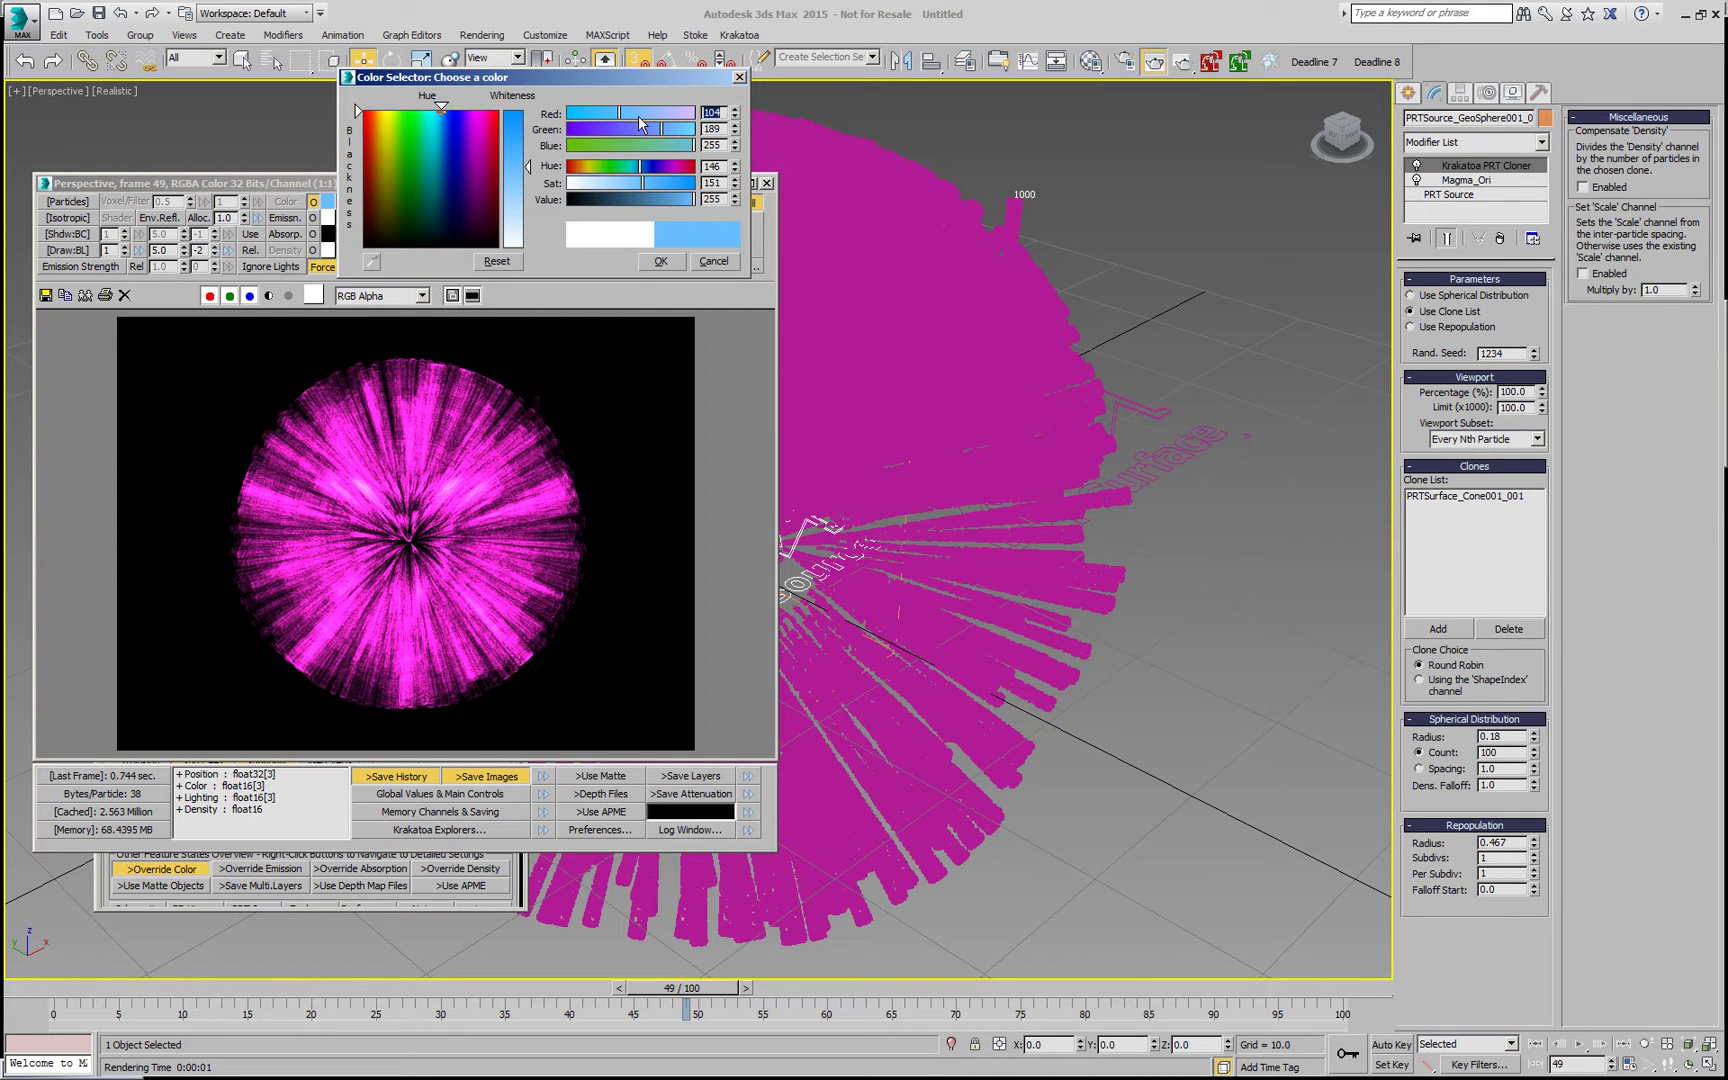
pyautogui.click(660, 260)
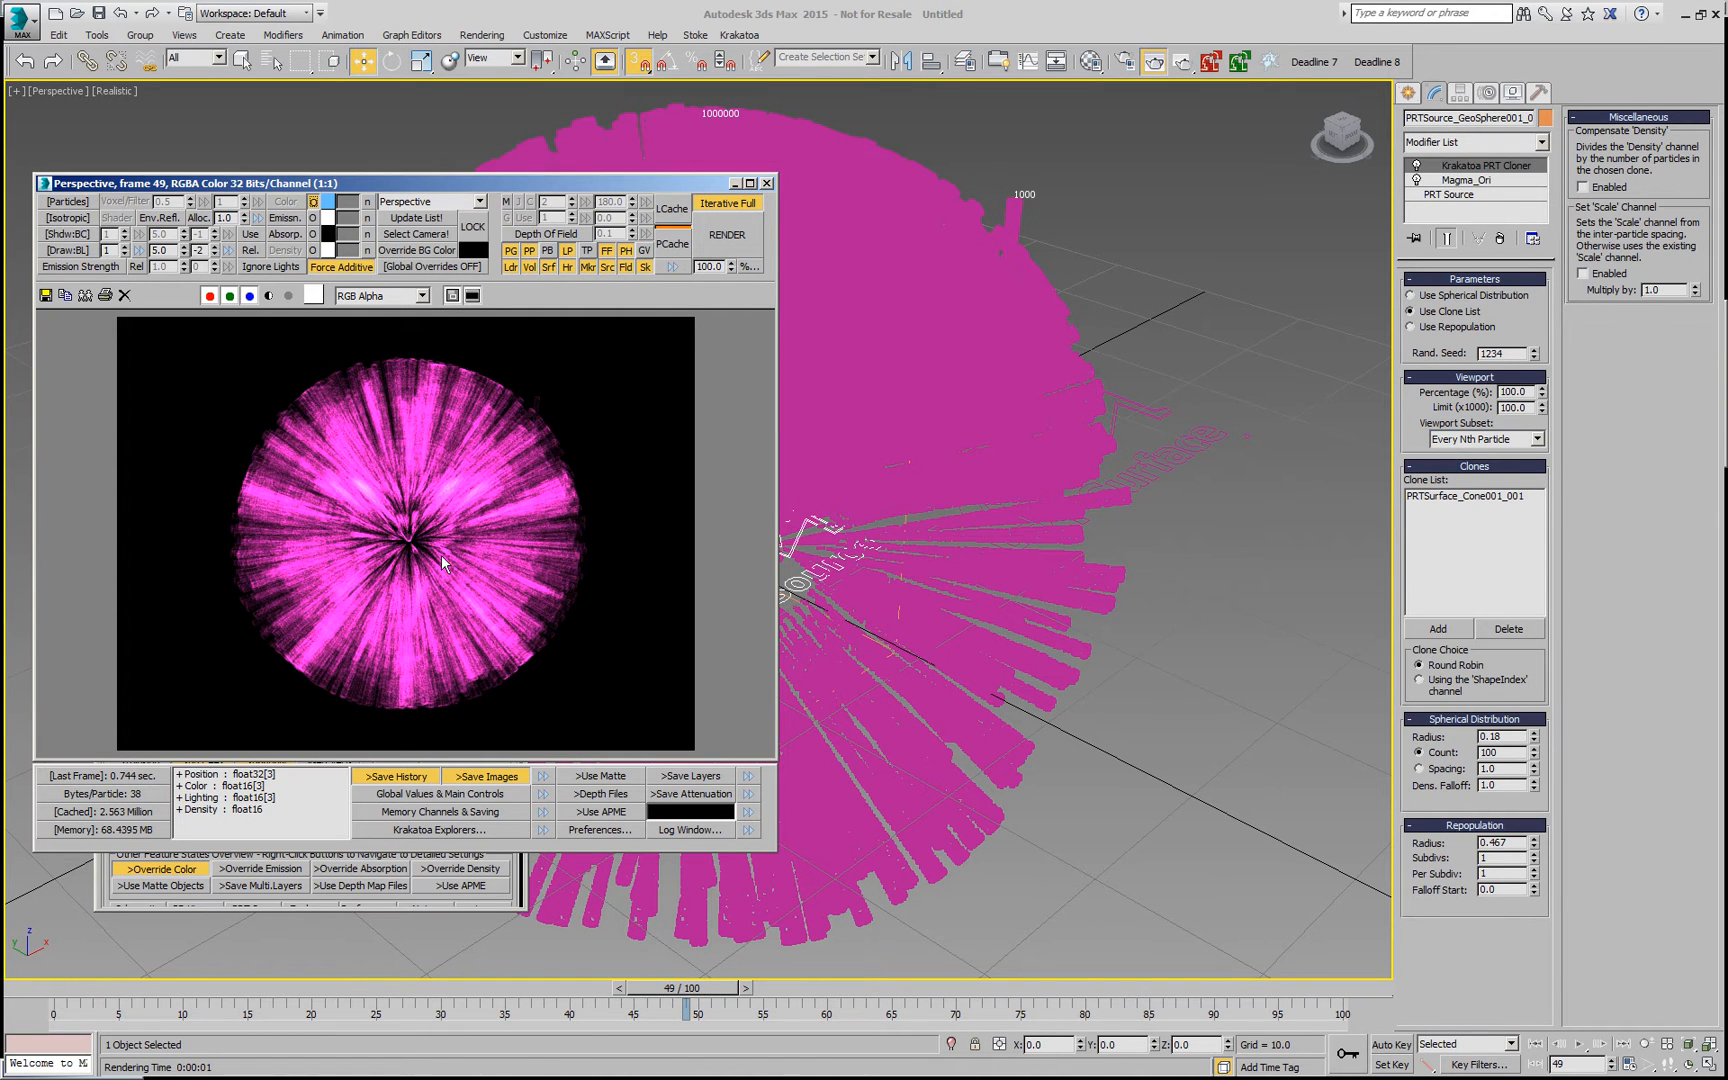
pyautogui.click(728, 234)
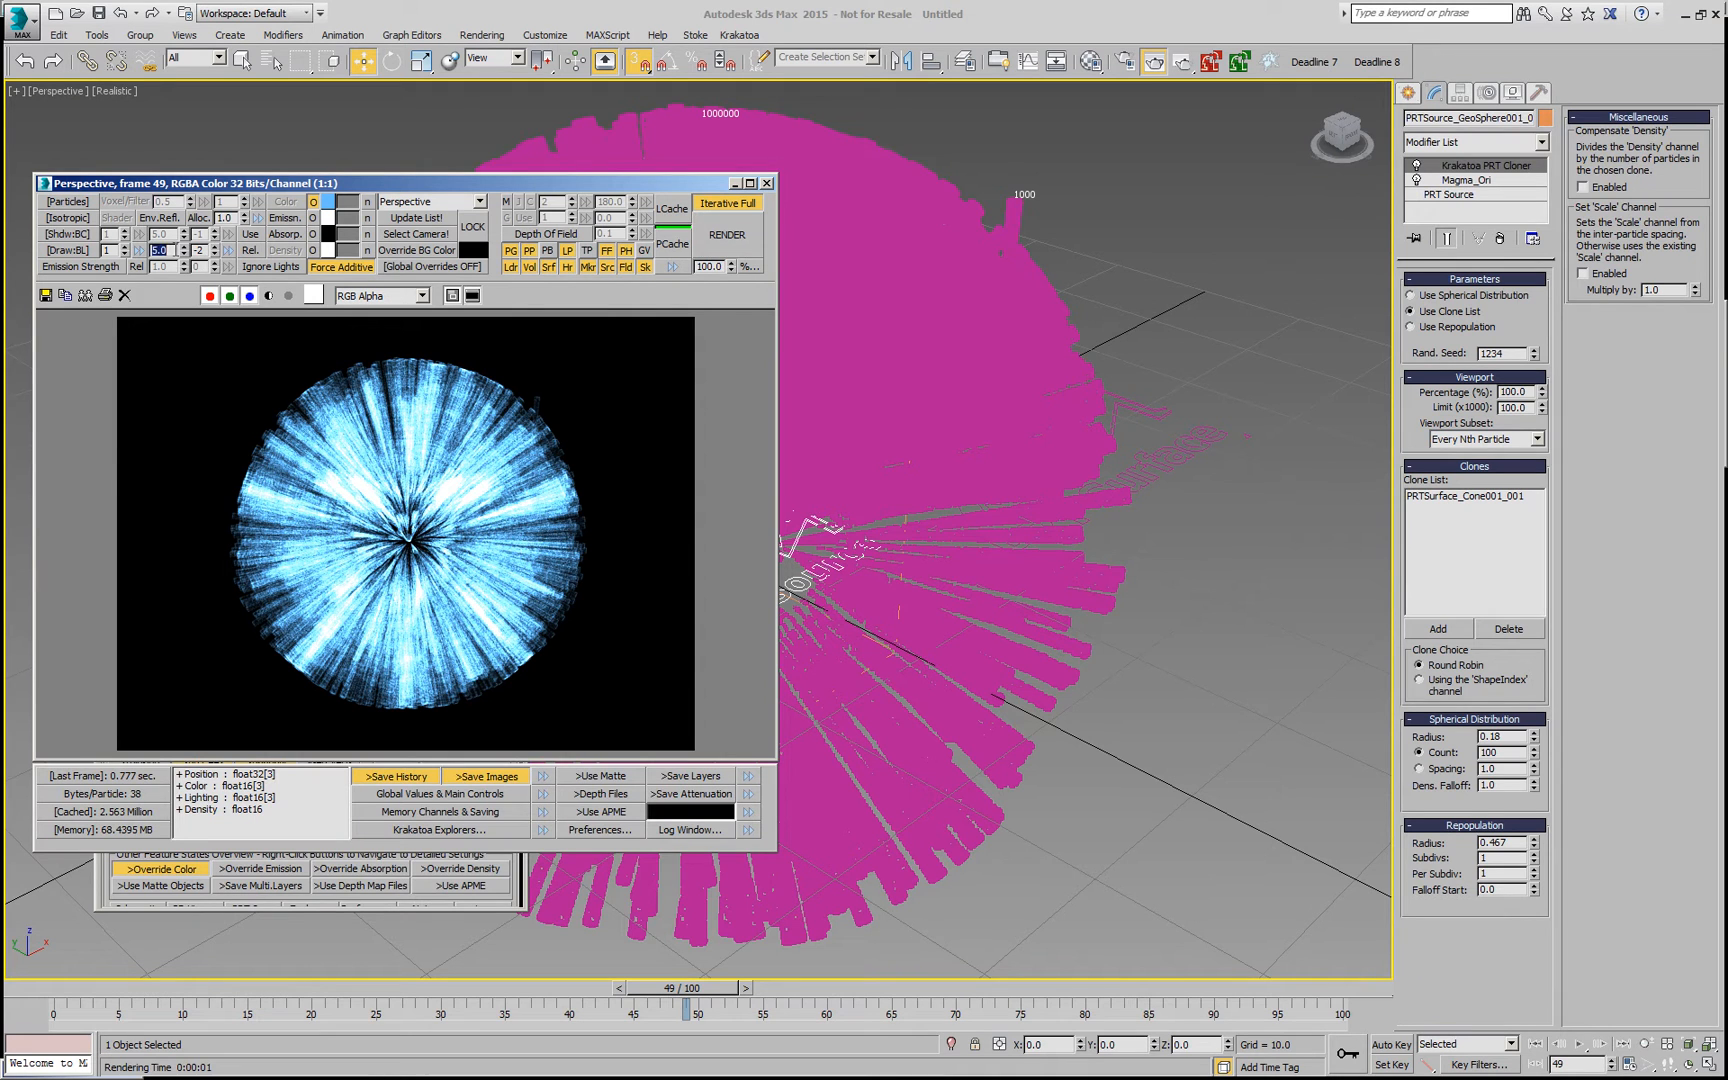
pyautogui.click(728, 234)
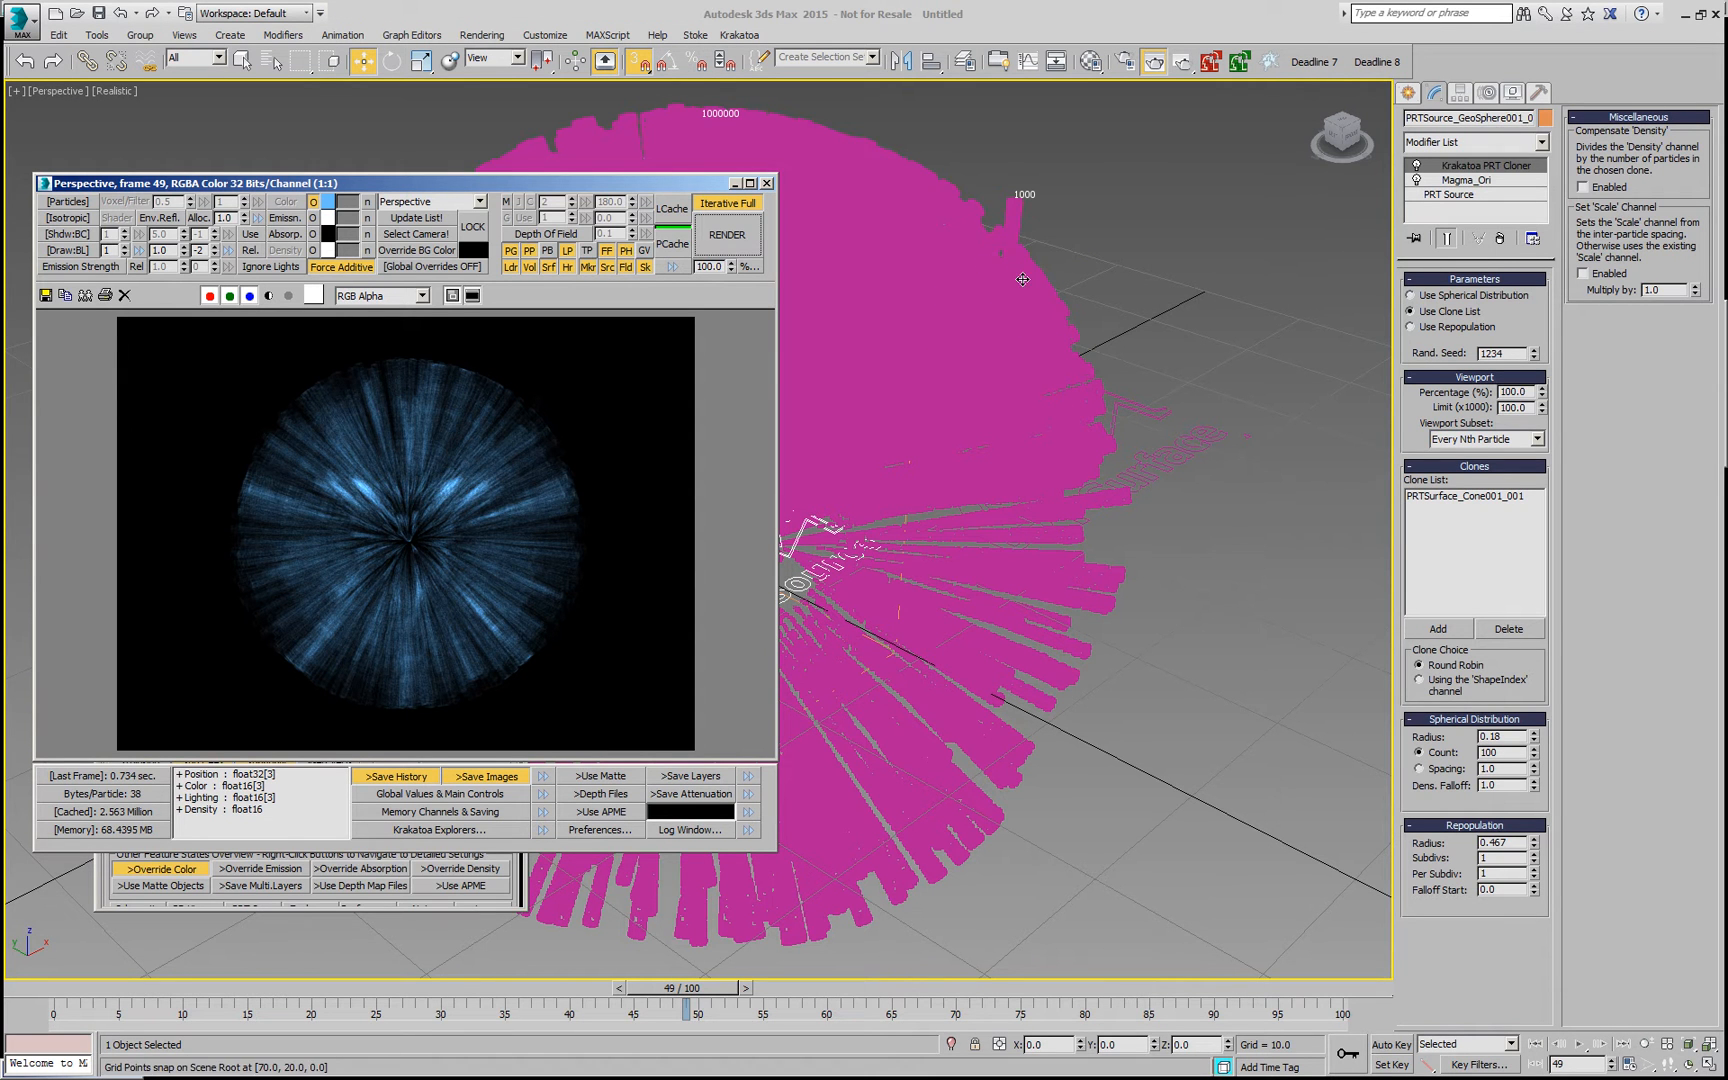
pyautogui.moveTo(1010, 286)
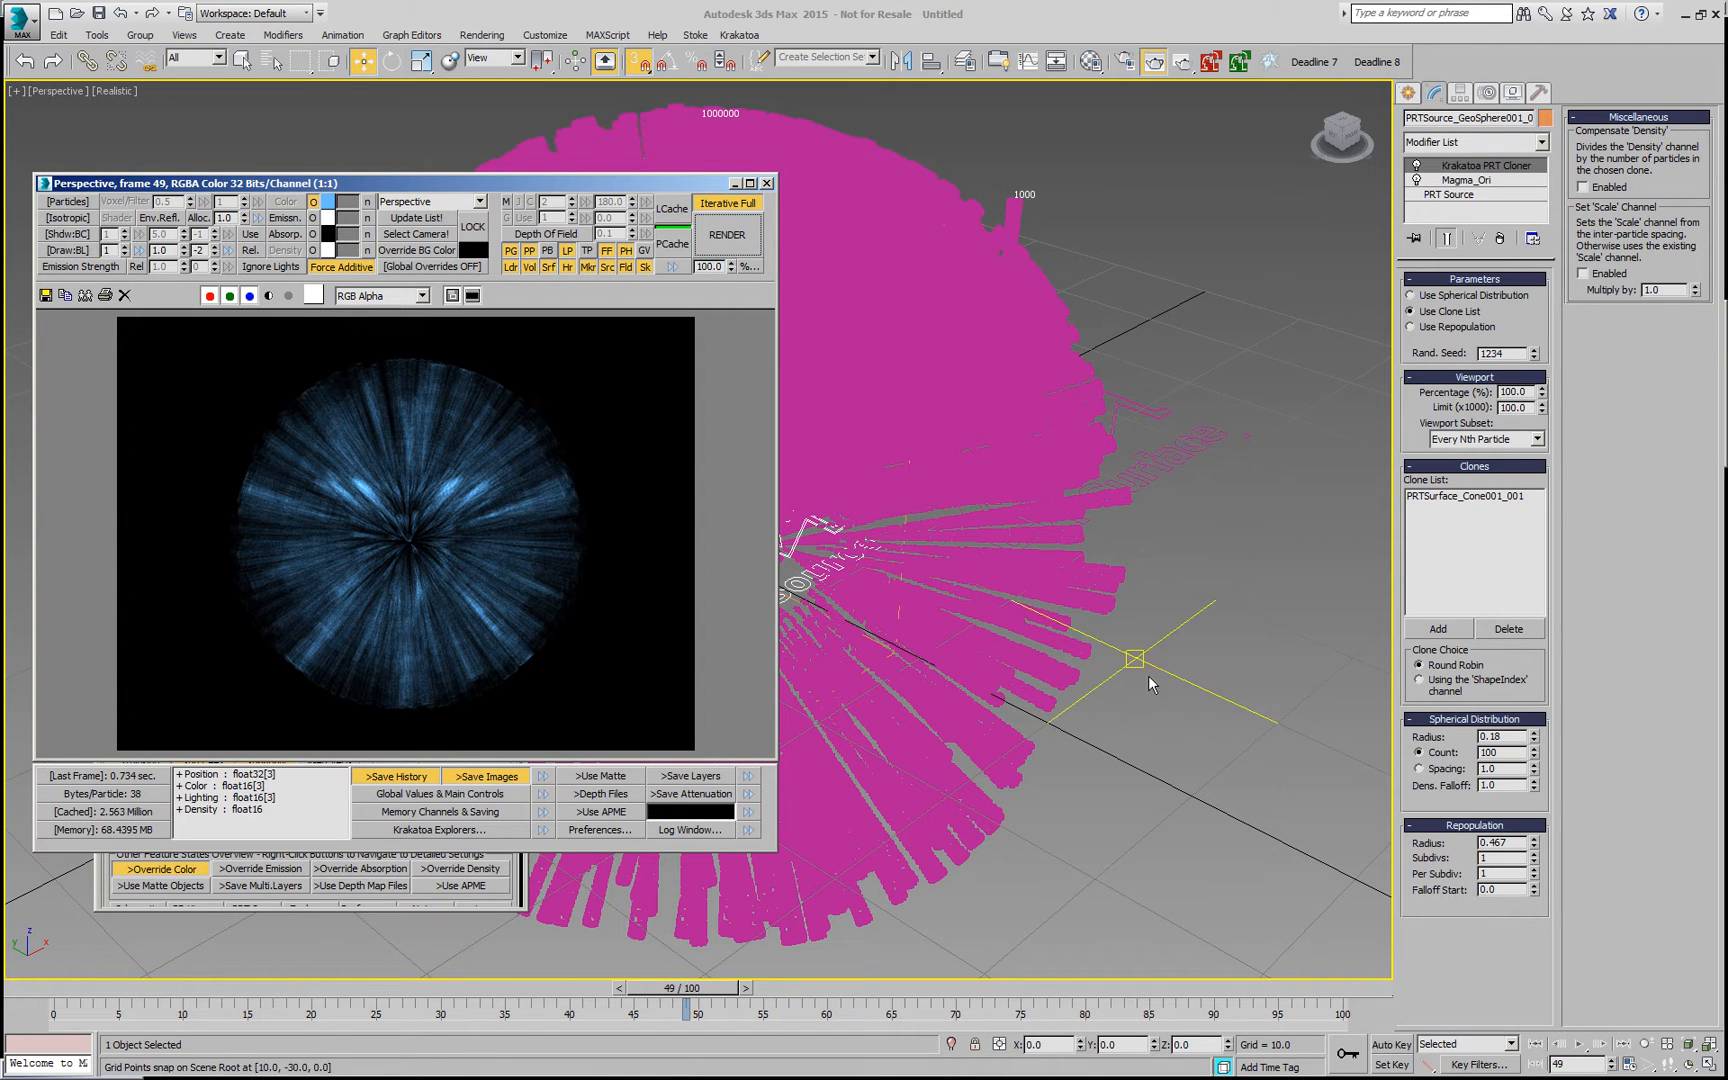
# Step: Visit the Create > Particle Systems panel, then select PRTSurface_Cone001_001 in the cloner's Clone List
pyautogui.click(1406, 90)
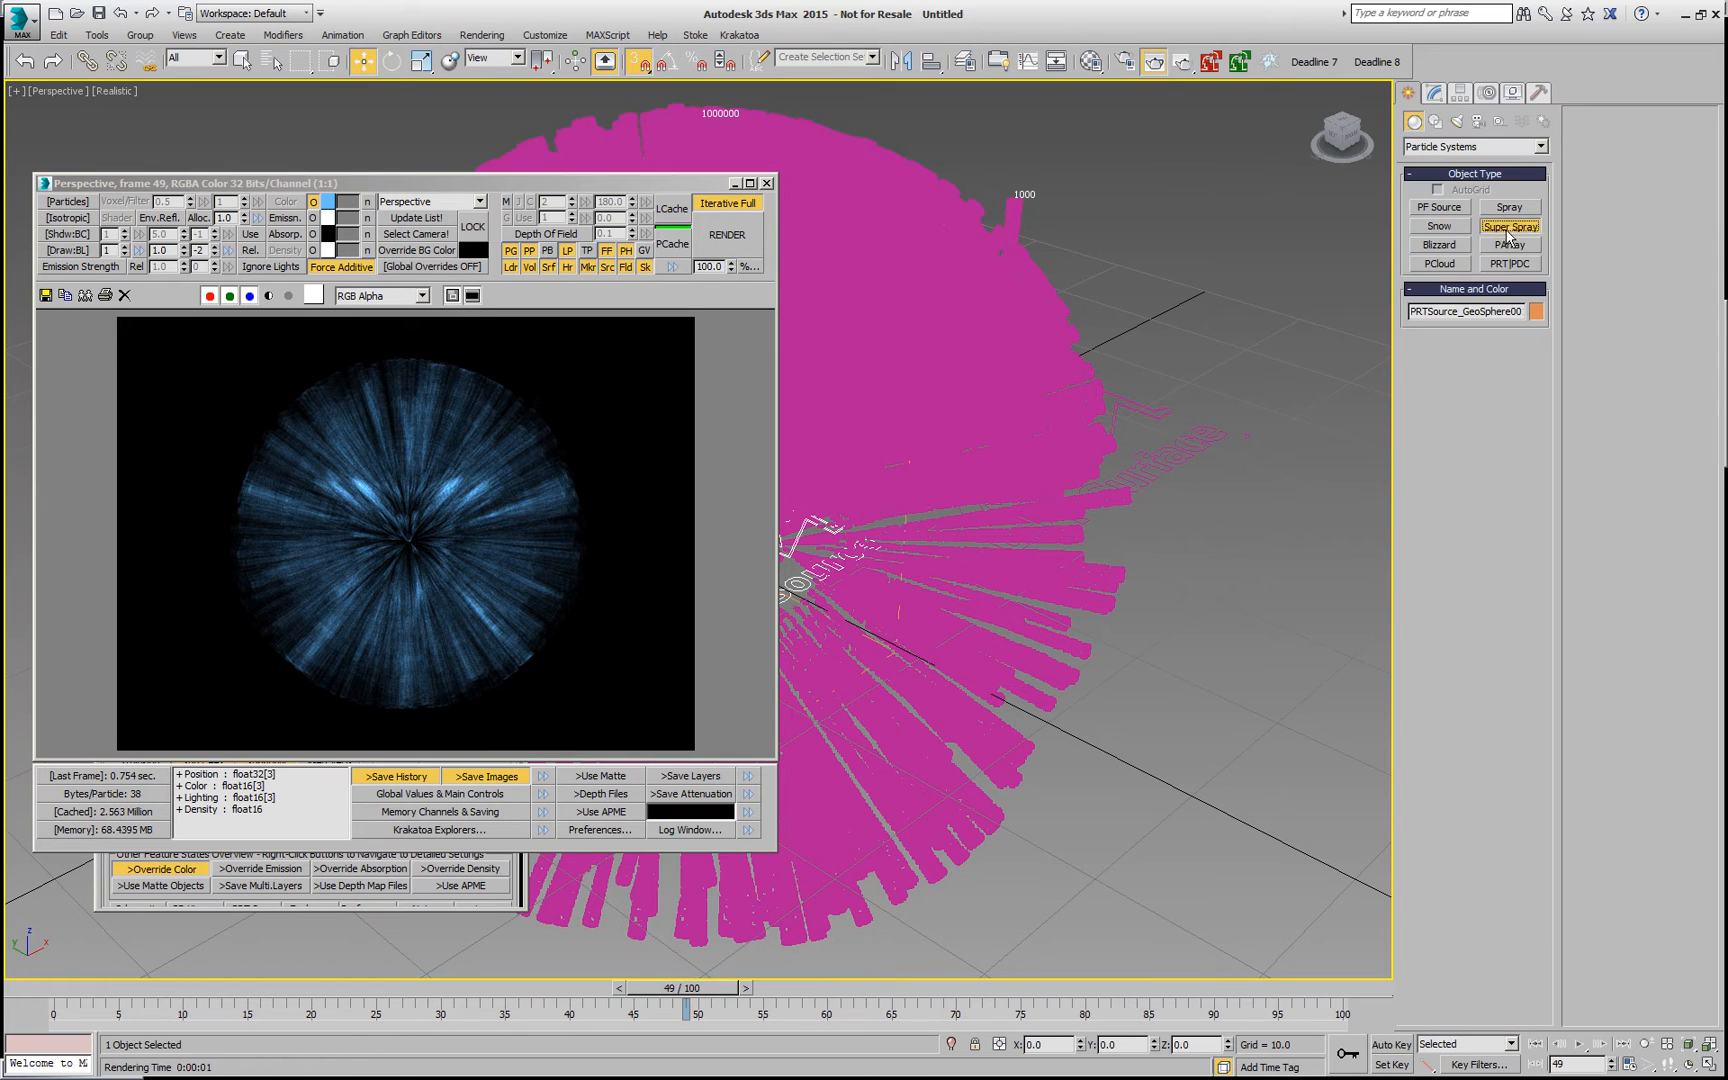
pyautogui.click(1508, 224)
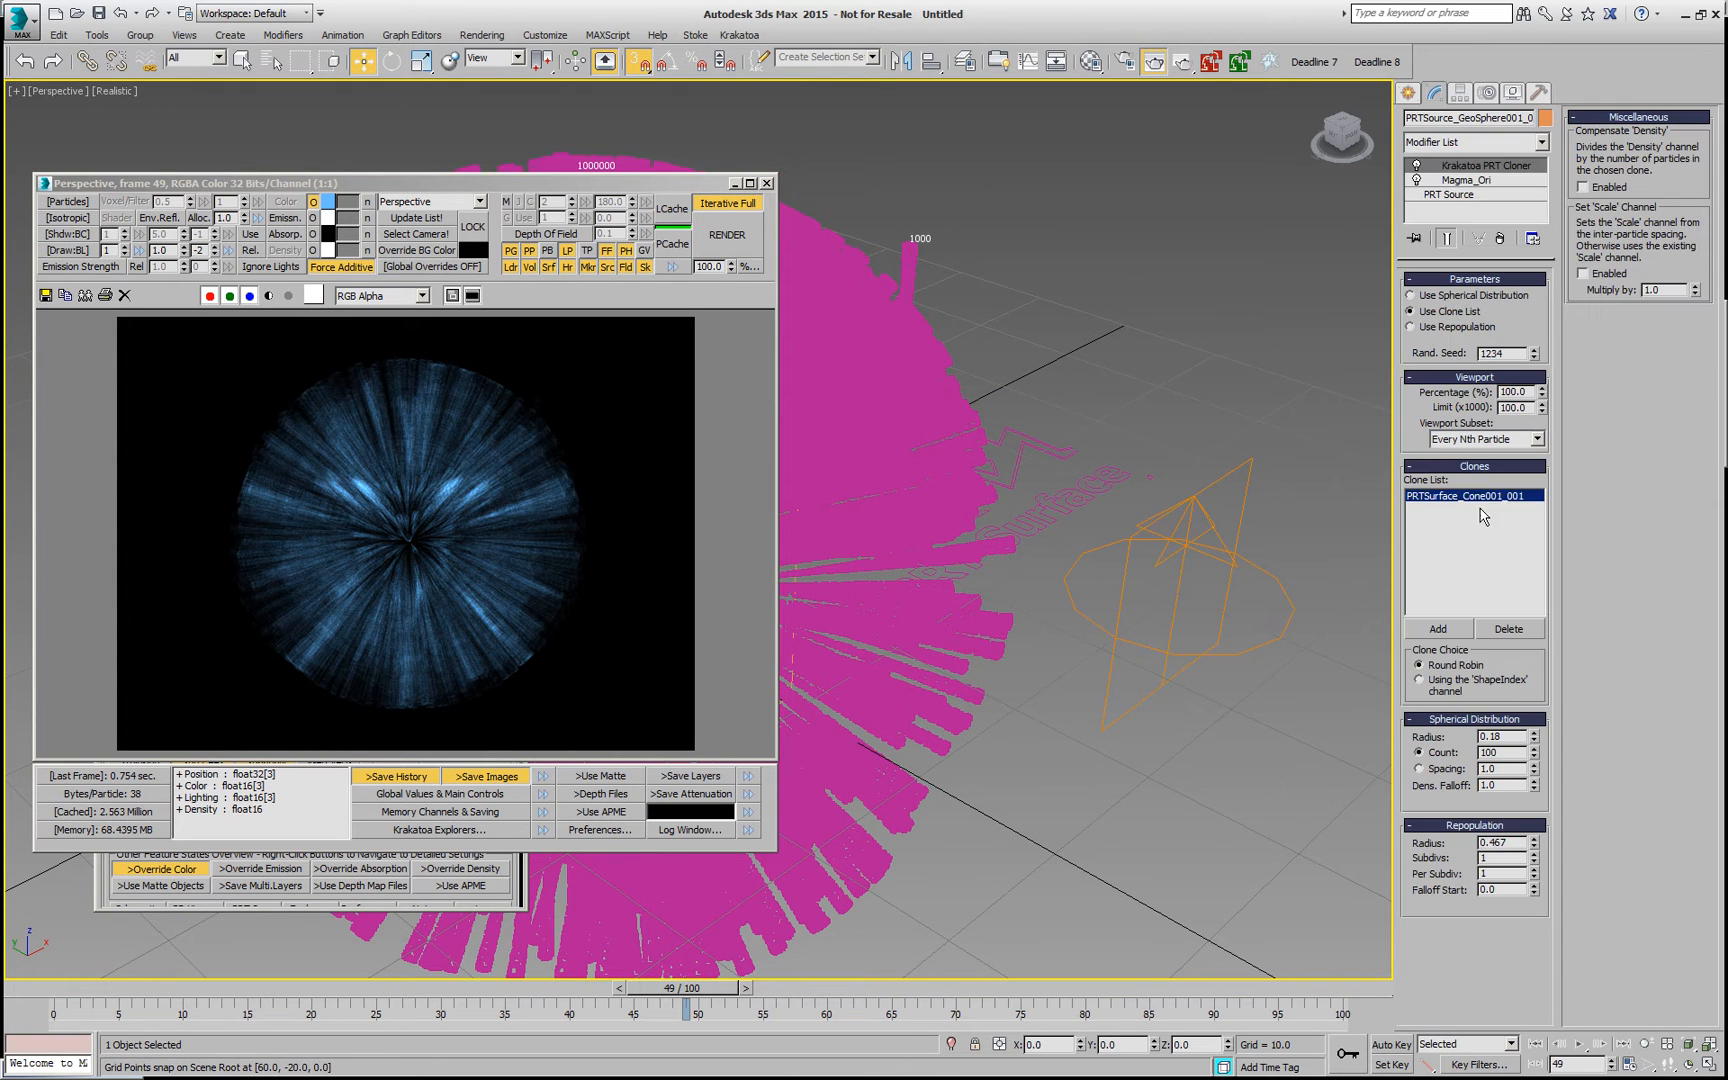
pyautogui.click(1508, 628)
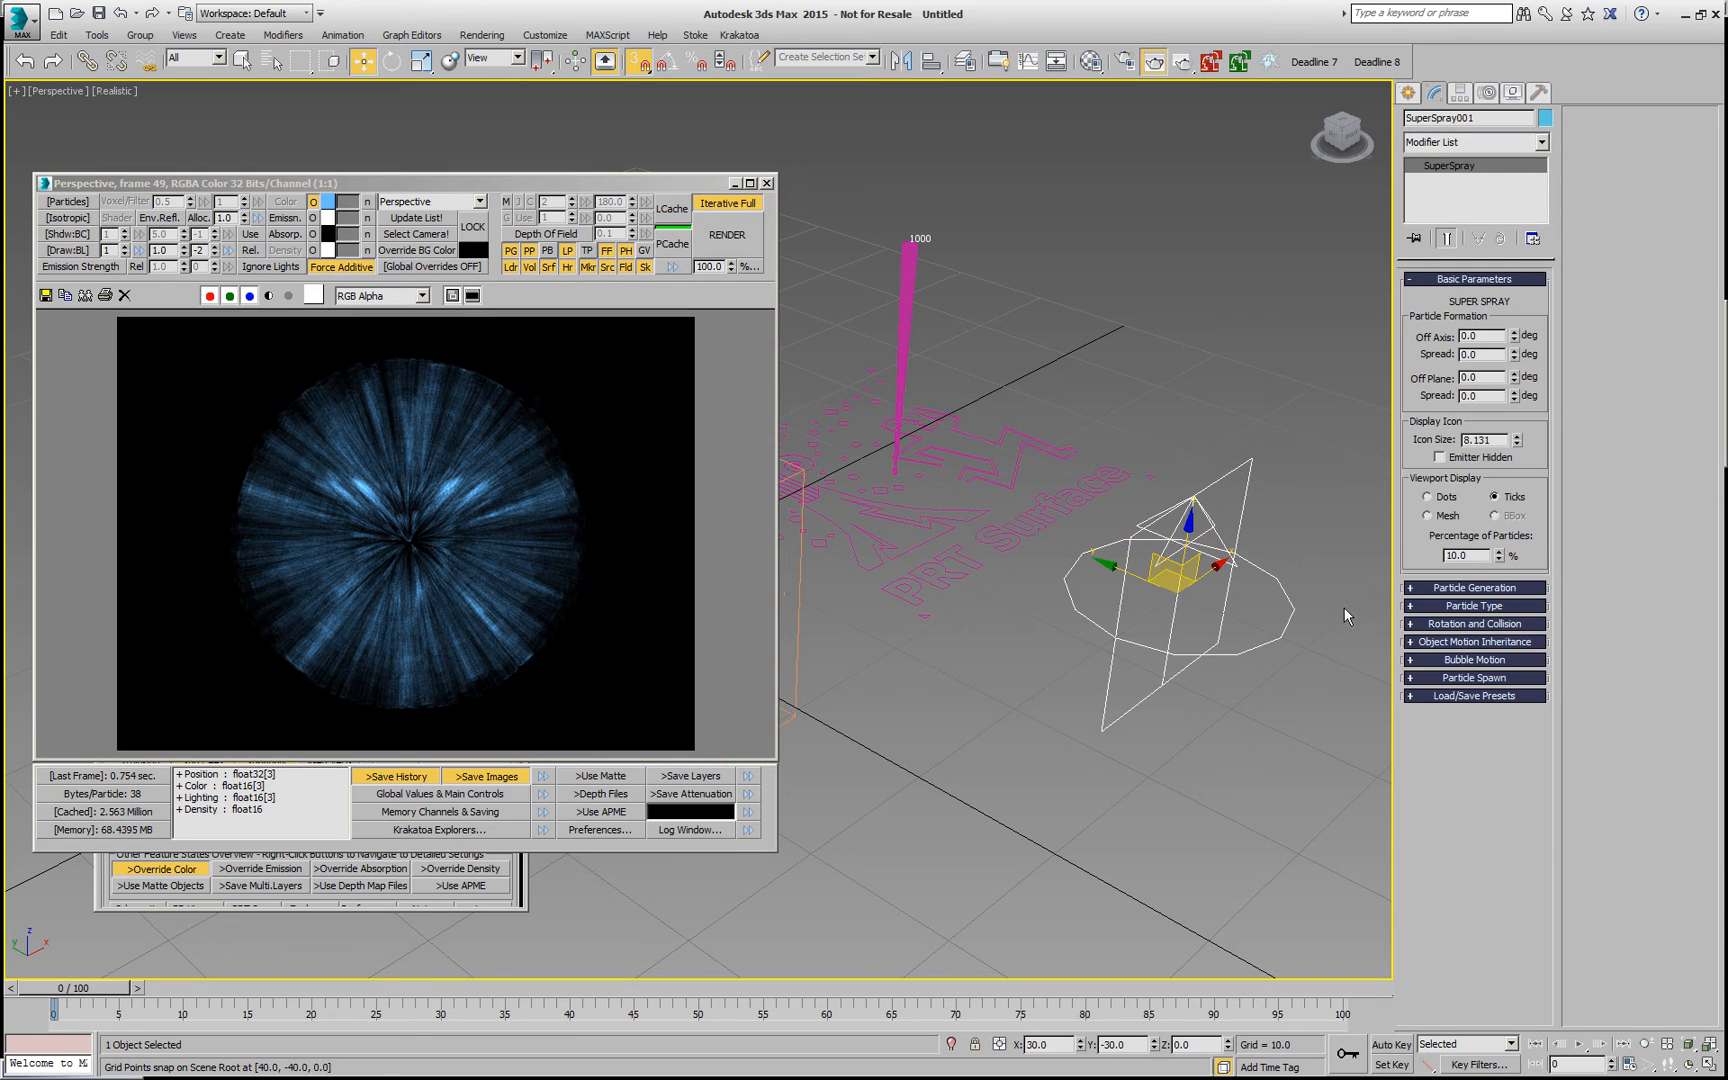
# Step: Set SuperSpray particle generation to rate 300, speed 2.0, emit stop 100 and life 30
pyautogui.click(1474, 588)
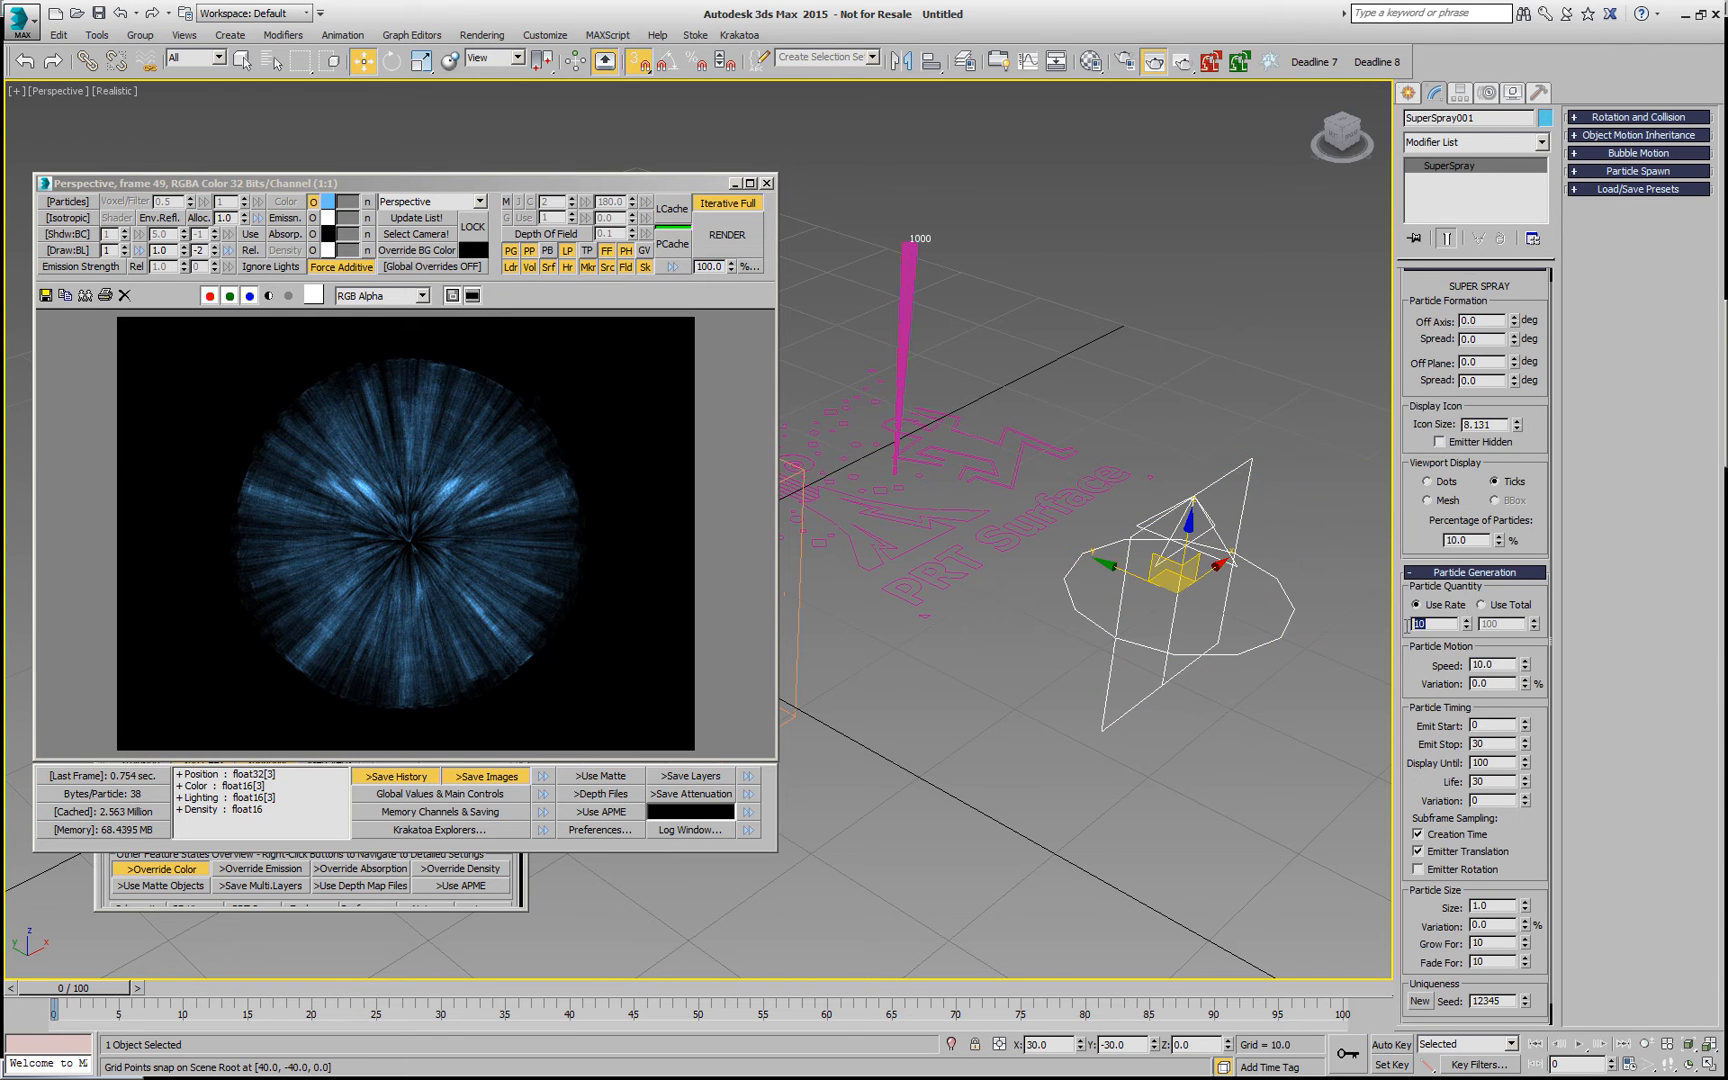
pyautogui.write('300')
pyautogui.click(1494, 744)
pyautogui.write('100')
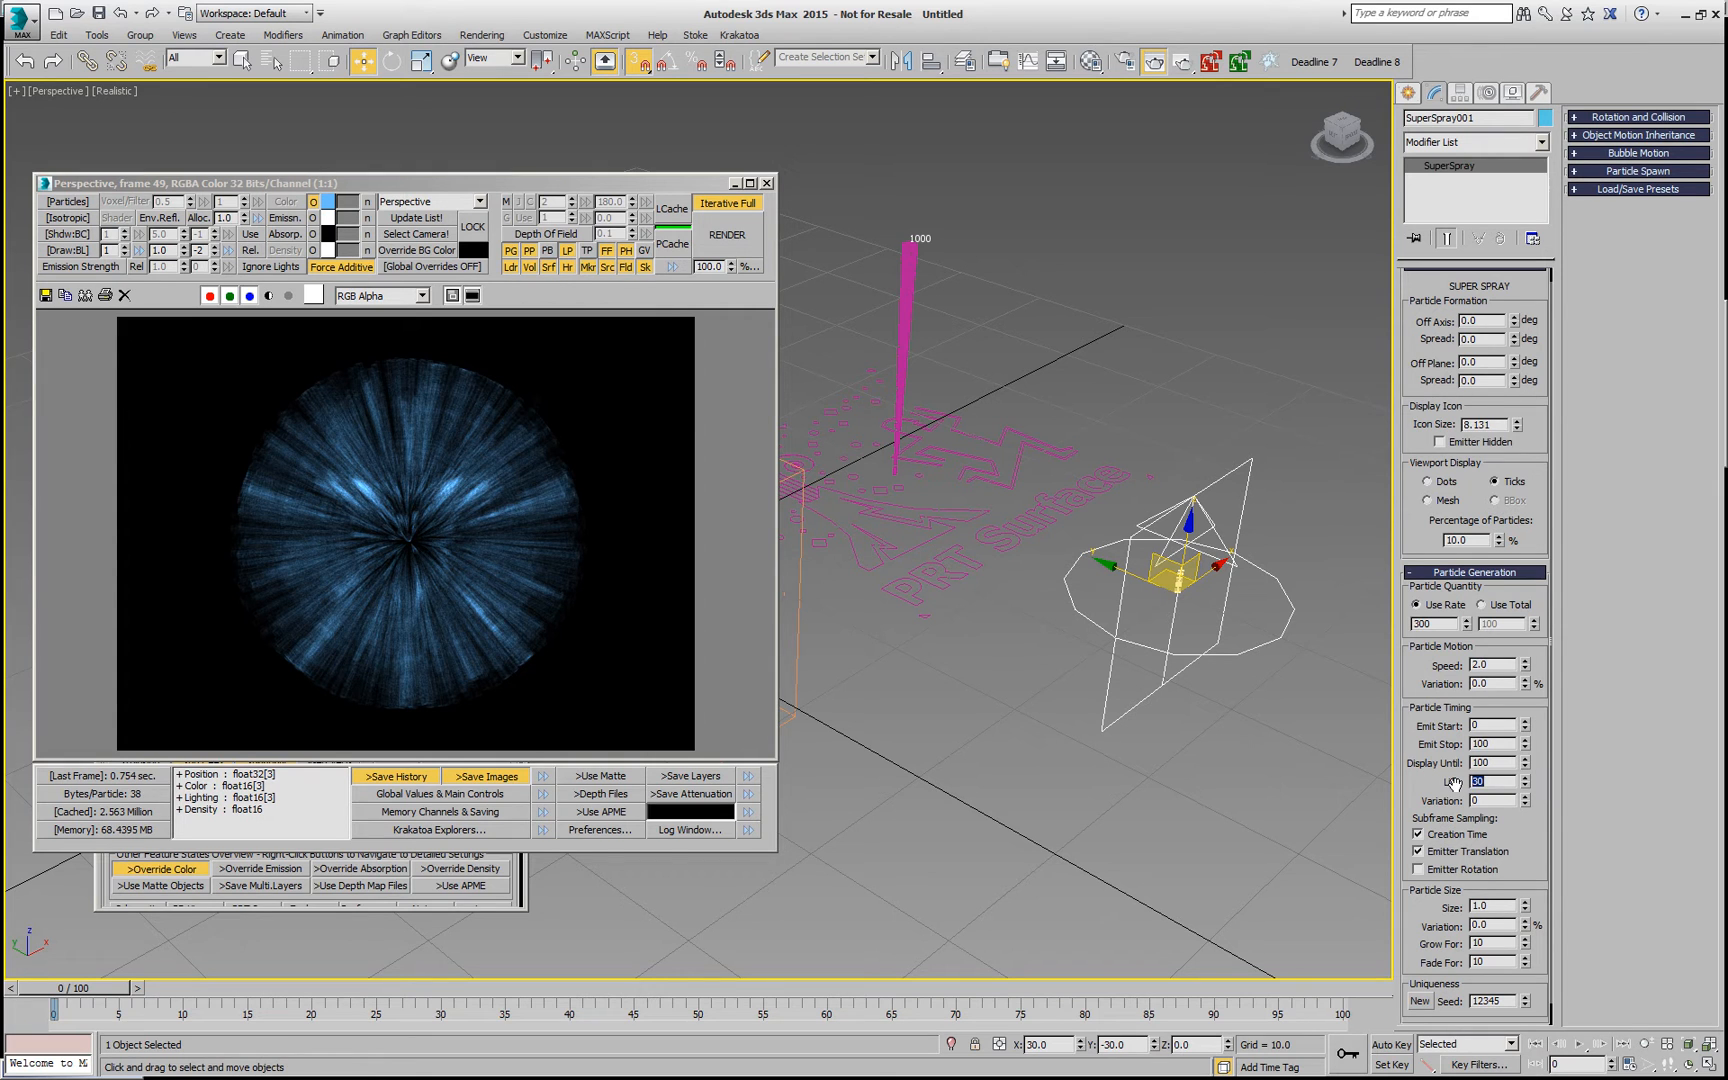
pyautogui.click(1524, 778)
pyautogui.write('20')
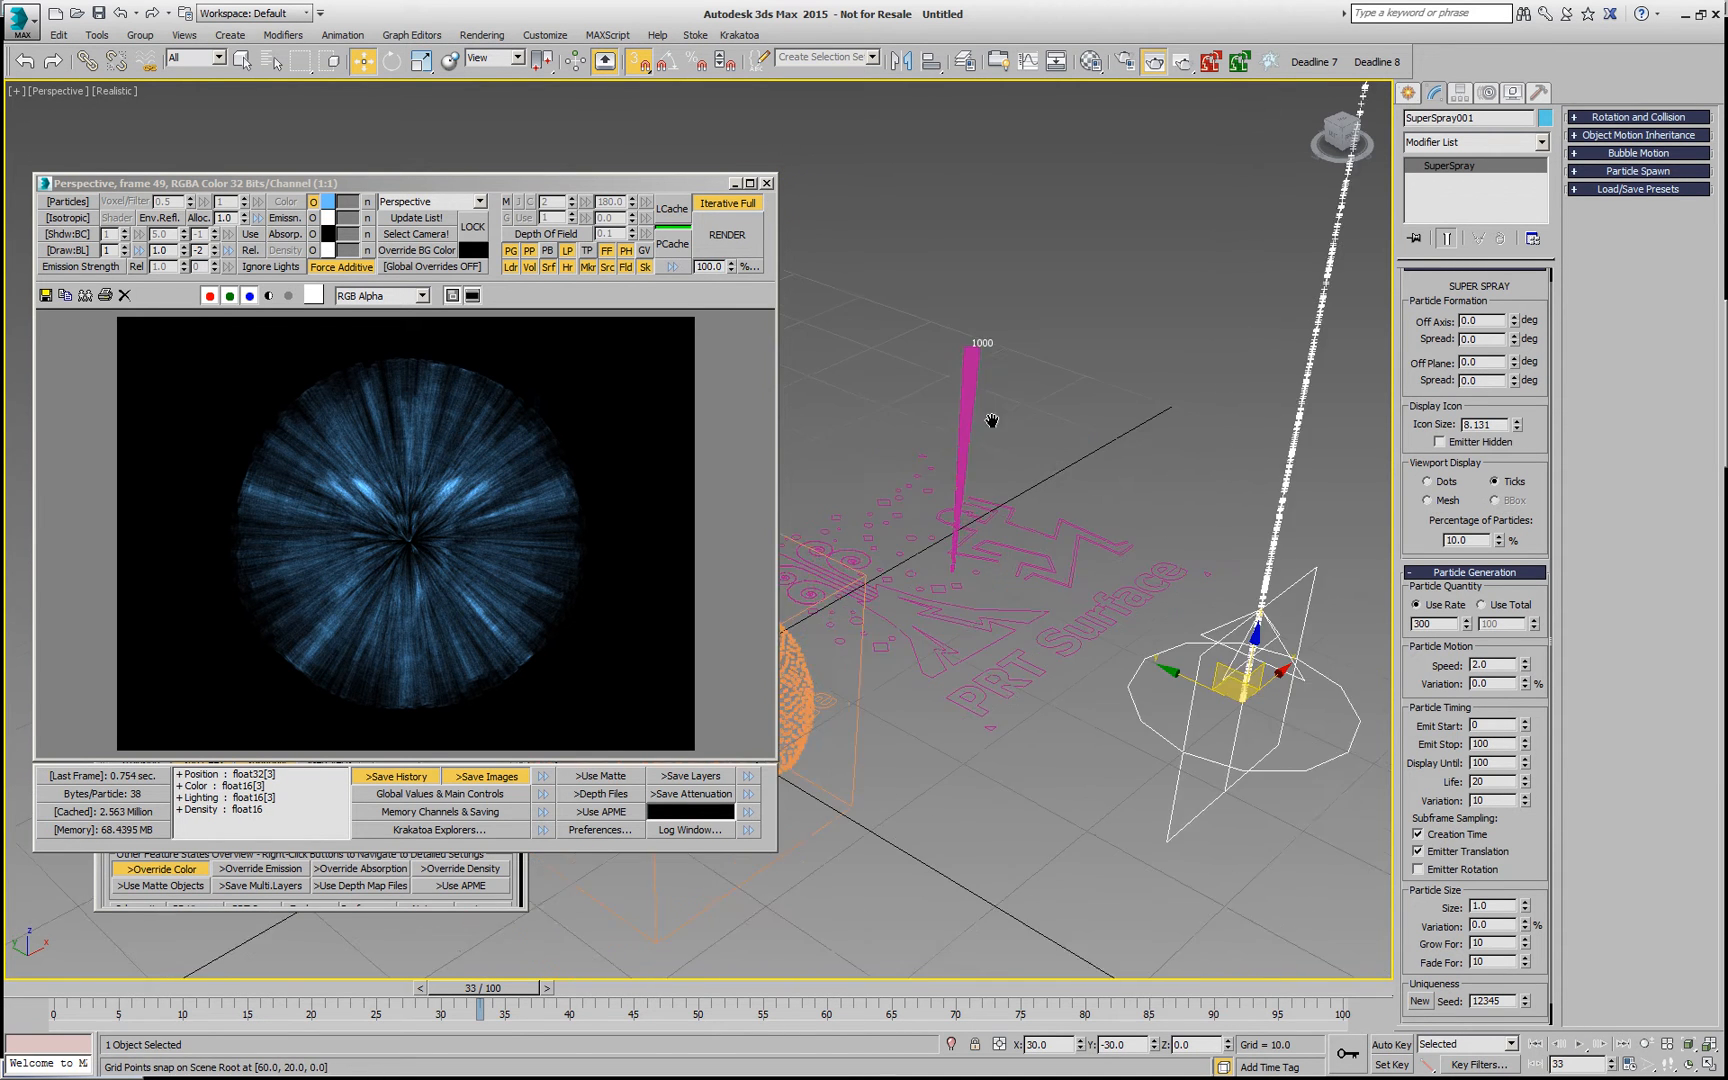
# Step: Create a PRT Source from the SuperSpray, add it to the GeoSphere cloner's list and render the starburst
pyautogui.click(740, 36)
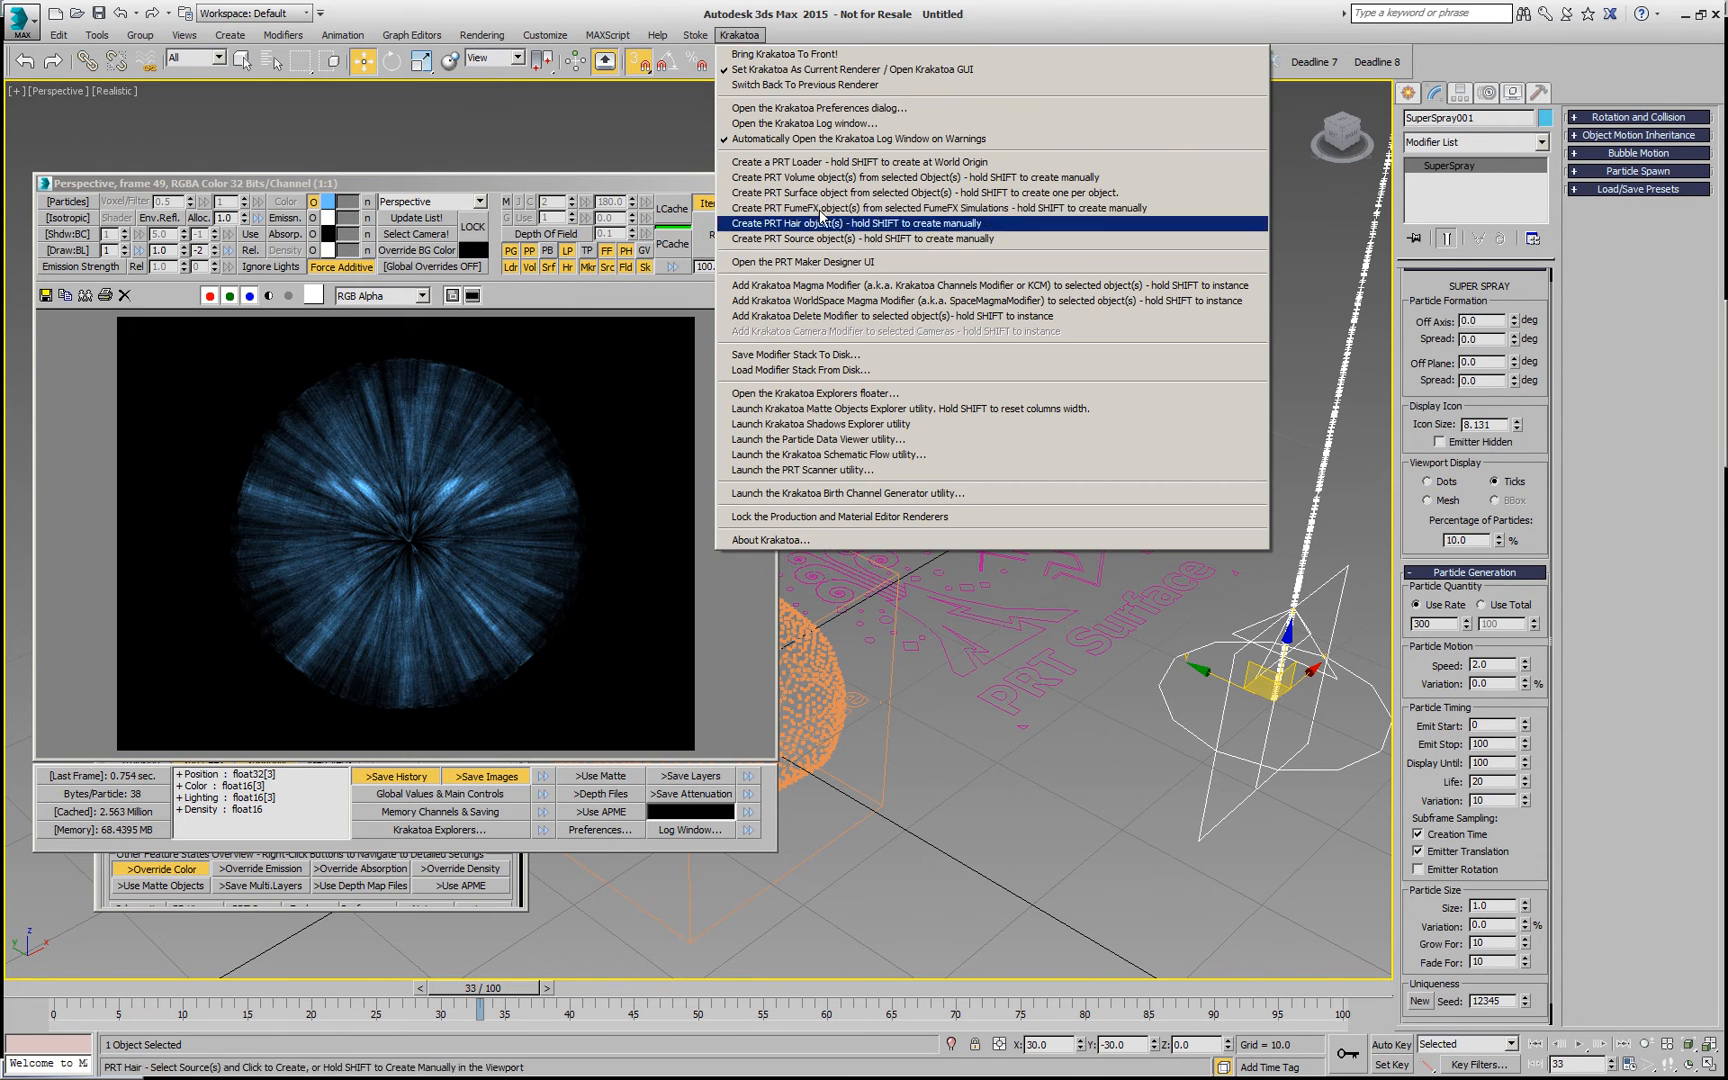
pyautogui.click(848, 238)
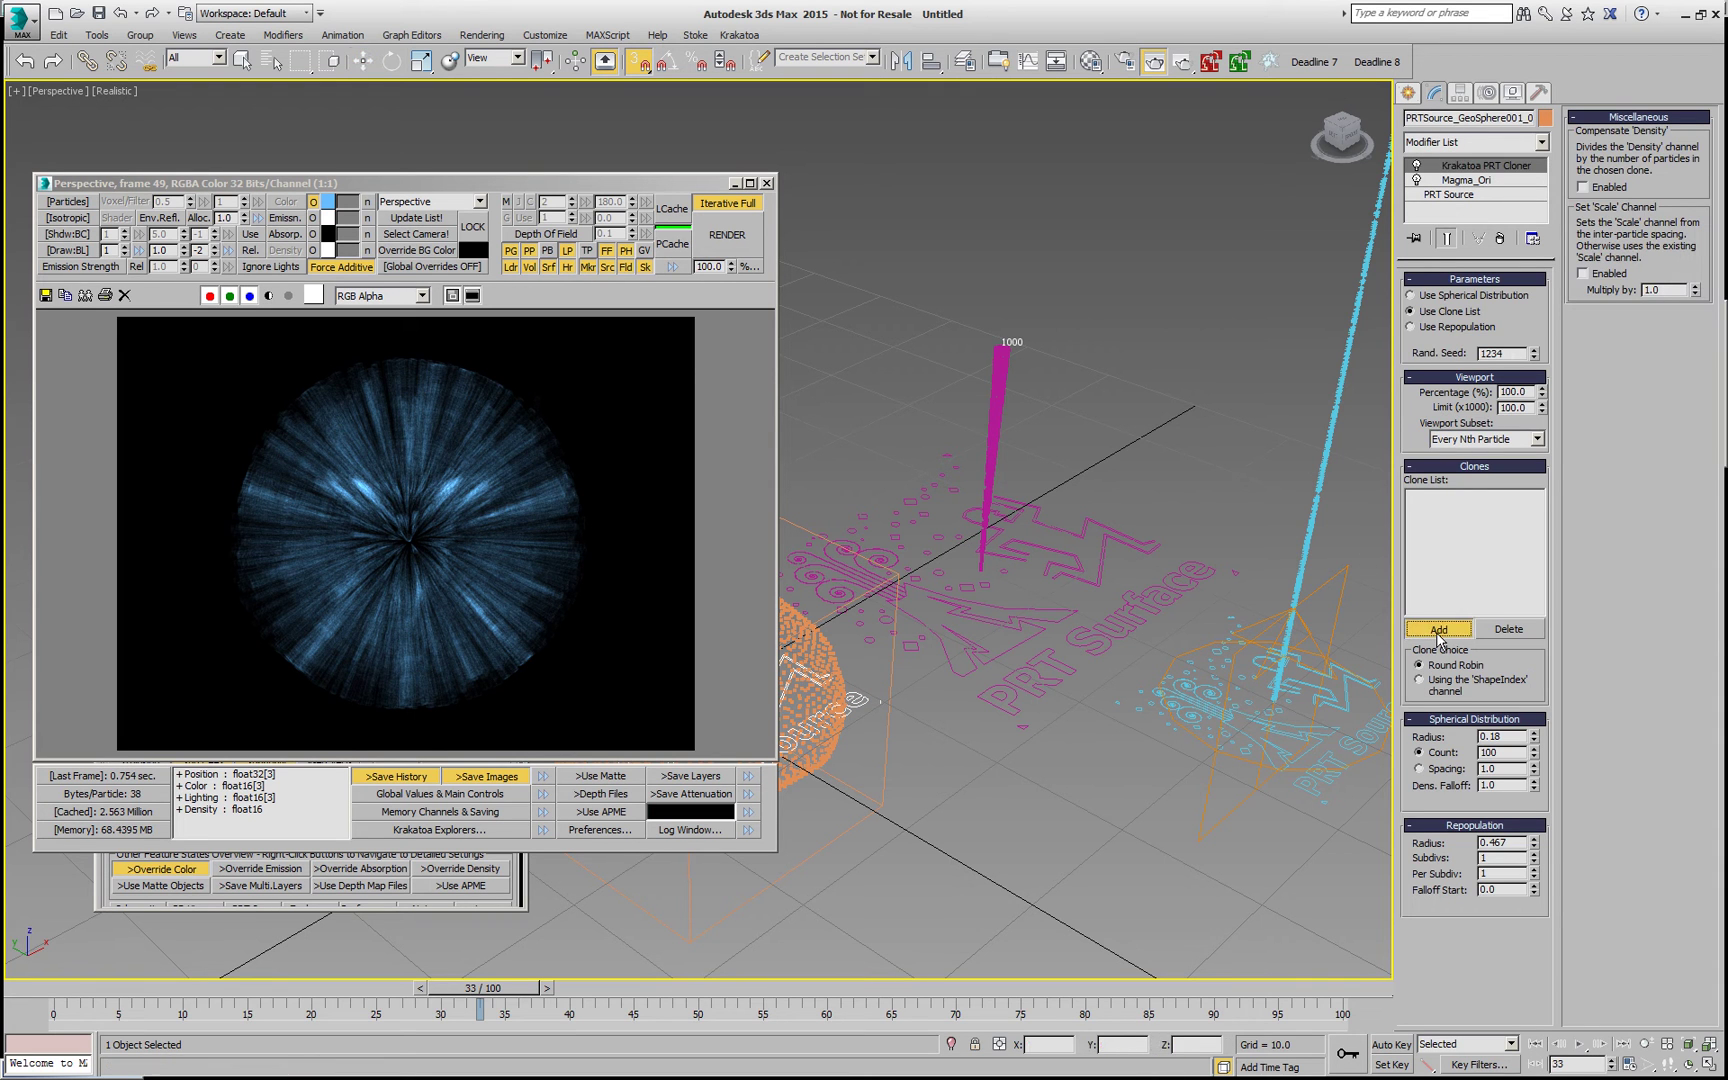
pyautogui.click(1438, 630)
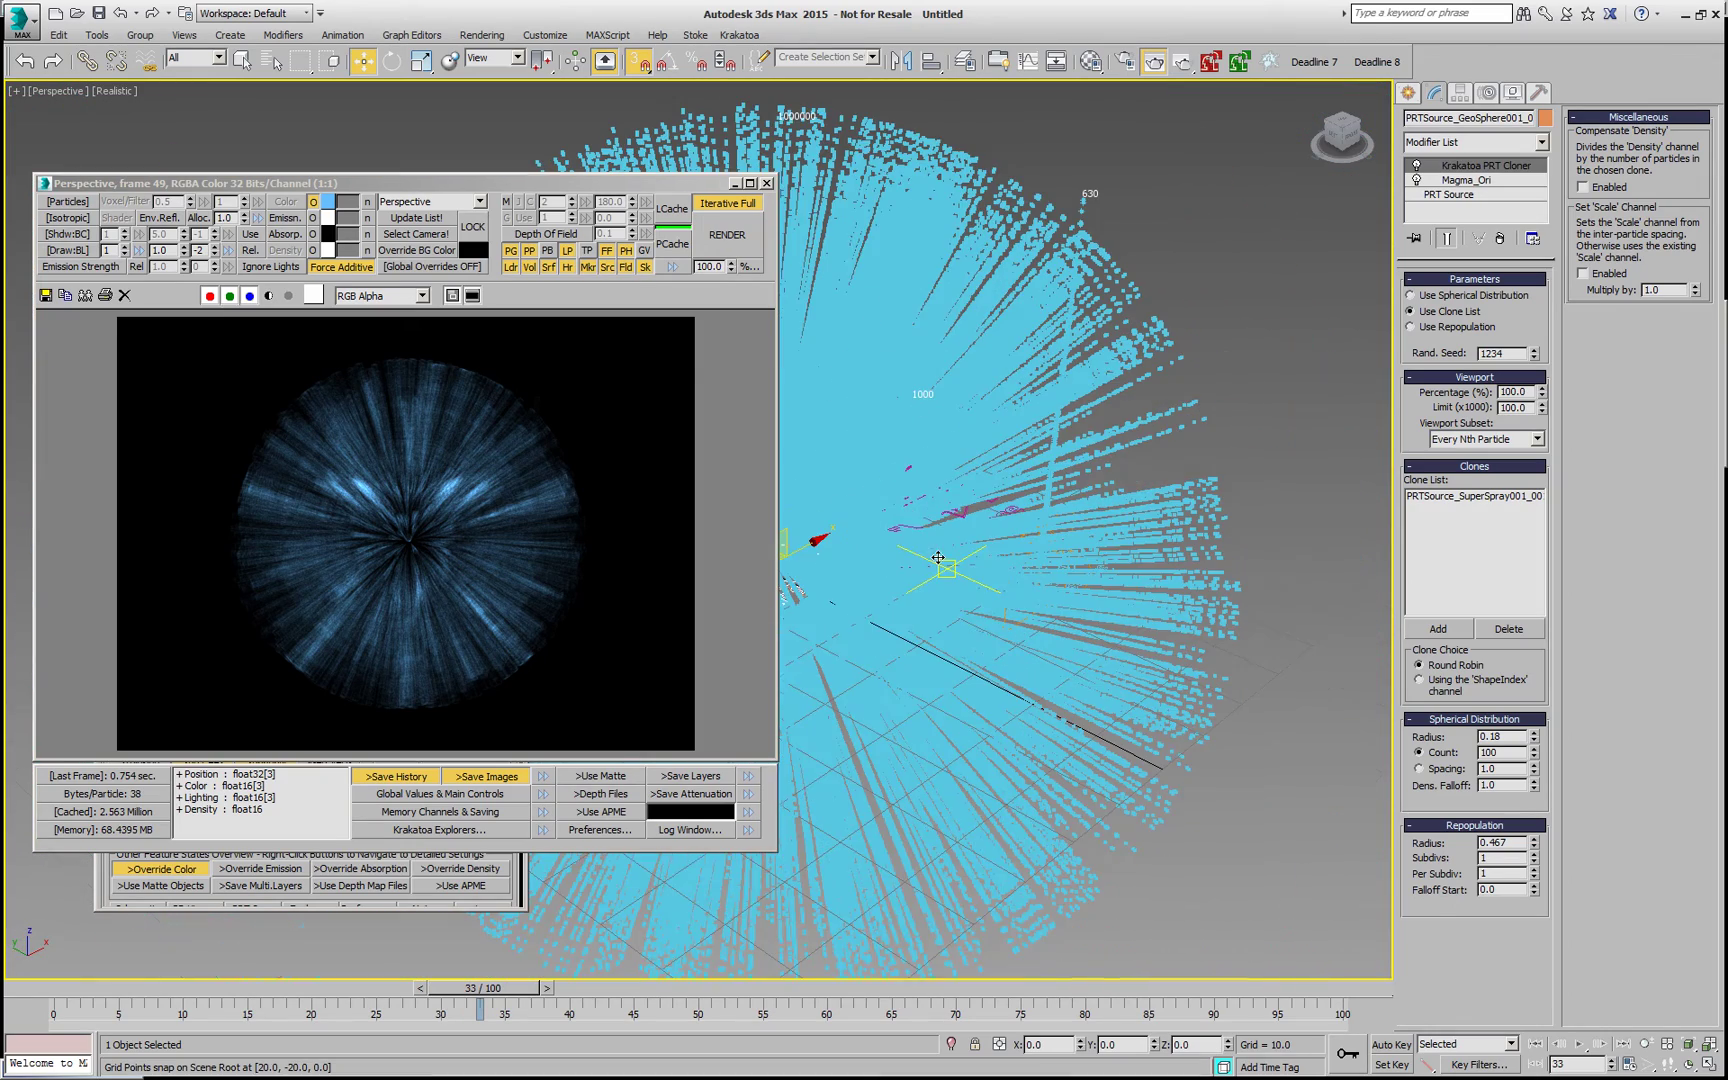
pyautogui.moveTo(938, 556); pyautogui.dragTo(920, 562)
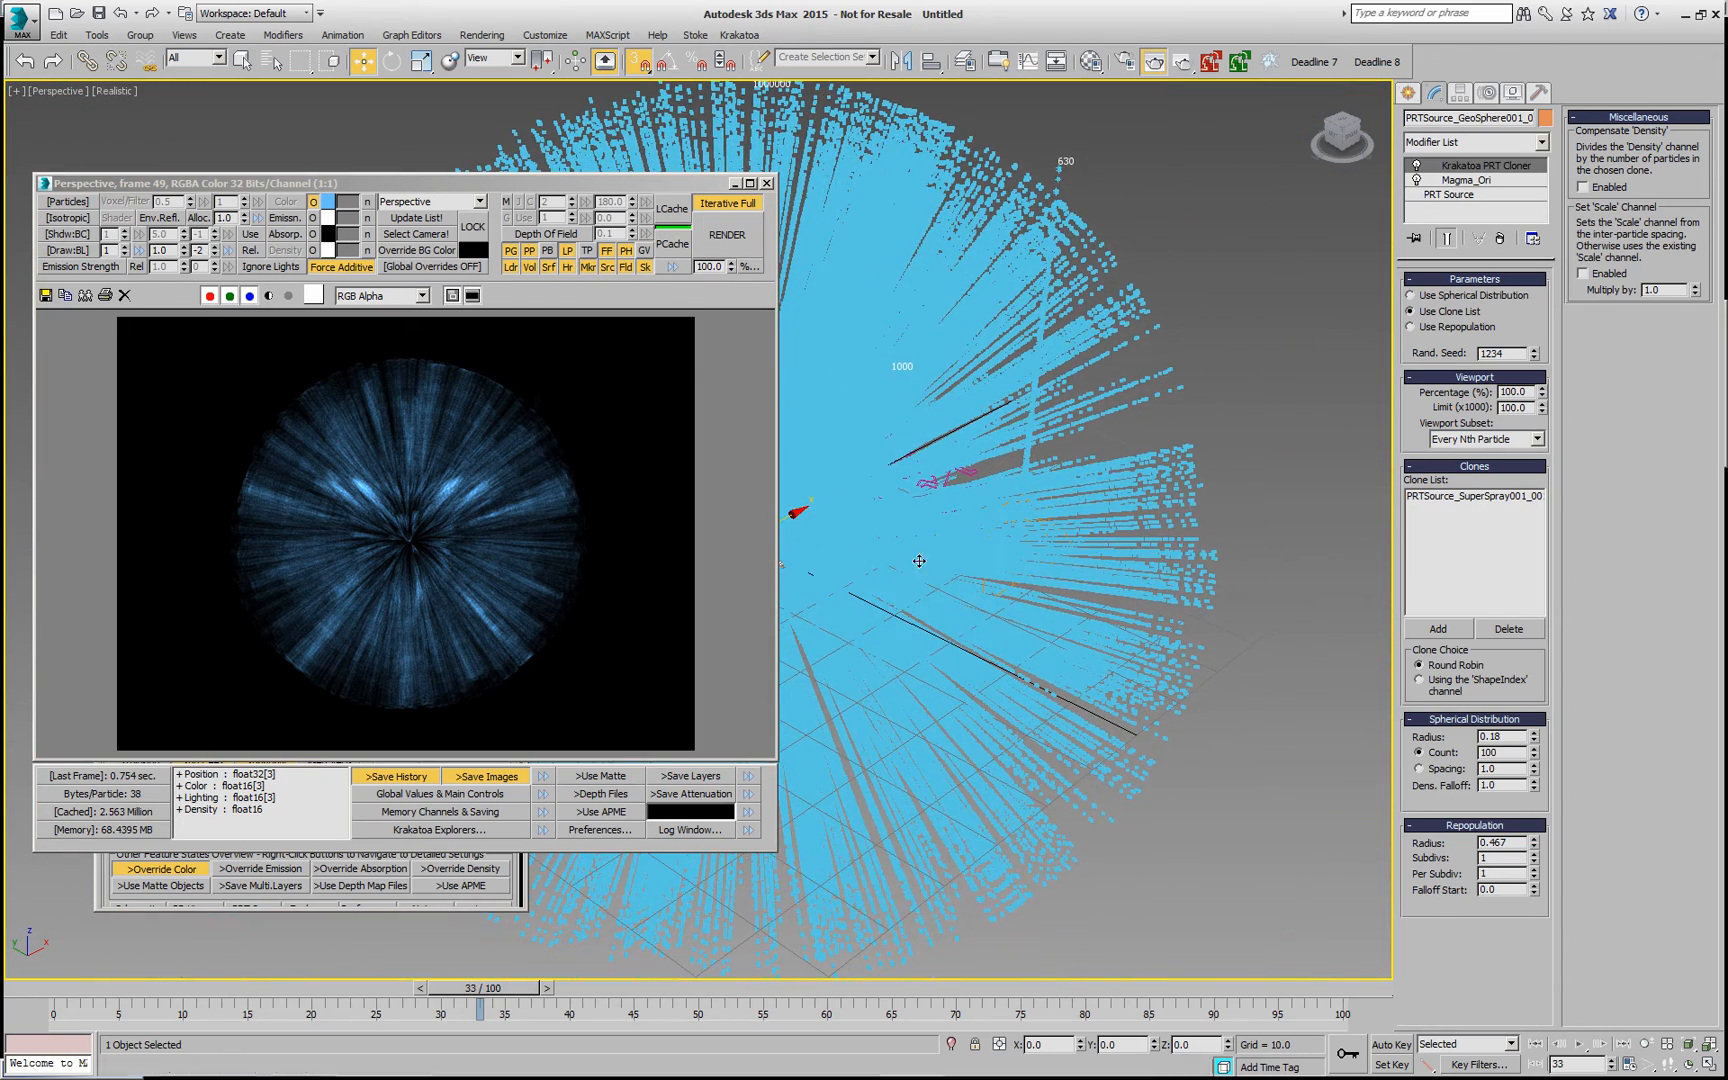
pyautogui.click(728, 234)
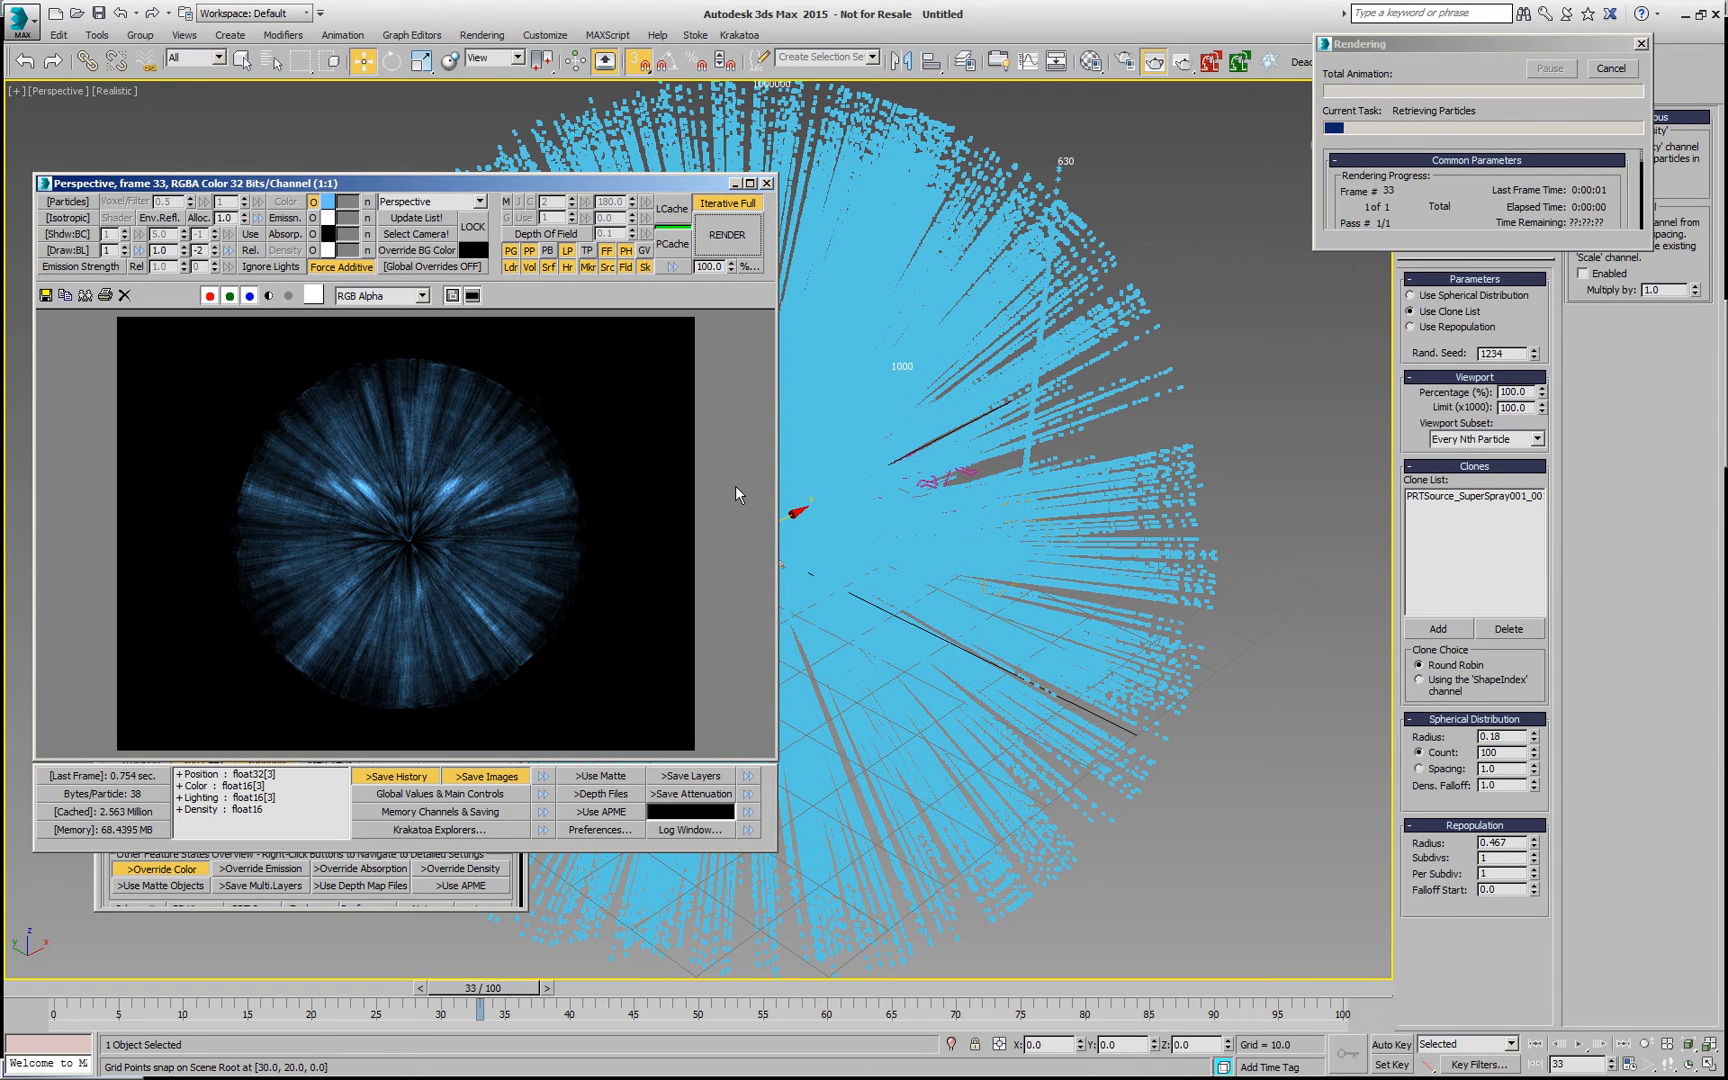
pyautogui.moveTo(912, 530)
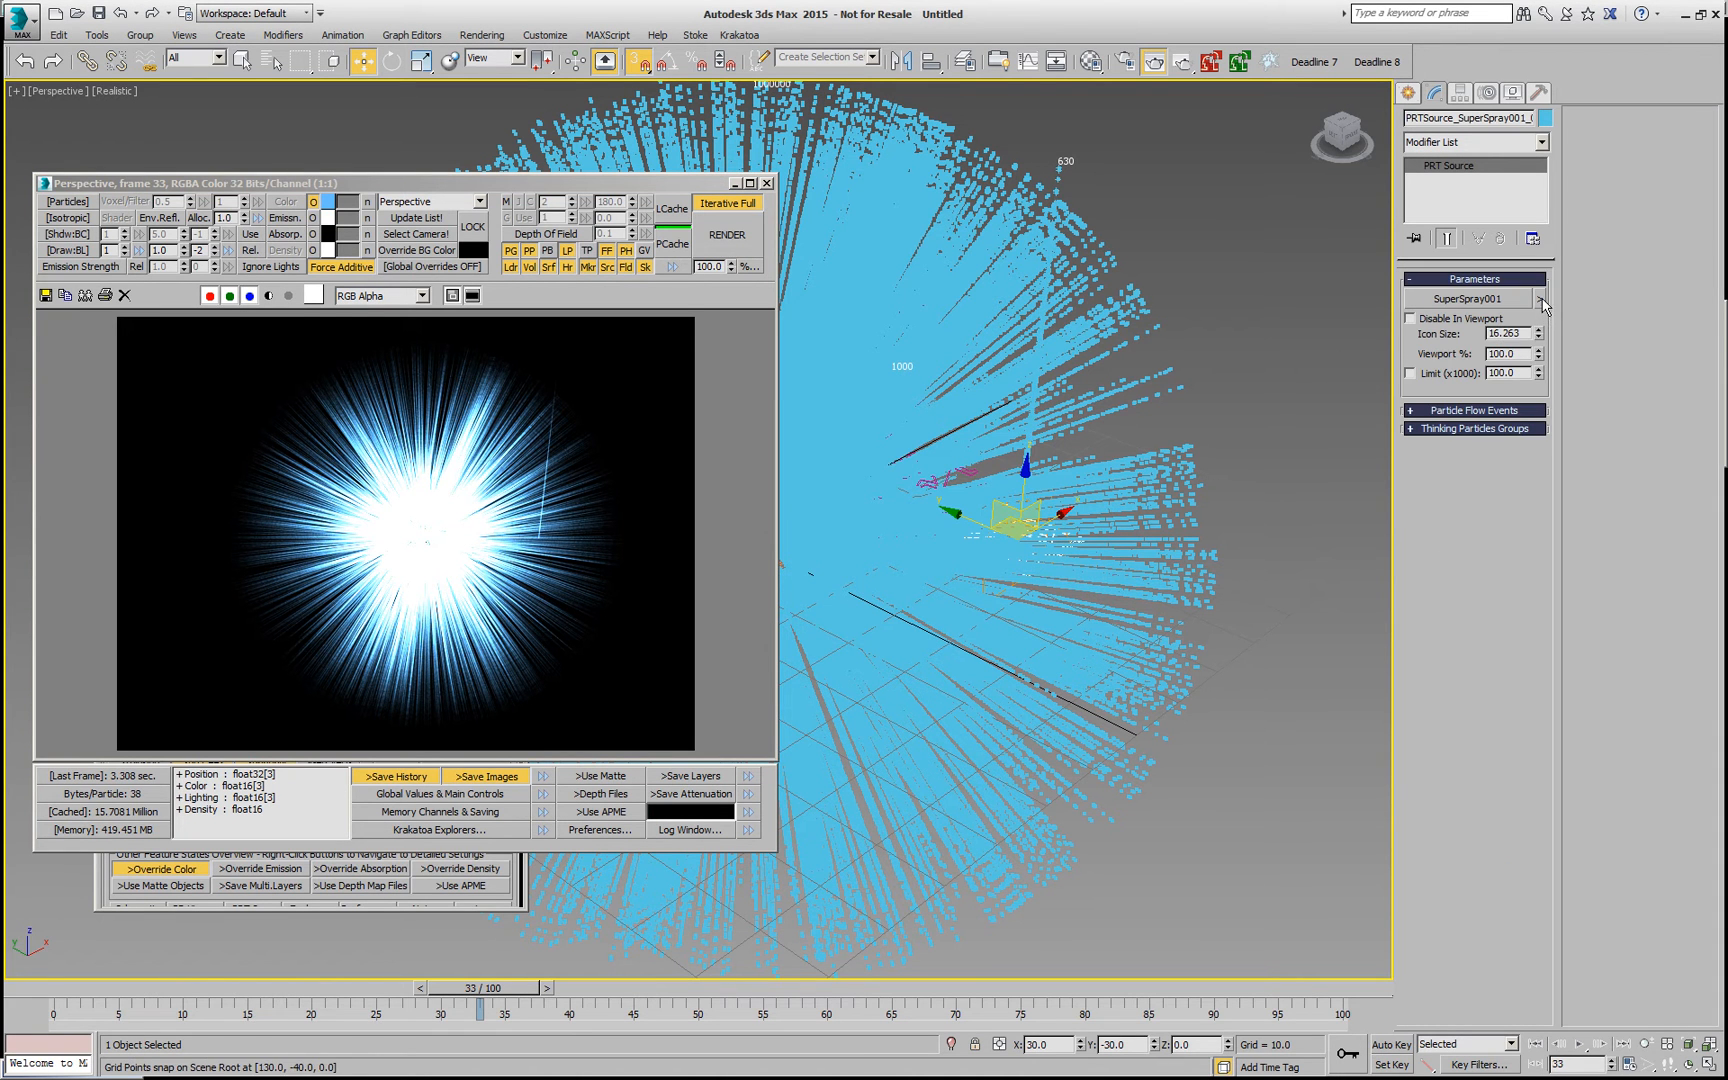
# Step: Display the SuperSpray PRT Source as a bounding box and make it non-renderable in Object Properties
pyautogui.click(1540, 300)
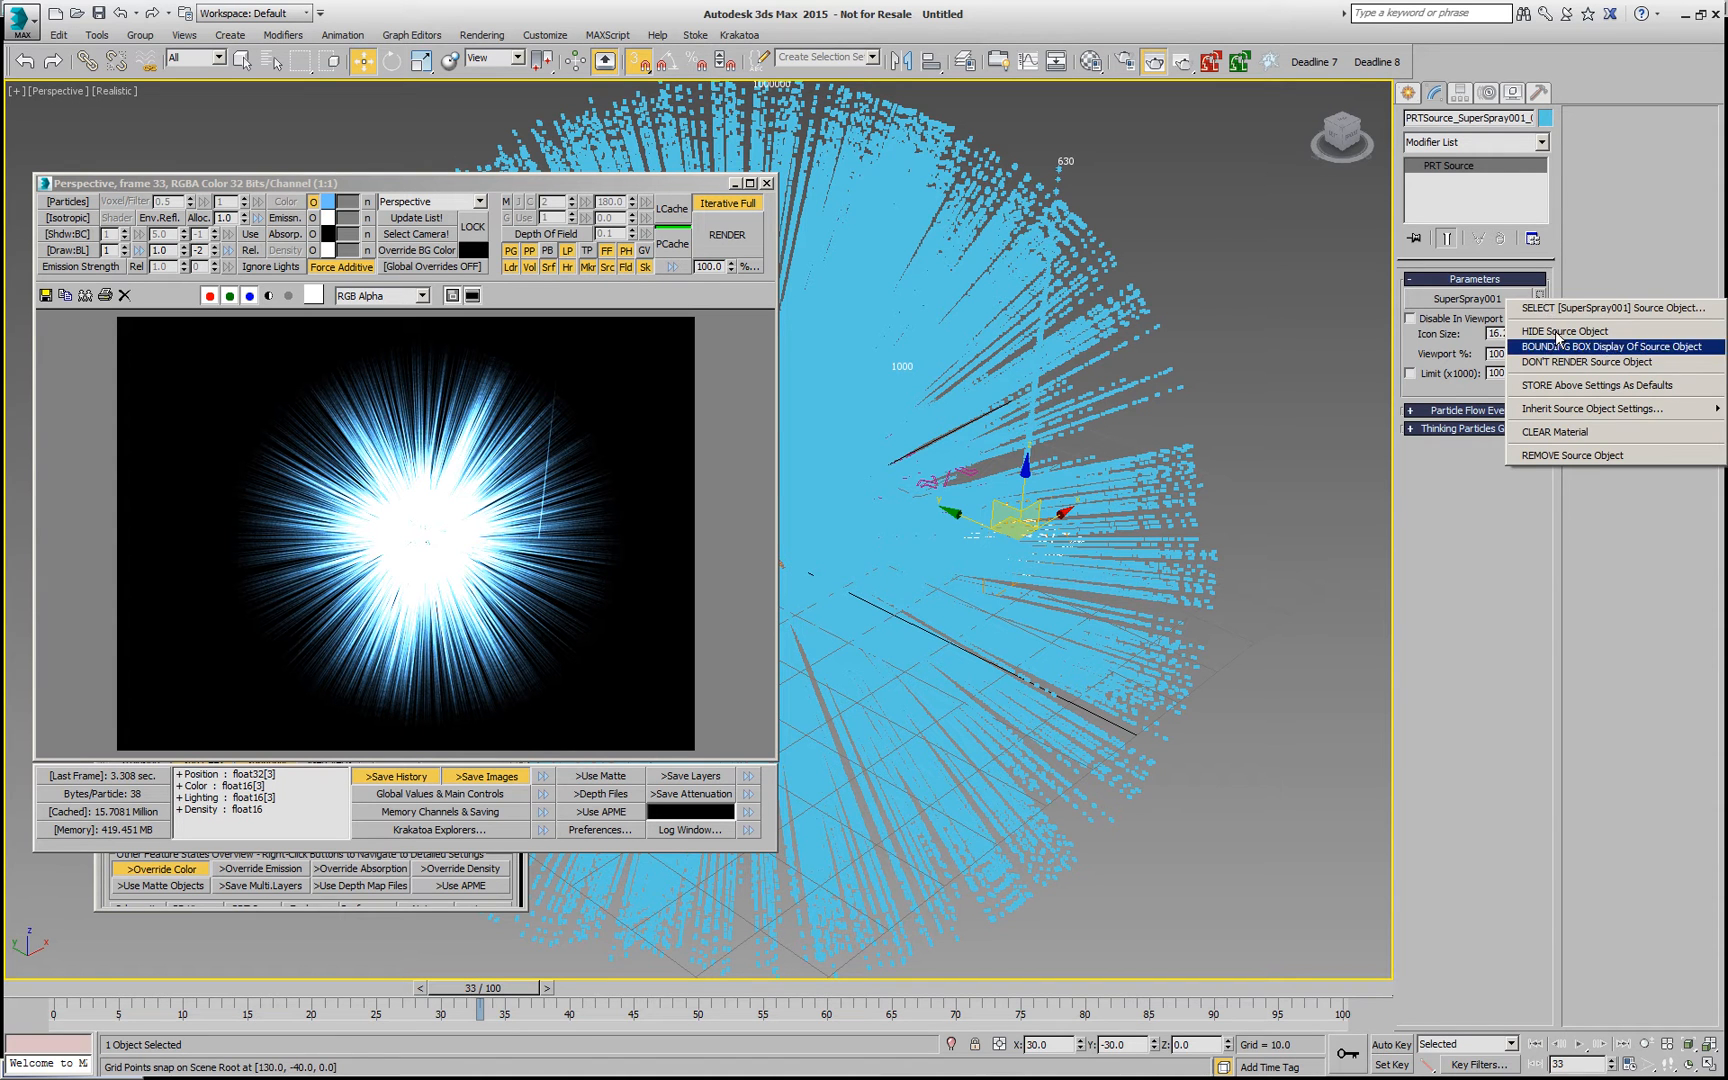
pyautogui.click(1616, 346)
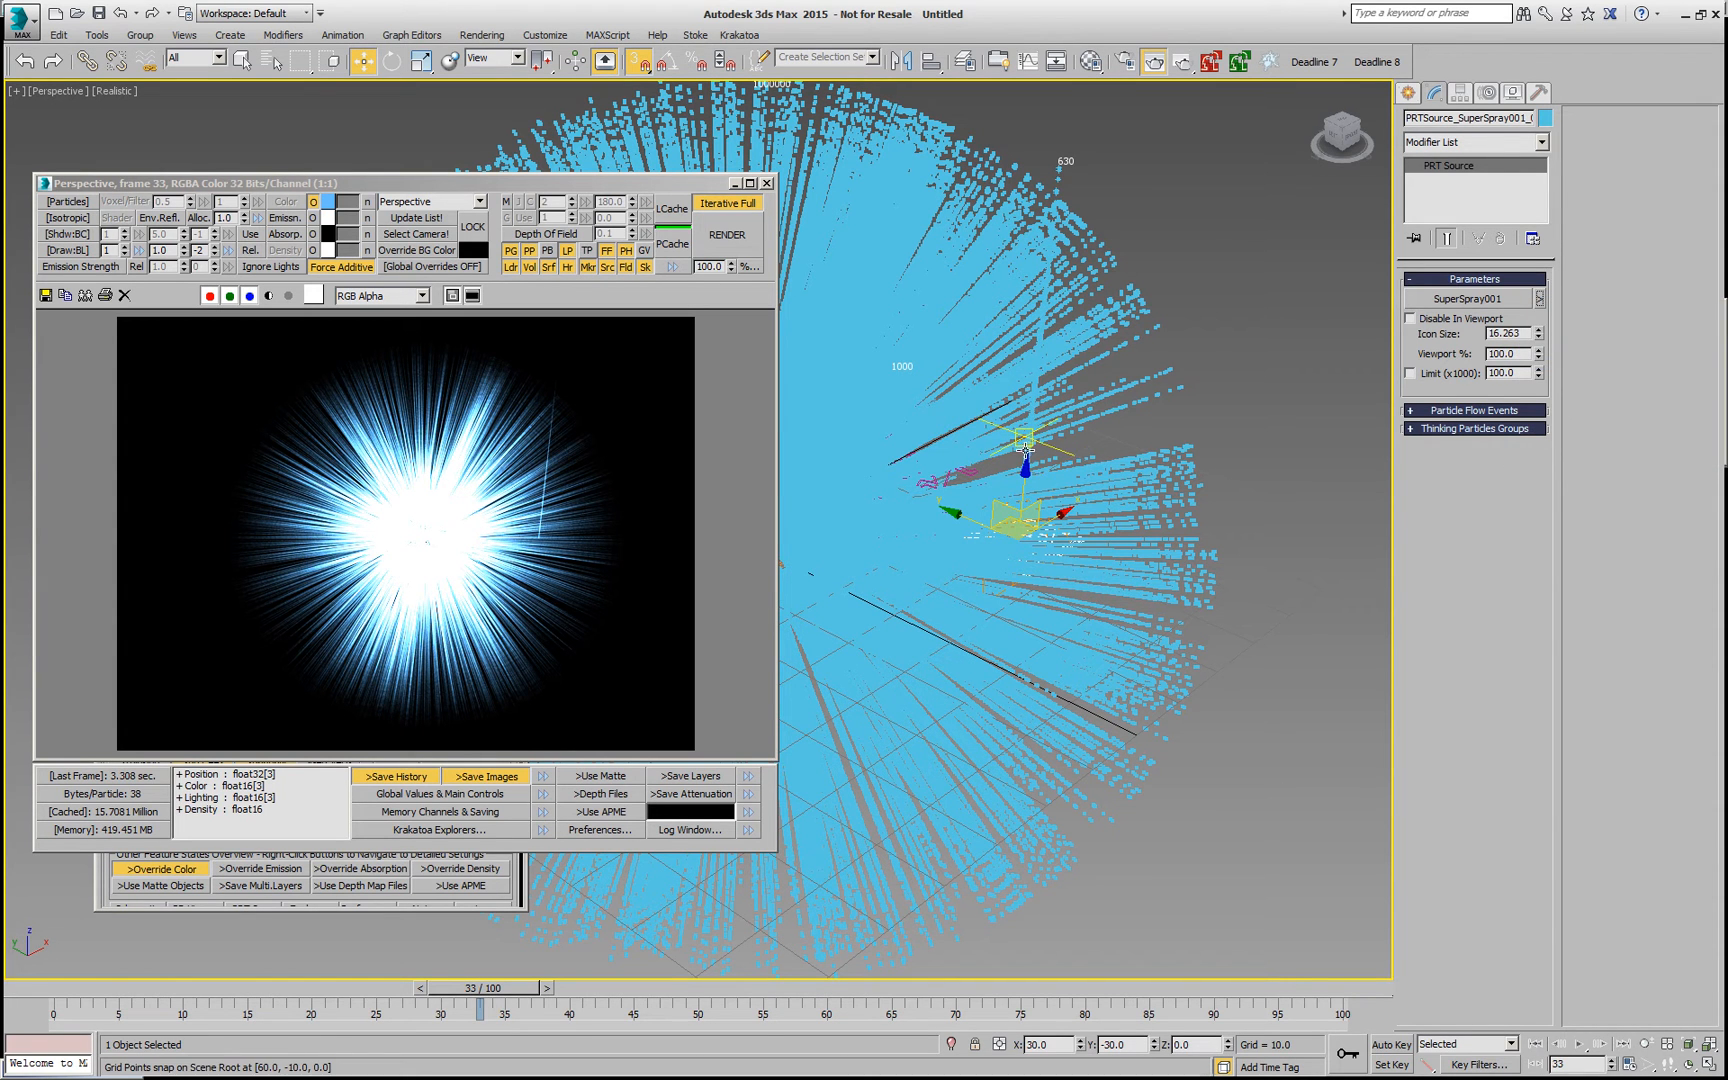
pyautogui.rightClick(1020, 452)
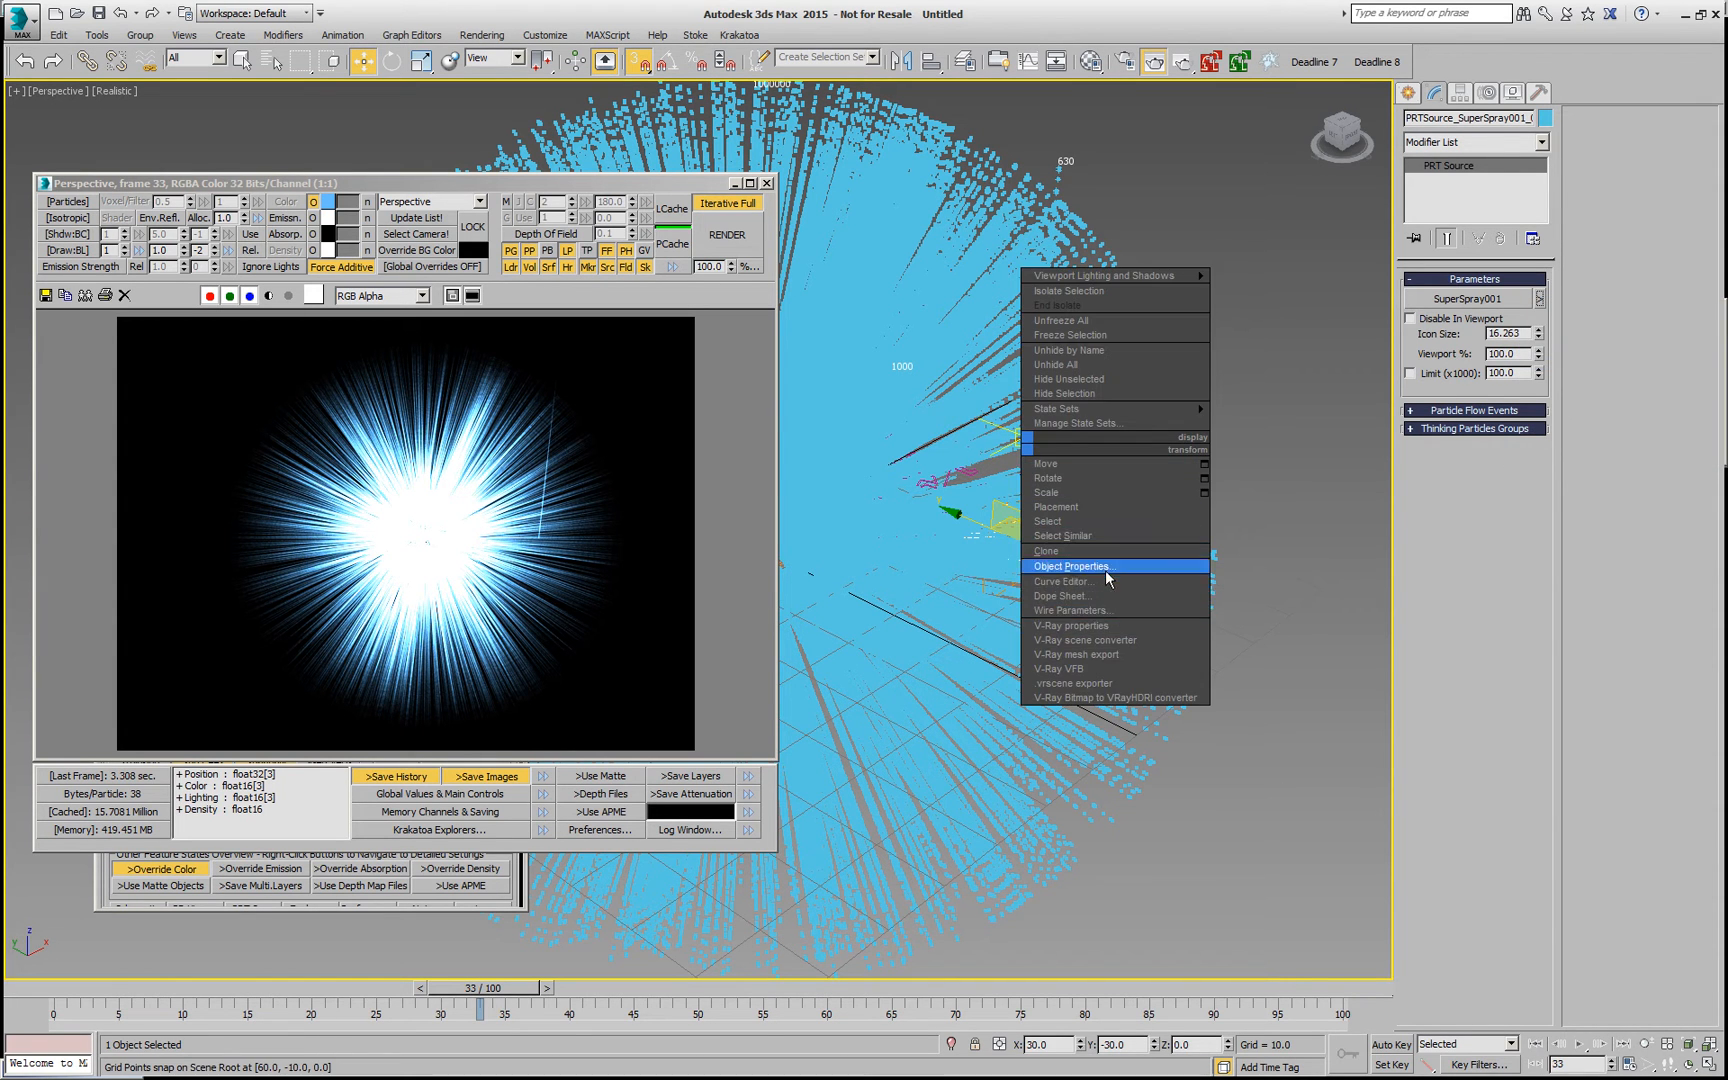
pyautogui.click(1074, 566)
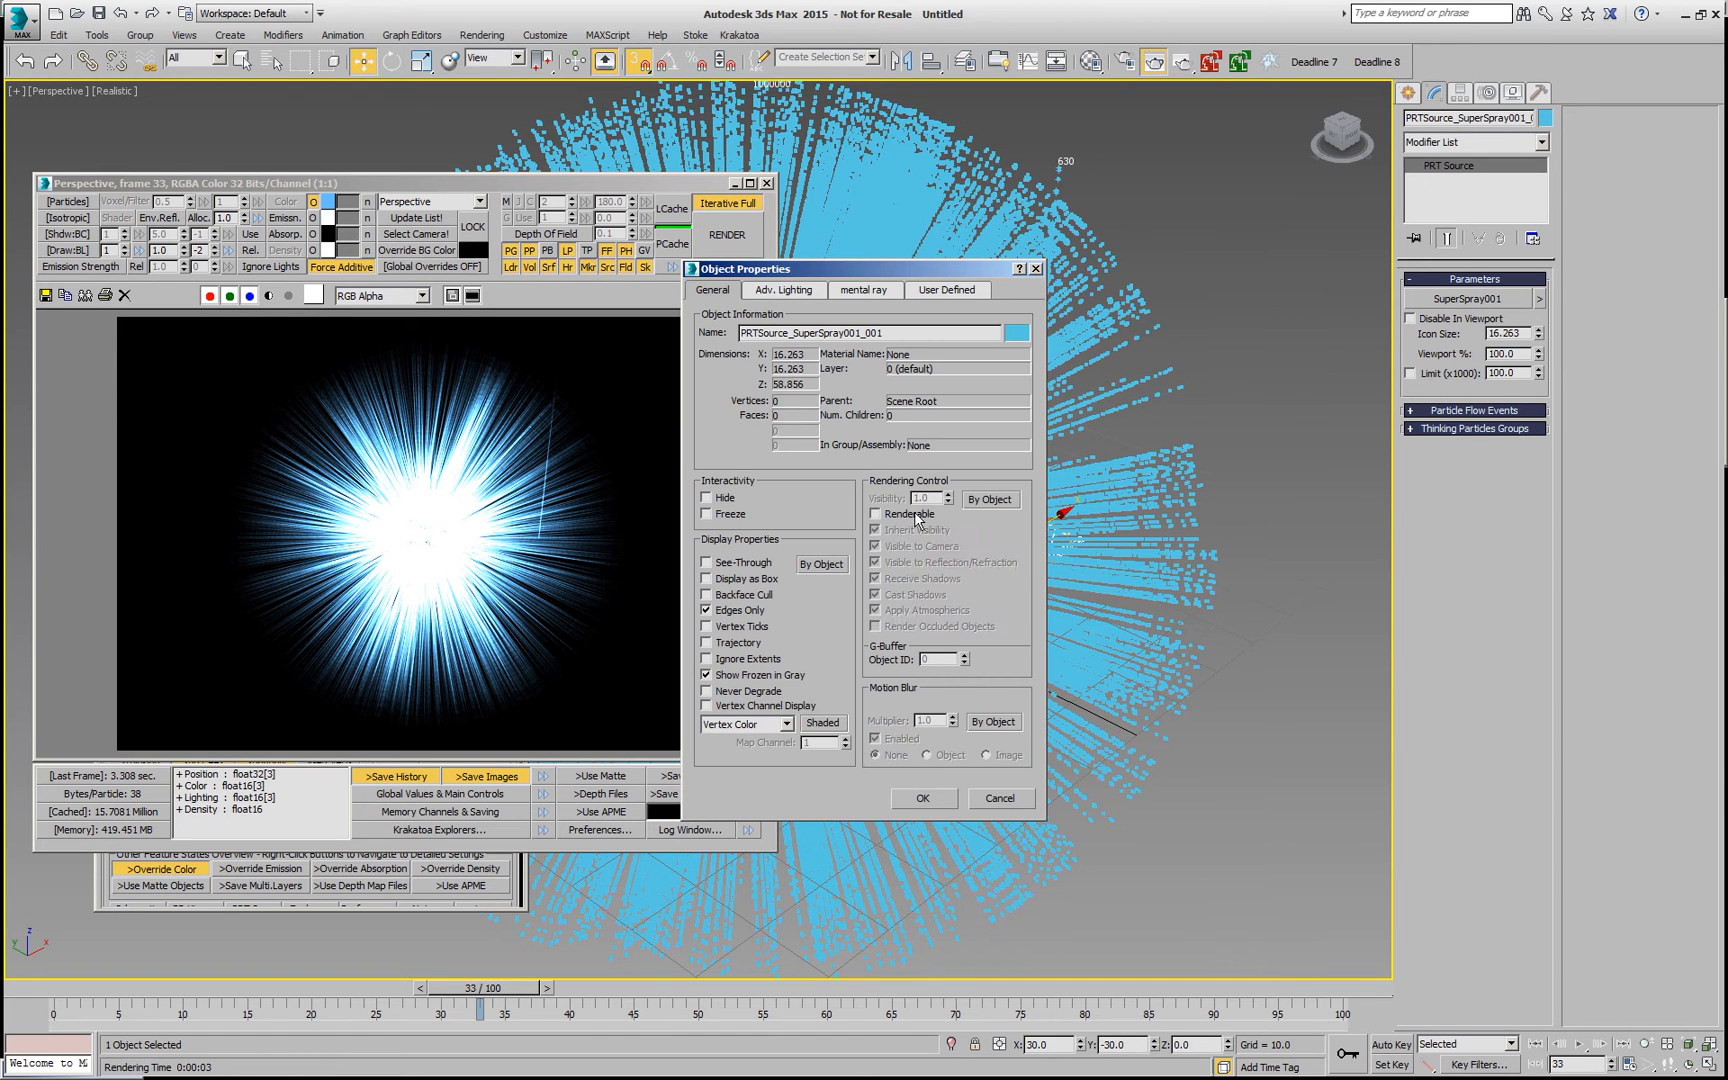
pyautogui.click(924, 798)
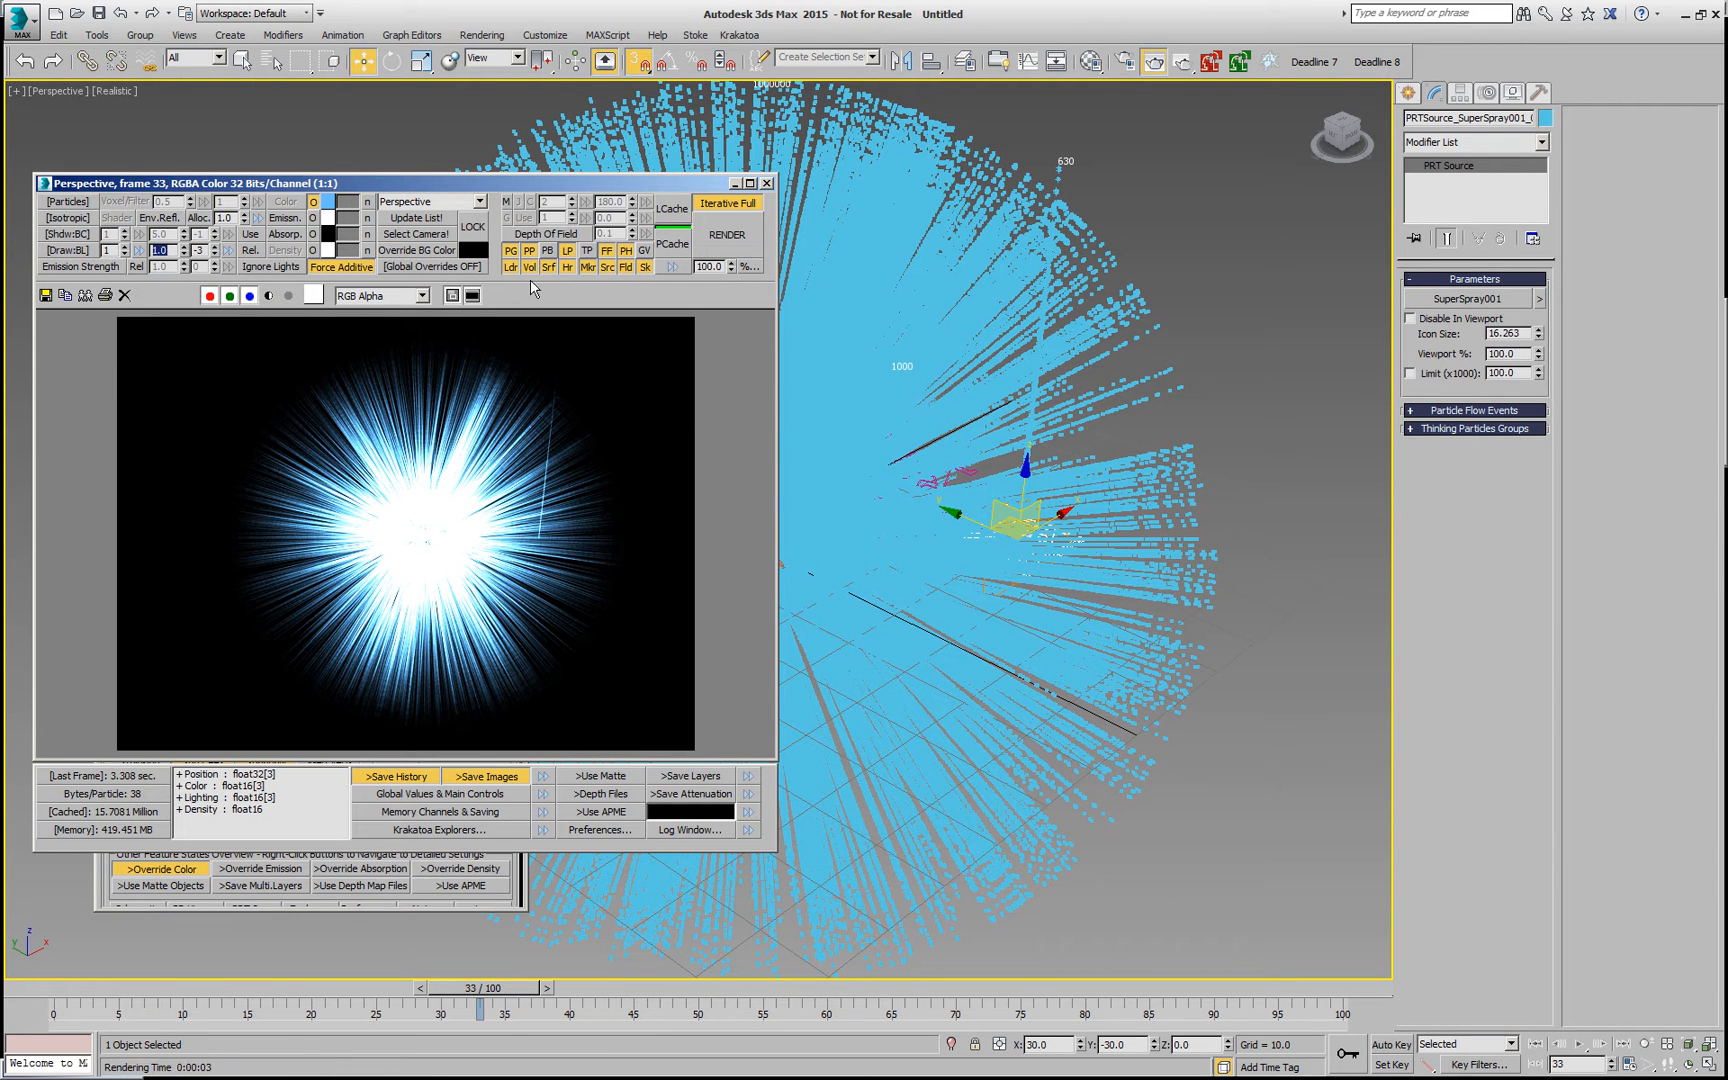
# Step: Adjust the Krakatoa draw density and re-render the starburst
pyautogui.click(728, 234)
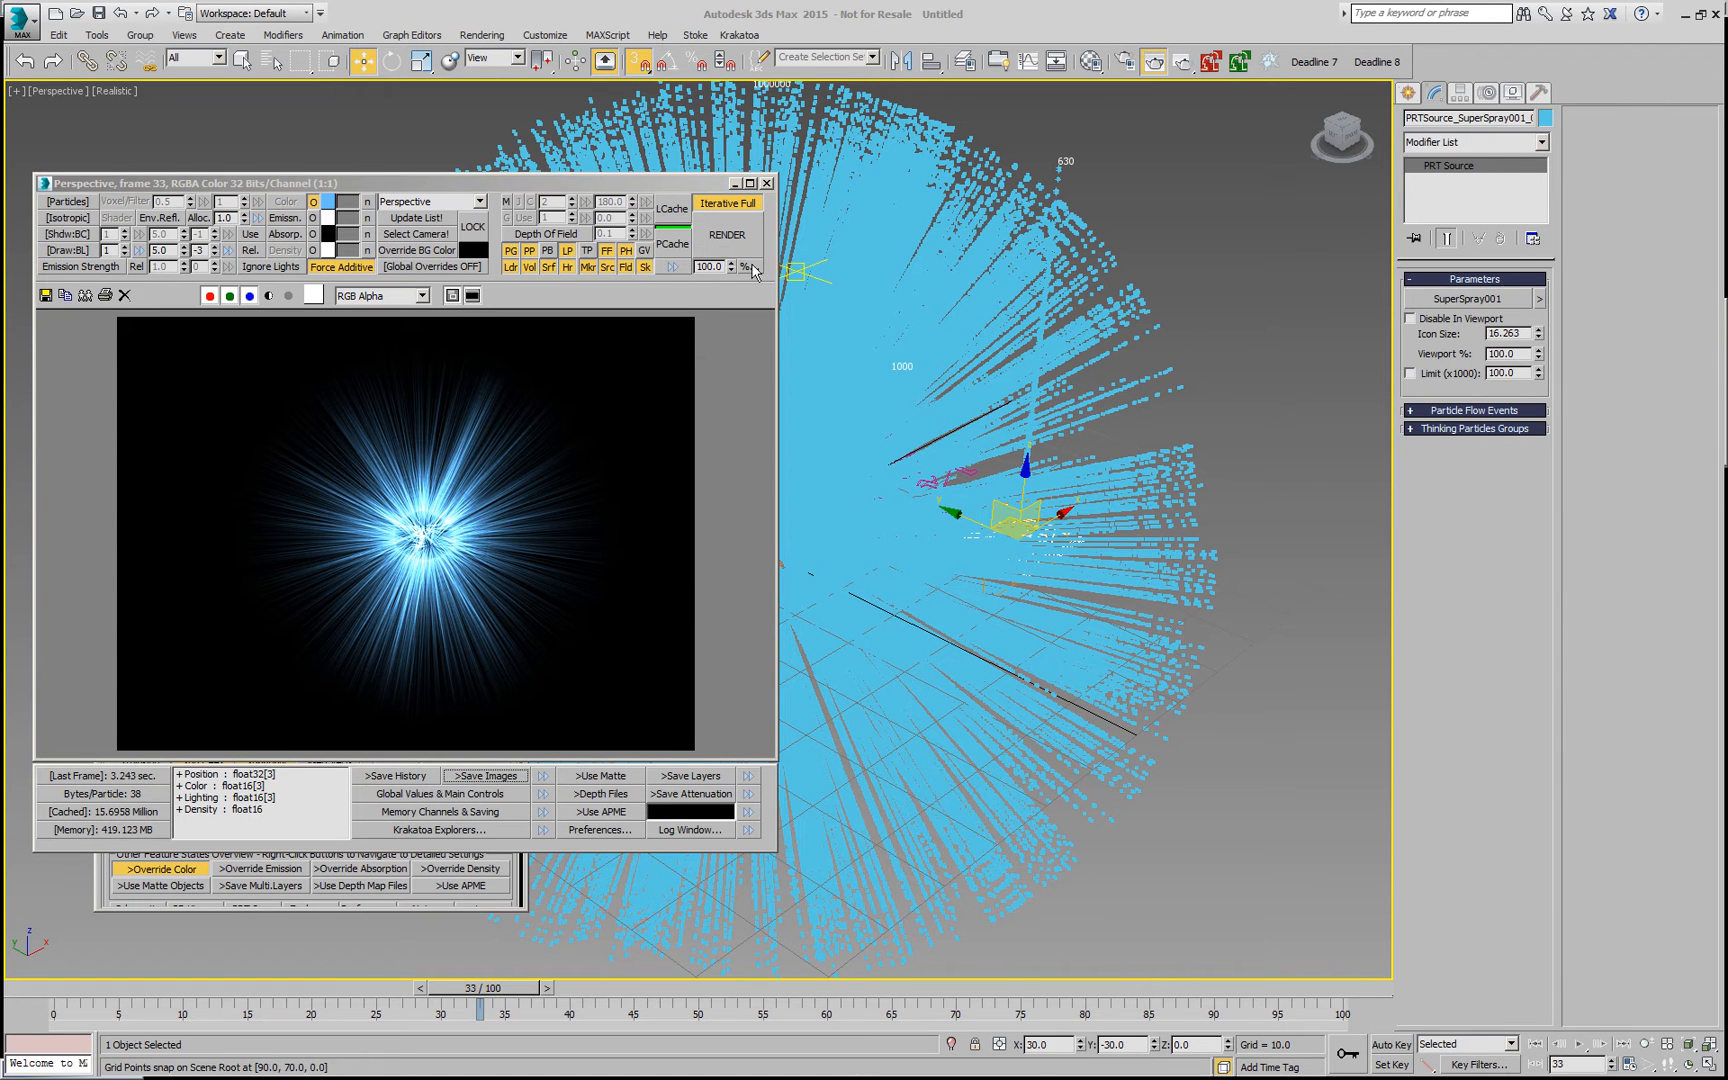
pyautogui.click(728, 234)
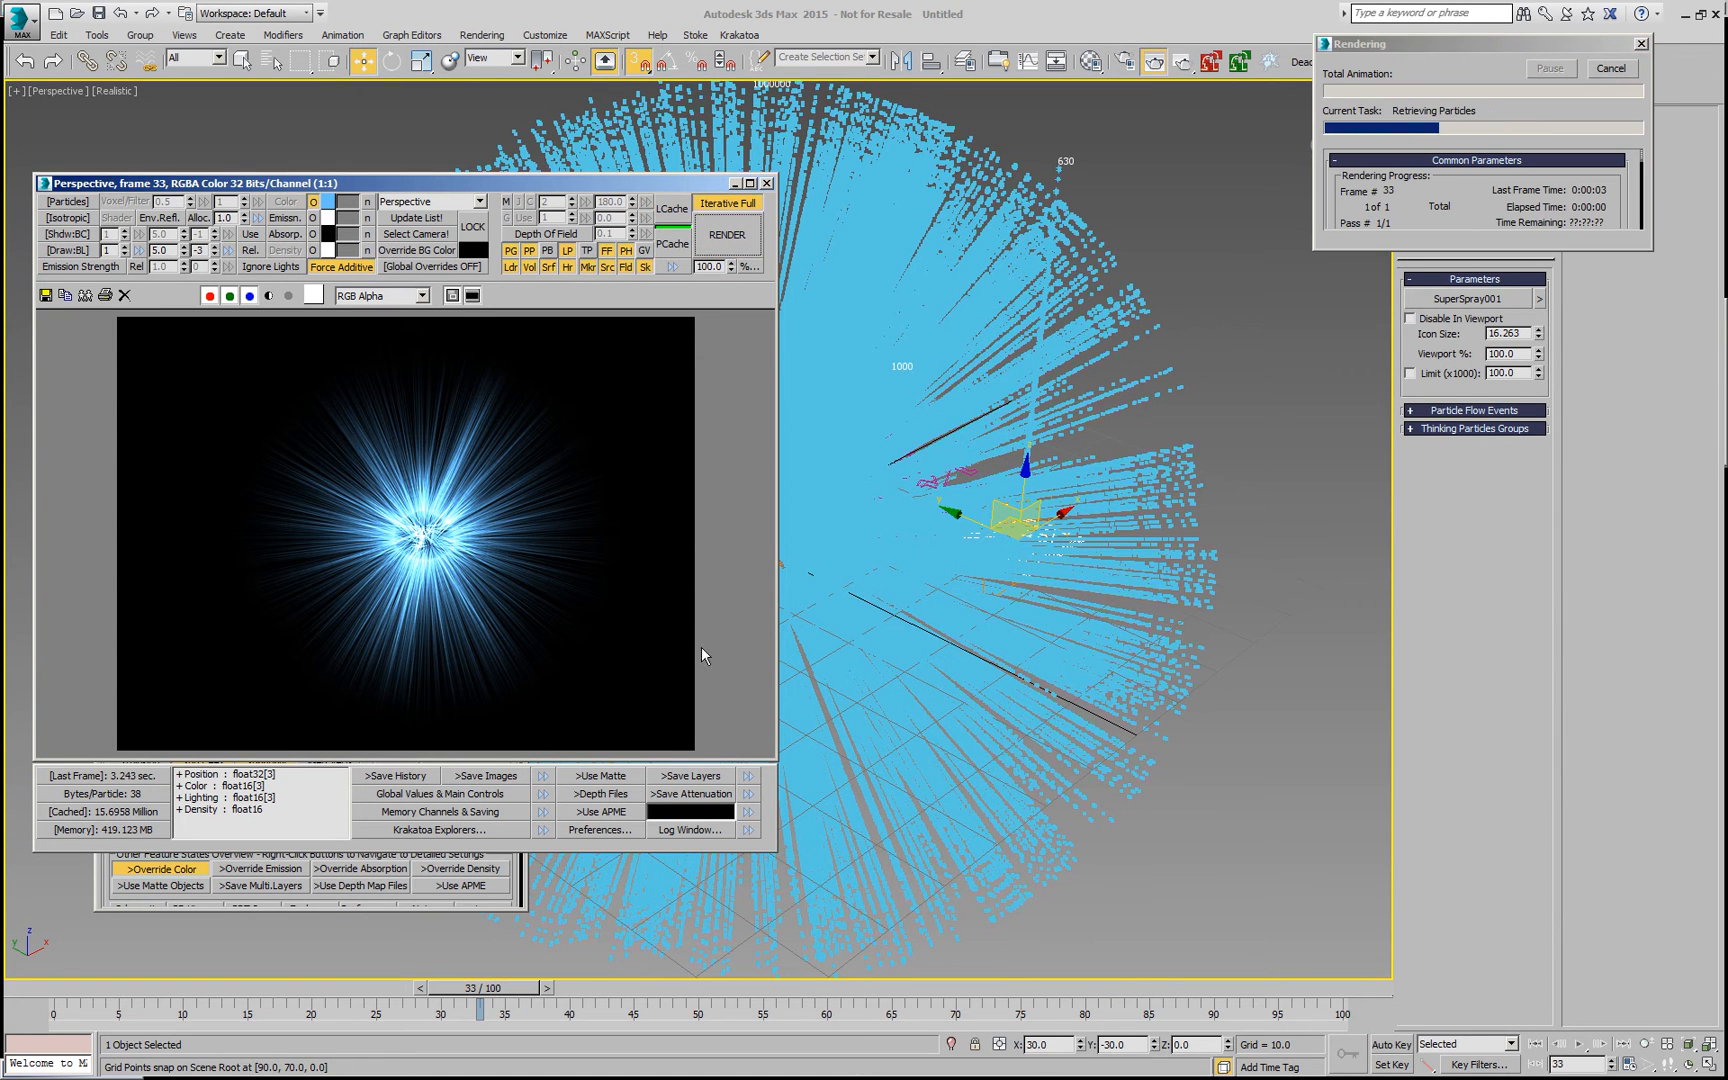
pyautogui.moveTo(630, 436)
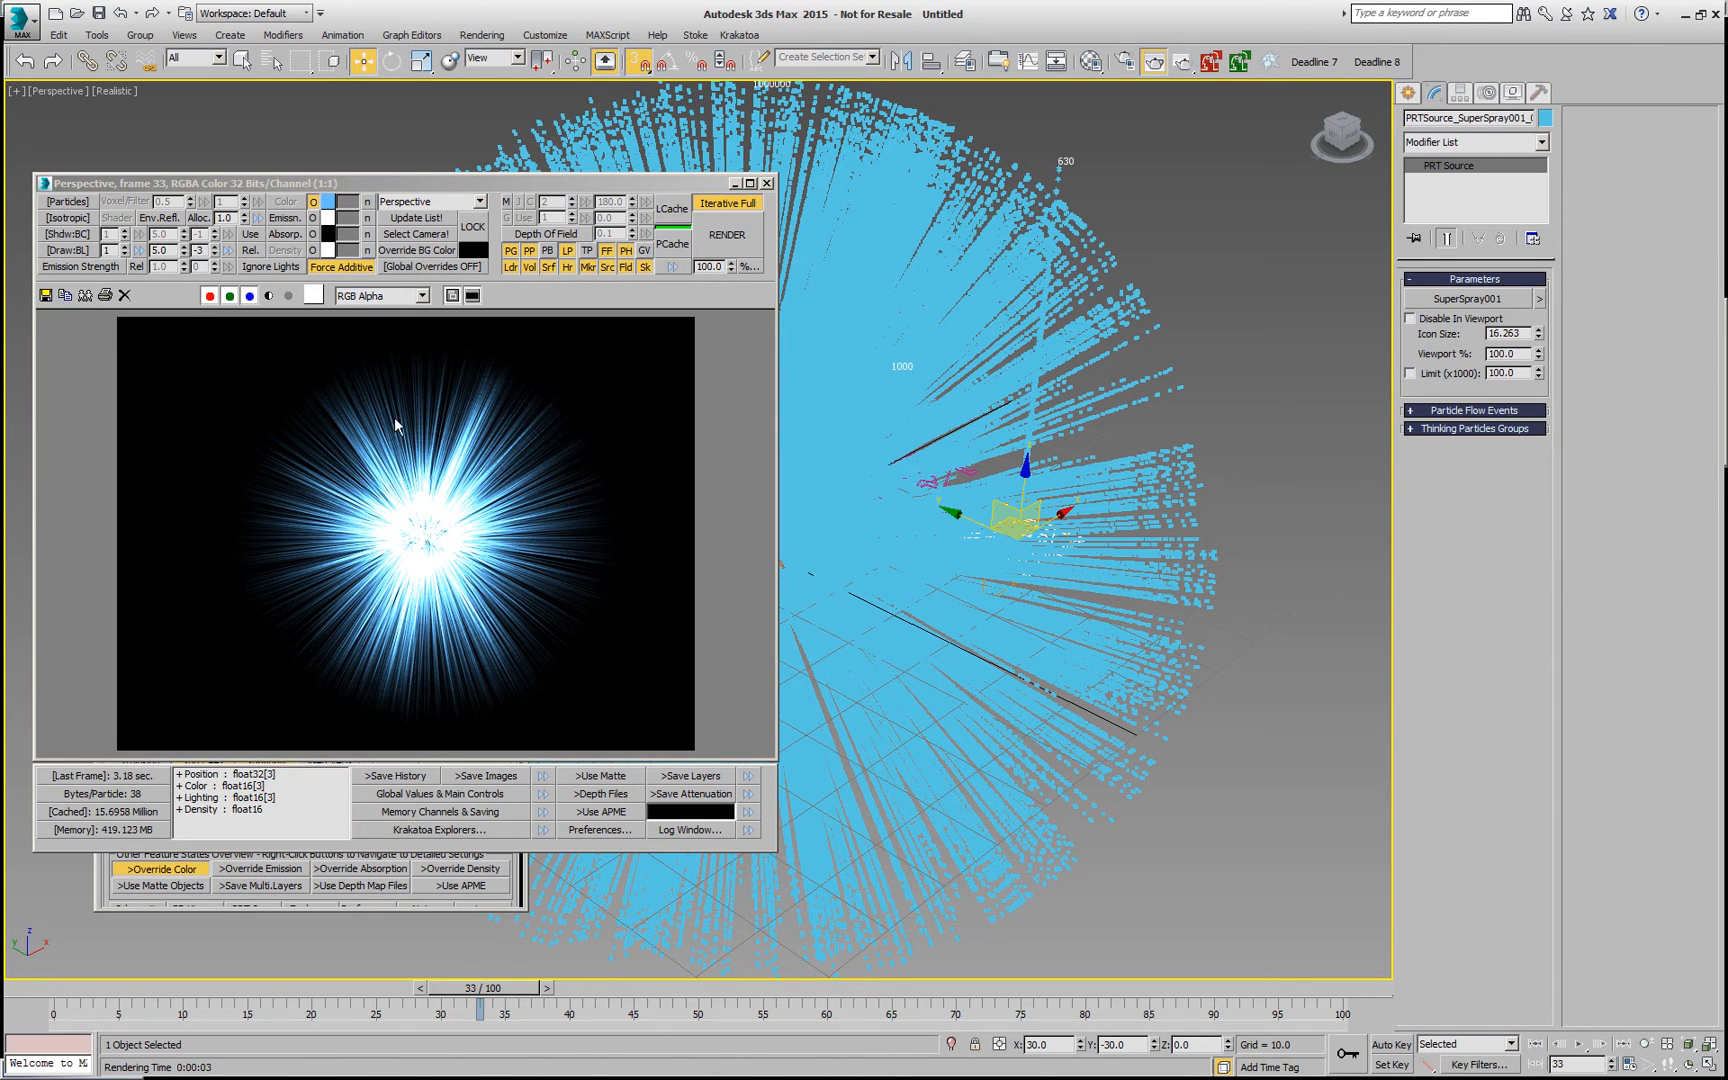
pyautogui.moveTo(598, 508)
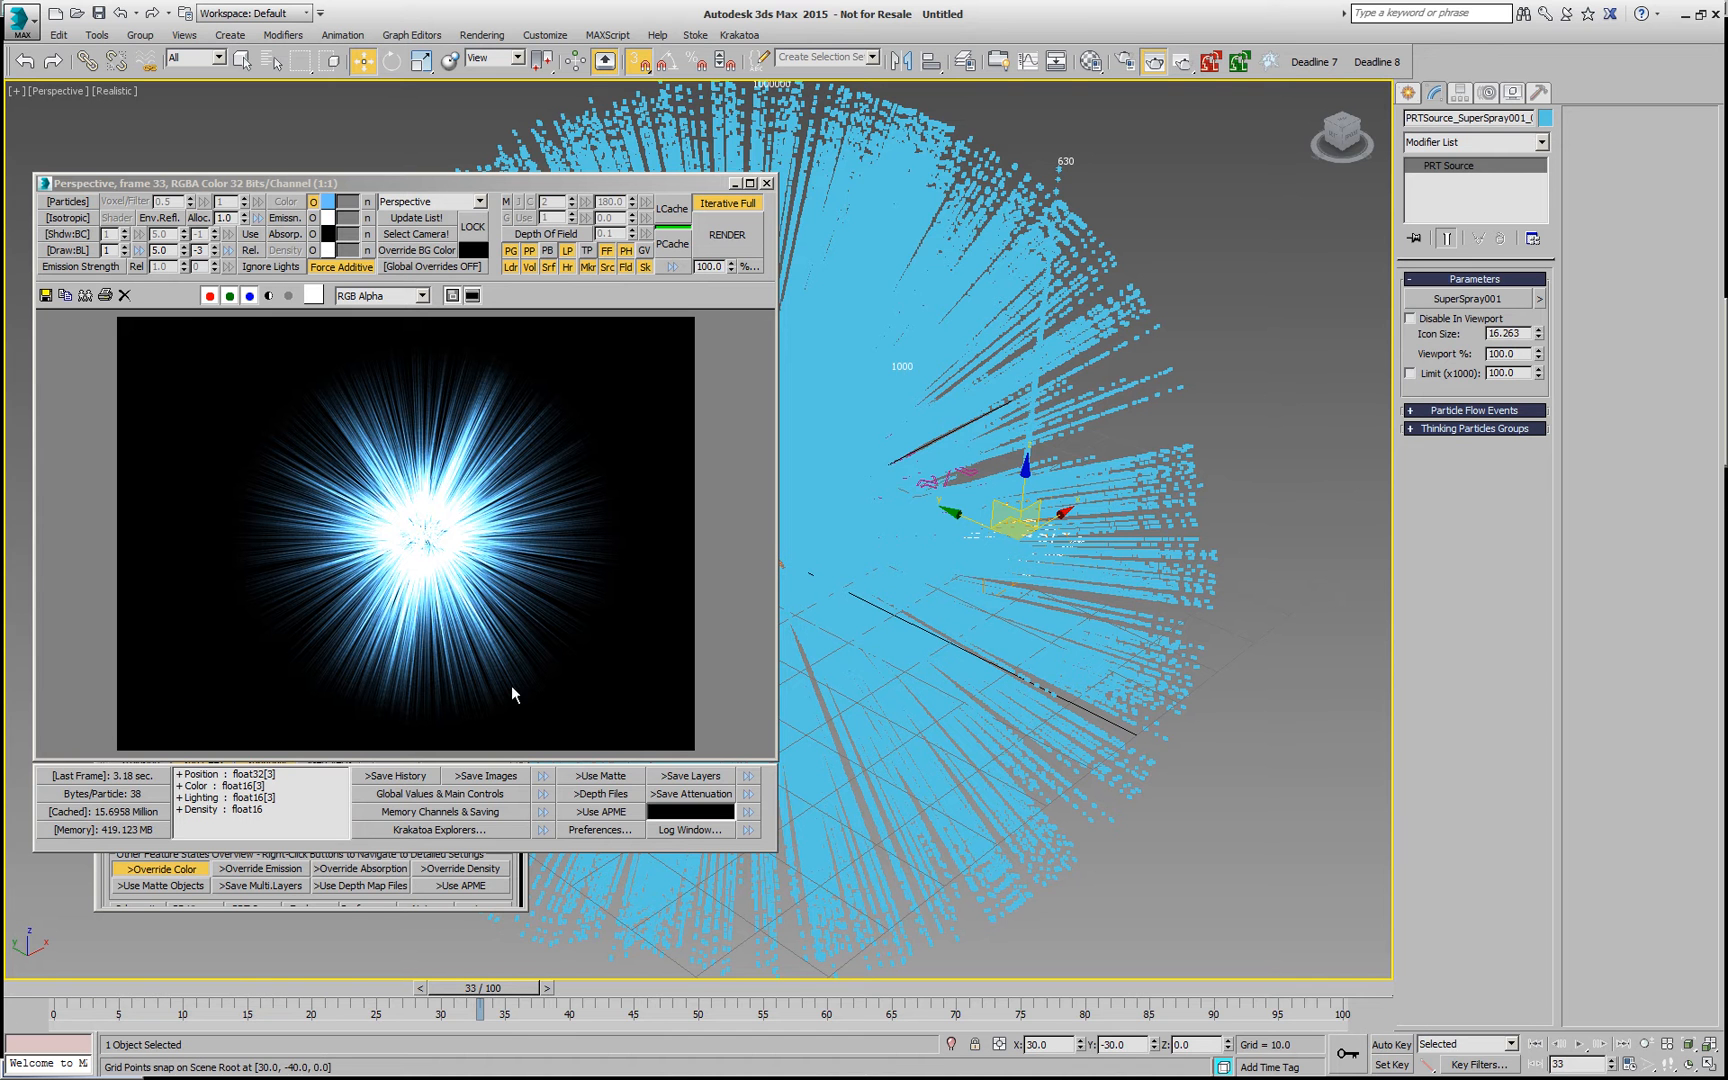
# Step: Scrub to frame 49, set SuperSpray Off Axis Spread to 5 and render the frame
pyautogui.moveTo(480, 986); pyautogui.dragTo(254, 986)
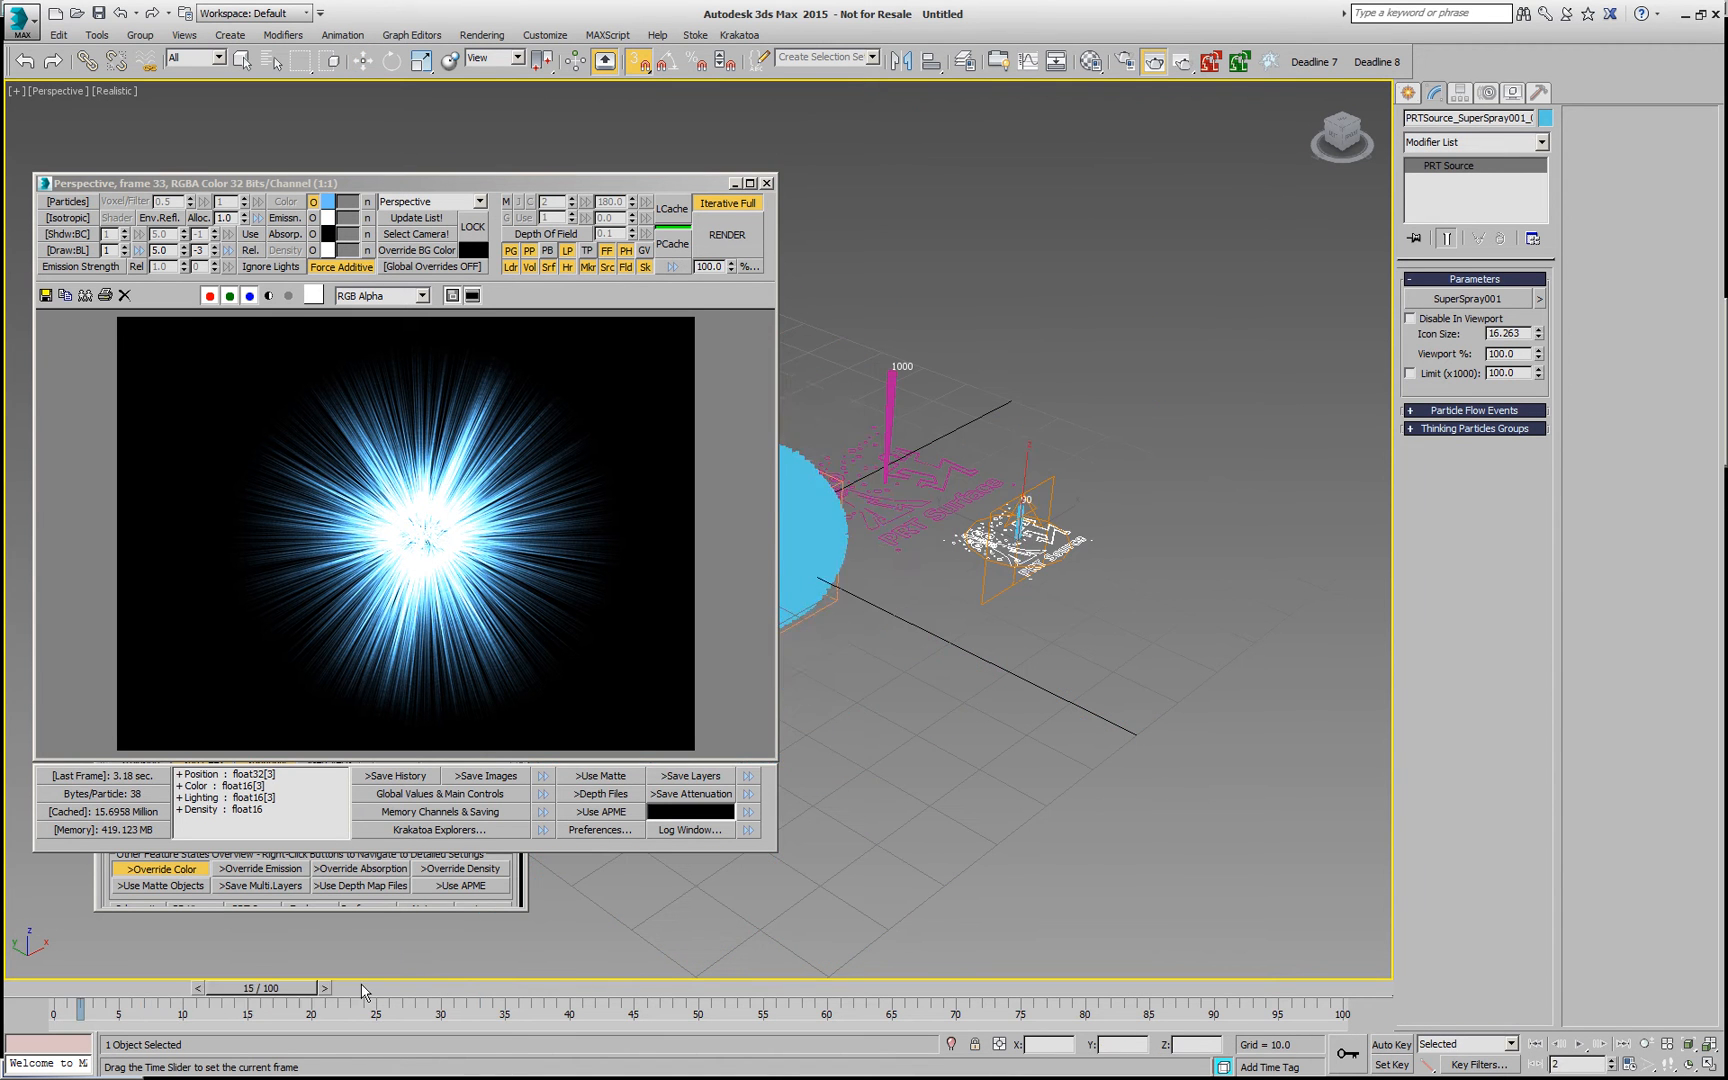
pyautogui.moveTo(264, 988); pyautogui.dragTo(502, 988)
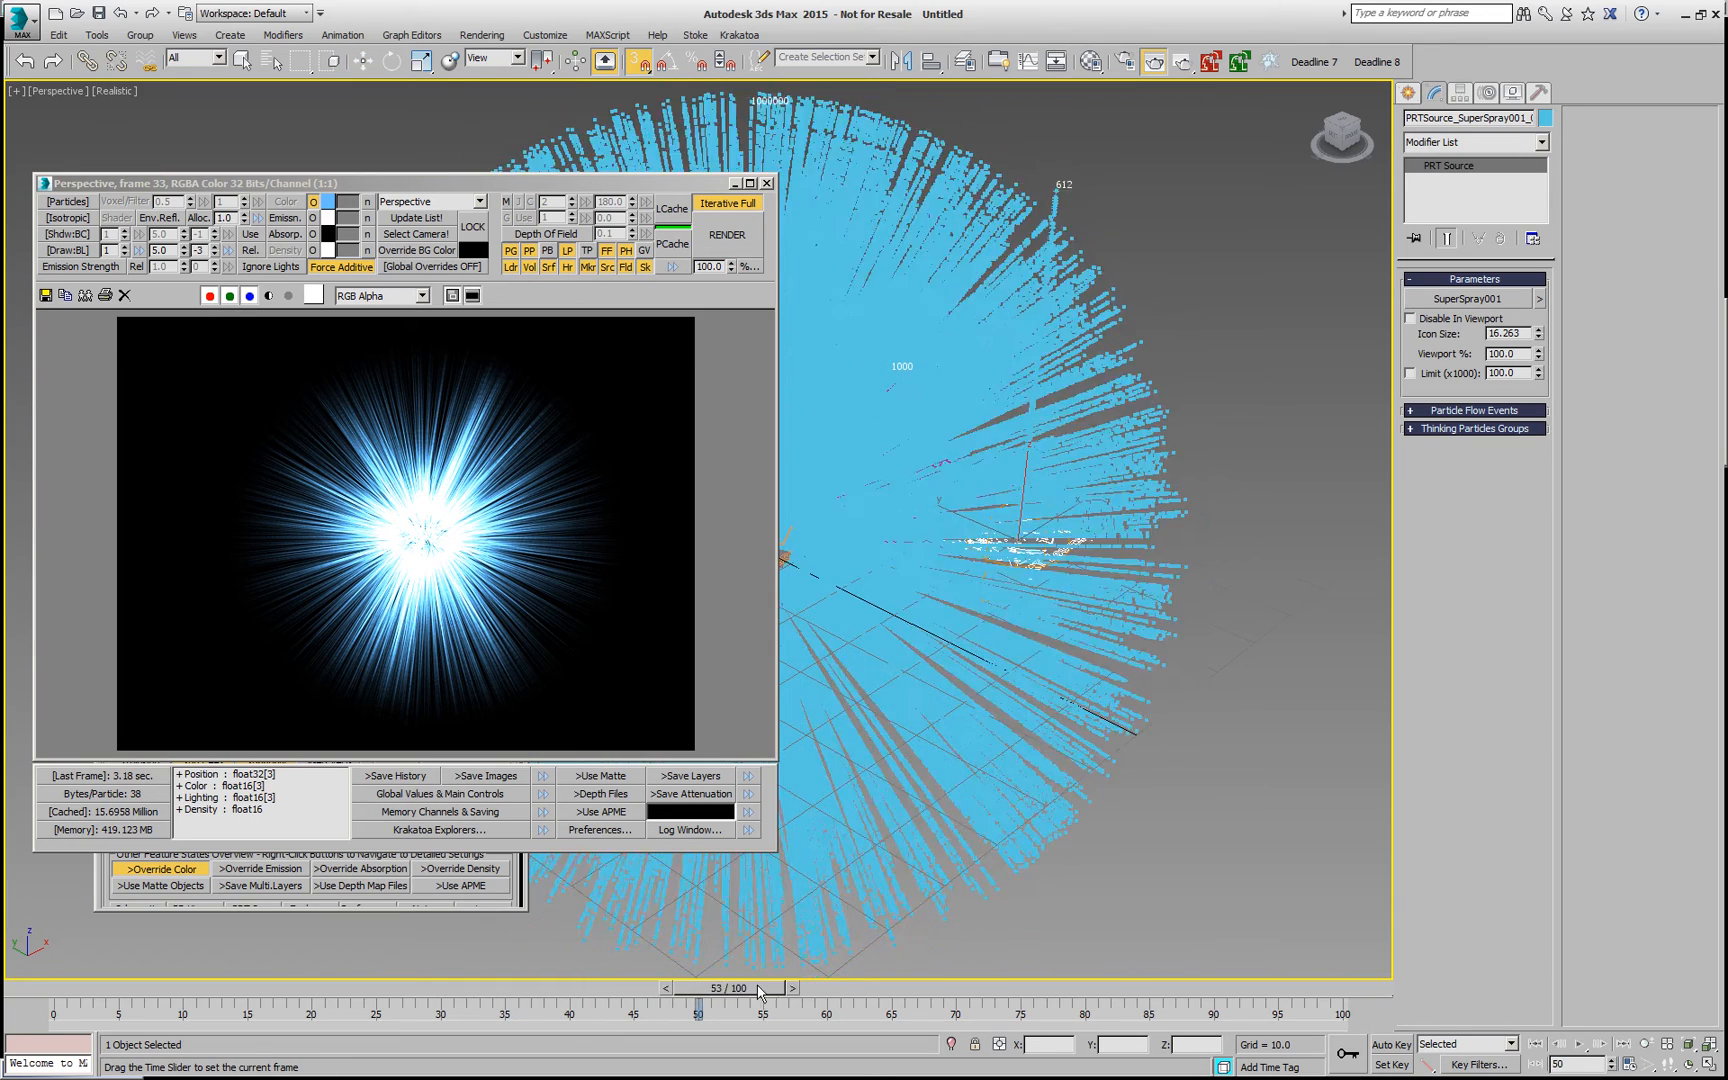
pyautogui.moveTo(758, 988); pyautogui.dragTo(964, 988)
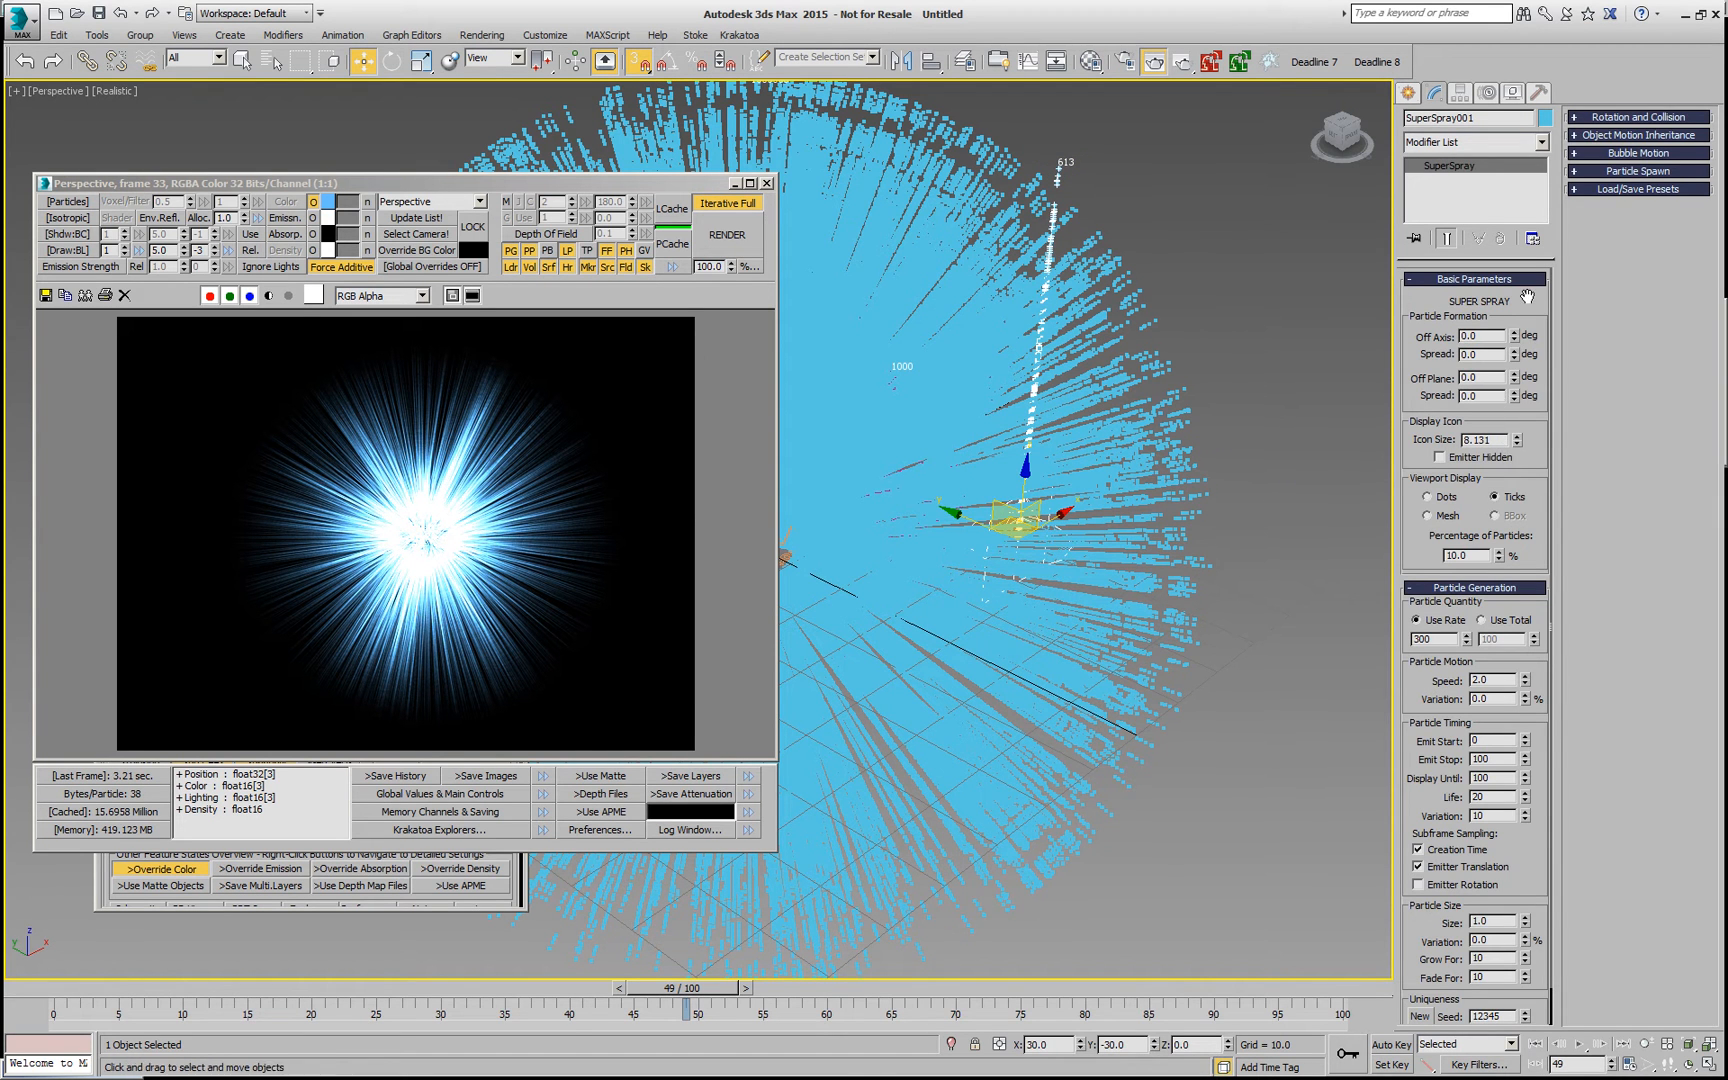
pyautogui.moveTo(1514, 368)
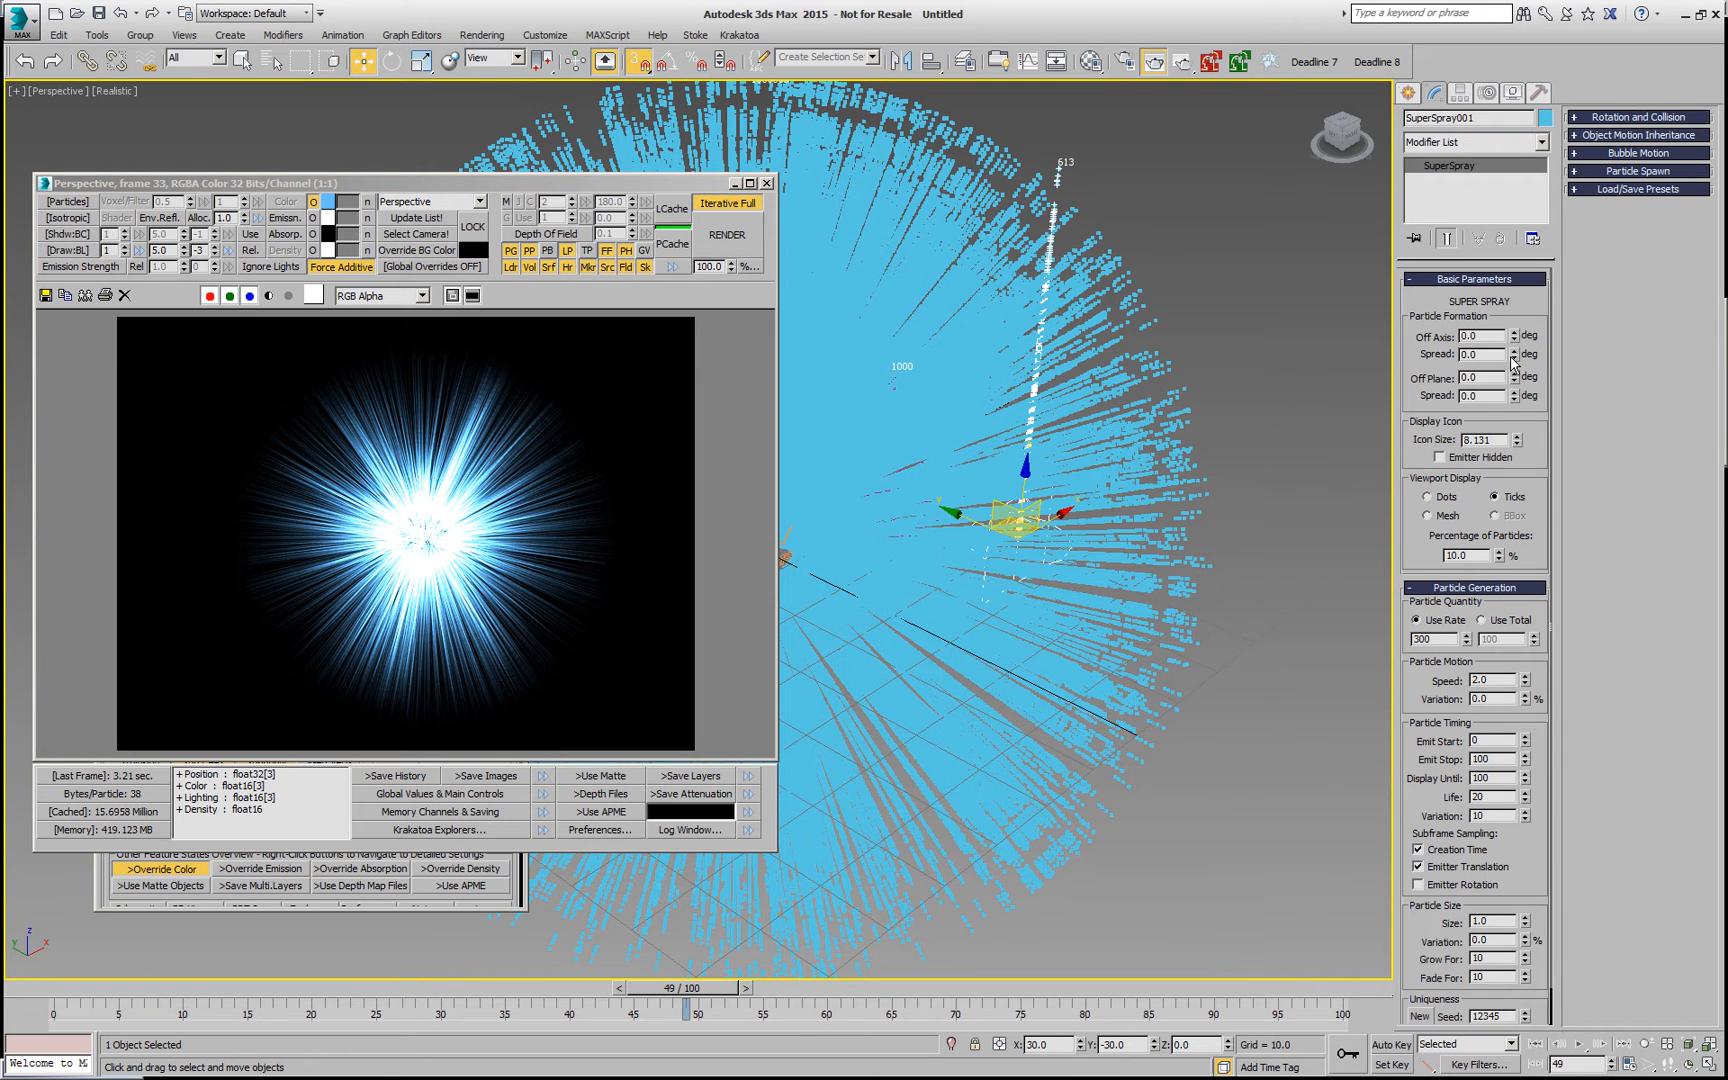
pyautogui.click(1512, 350)
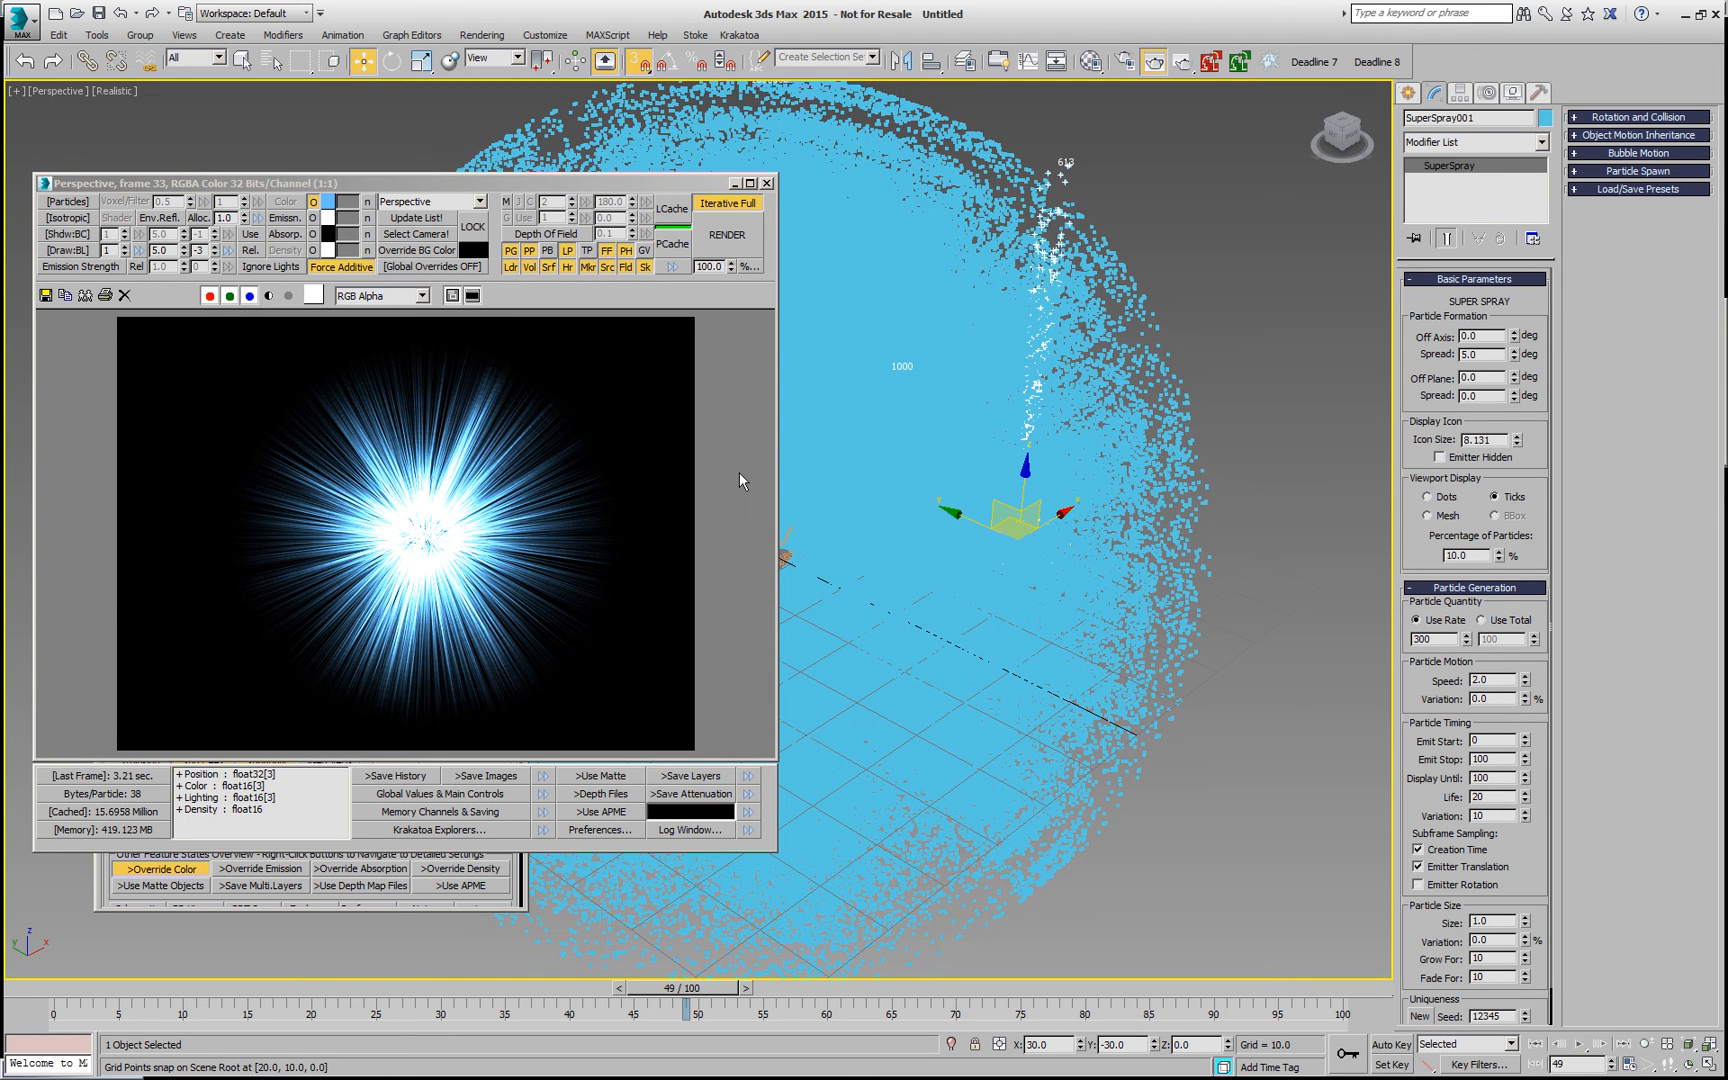
pyautogui.click(728, 234)
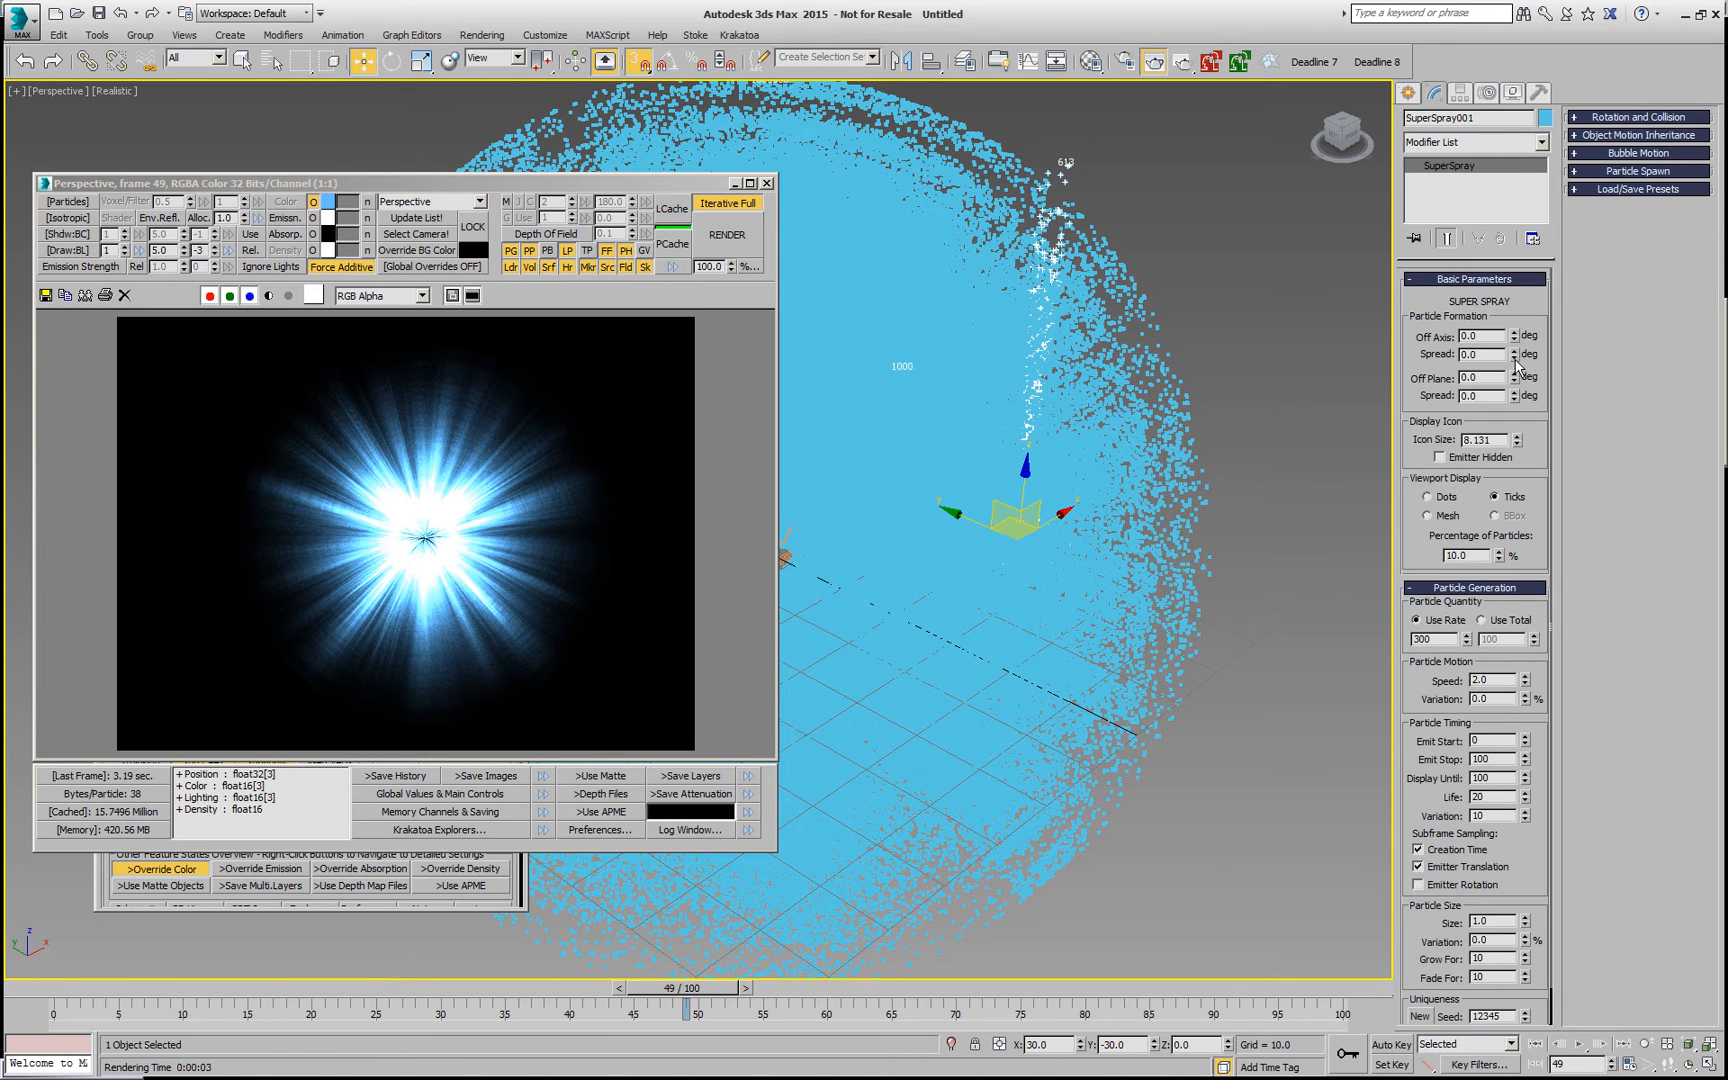
# Step: Return to frame 20 ready for automatic keyframing
pyautogui.moveTo(678, 986); pyautogui.dragTo(334, 986)
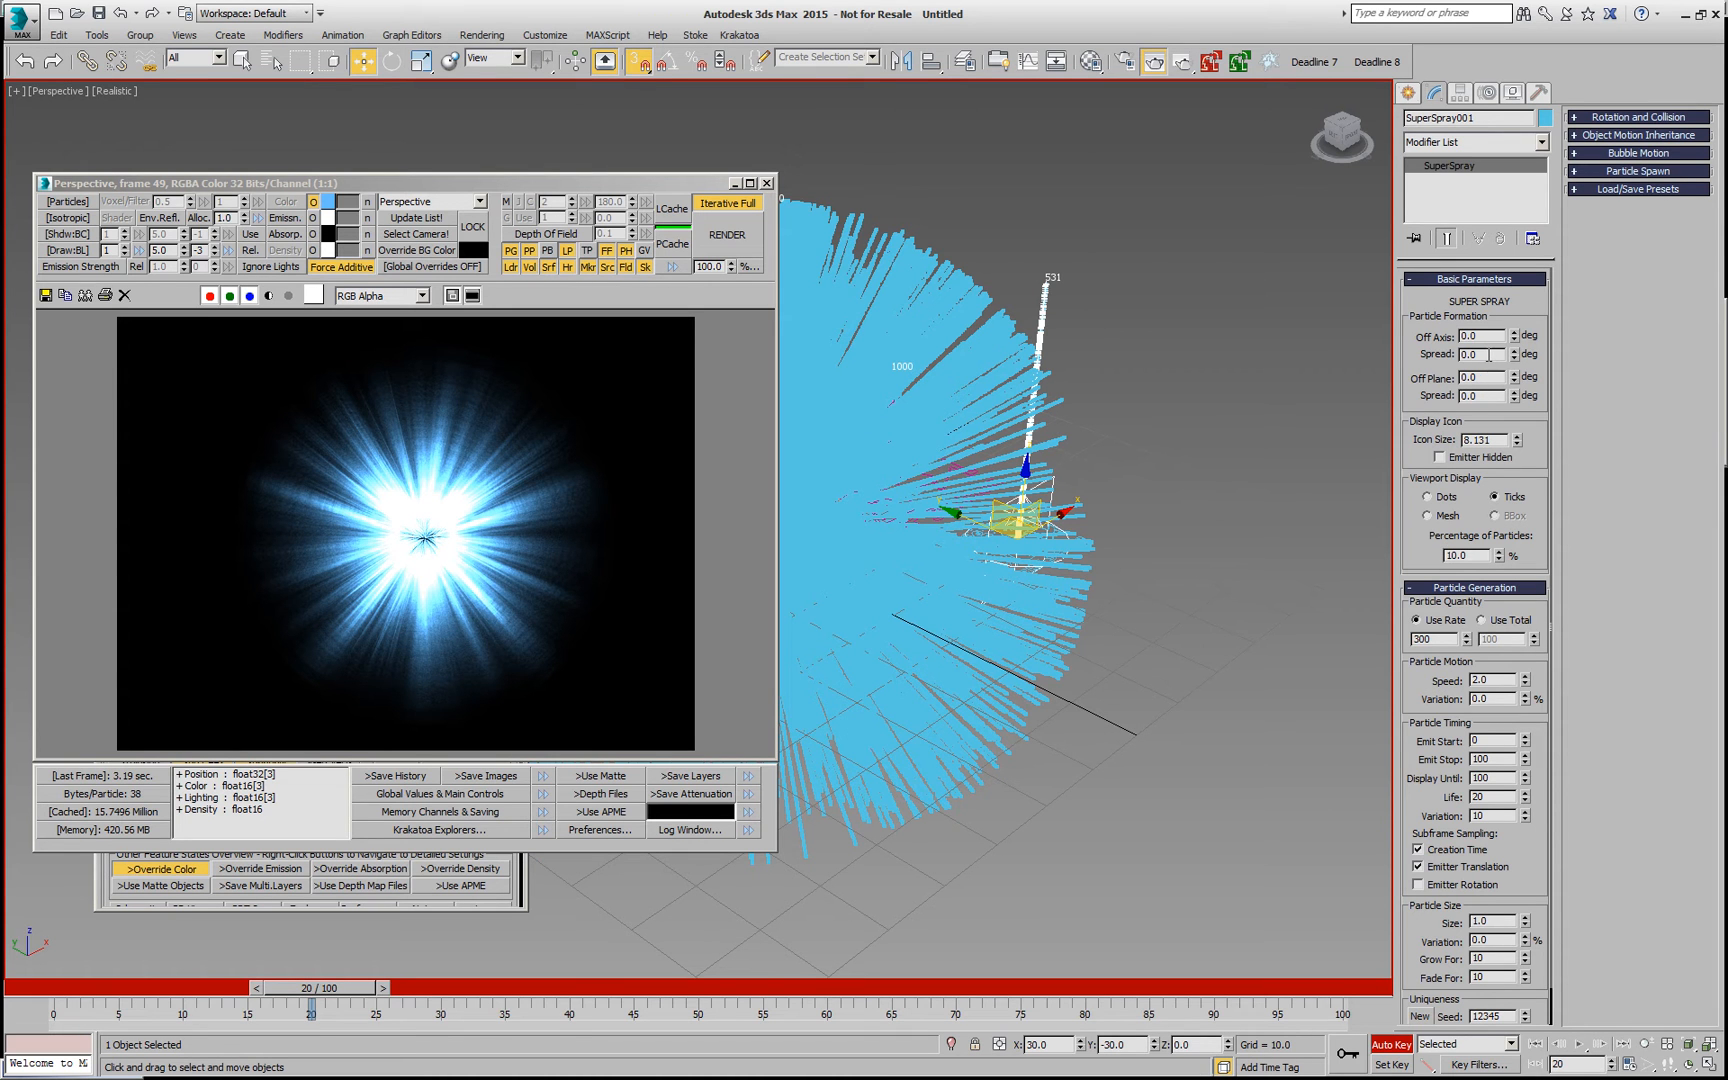
# Step: Key the spray spread and scrub the animation forward to frame 75 to preview the widening cloud
pyautogui.click(1480, 354)
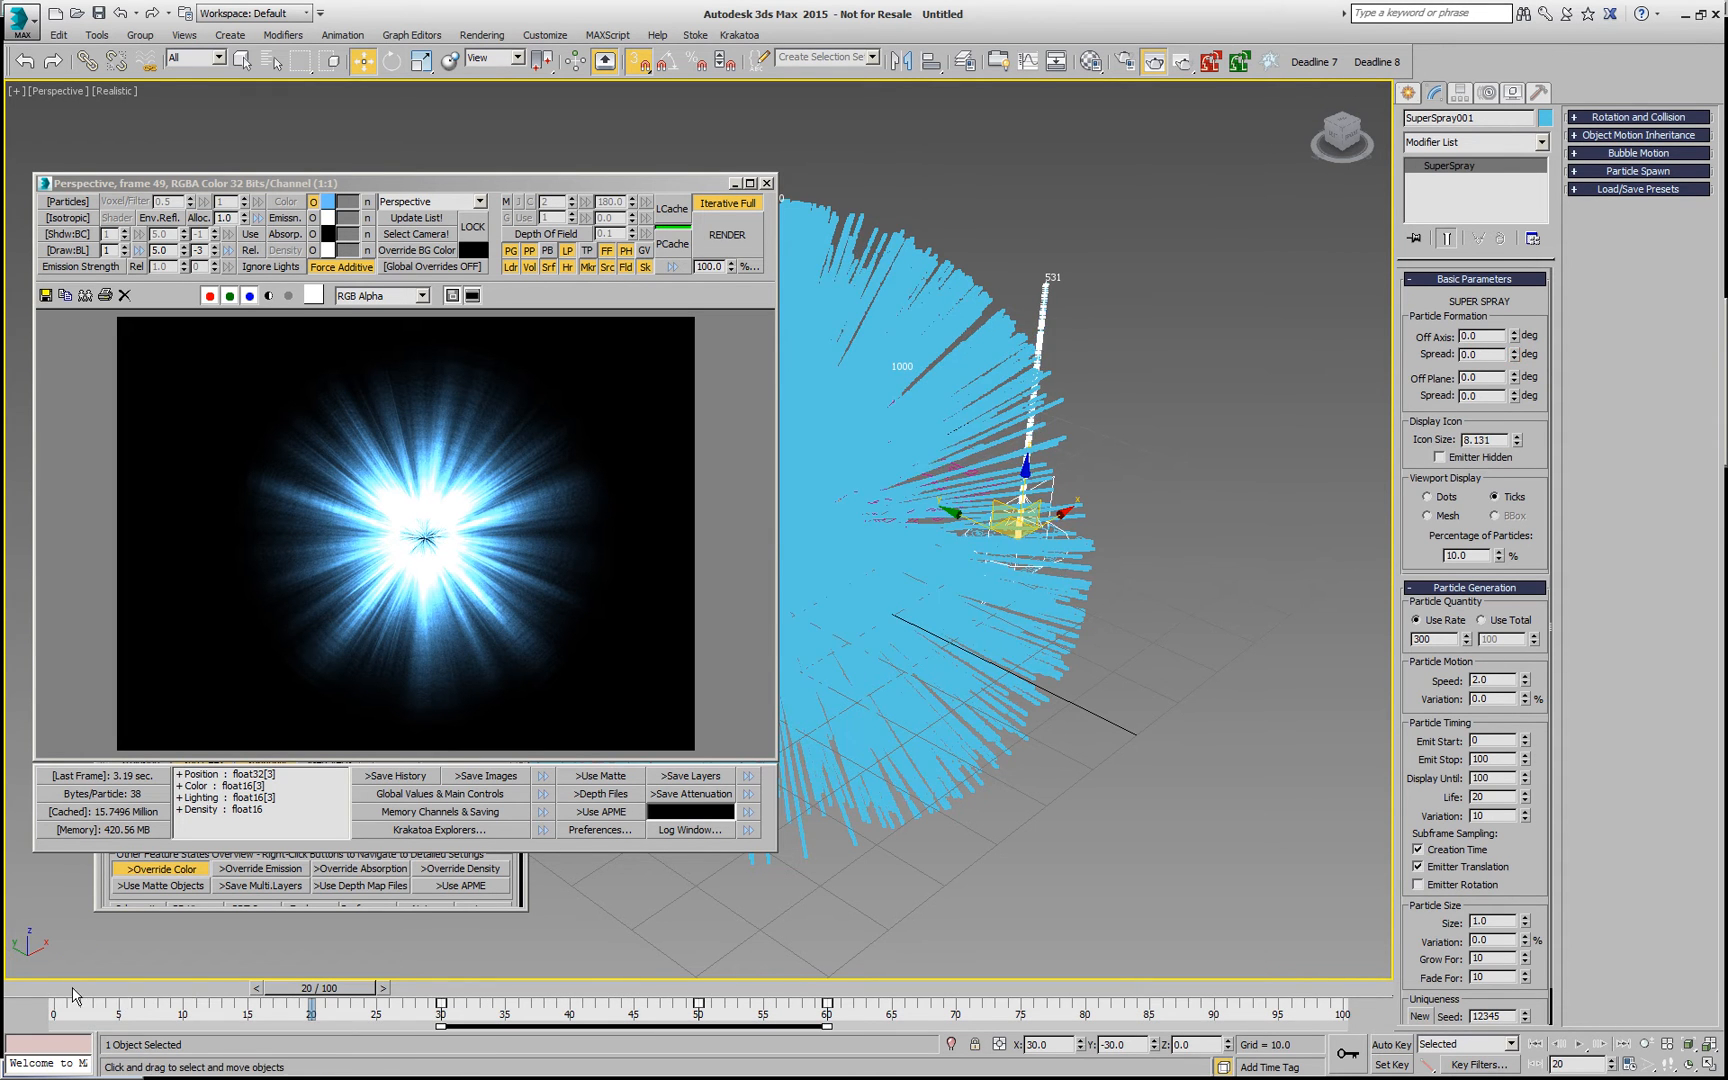
pyautogui.moveTo(318, 986); pyautogui.dragTo(348, 986)
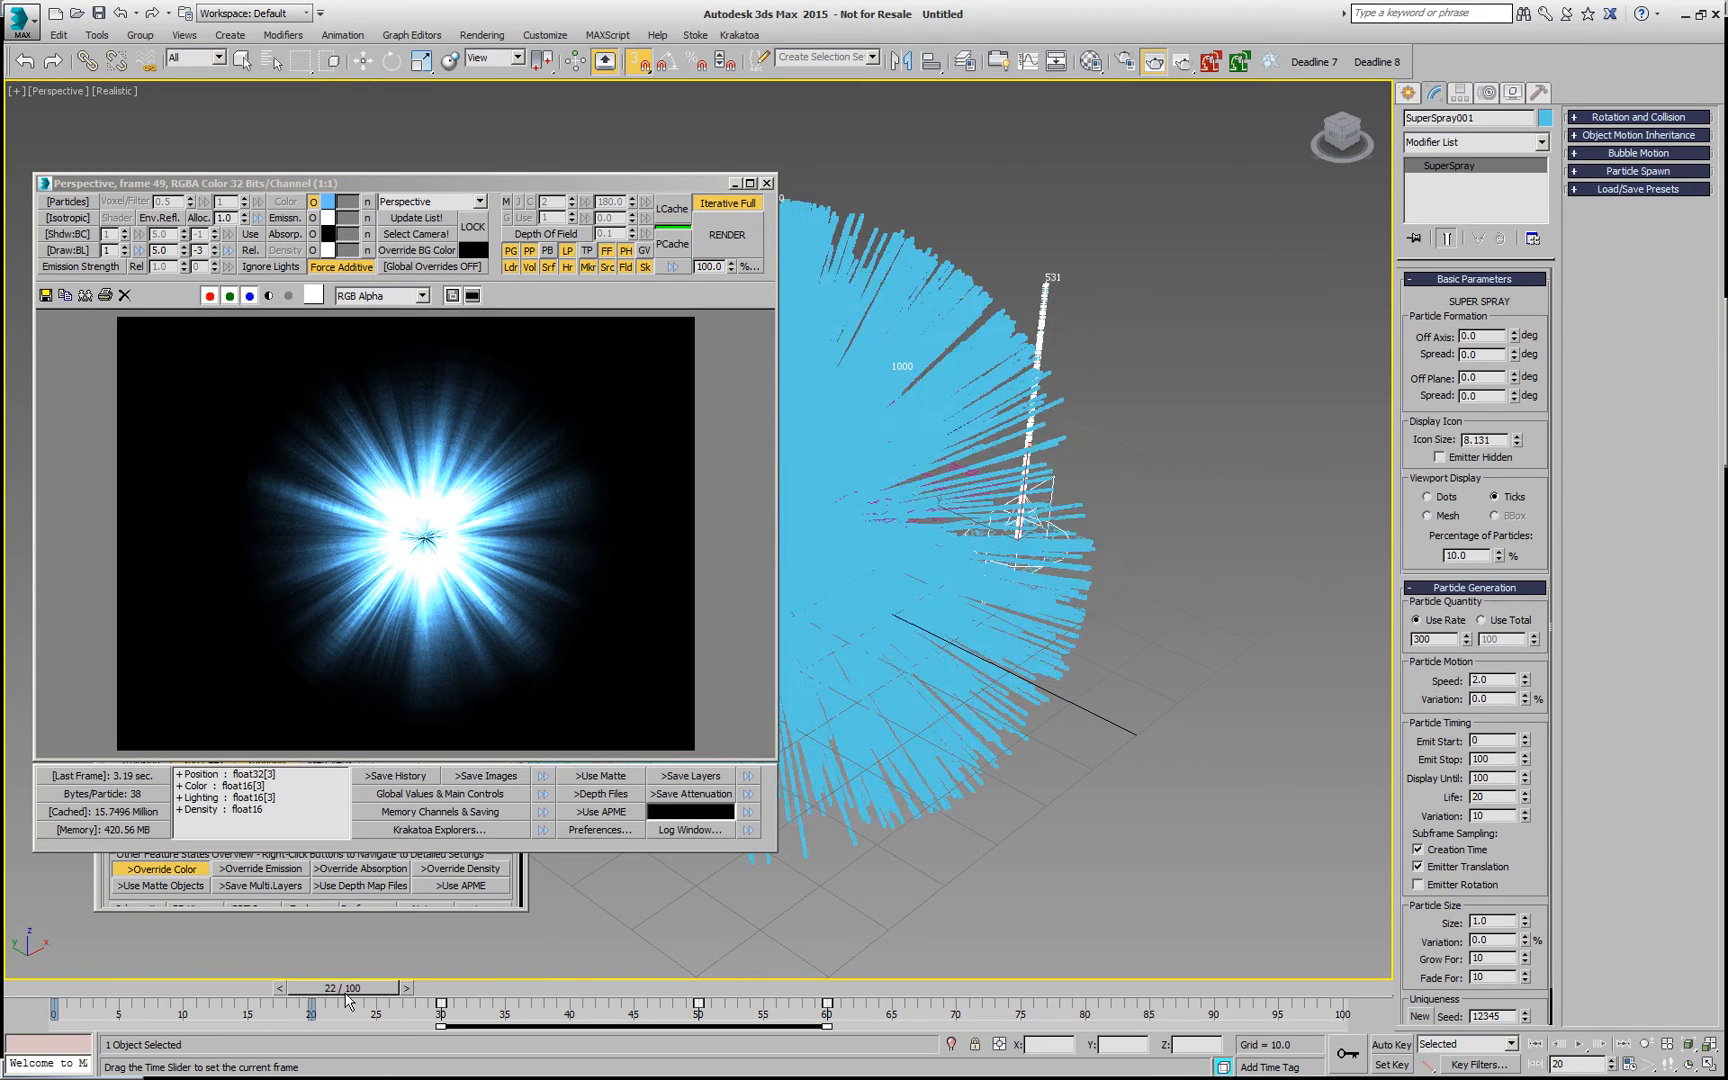
pyautogui.moveTo(350, 988); pyautogui.dragTo(492, 988)
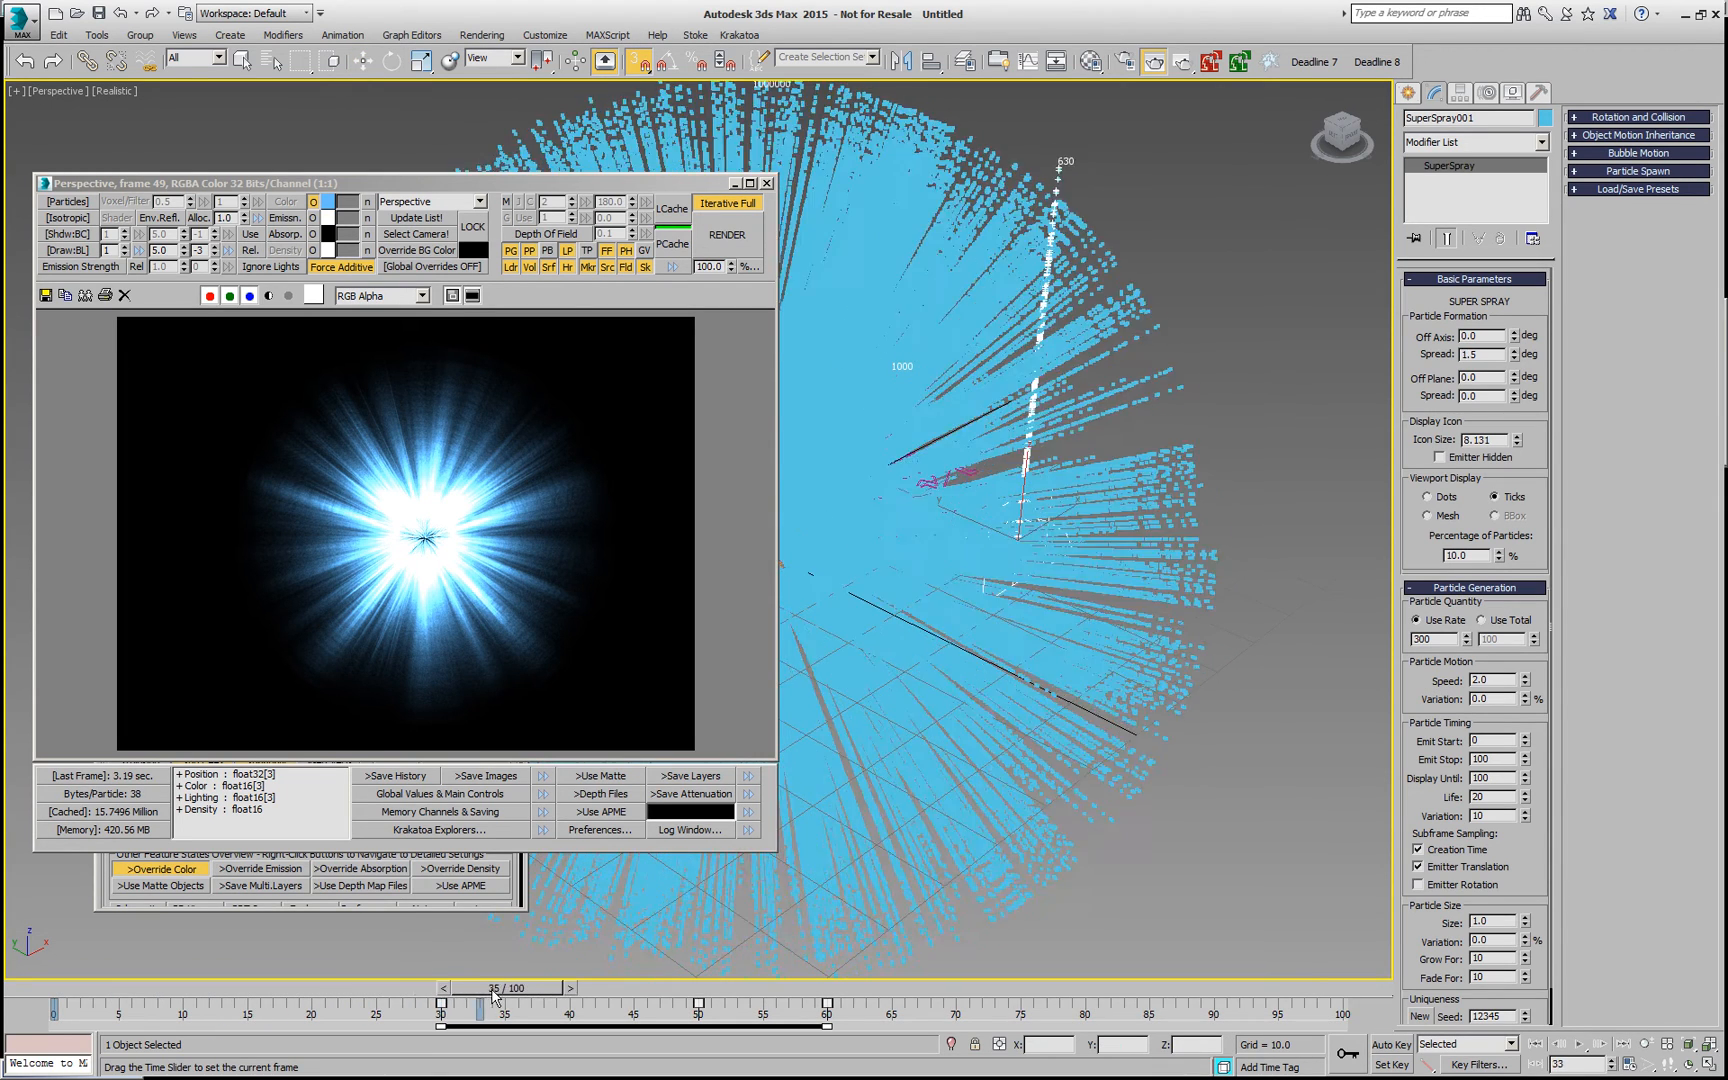
pyautogui.moveTo(492, 988); pyautogui.dragTo(648, 988)
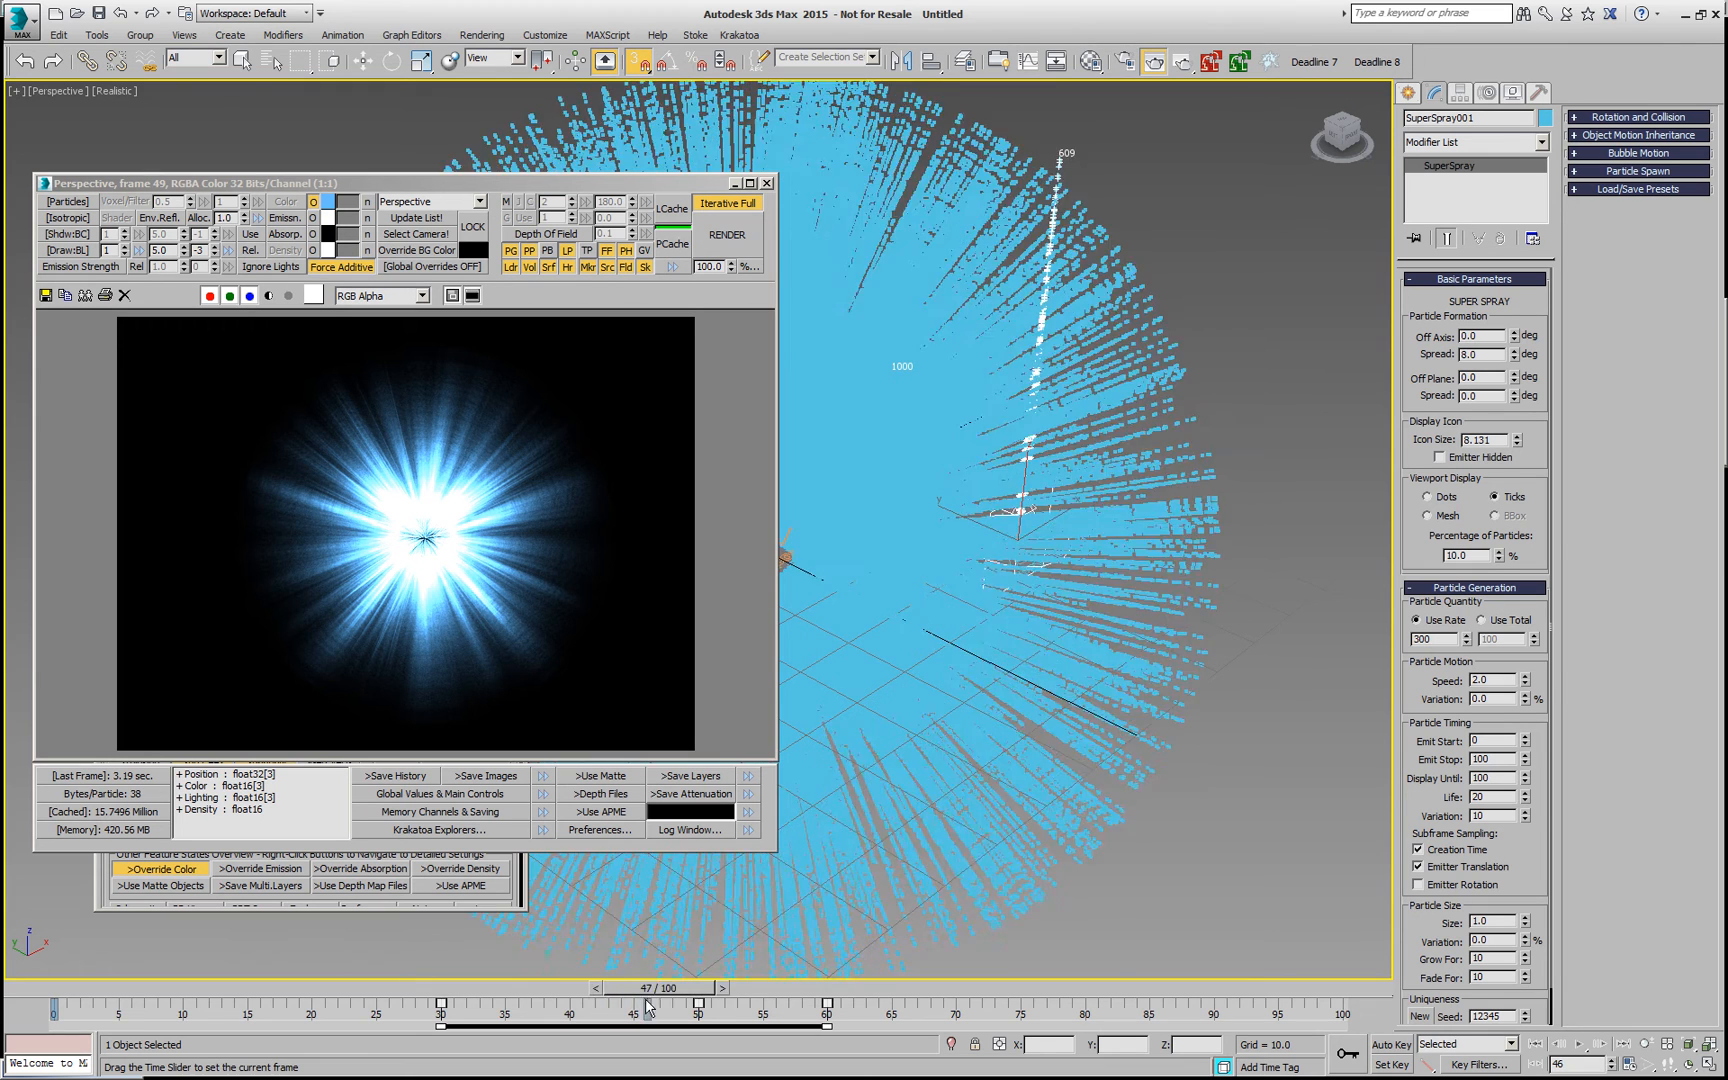
pyautogui.moveTo(648, 1002); pyautogui.dragTo(700, 1002)
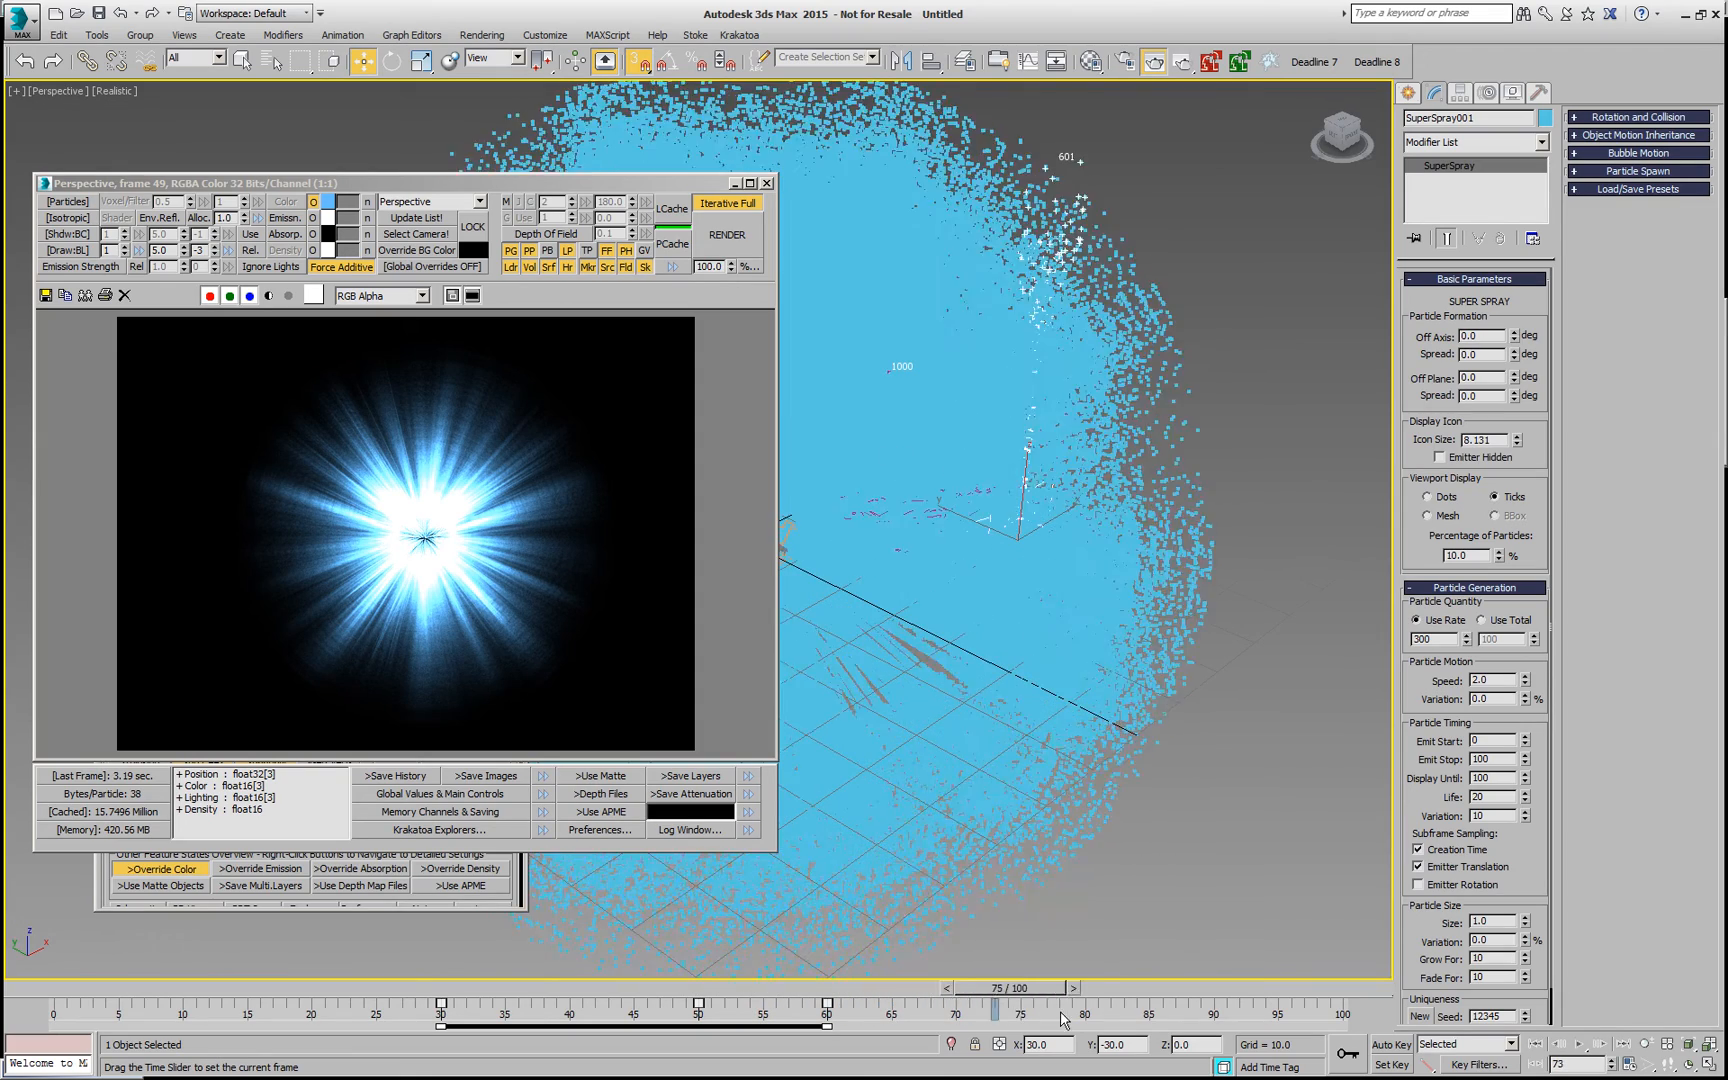
# Step: Set Off Plane Spread to 180 and, with Auto Key, key Off Axis 90 and Spread 5 at frame 100
pyautogui.moveTo(1020, 1010); pyautogui.dragTo(1162, 1010)
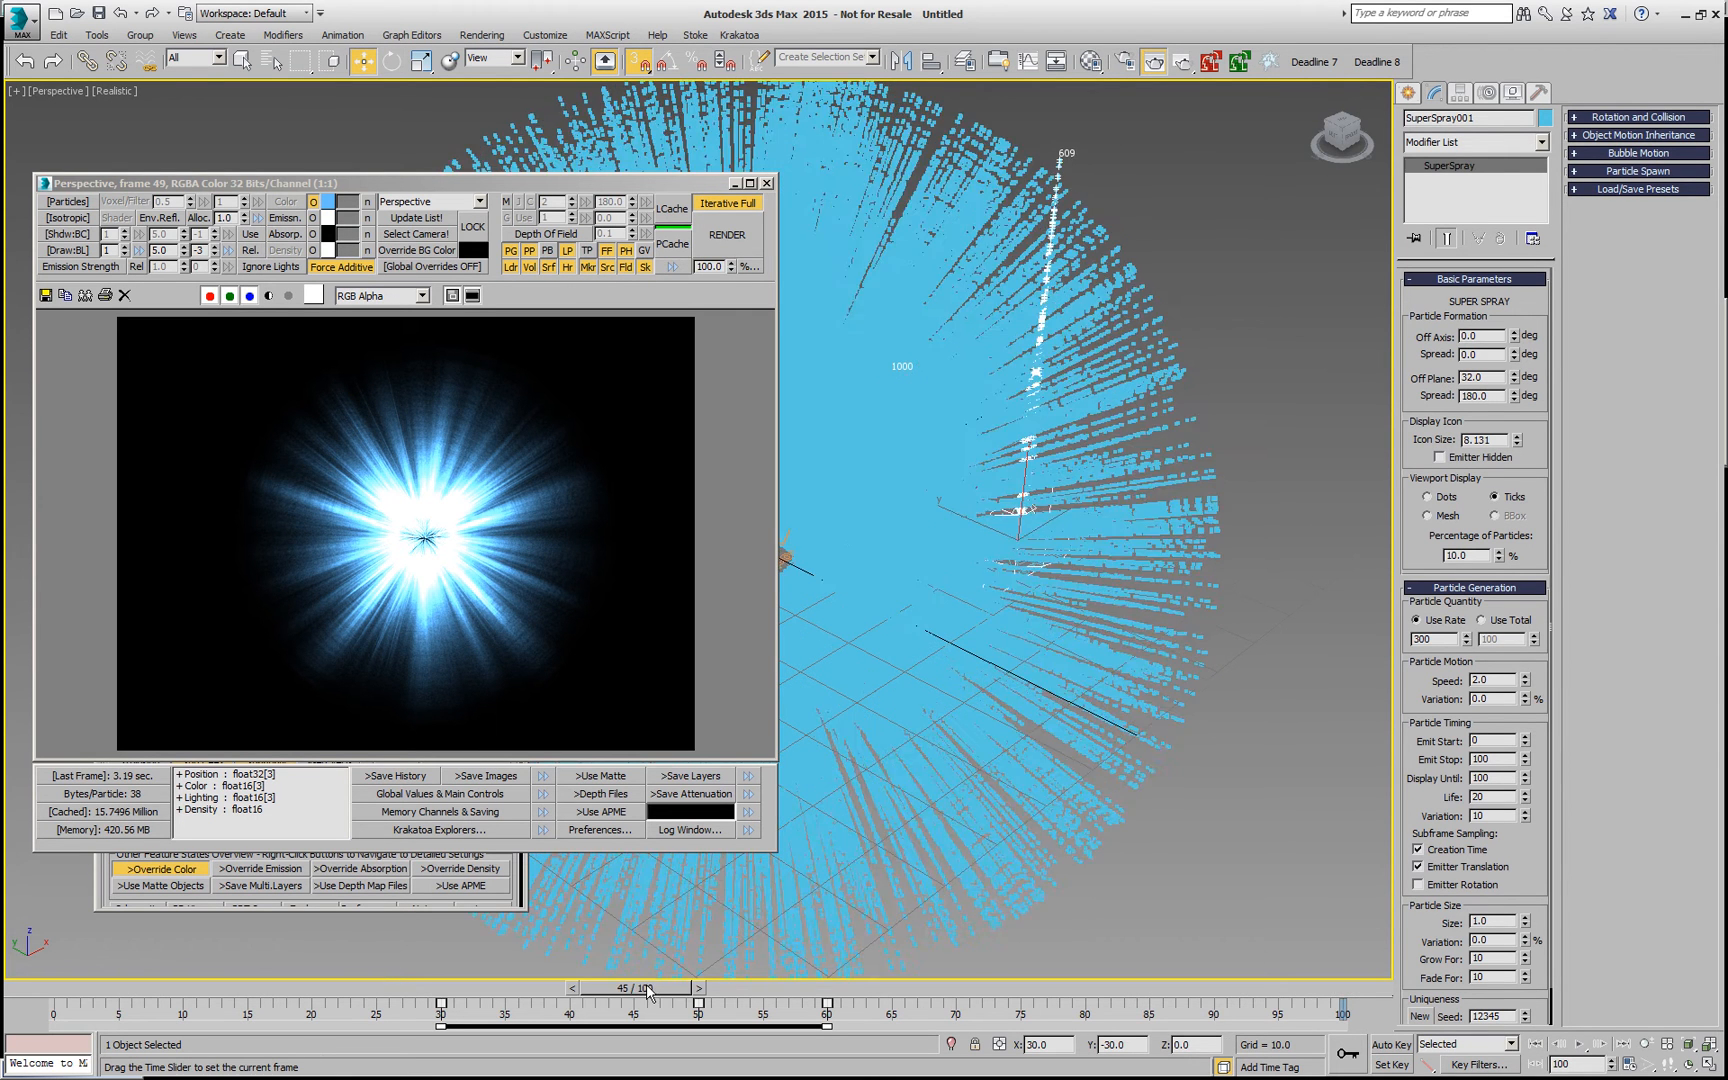
pyautogui.moveTo(642, 986); pyautogui.dragTo(684, 986)
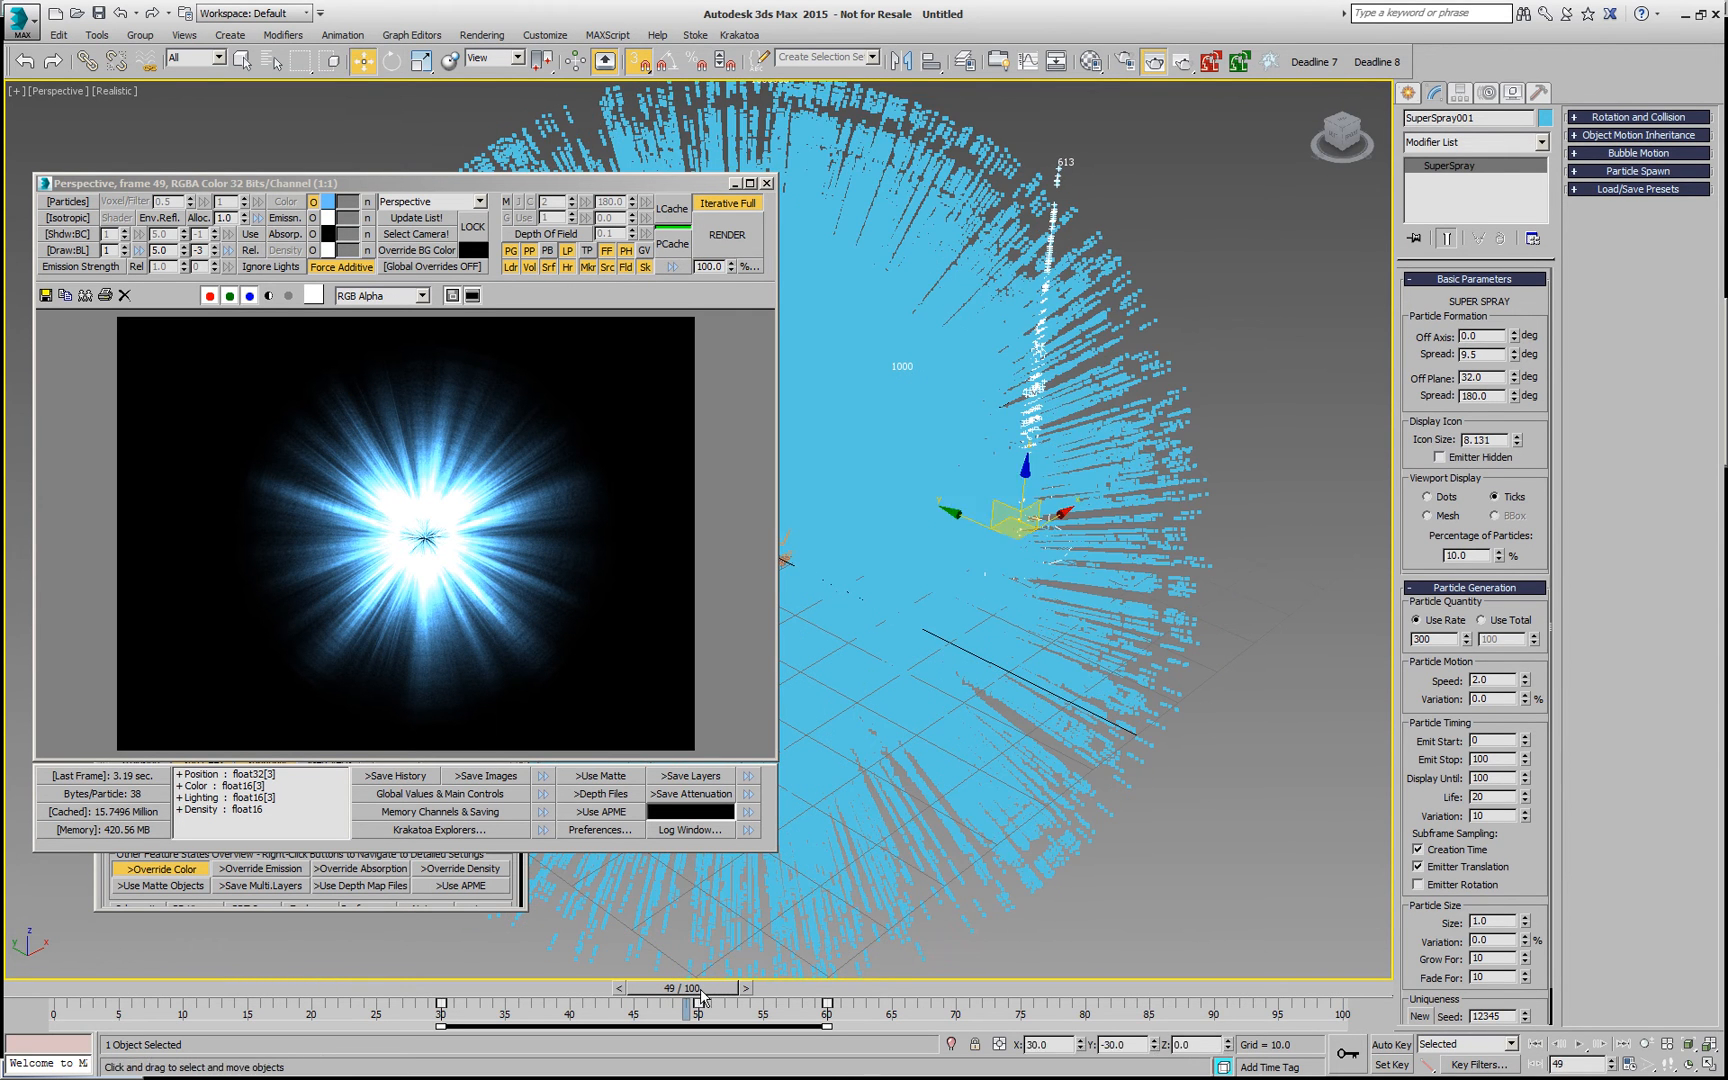
pyautogui.click(758, 1016)
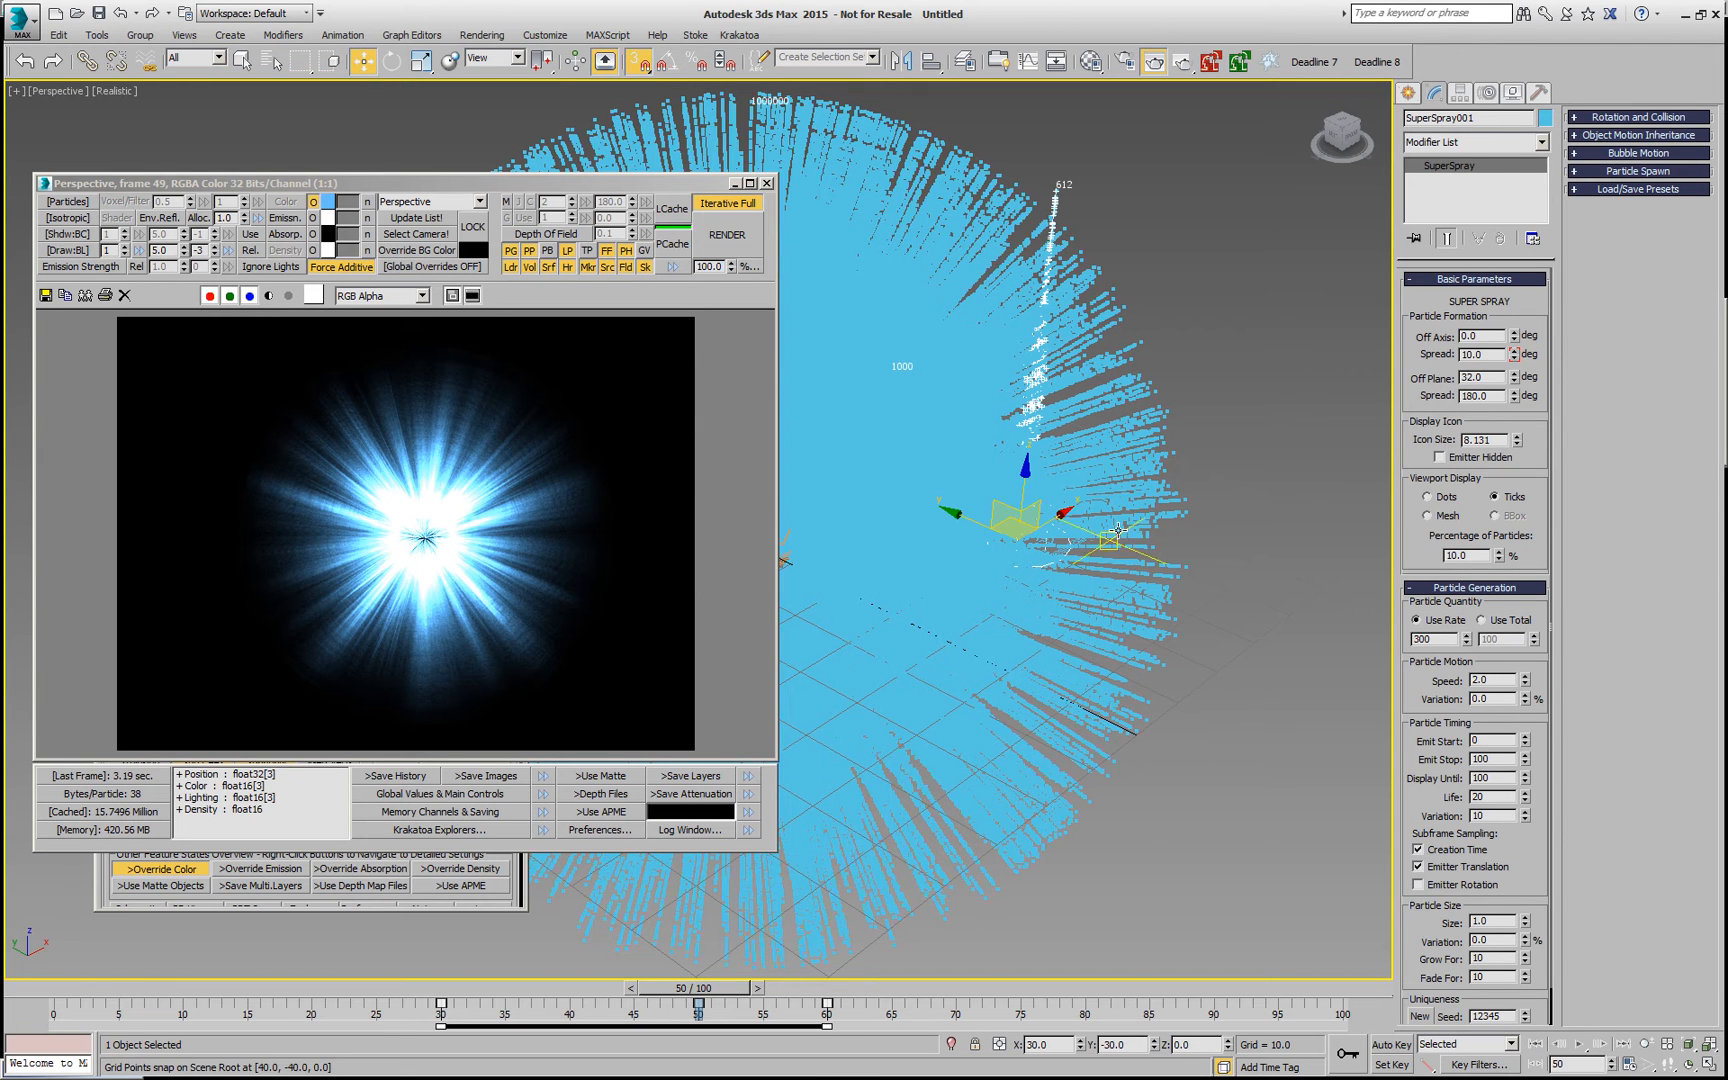
pyautogui.click(1514, 340)
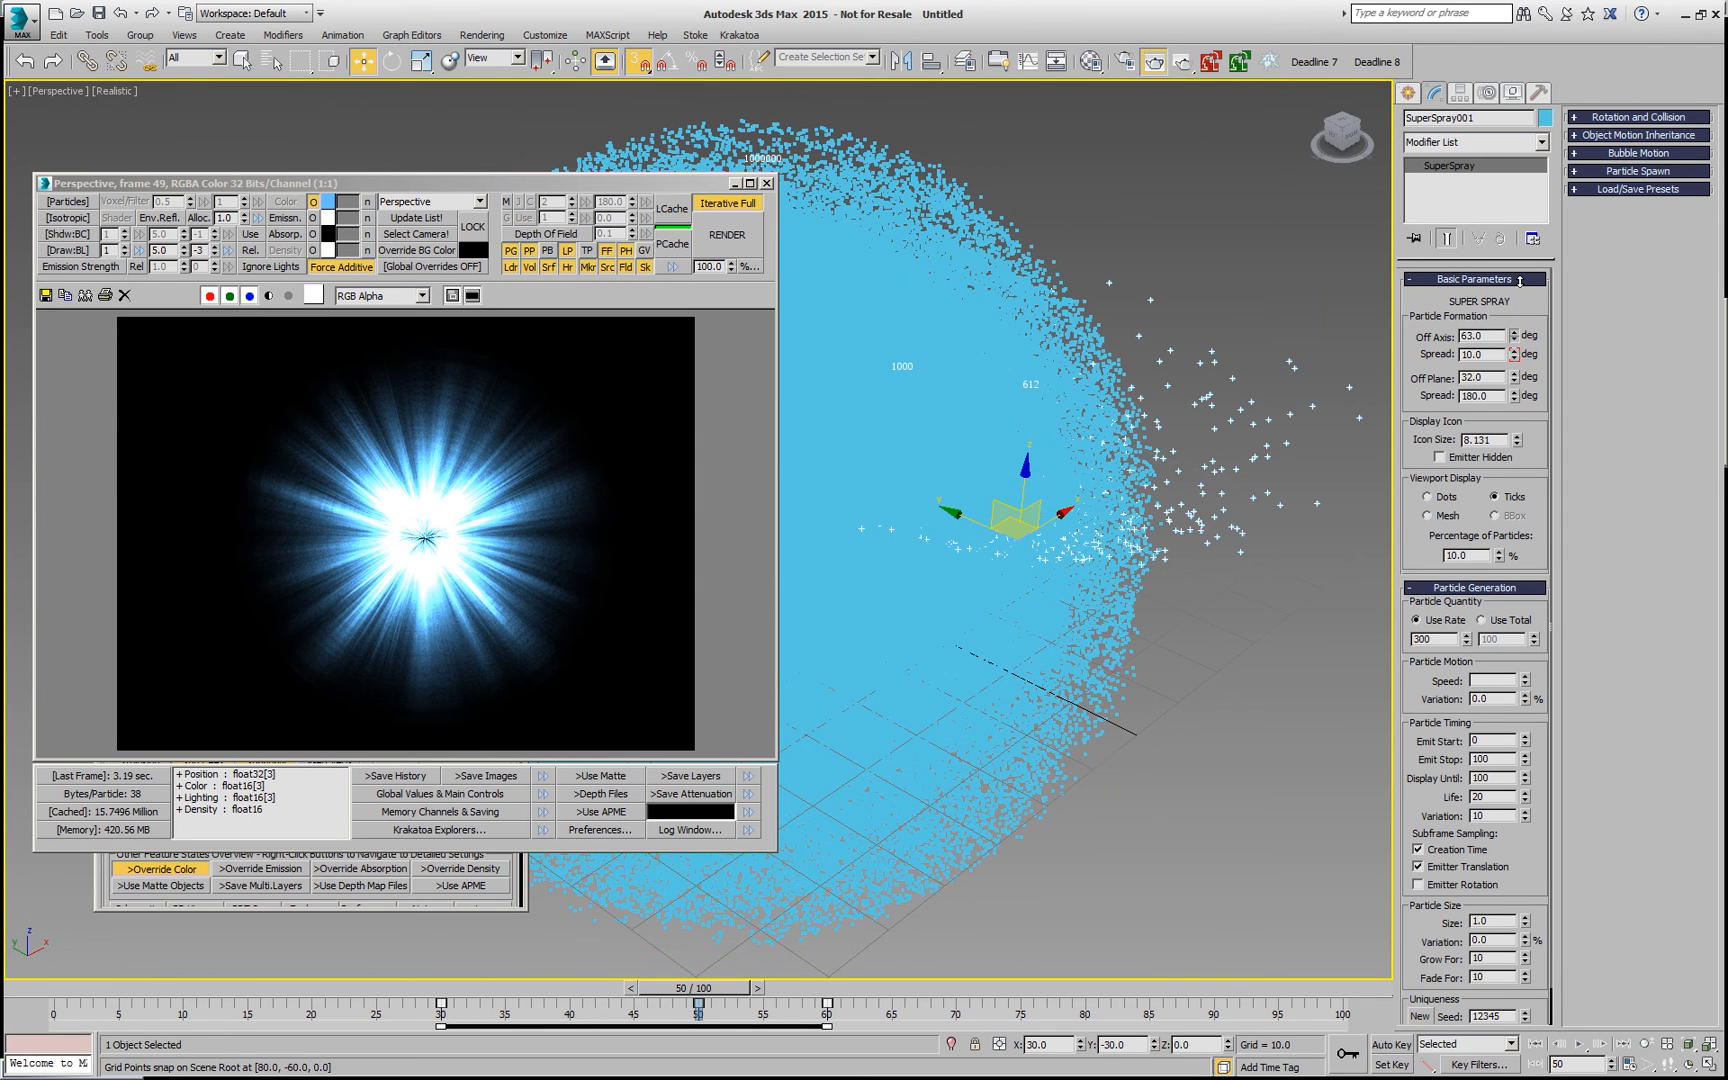
pyautogui.click(728, 234)
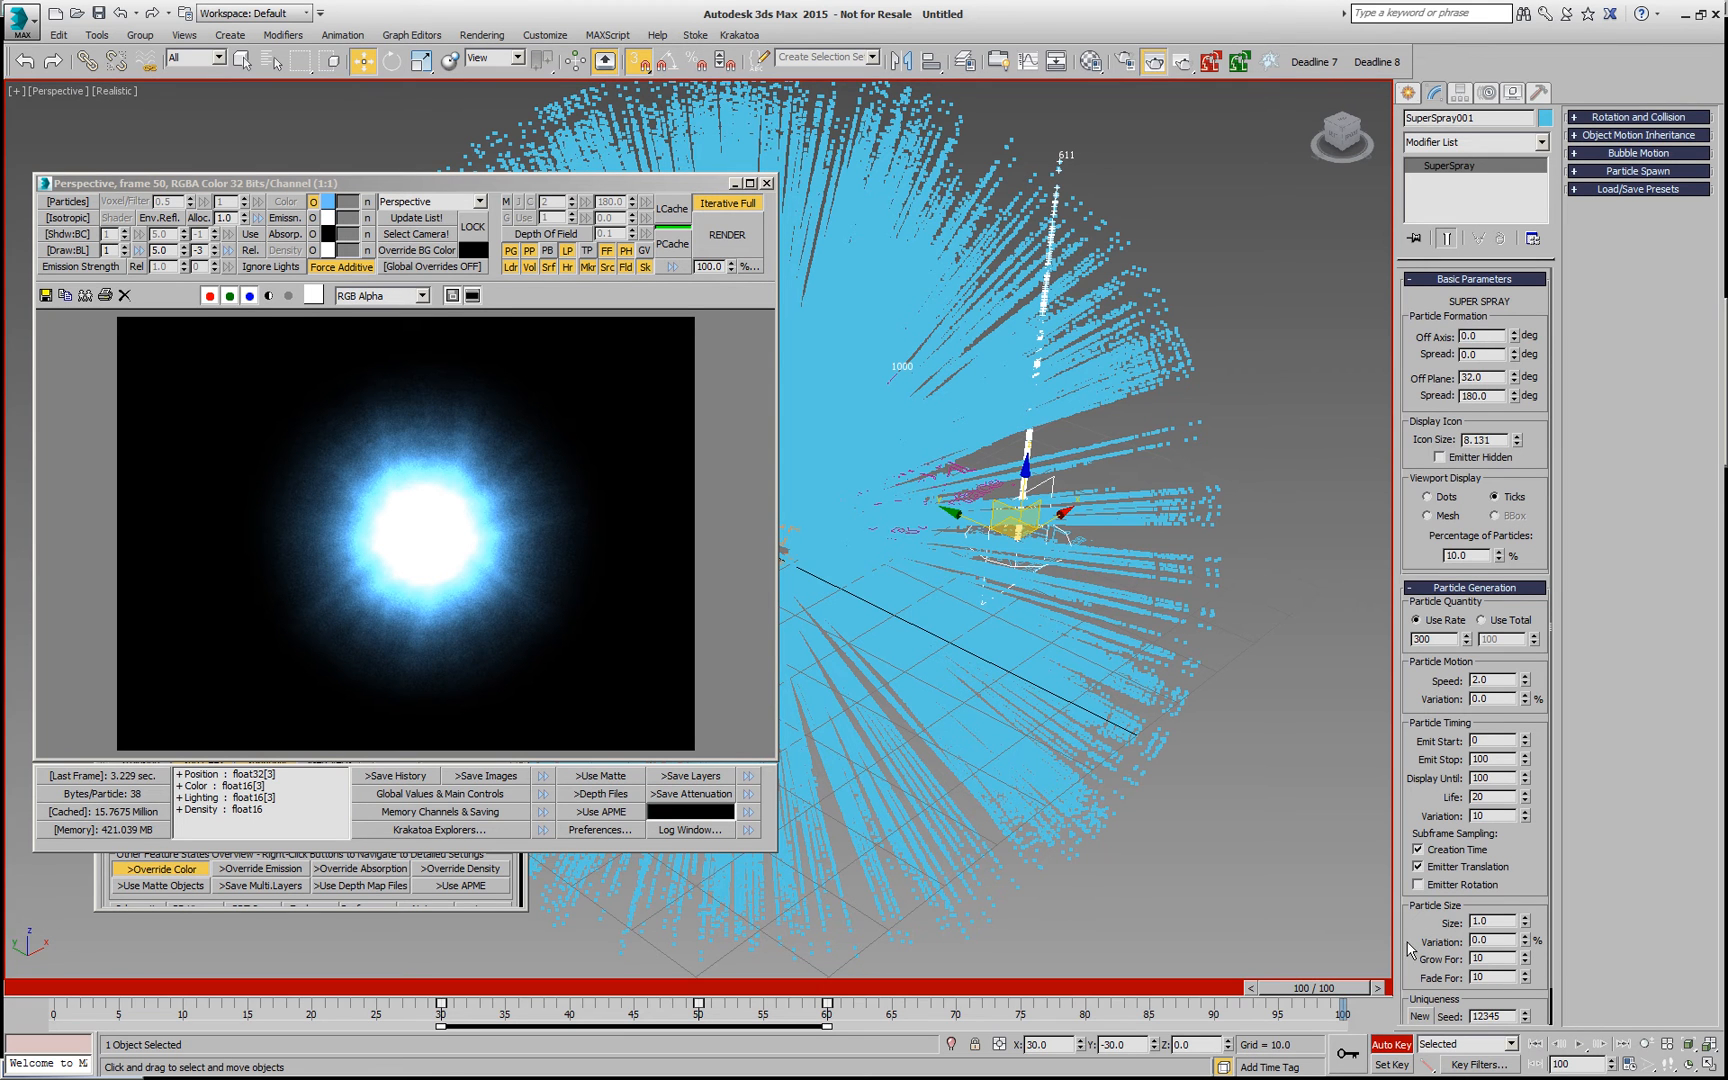
pyautogui.click(1514, 332)
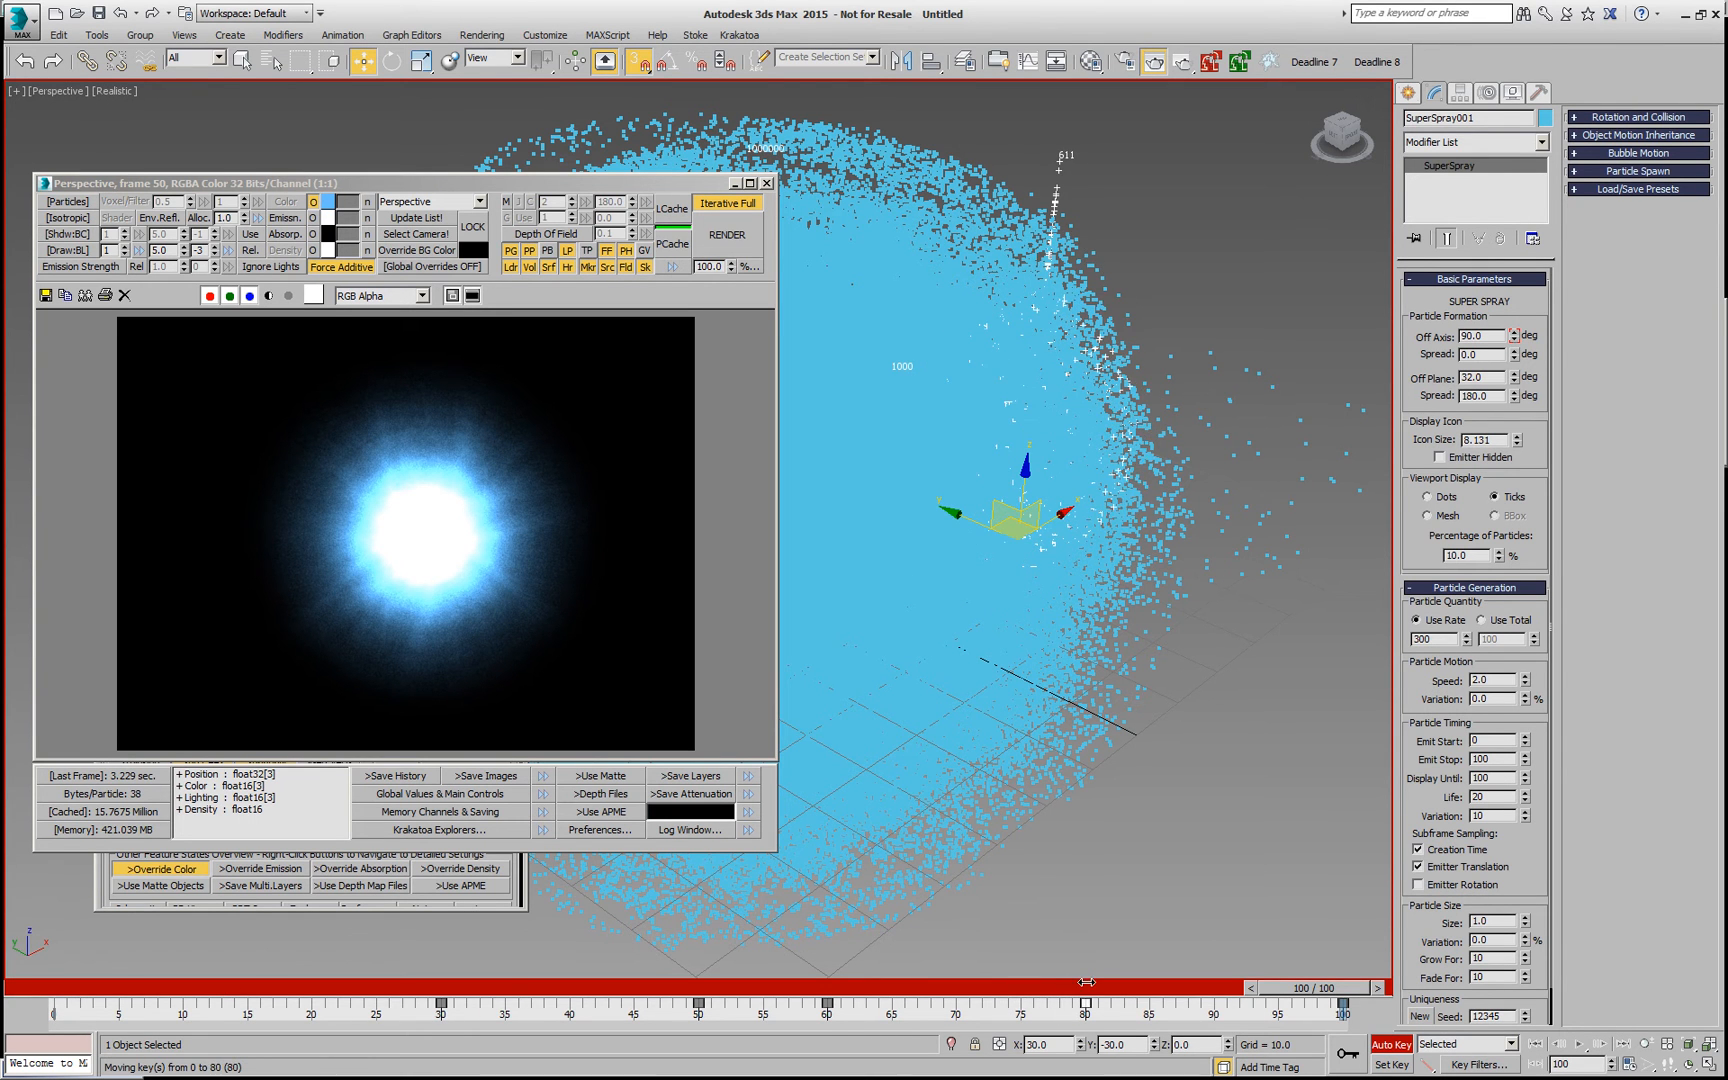
# Step: Preview the animated spray on the time slider and render frame 100
pyautogui.moveTo(1084, 988); pyautogui.dragTo(998, 988)
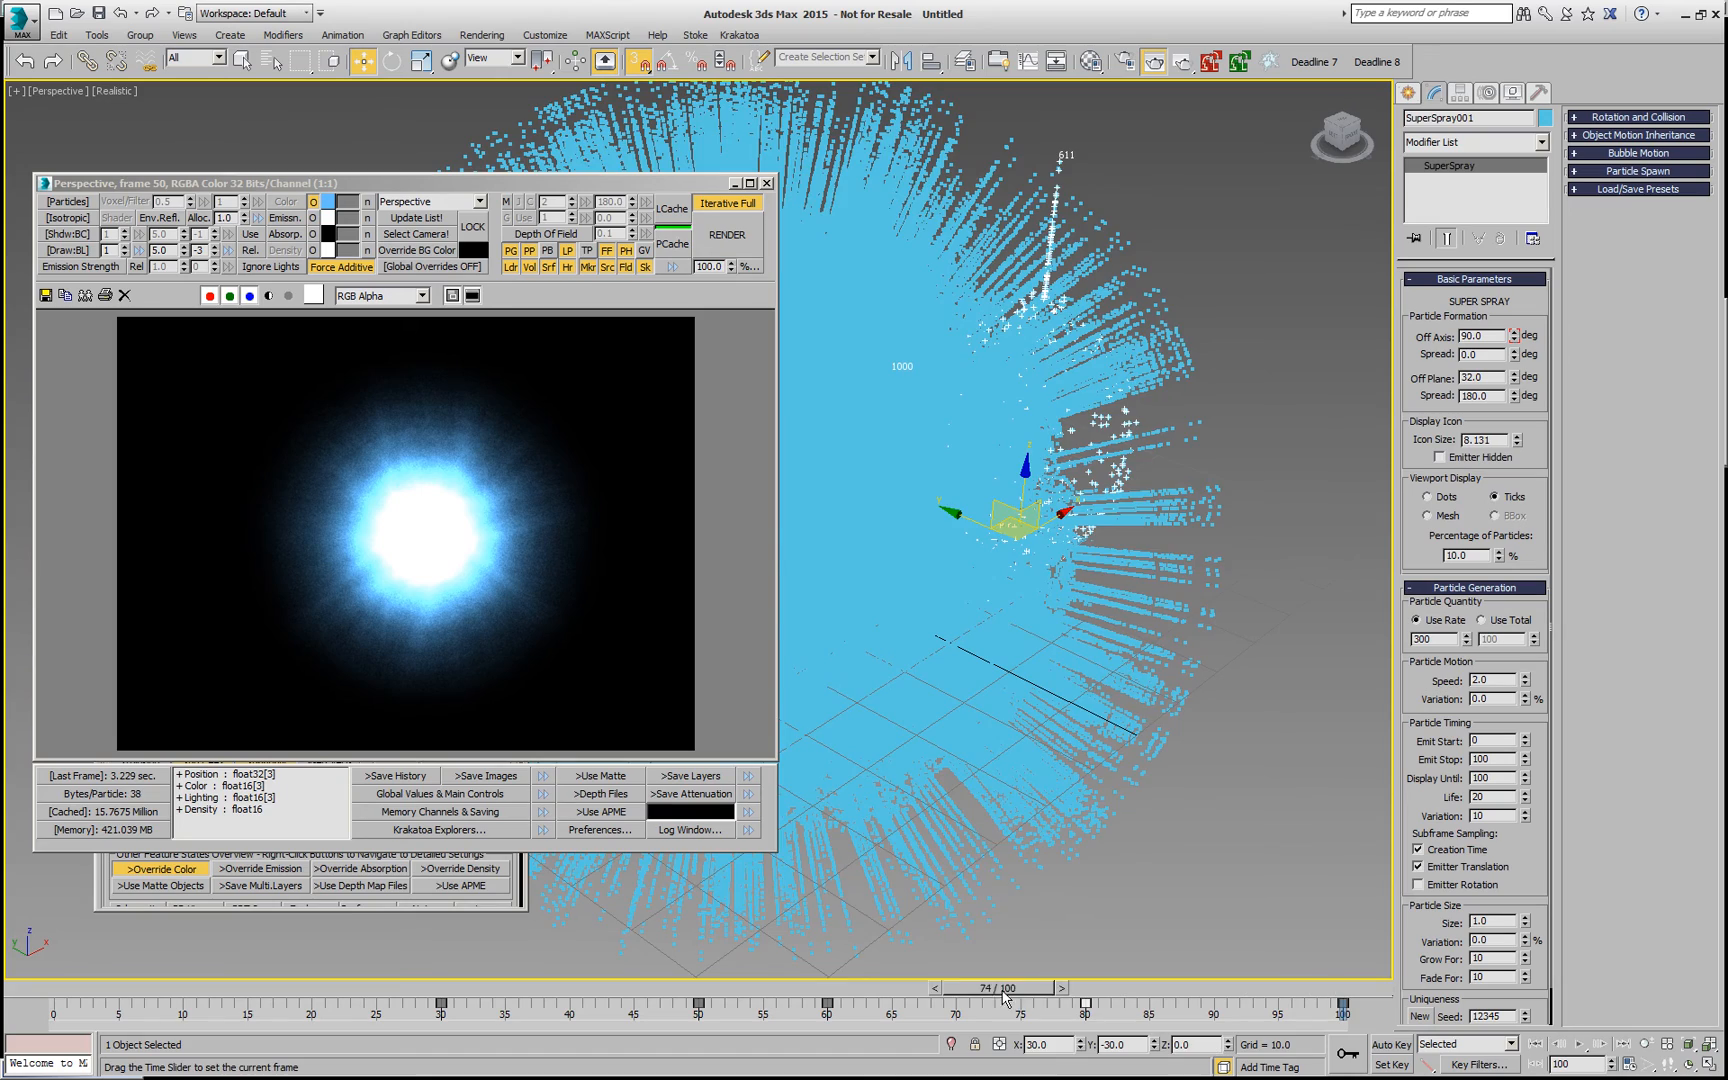
pyautogui.moveTo(1000, 988); pyautogui.dragTo(1114, 988)
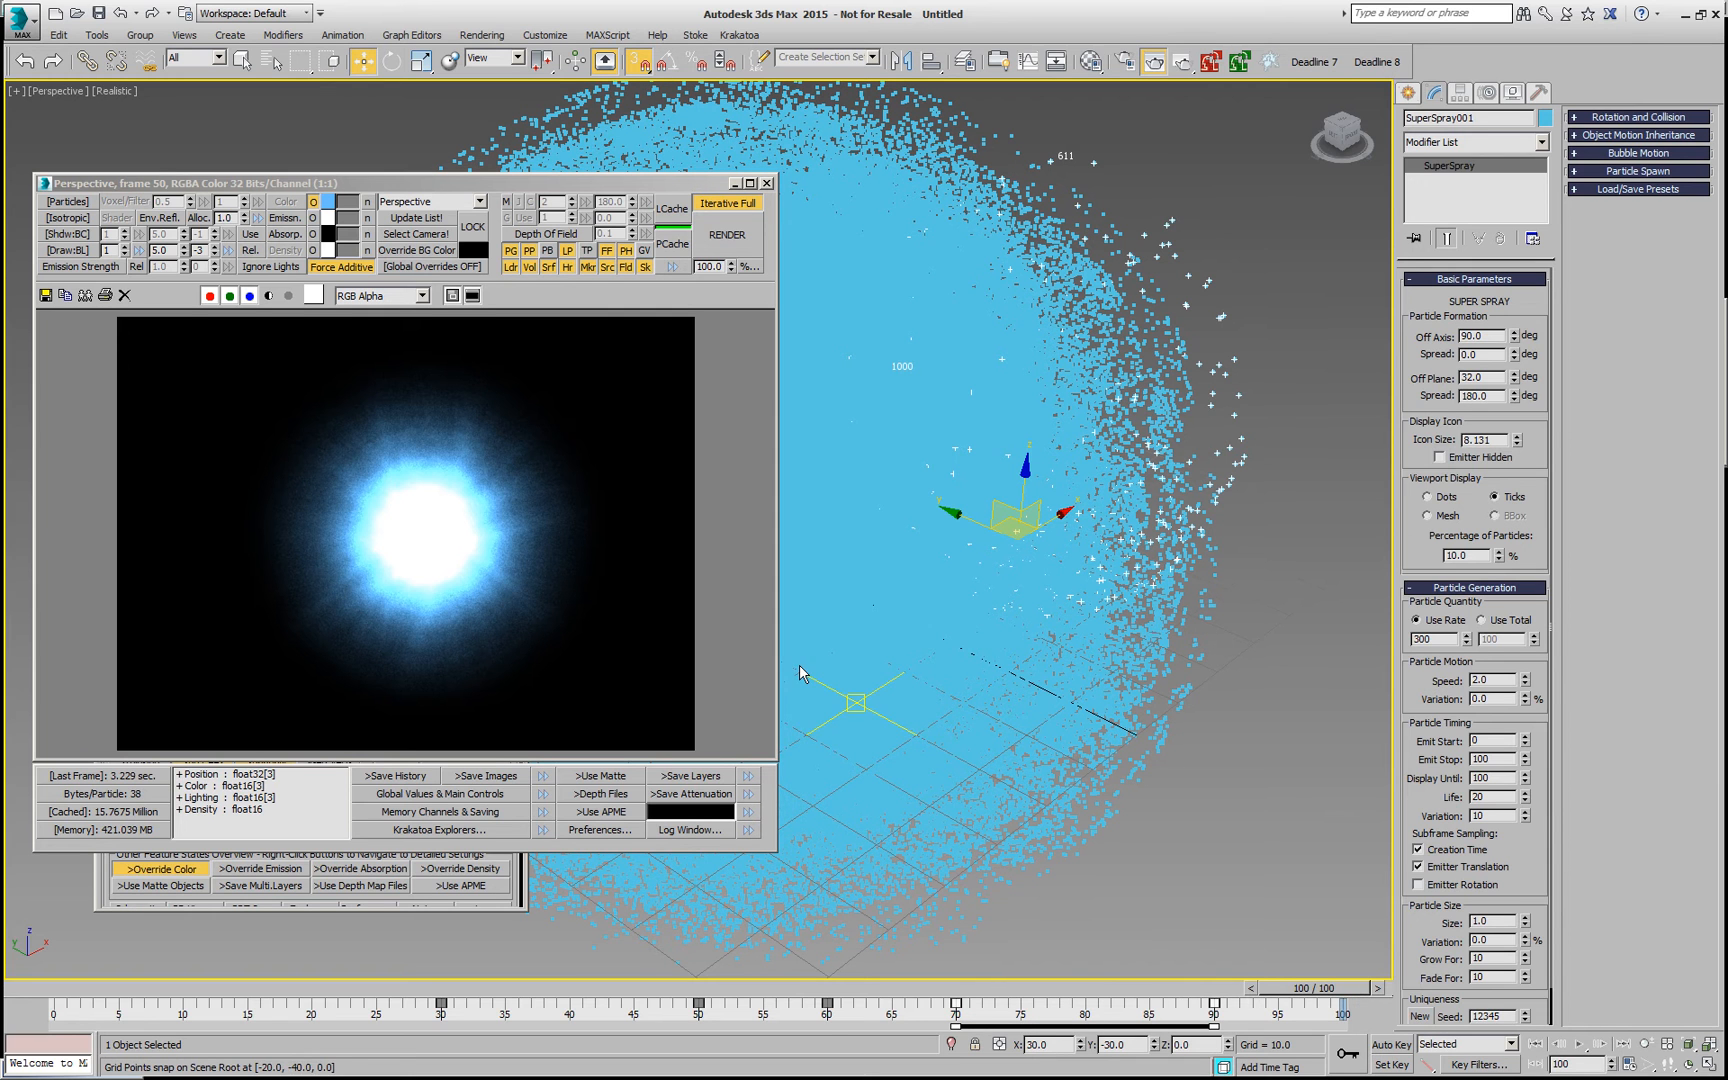
pyautogui.click(728, 234)
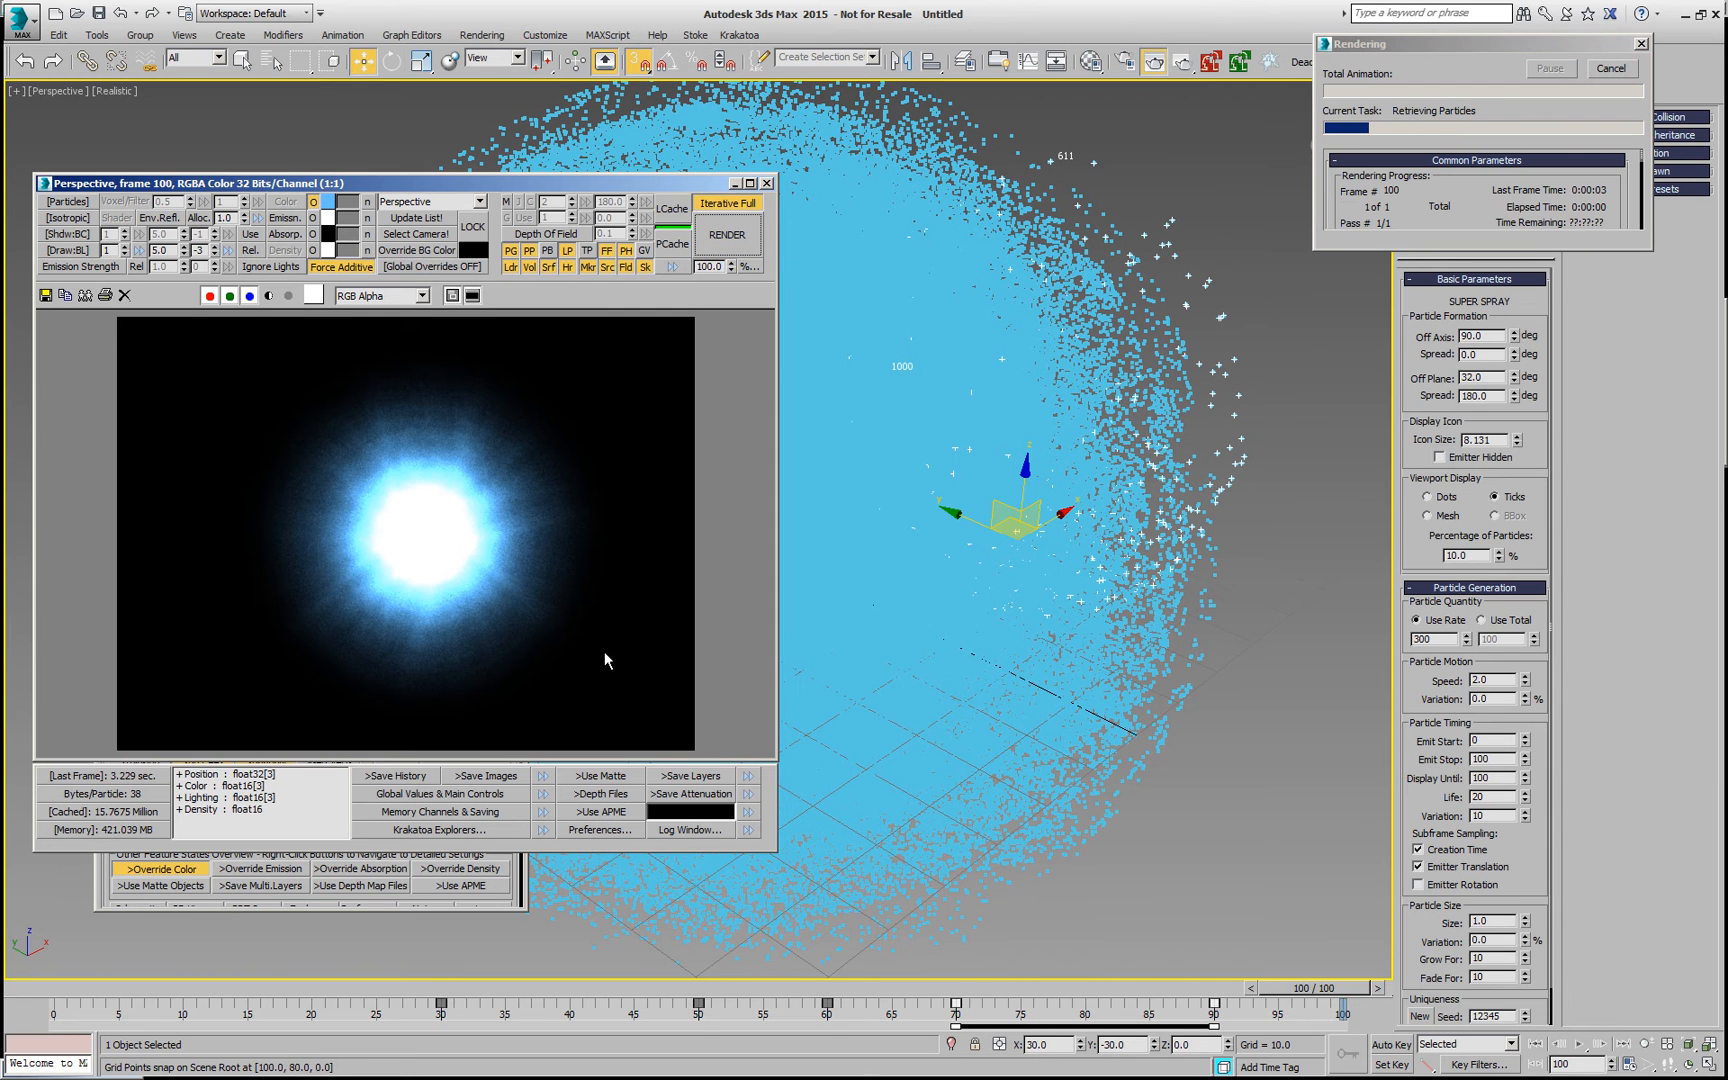
pyautogui.moveTo(592, 576)
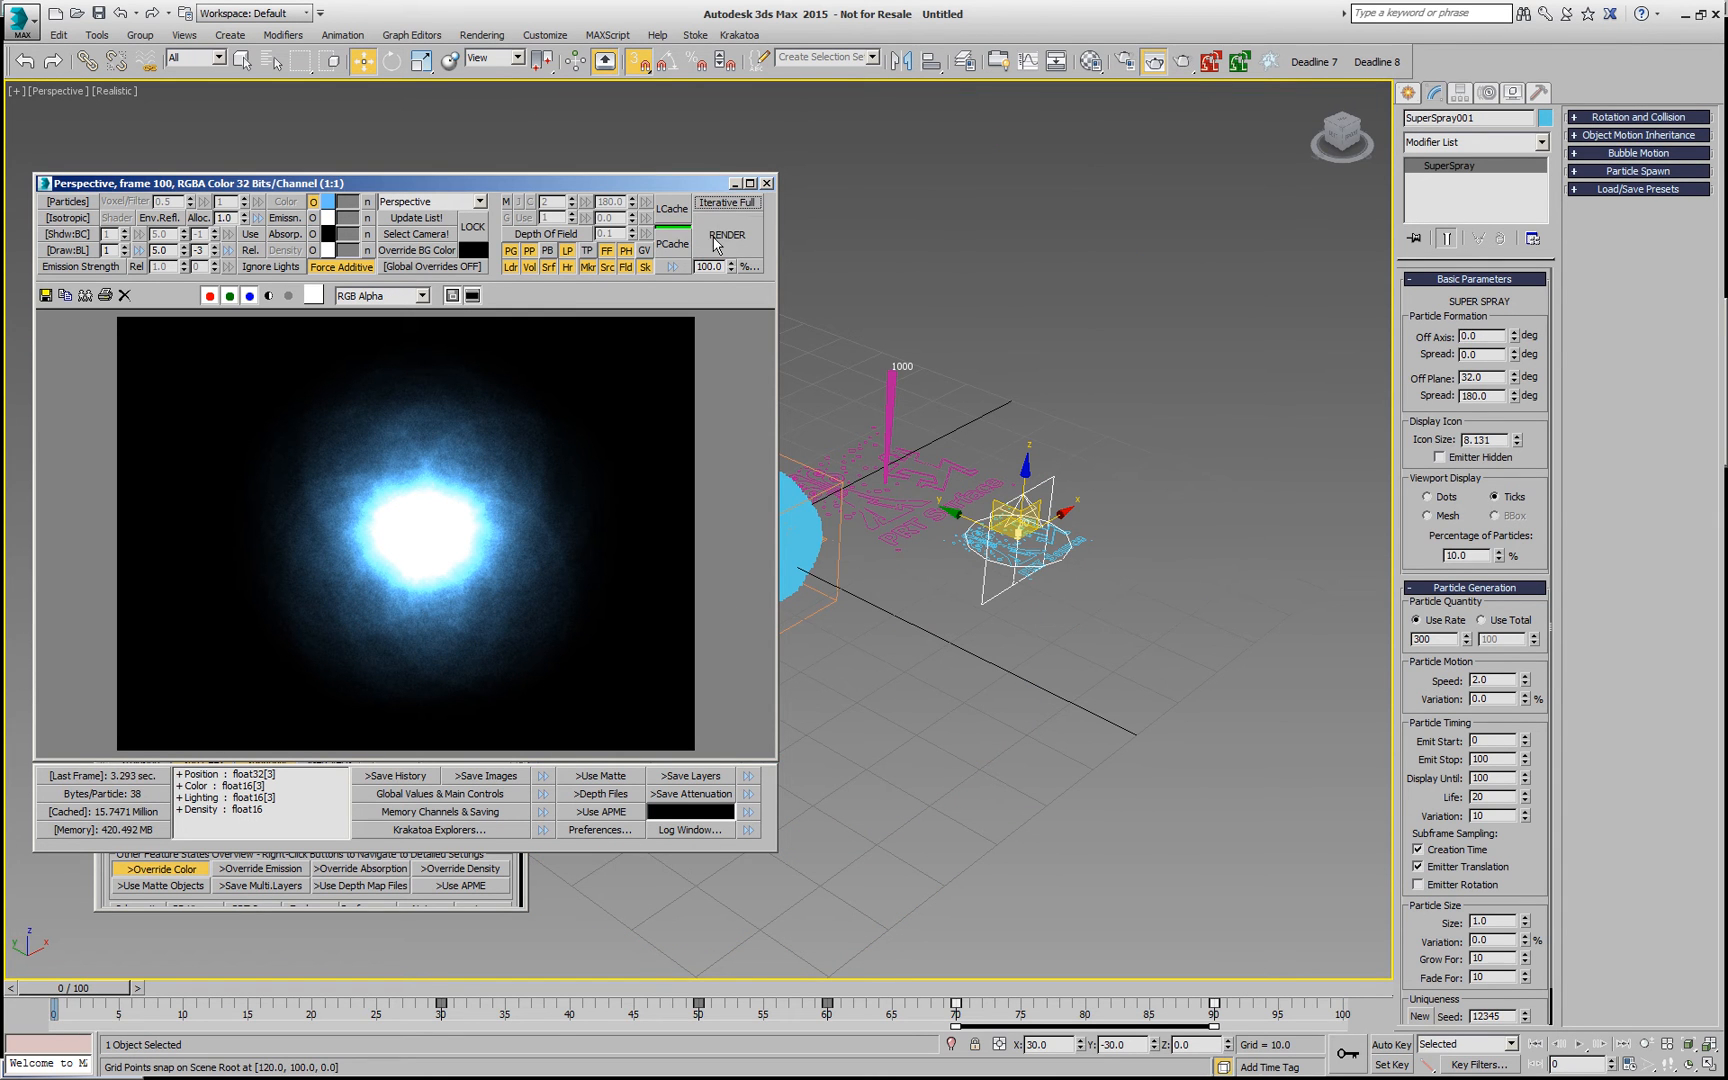
# Step: Set the render output filename to test.exr inside the new v005 render folder
pyautogui.click(728, 234)
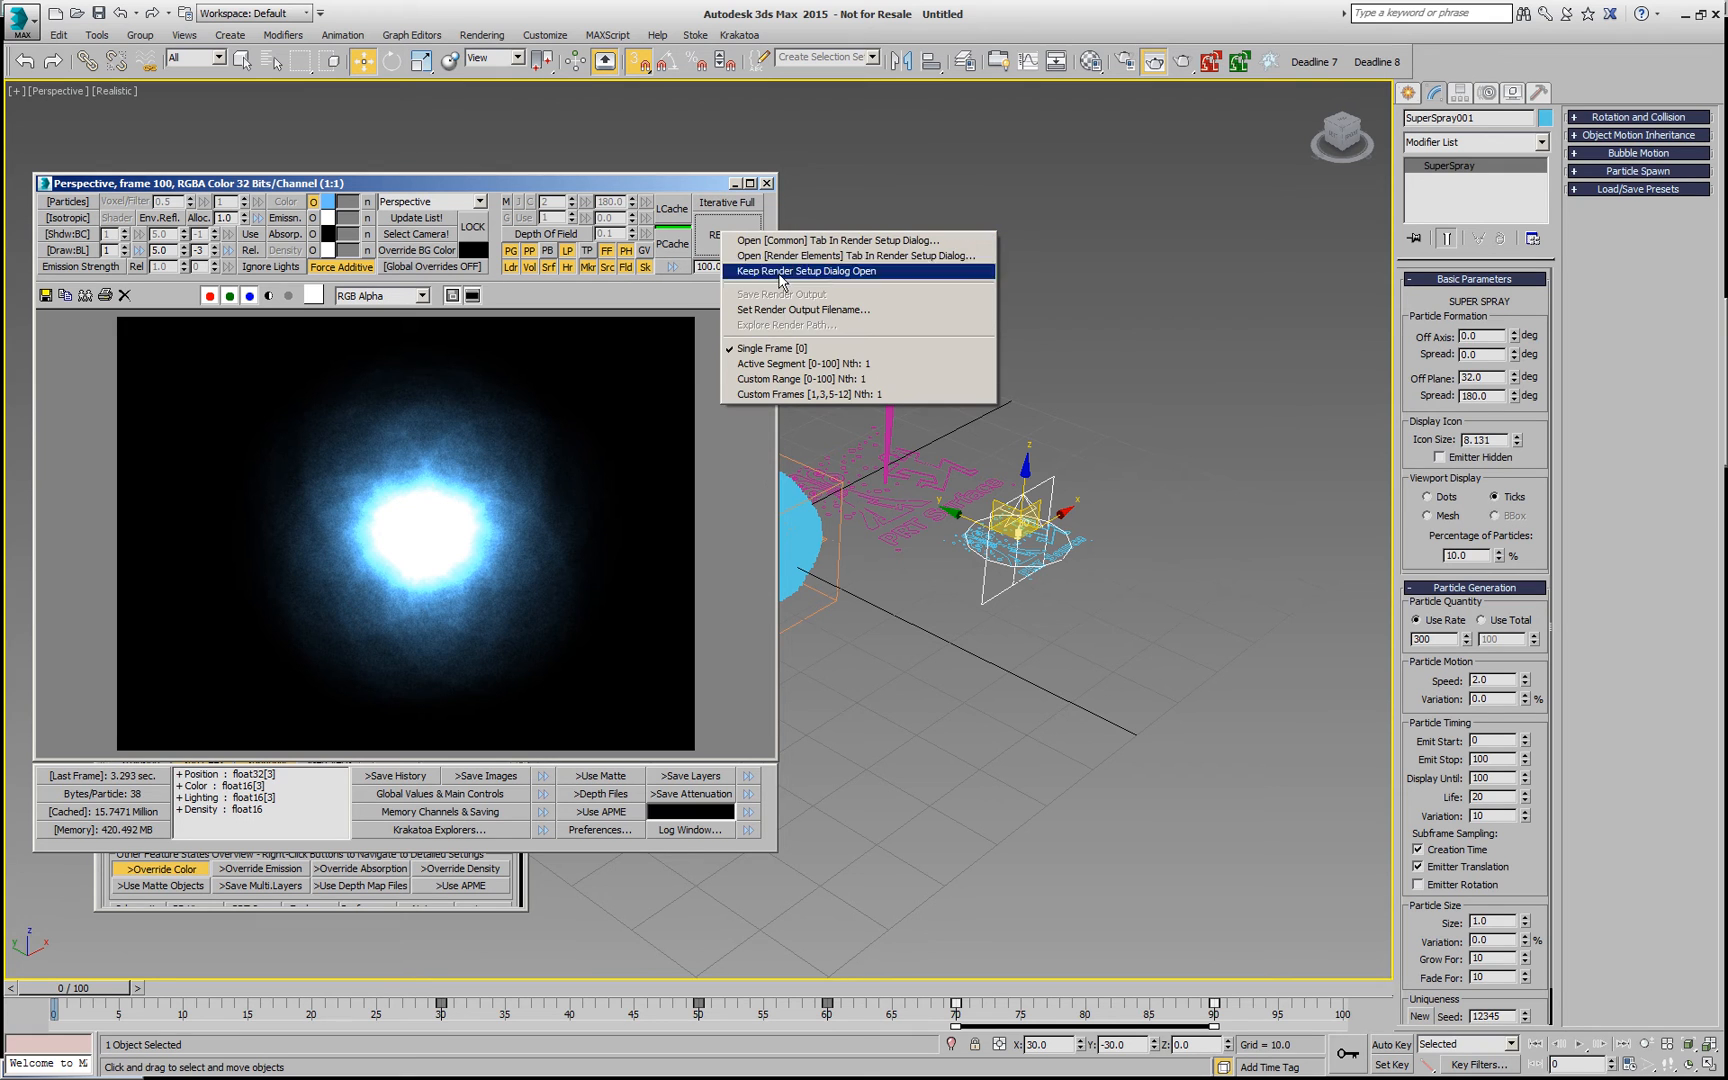
pyautogui.moveTo(798, 372)
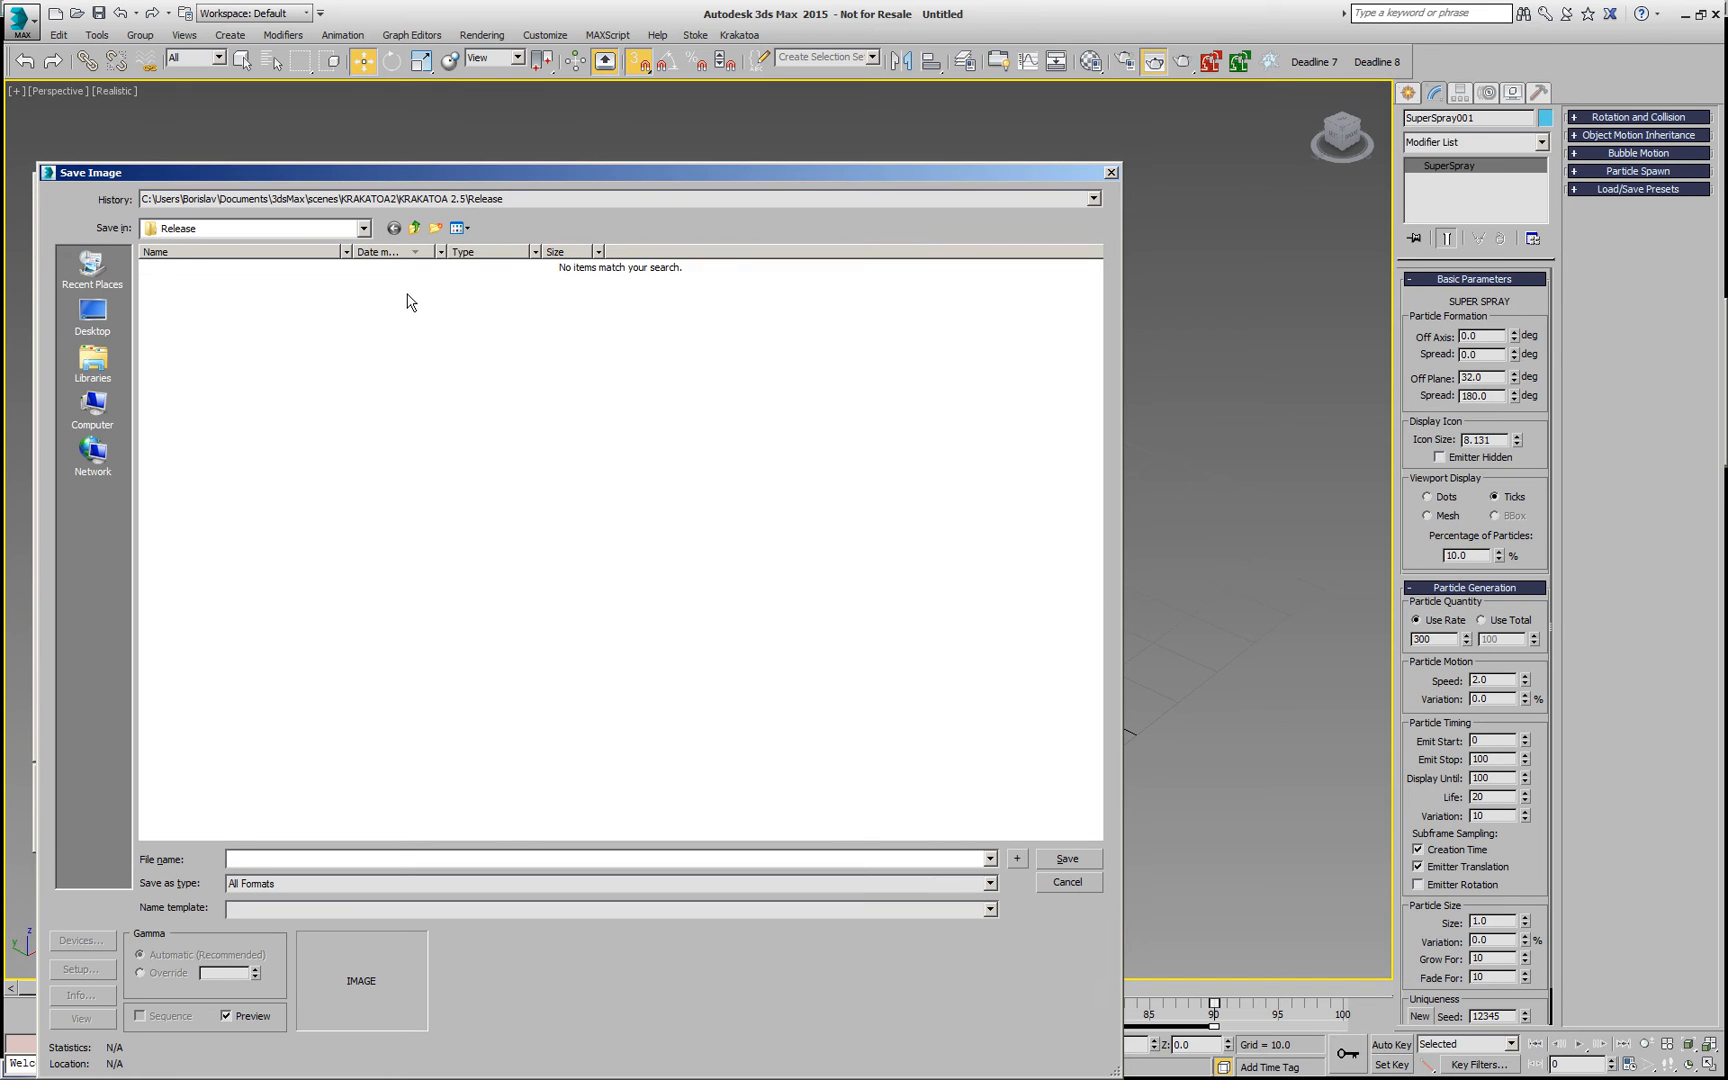
pyautogui.click(1092, 198)
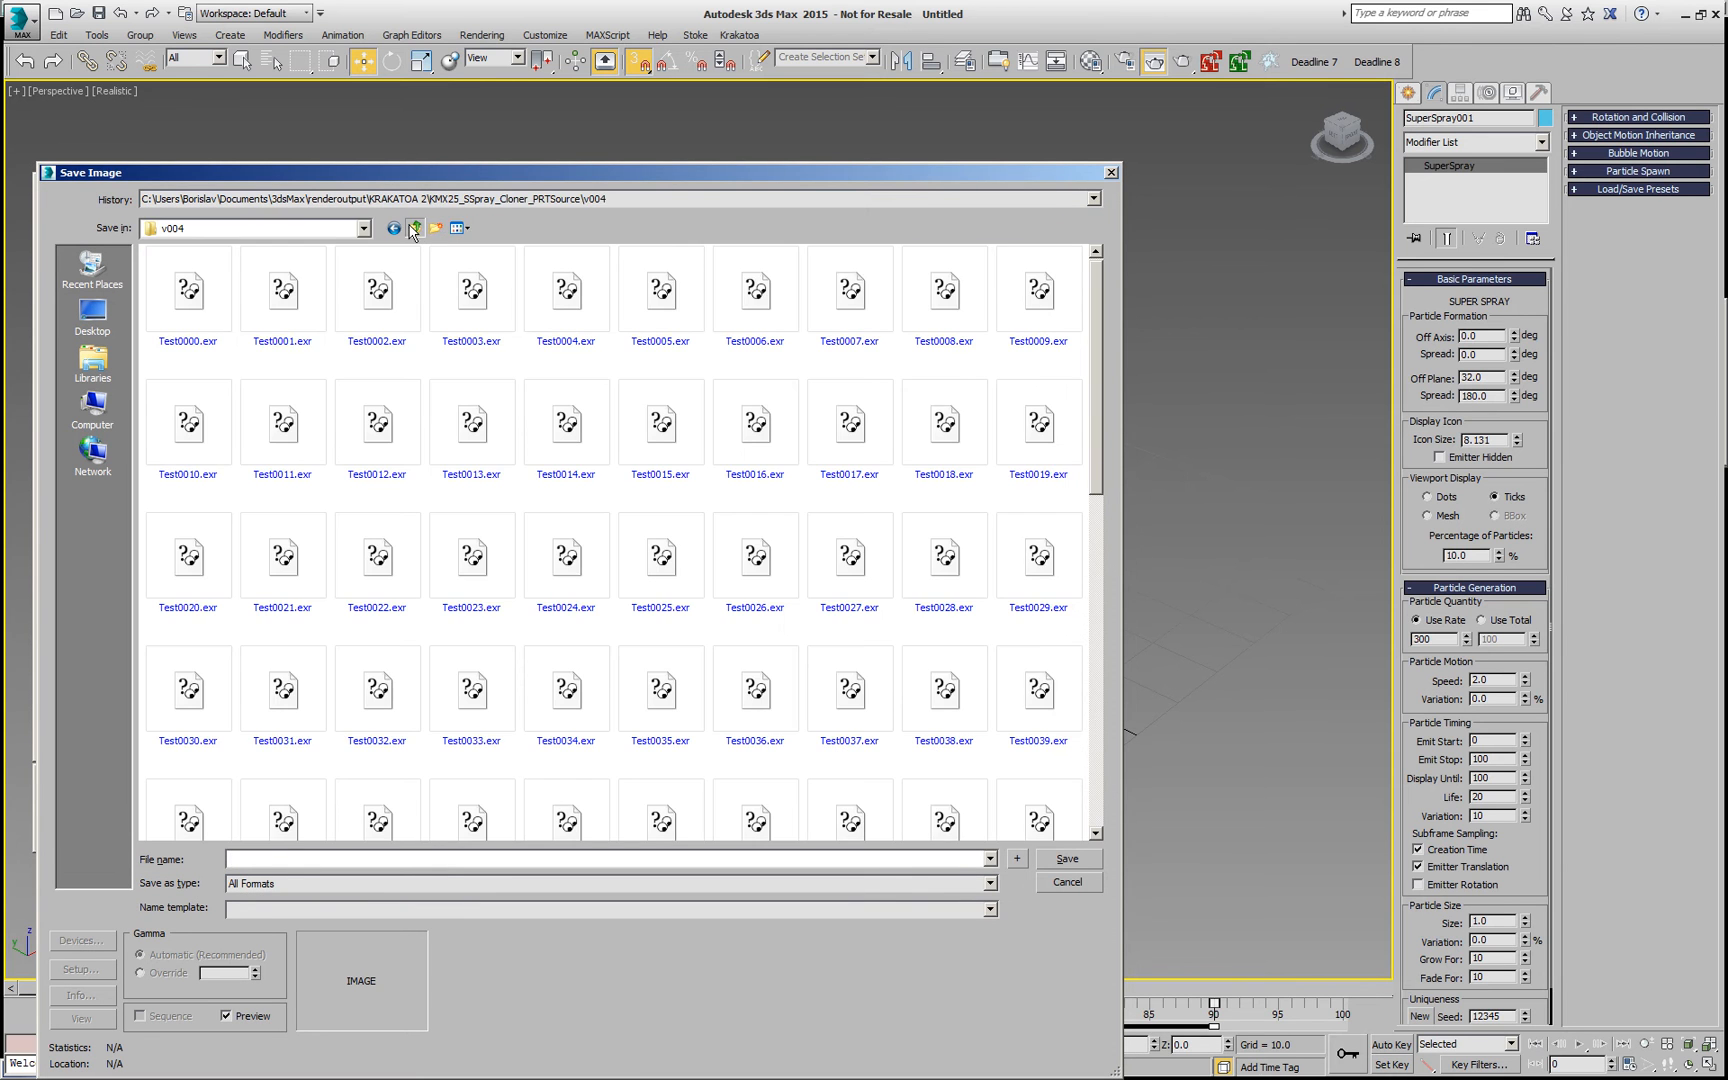
pyautogui.click(414, 228)
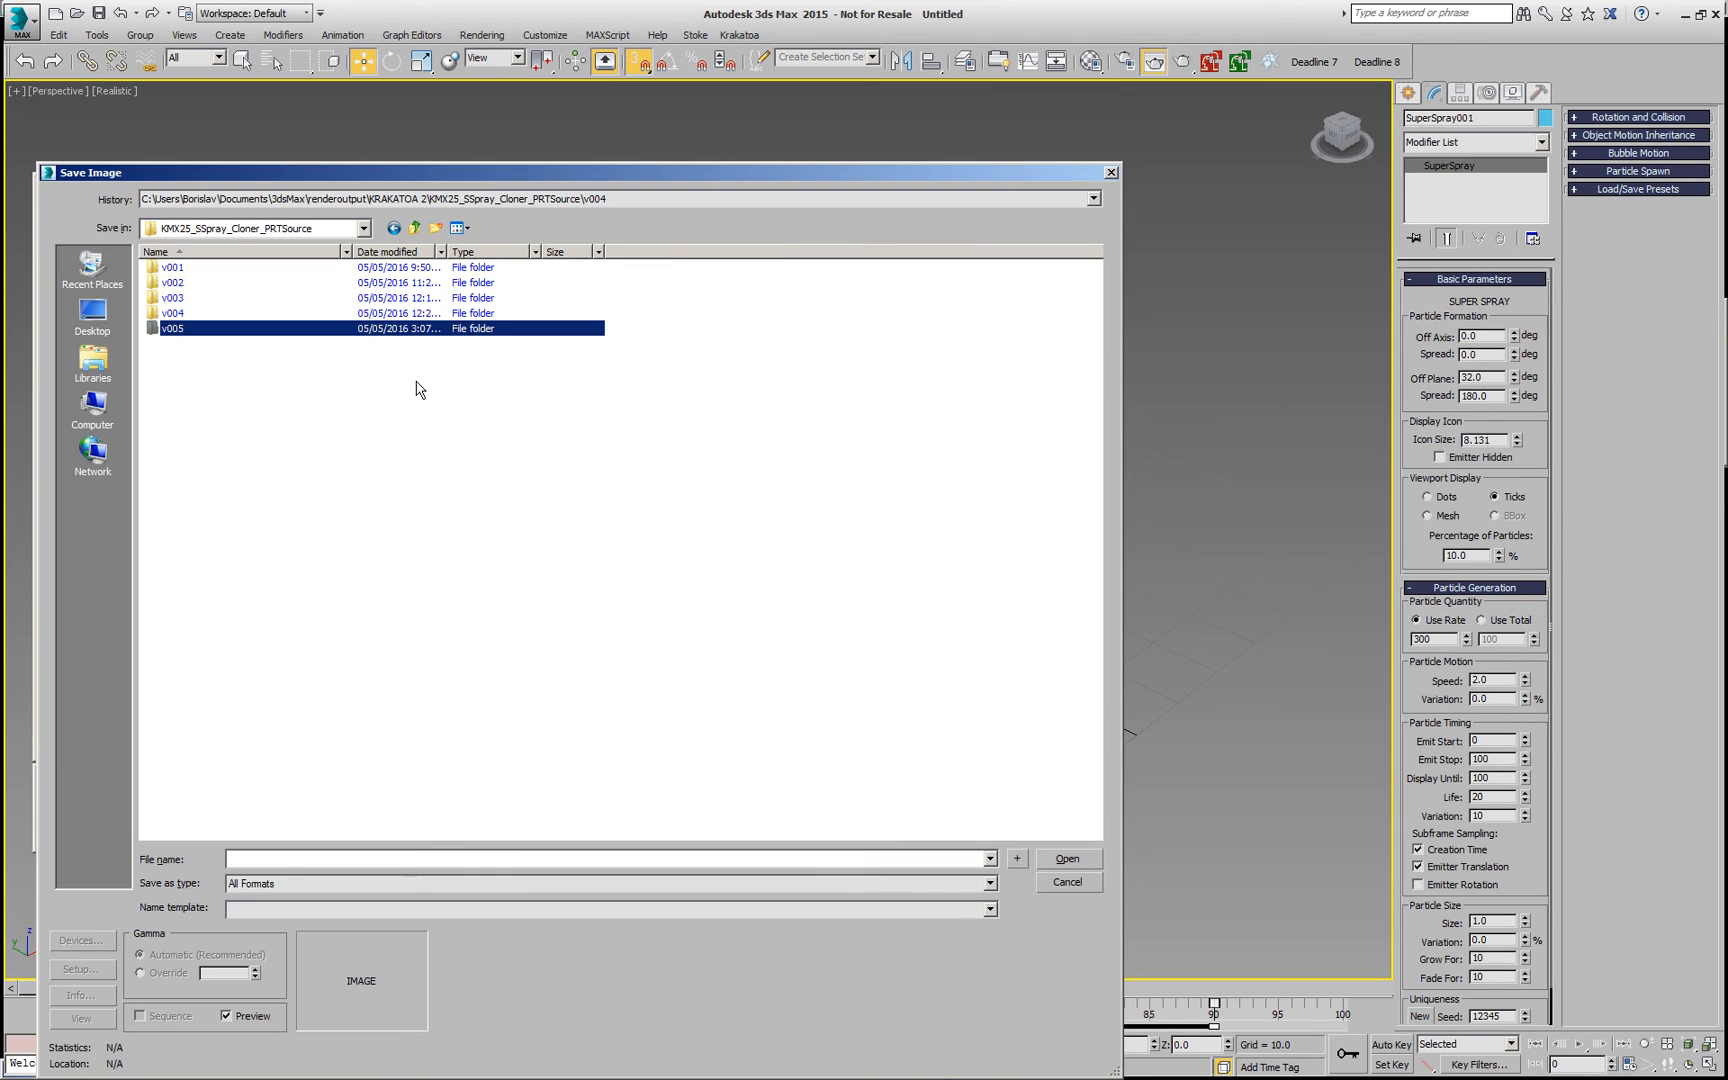
pyautogui.doubleClick(164, 328)
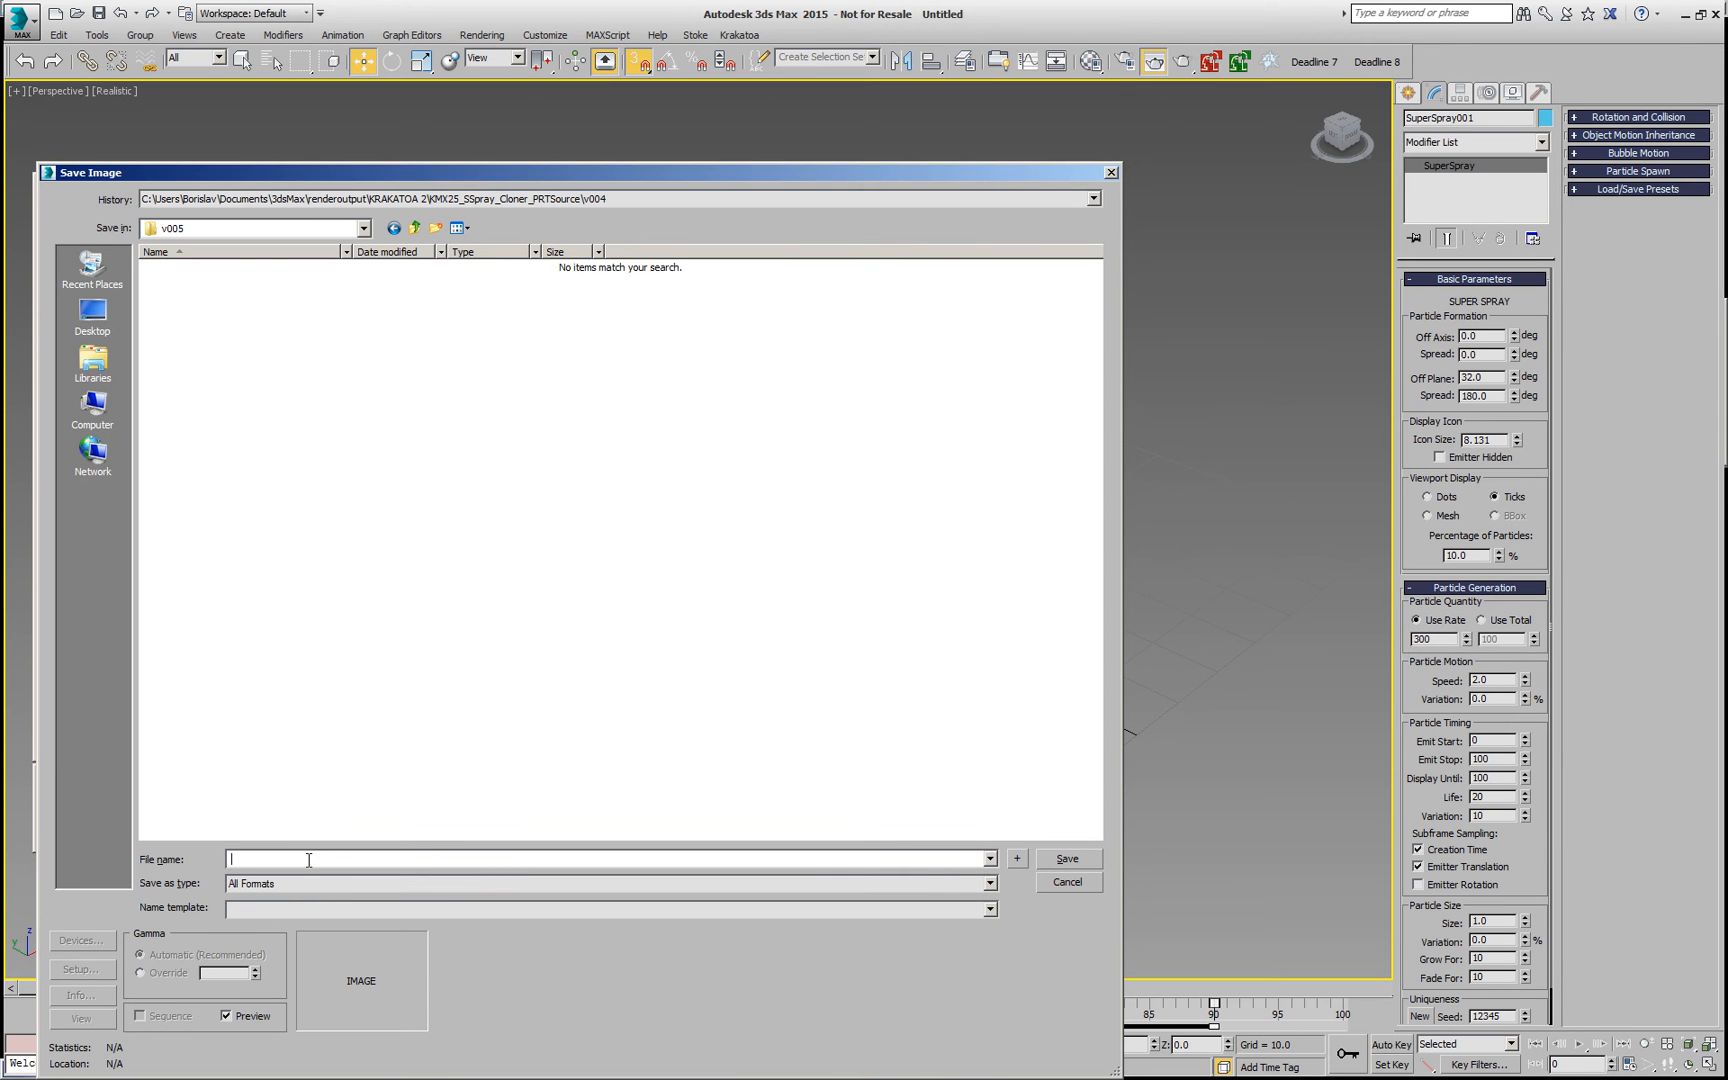
pyautogui.write('test.exr')
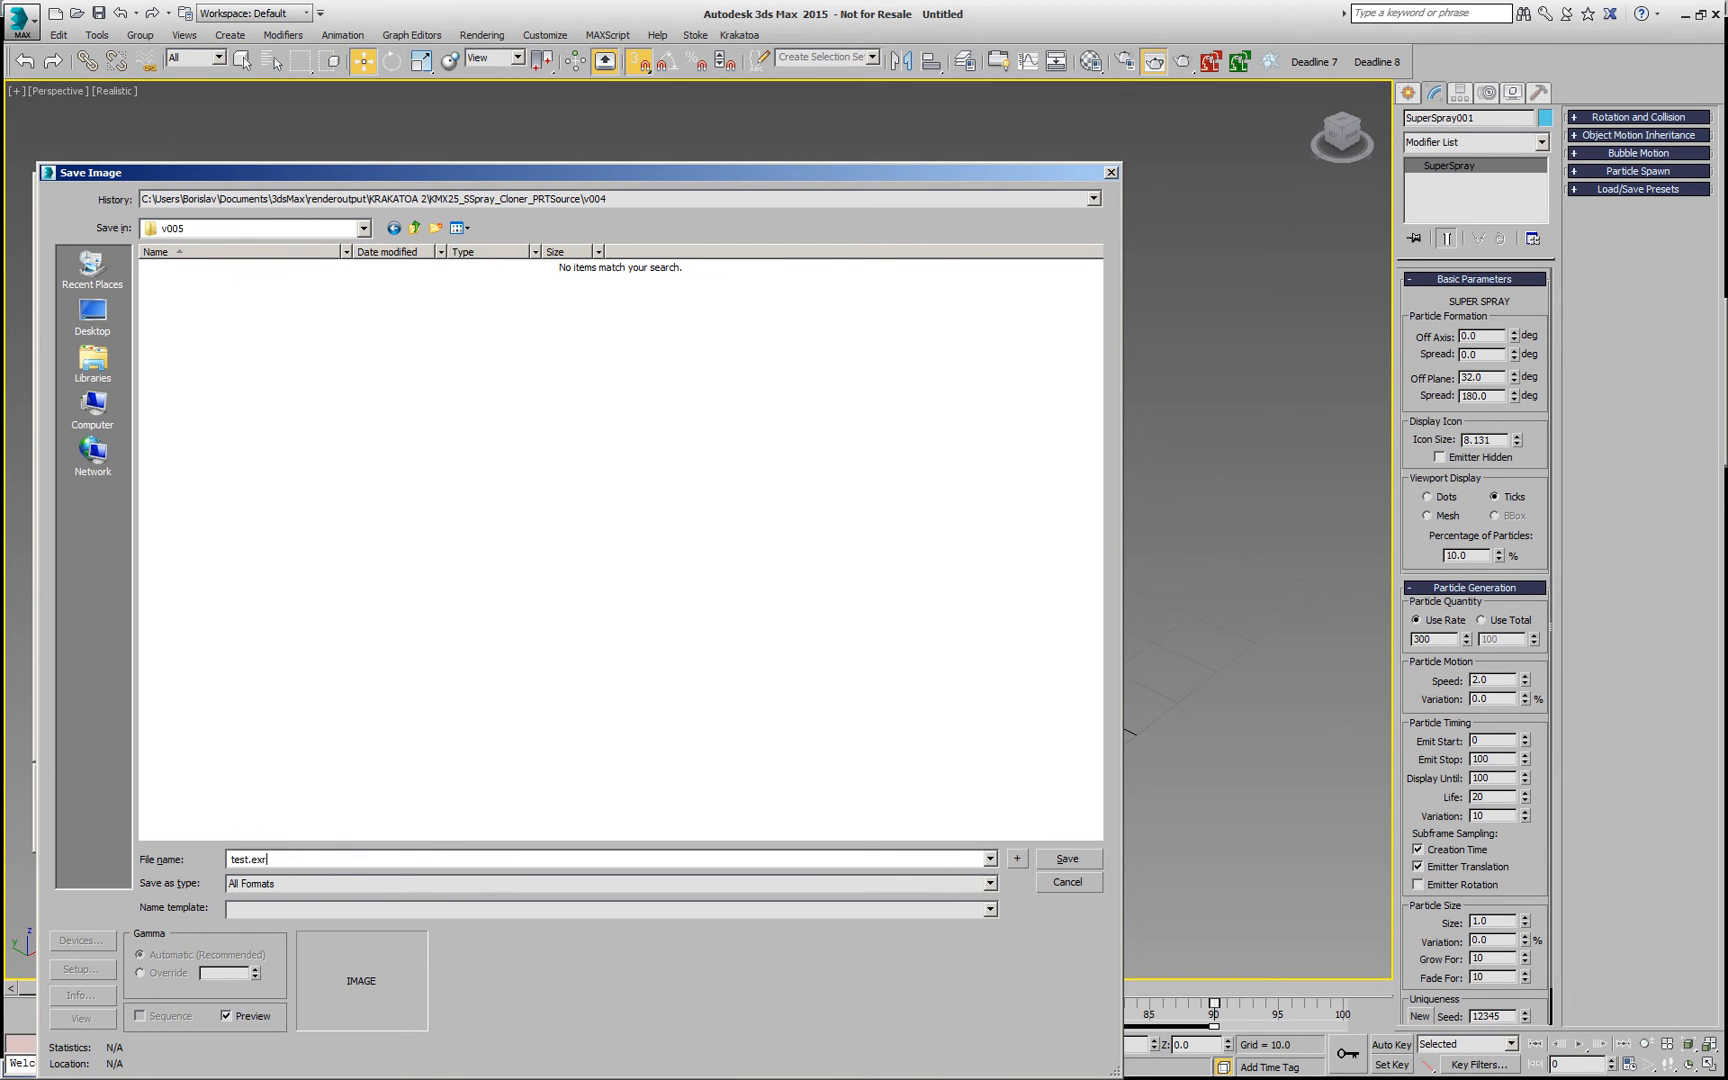
pyautogui.click(1068, 860)
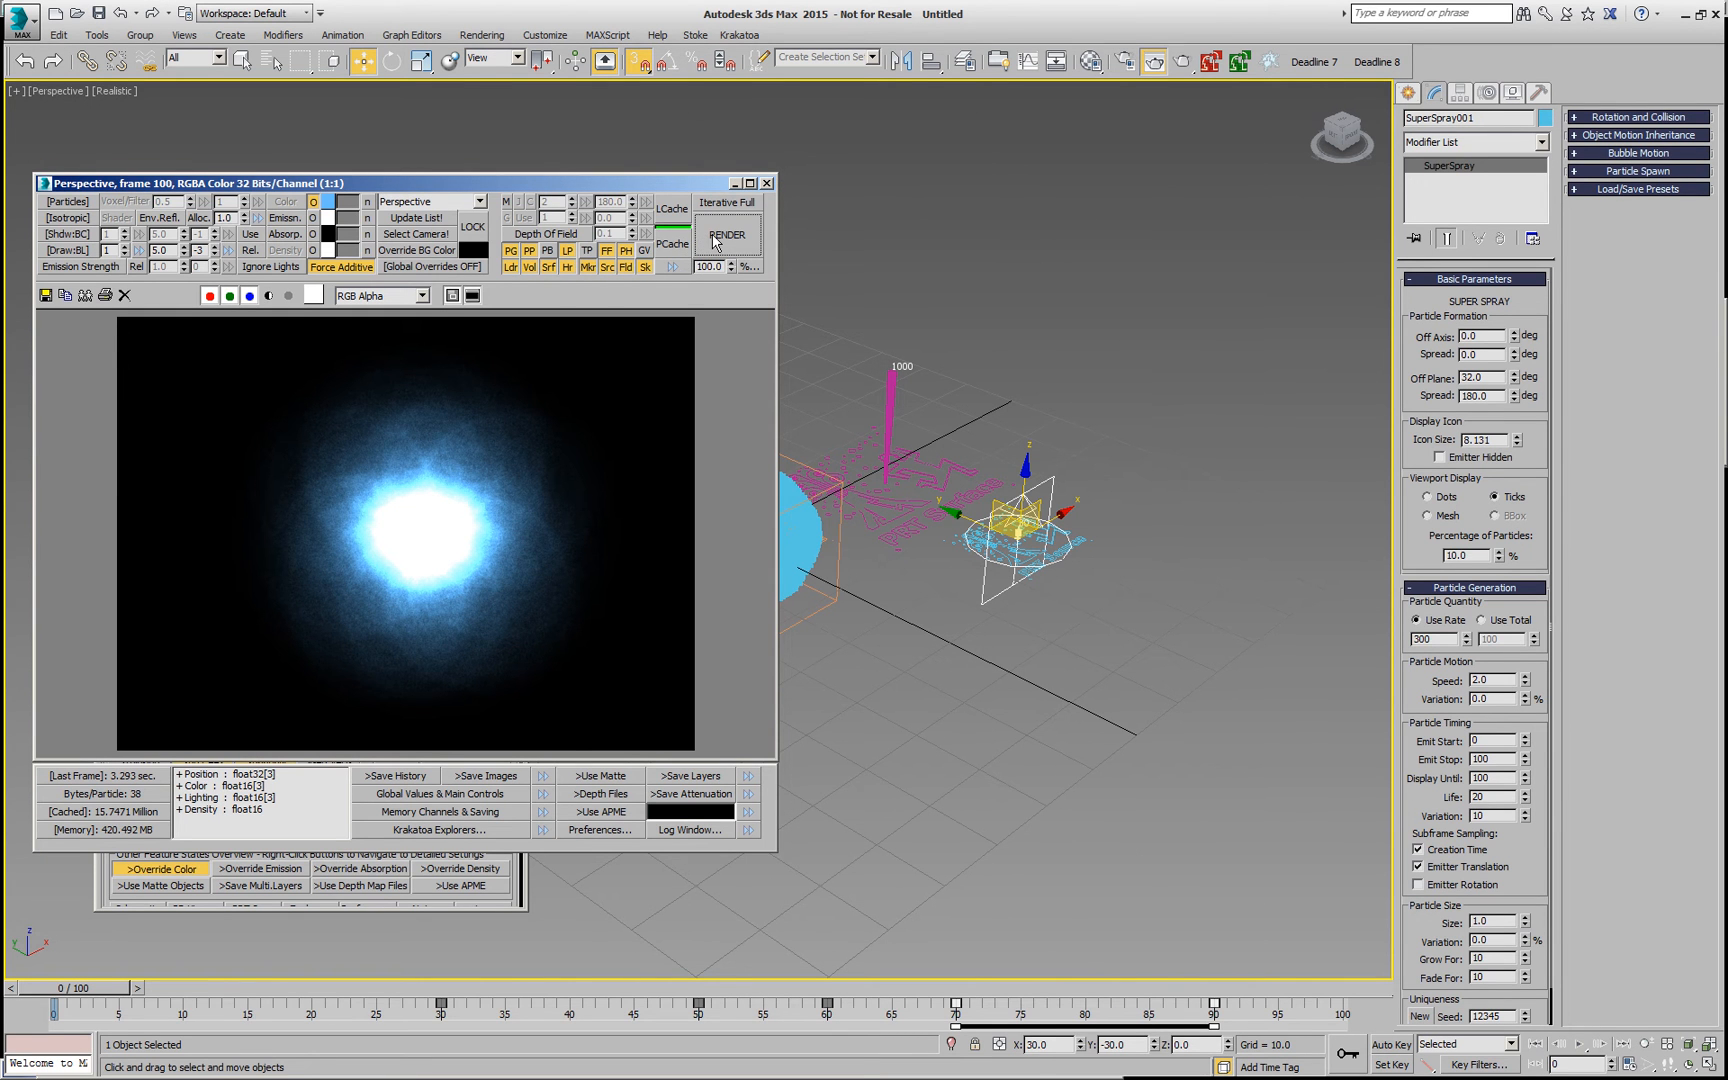
# Step: Render frames 0–100 of the spray animation to the test EXR sequence
pyautogui.click(728, 234)
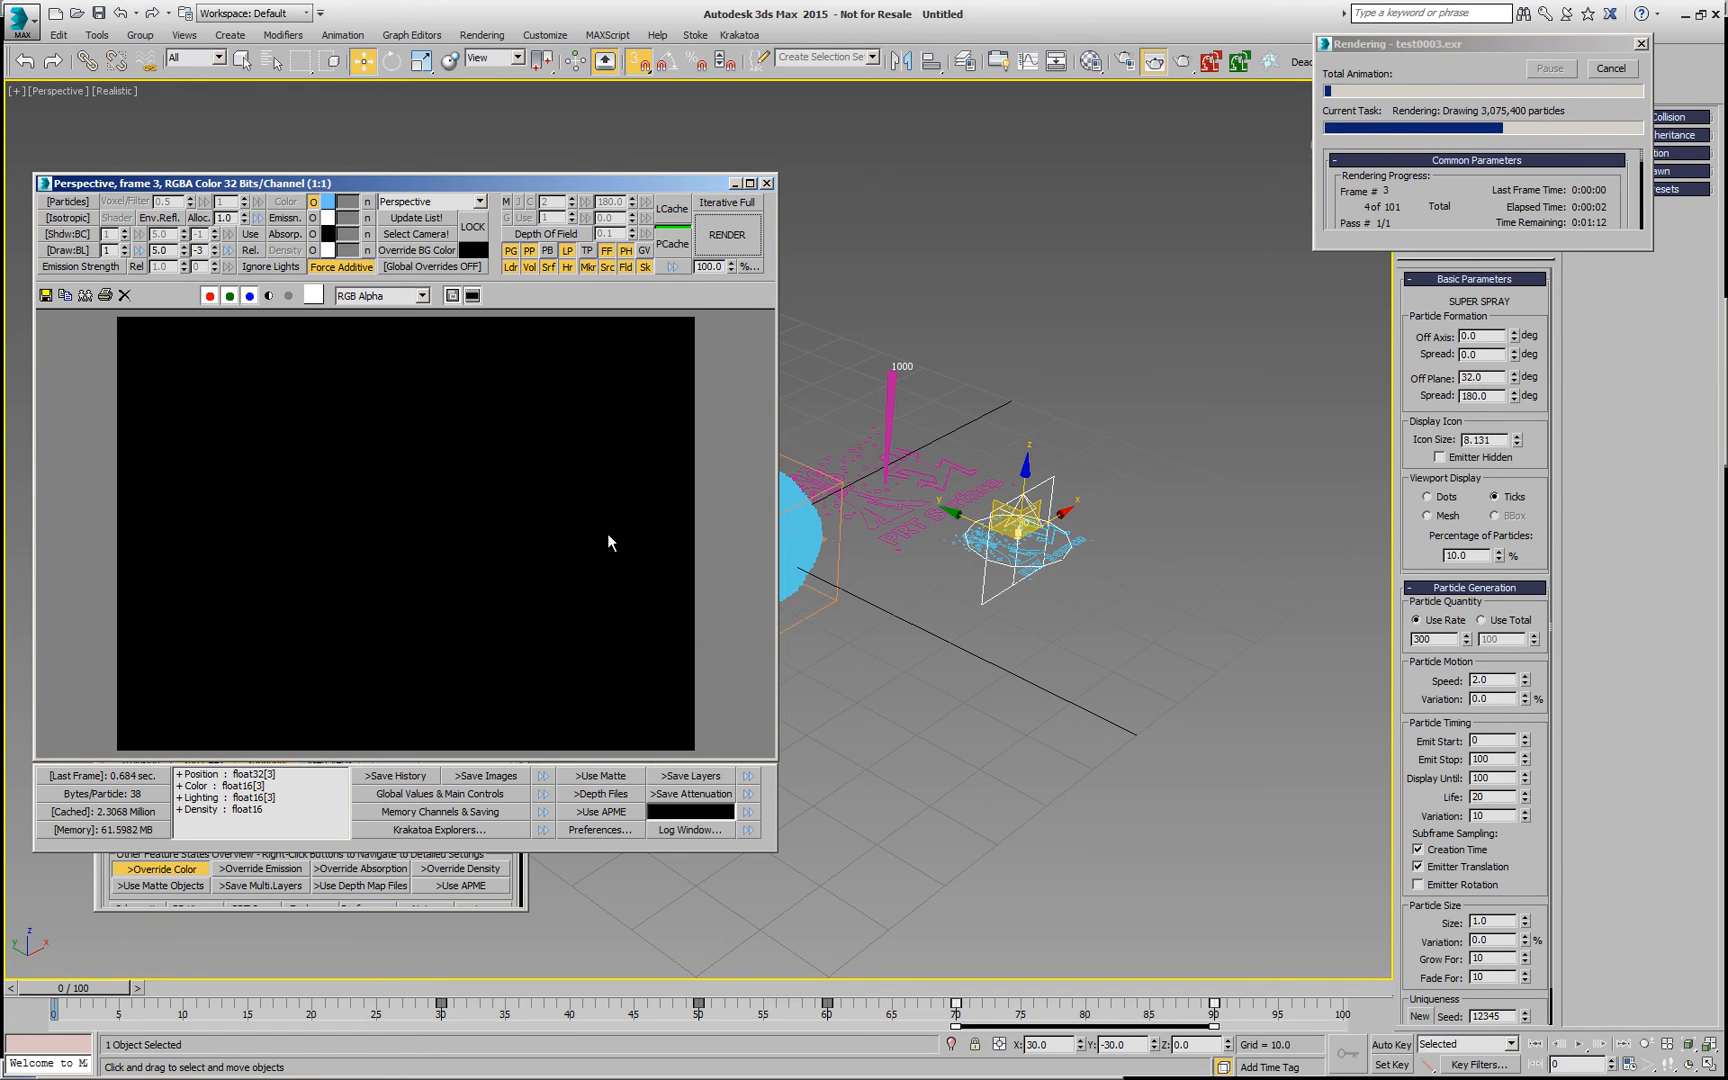
pyautogui.moveTo(588, 518)
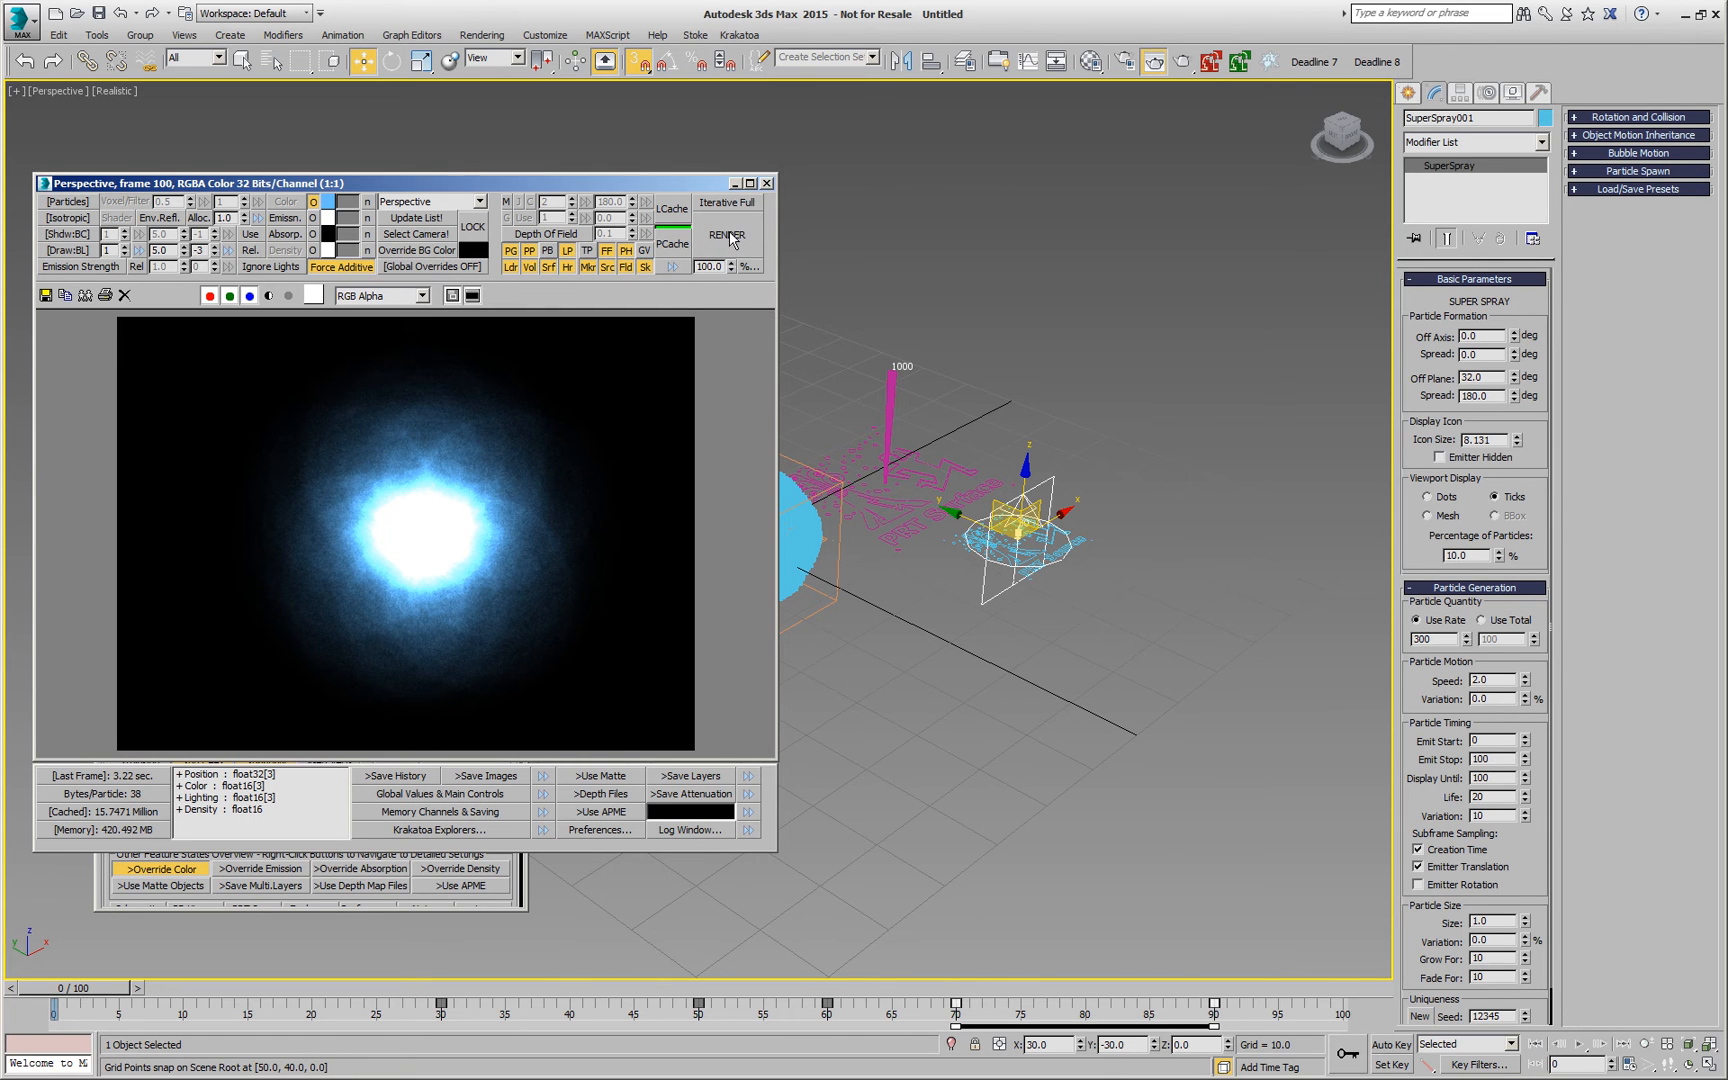
pyautogui.click(726, 234)
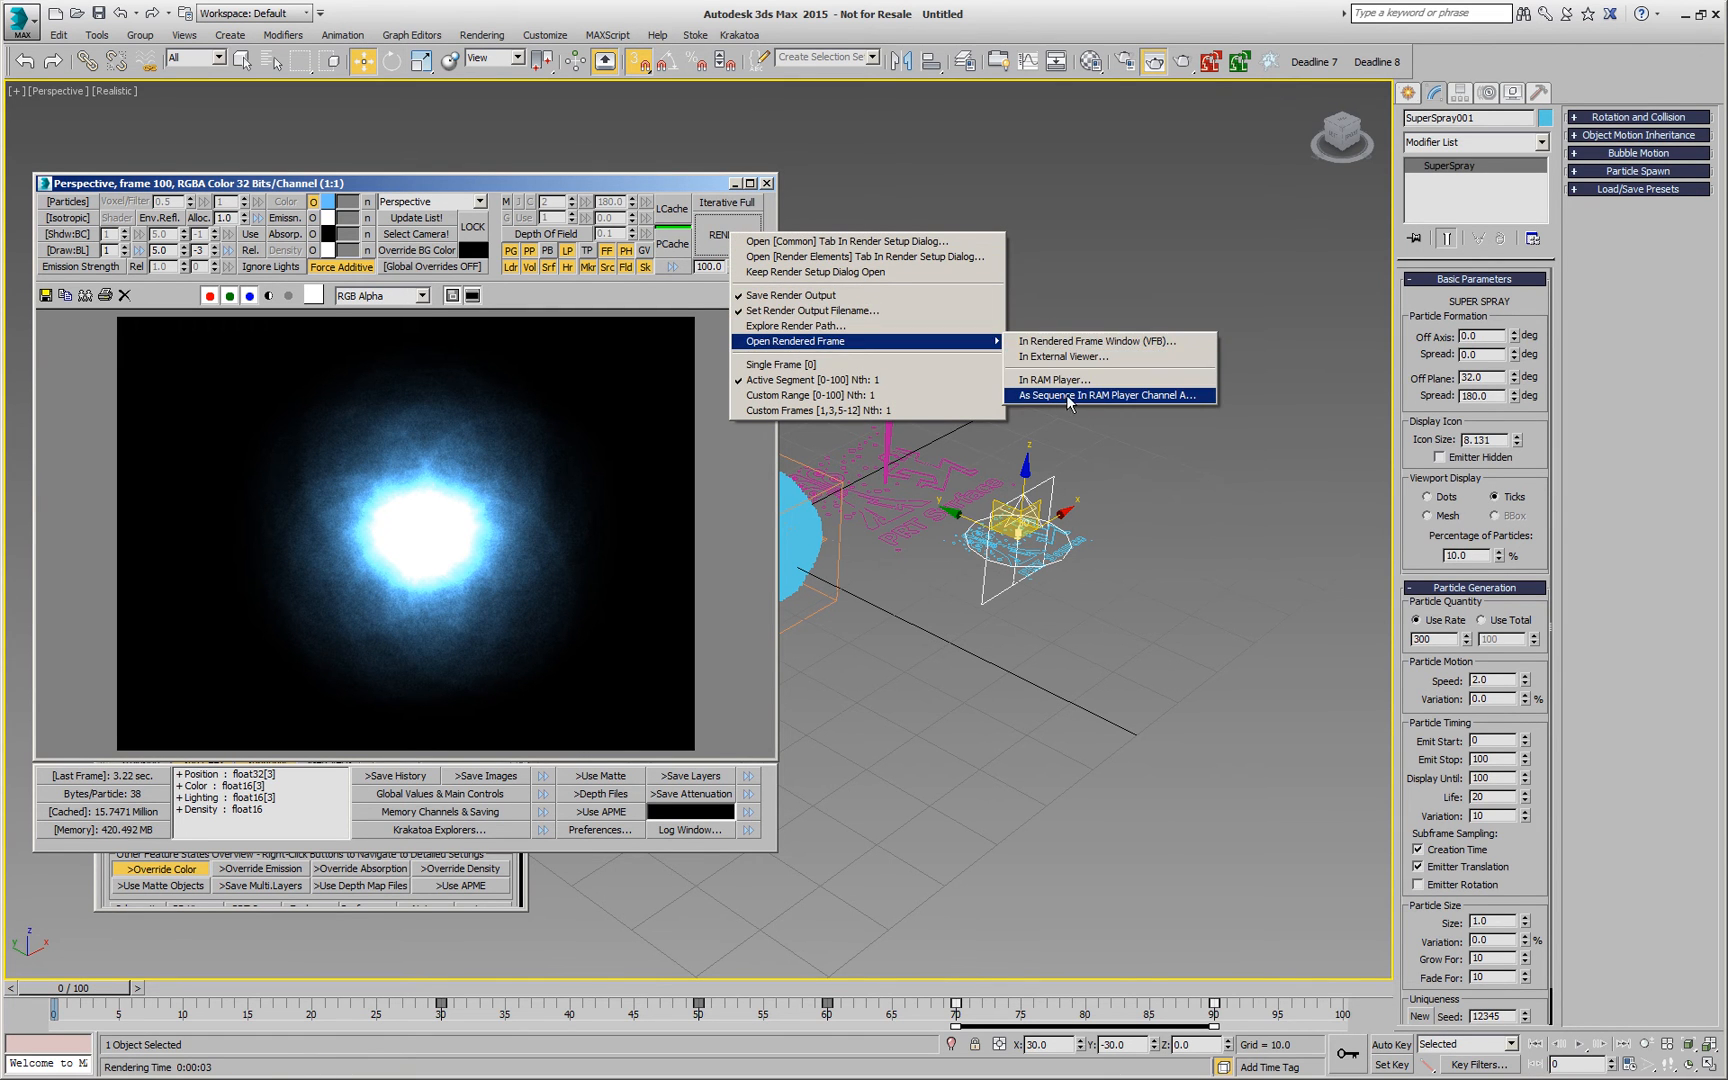
pyautogui.moveTo(1062, 400)
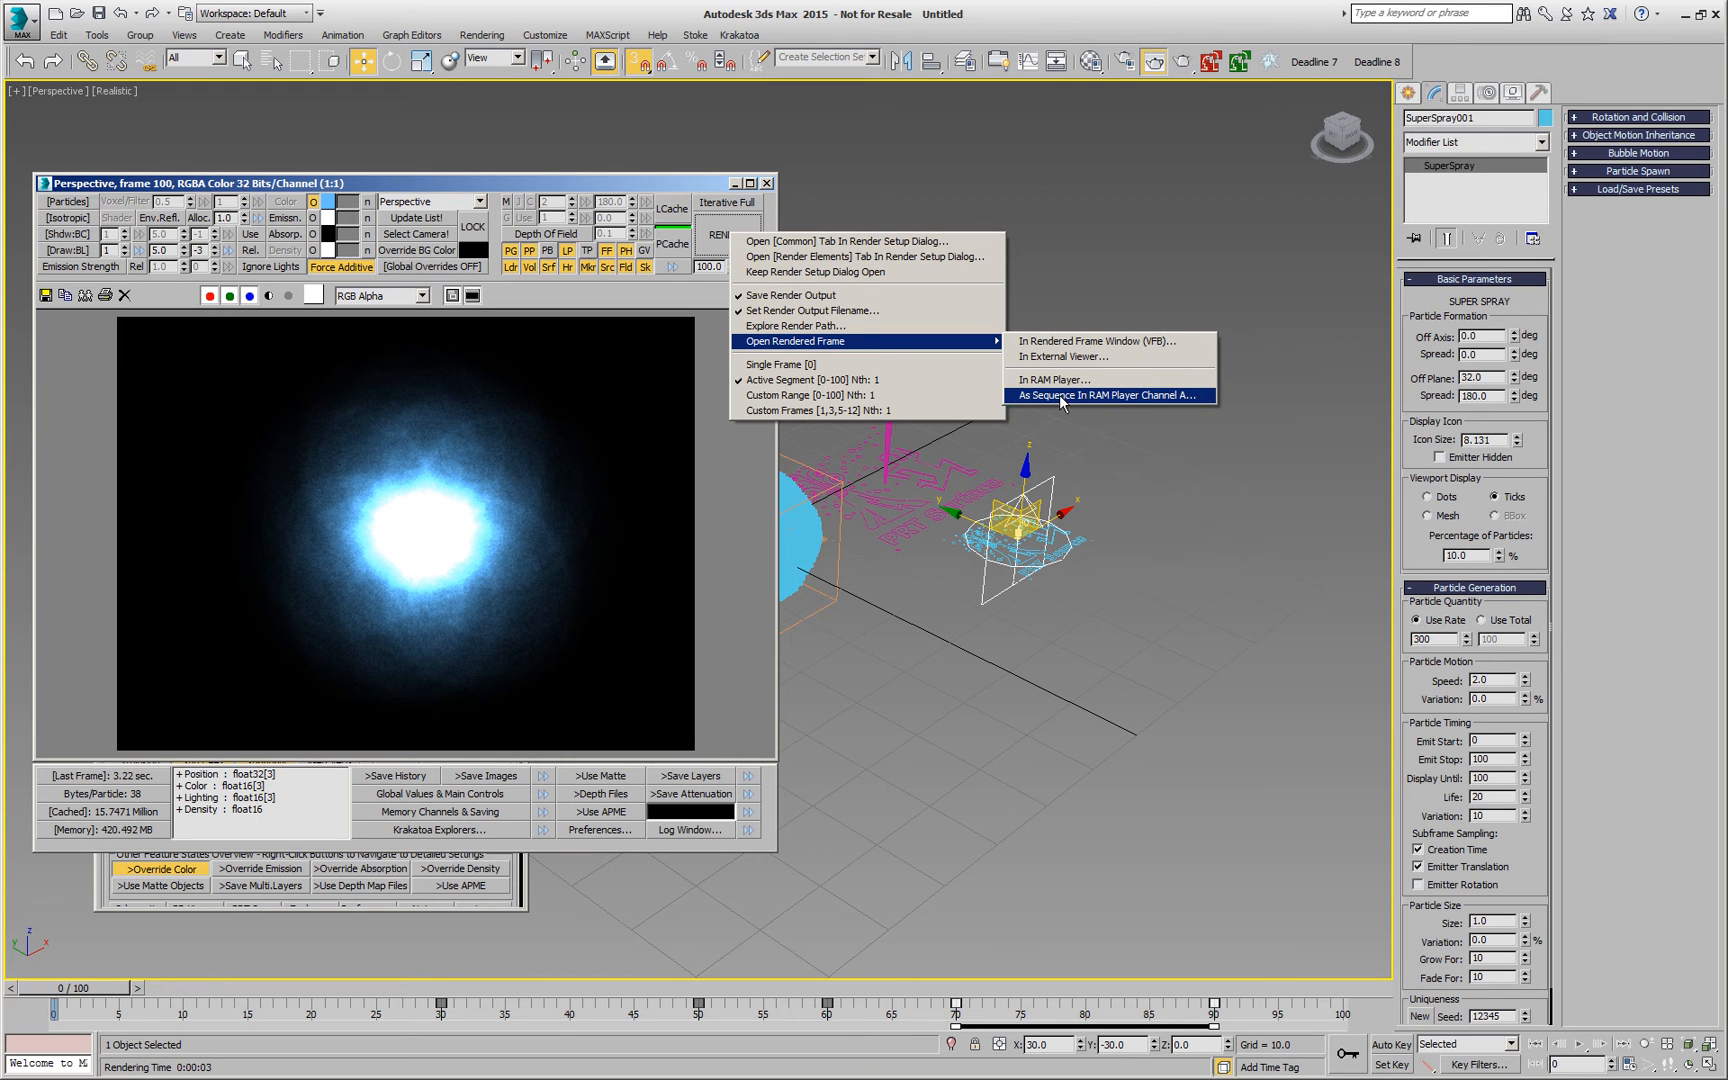
pyautogui.click(1108, 396)
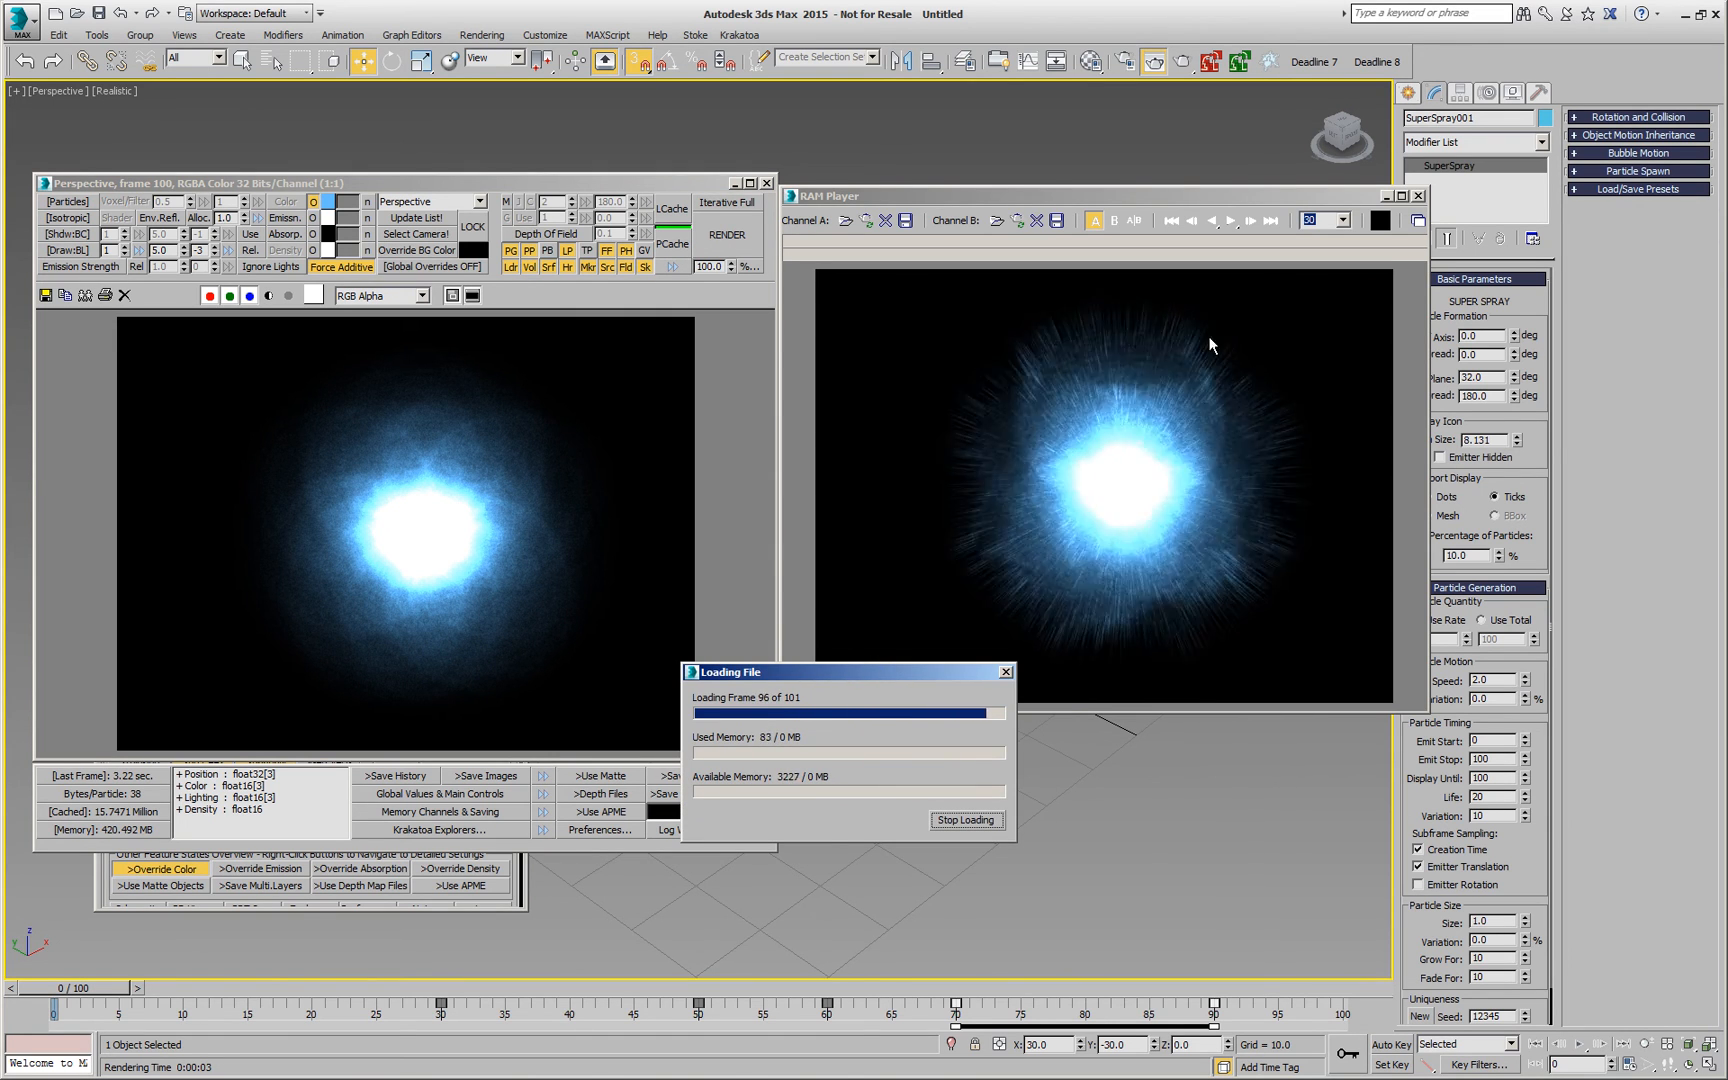
pyautogui.click(1232, 220)
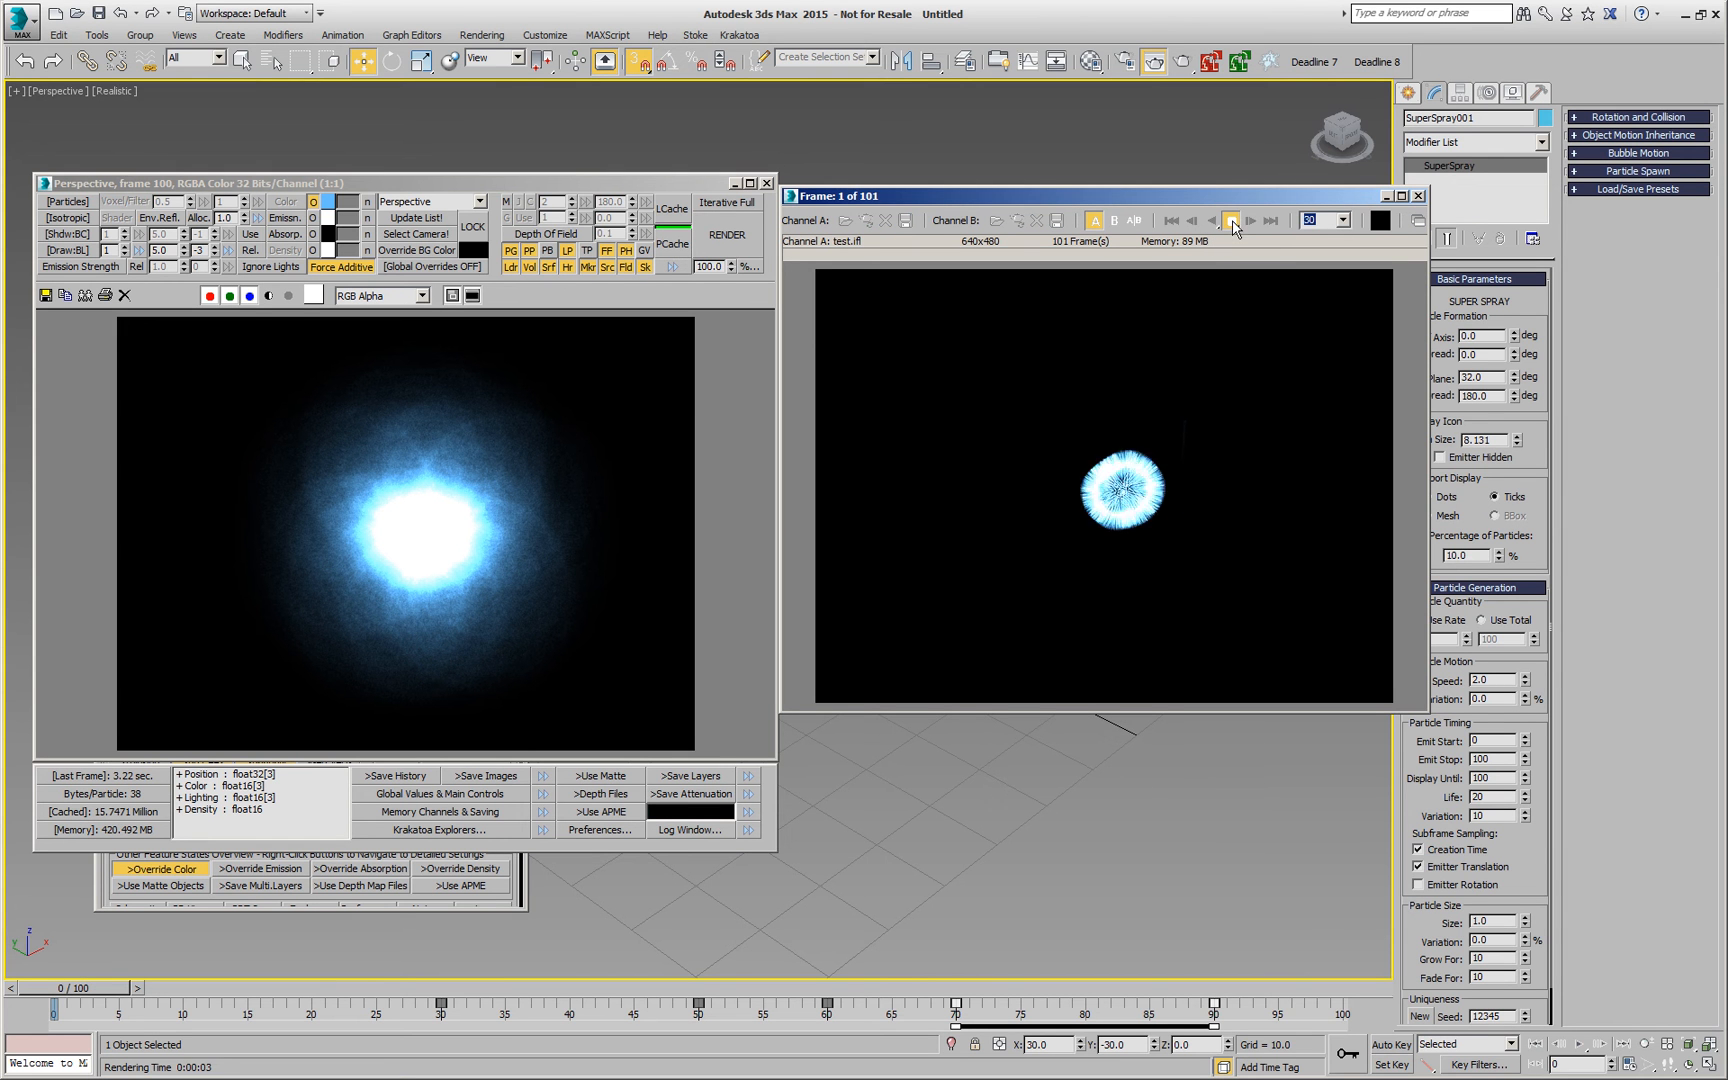
pyautogui.click(1232, 220)
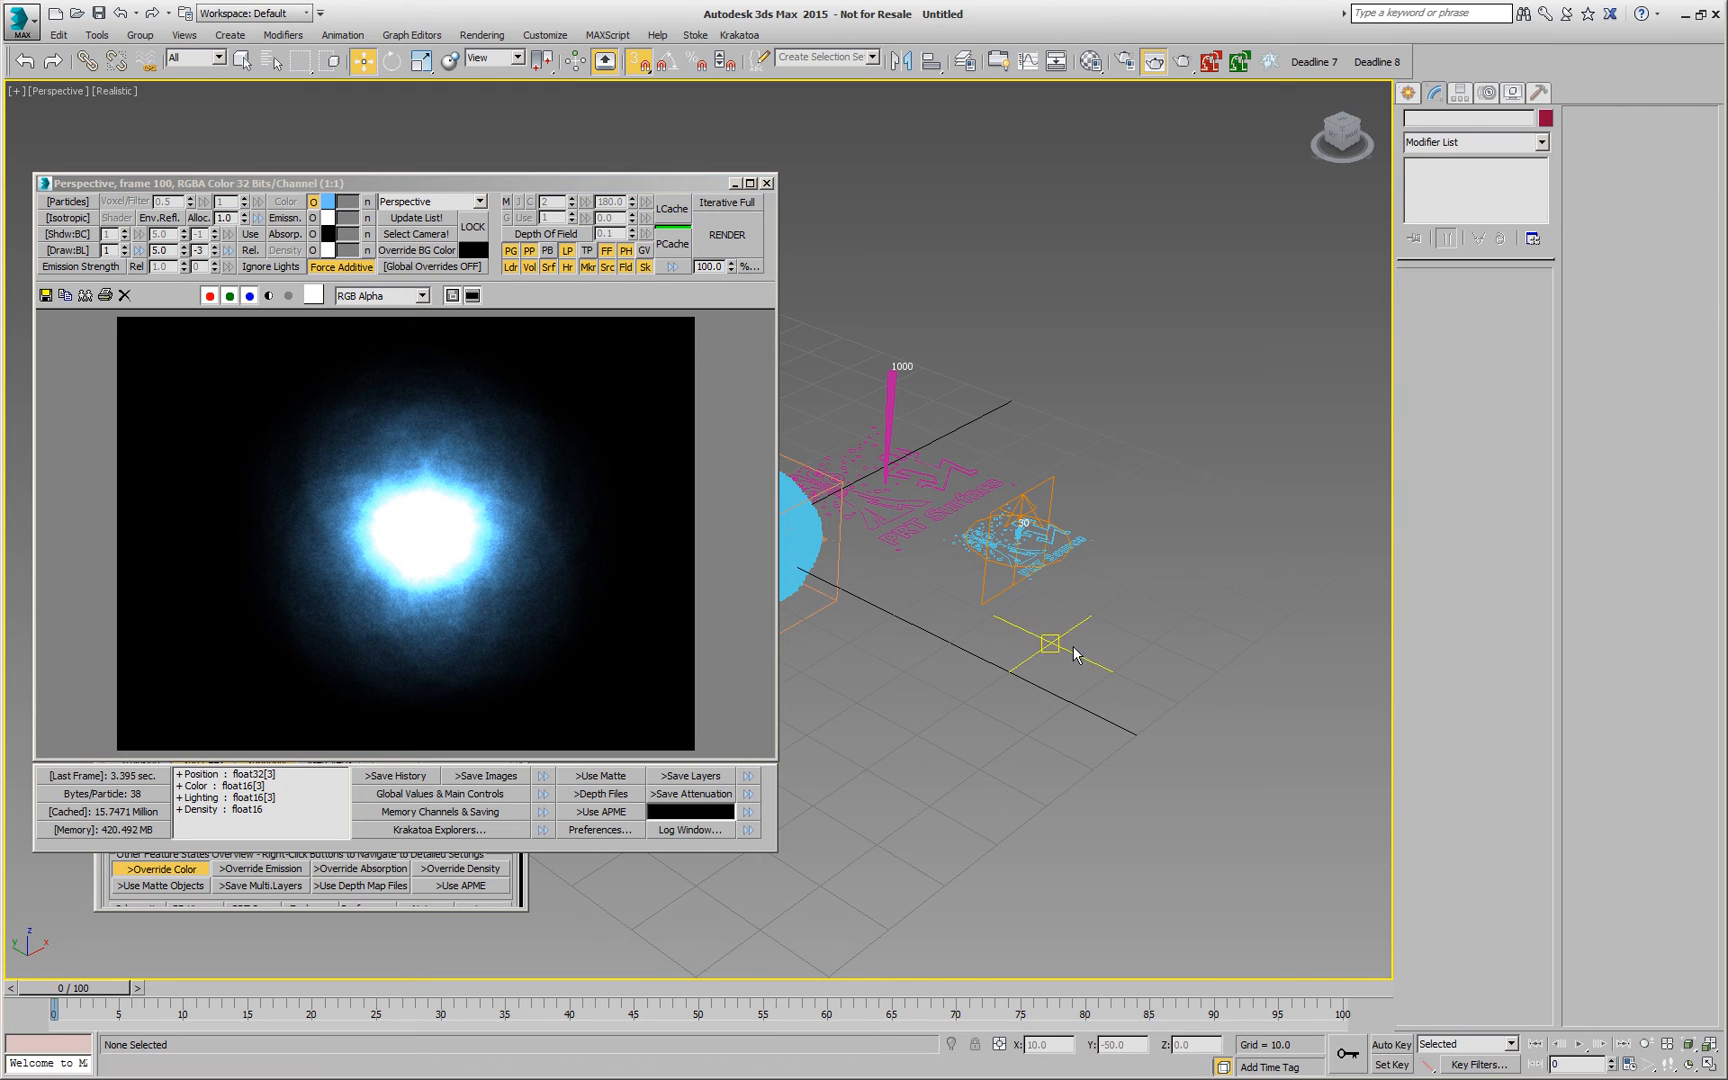
# Step: At frame 41, open the Krakatoa Particle Data Viewer for the GeoSphere source and scroll across its channel columns
pyautogui.moveTo(52, 986); pyautogui.dragTo(578, 986)
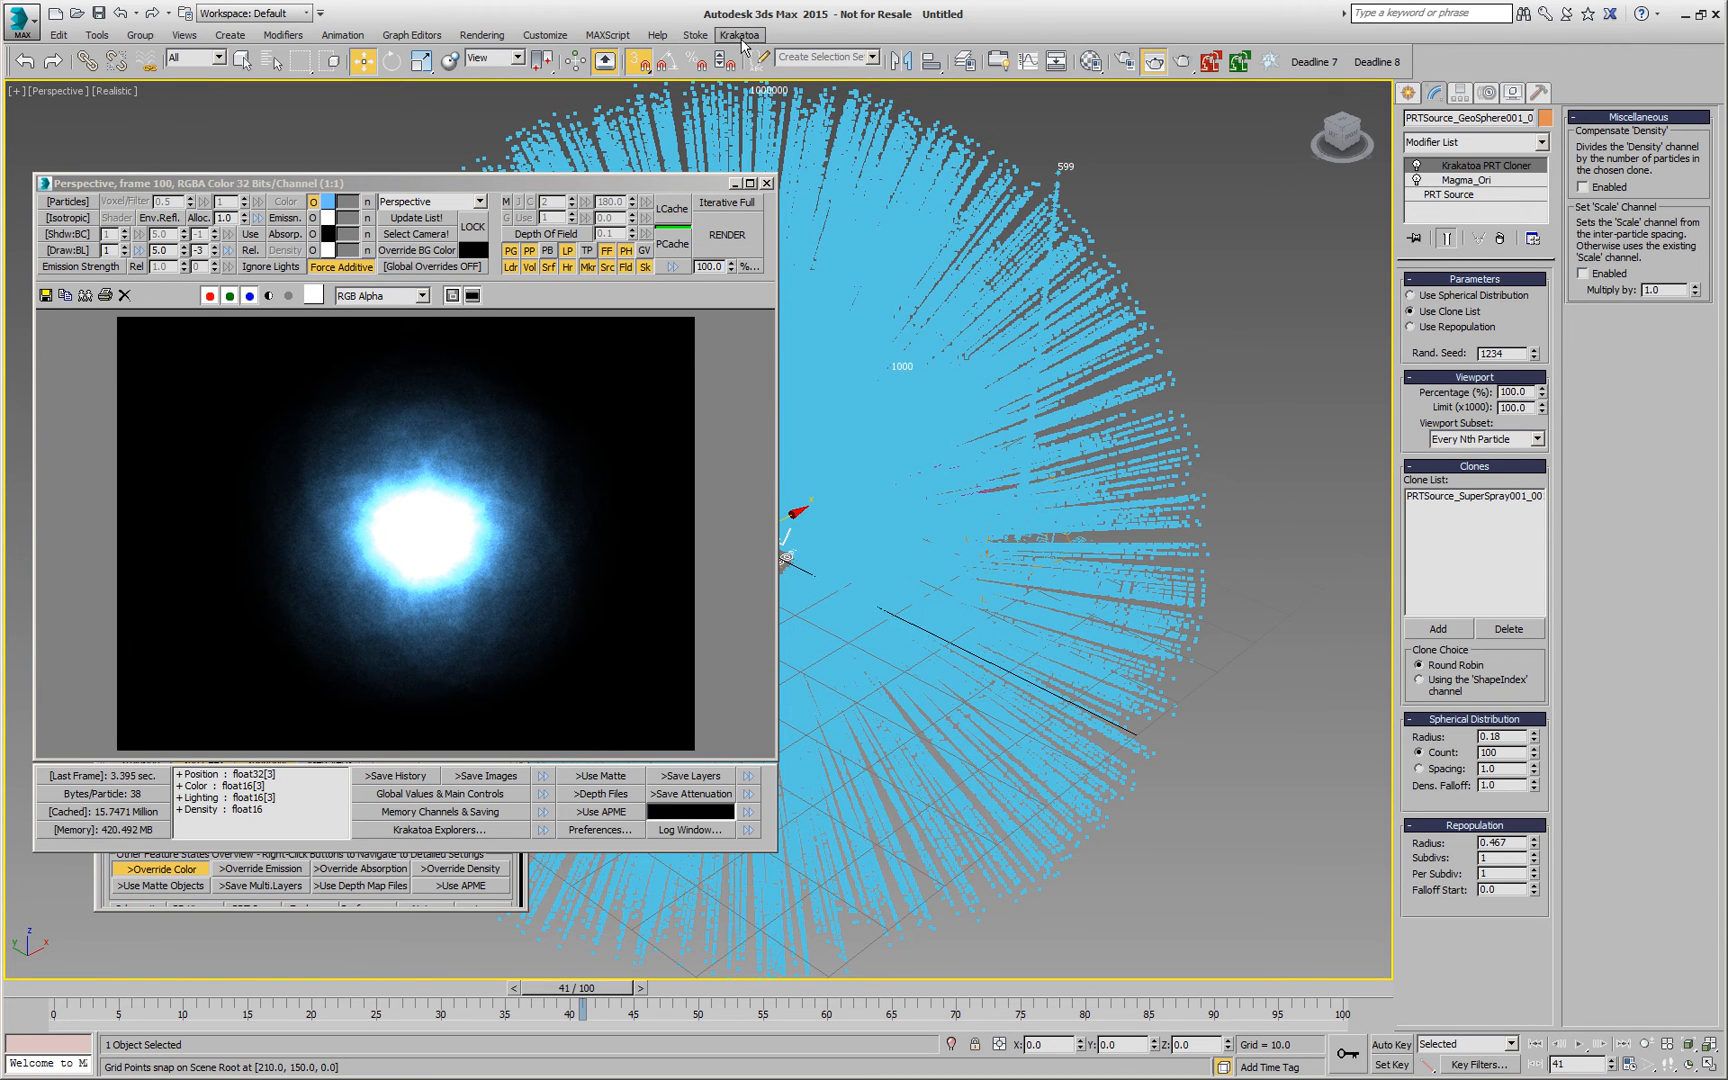
pyautogui.click(738, 36)
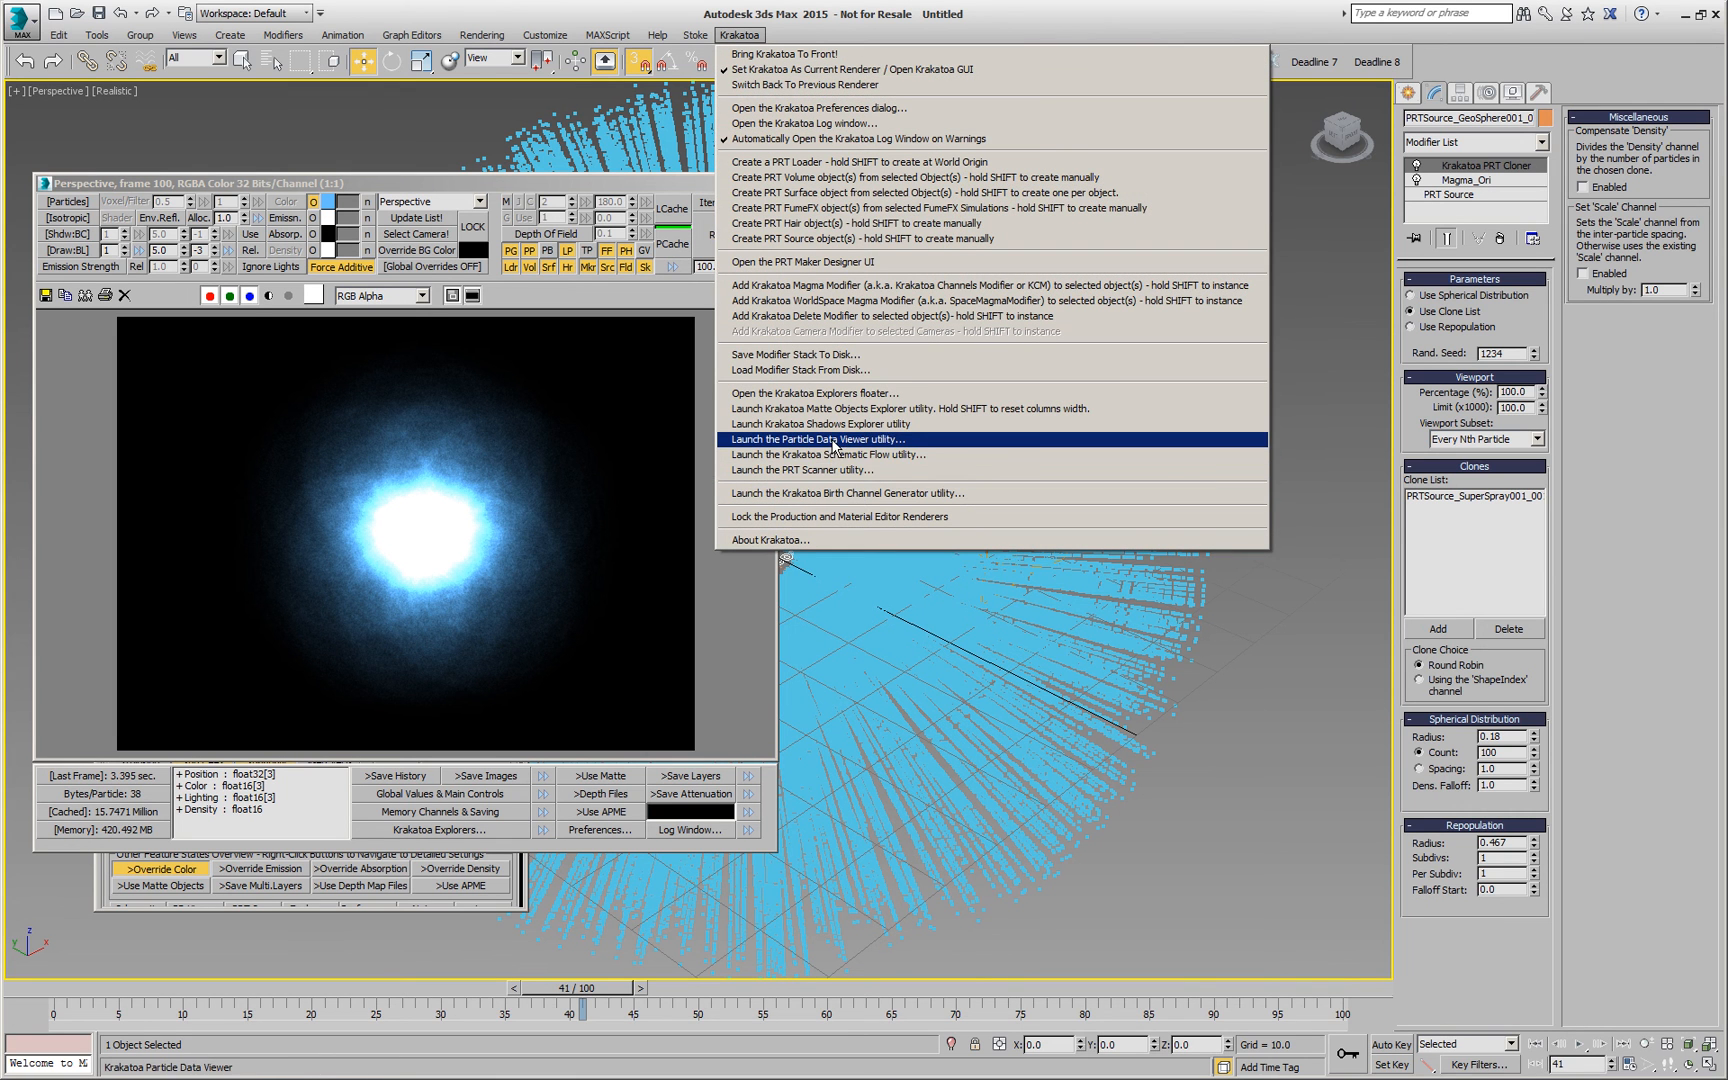
pyautogui.click(828, 440)
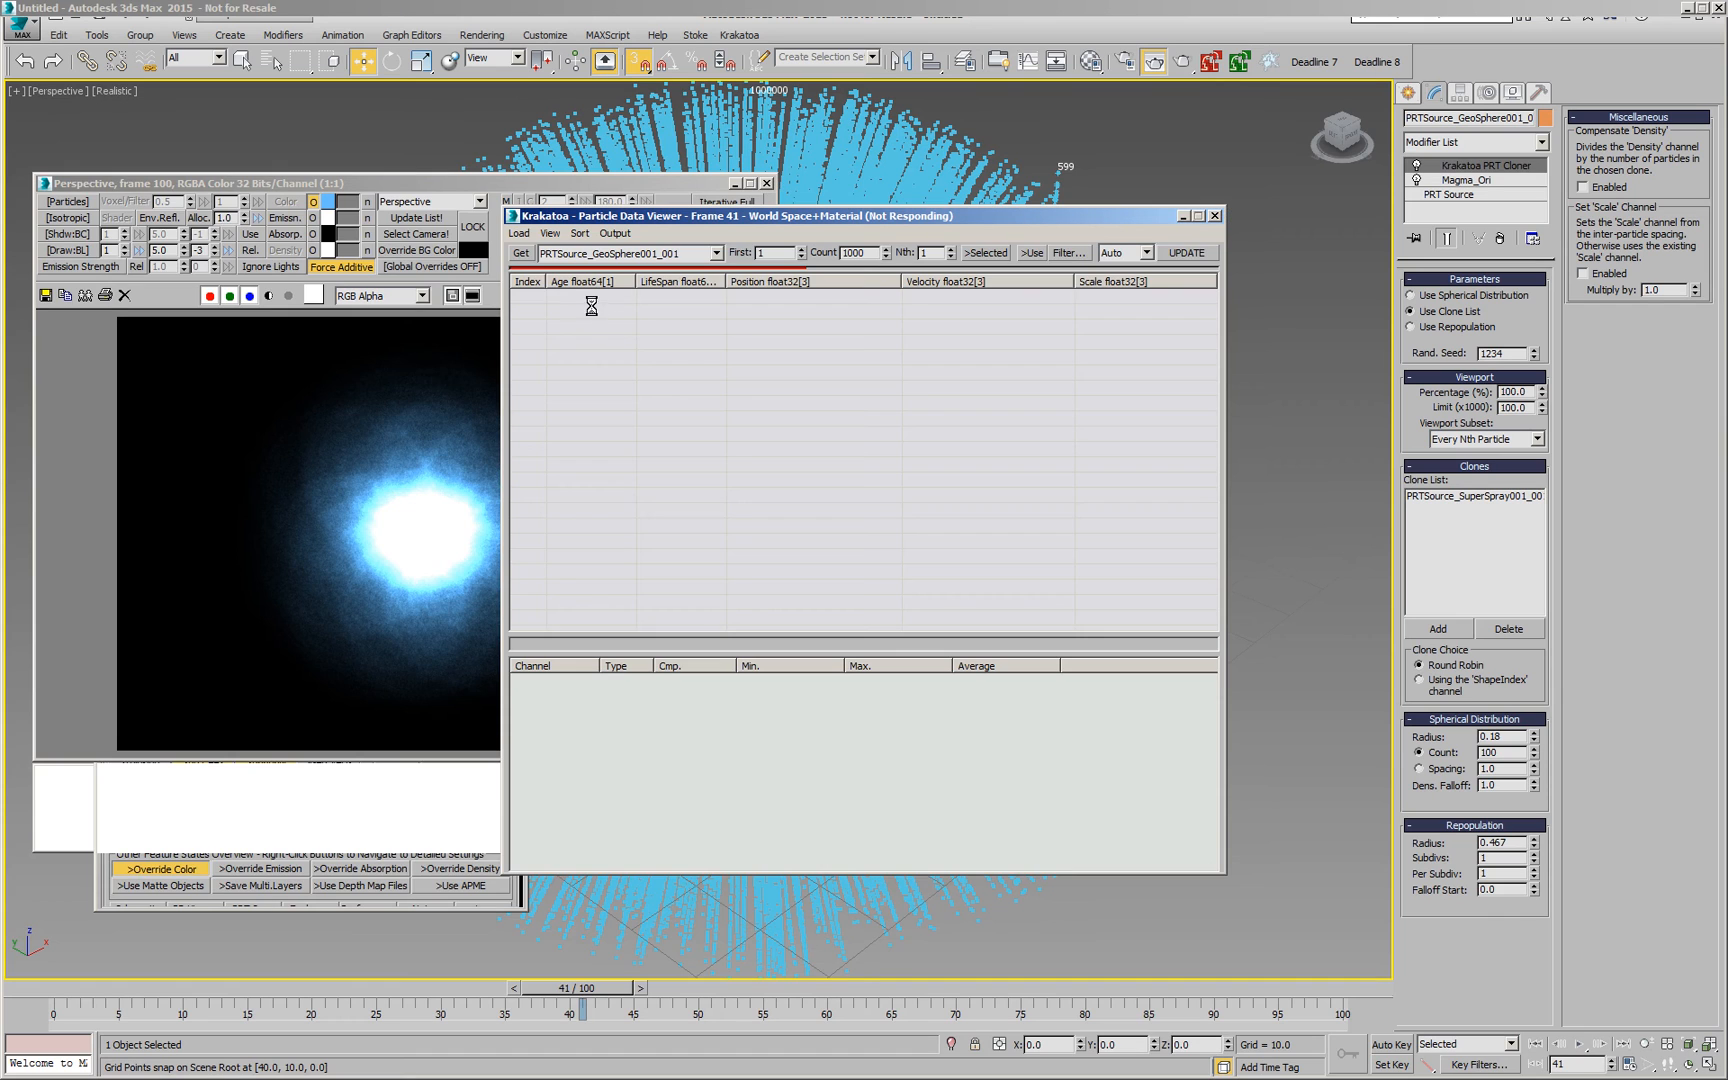
pyautogui.click(1188, 252)
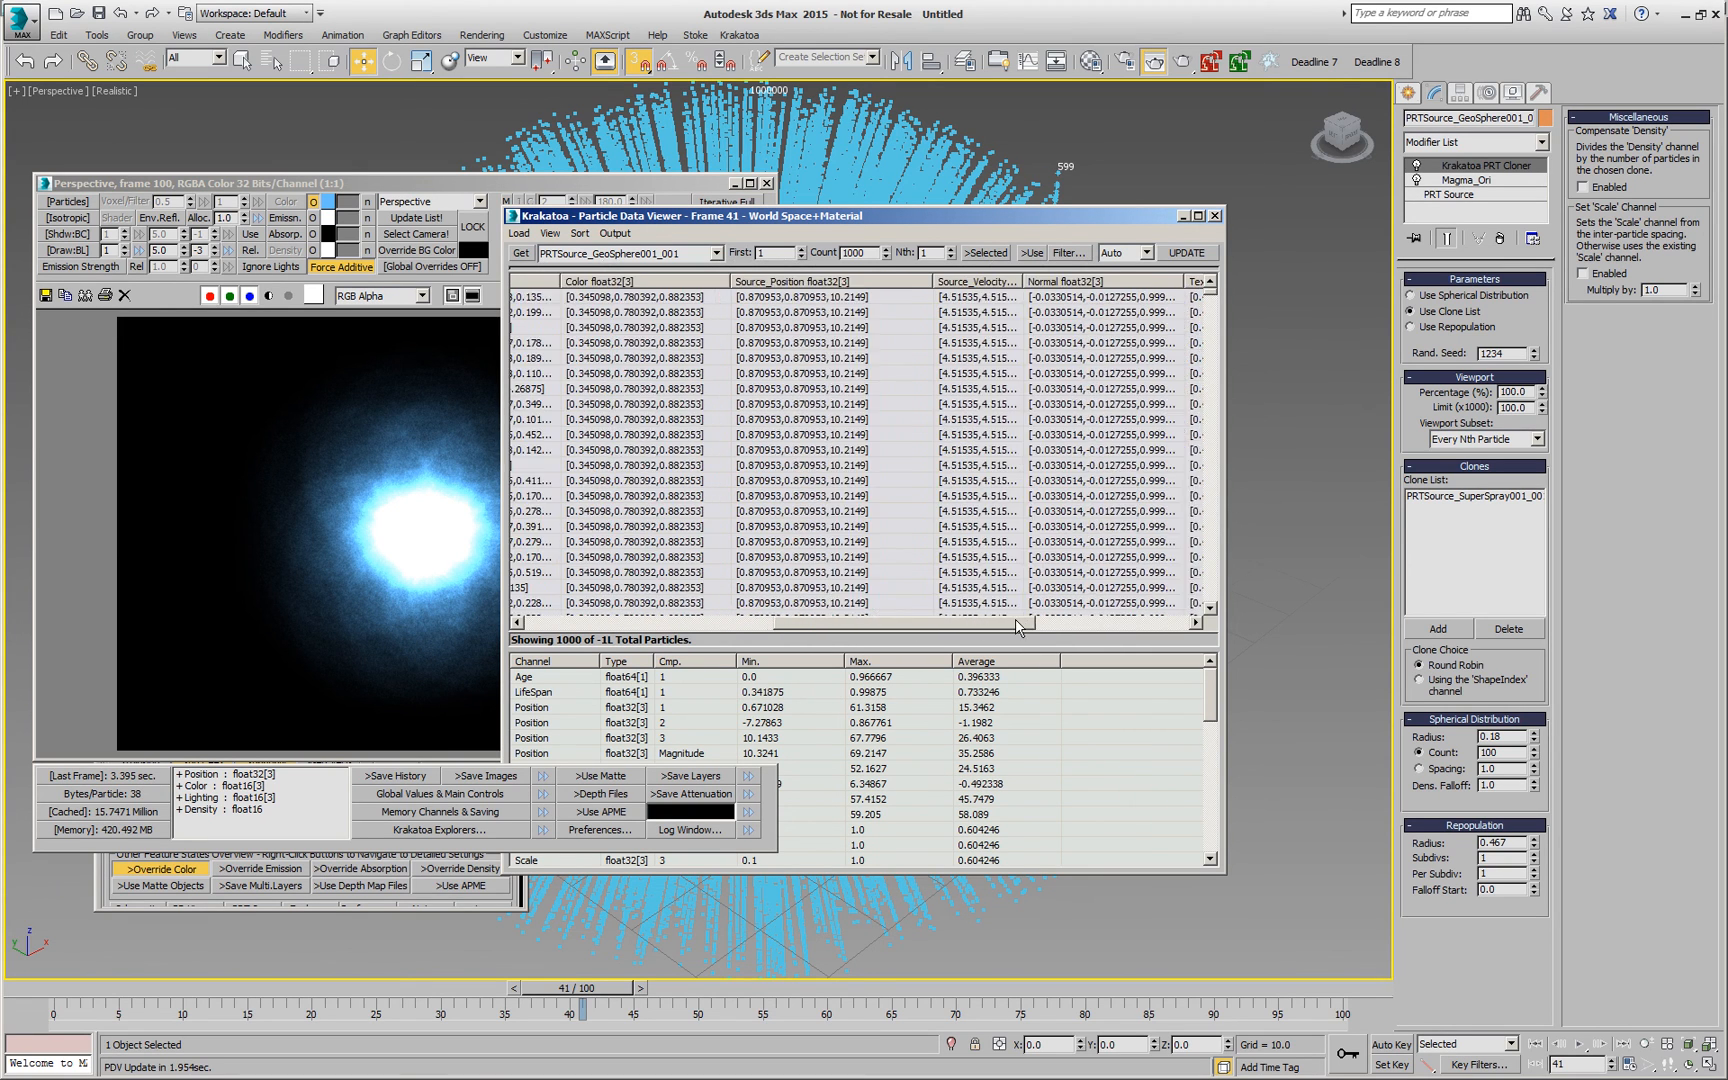
pyautogui.moveTo(1018, 622); pyautogui.dragTo(1096, 622)
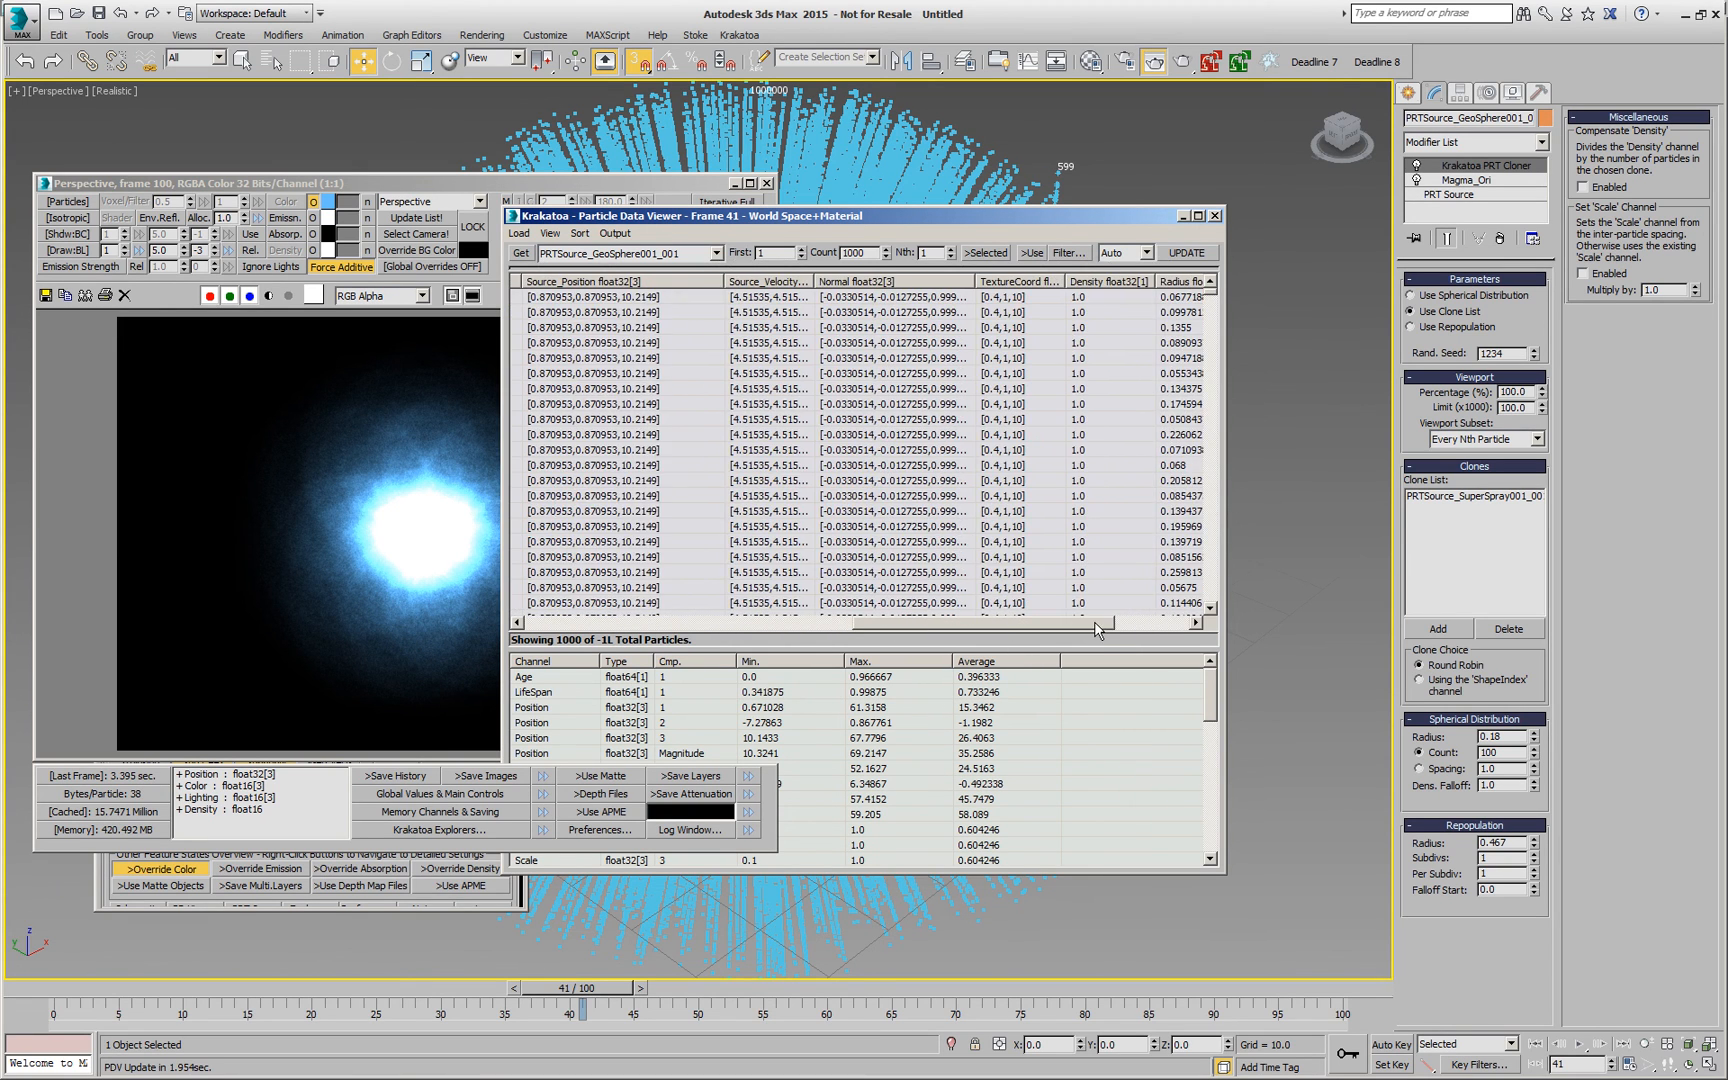
pyautogui.hscroll(3)
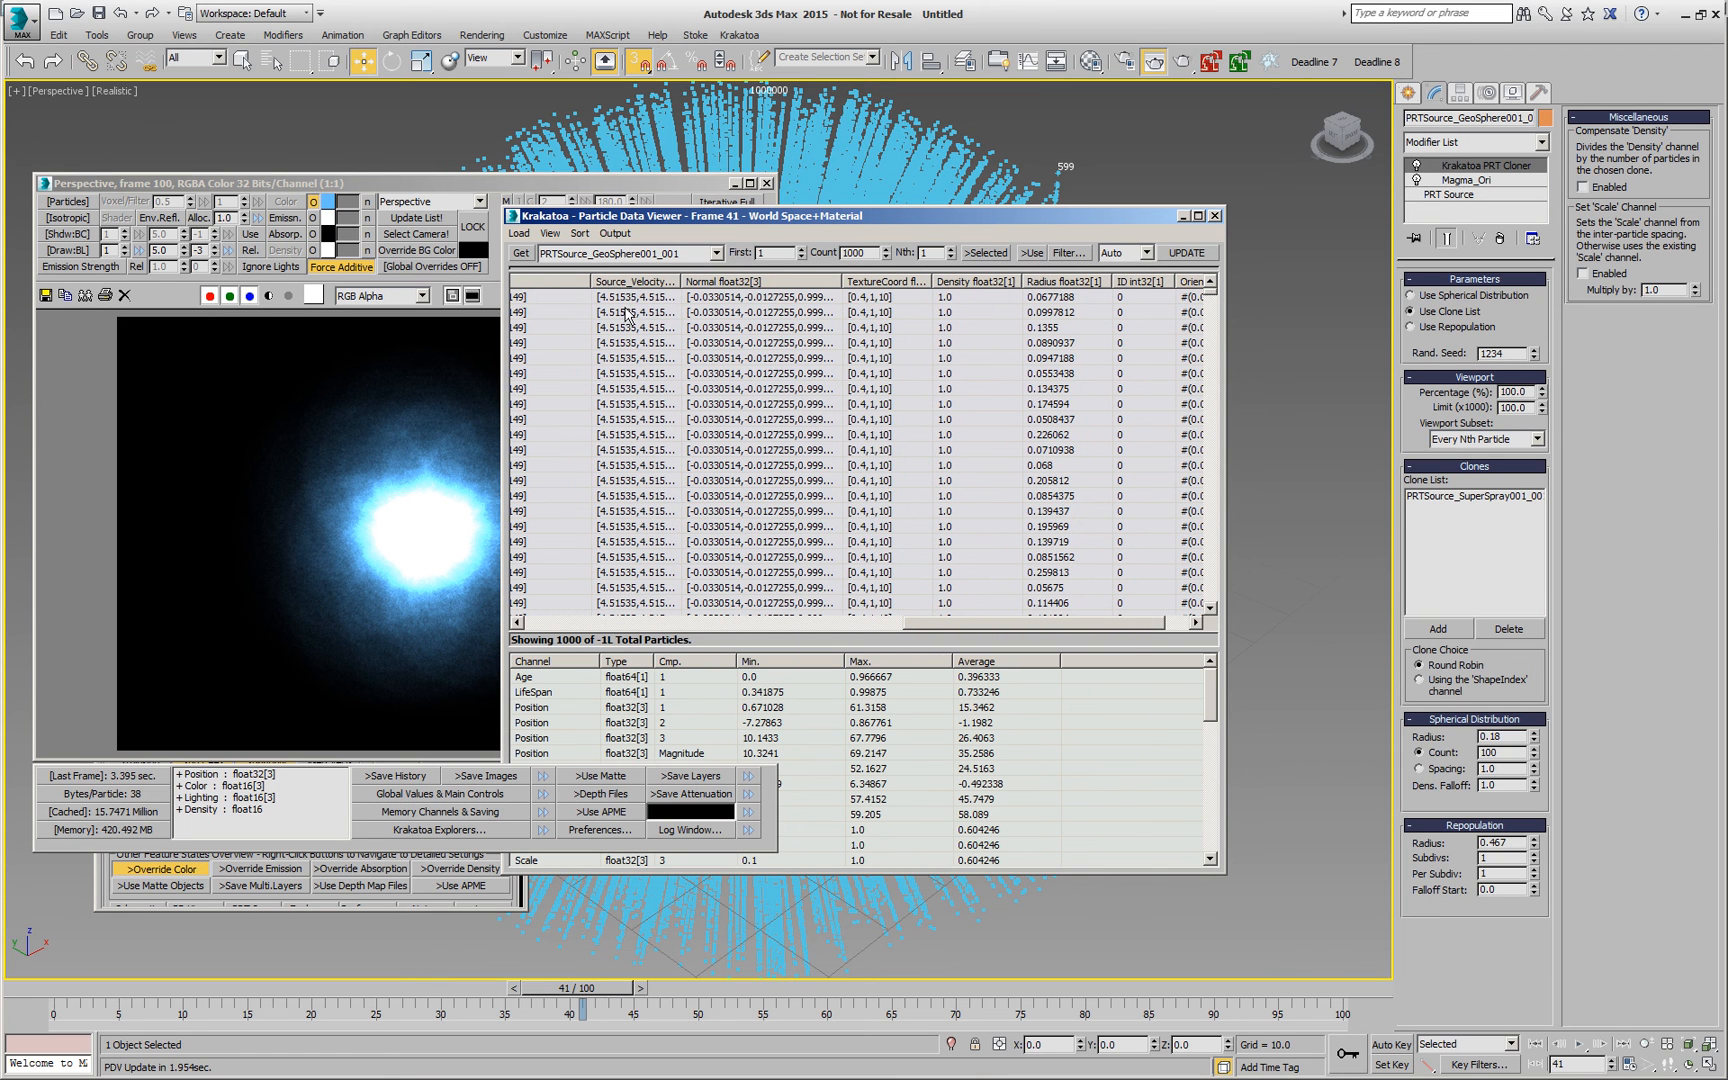
pyautogui.moveTo(608, 572)
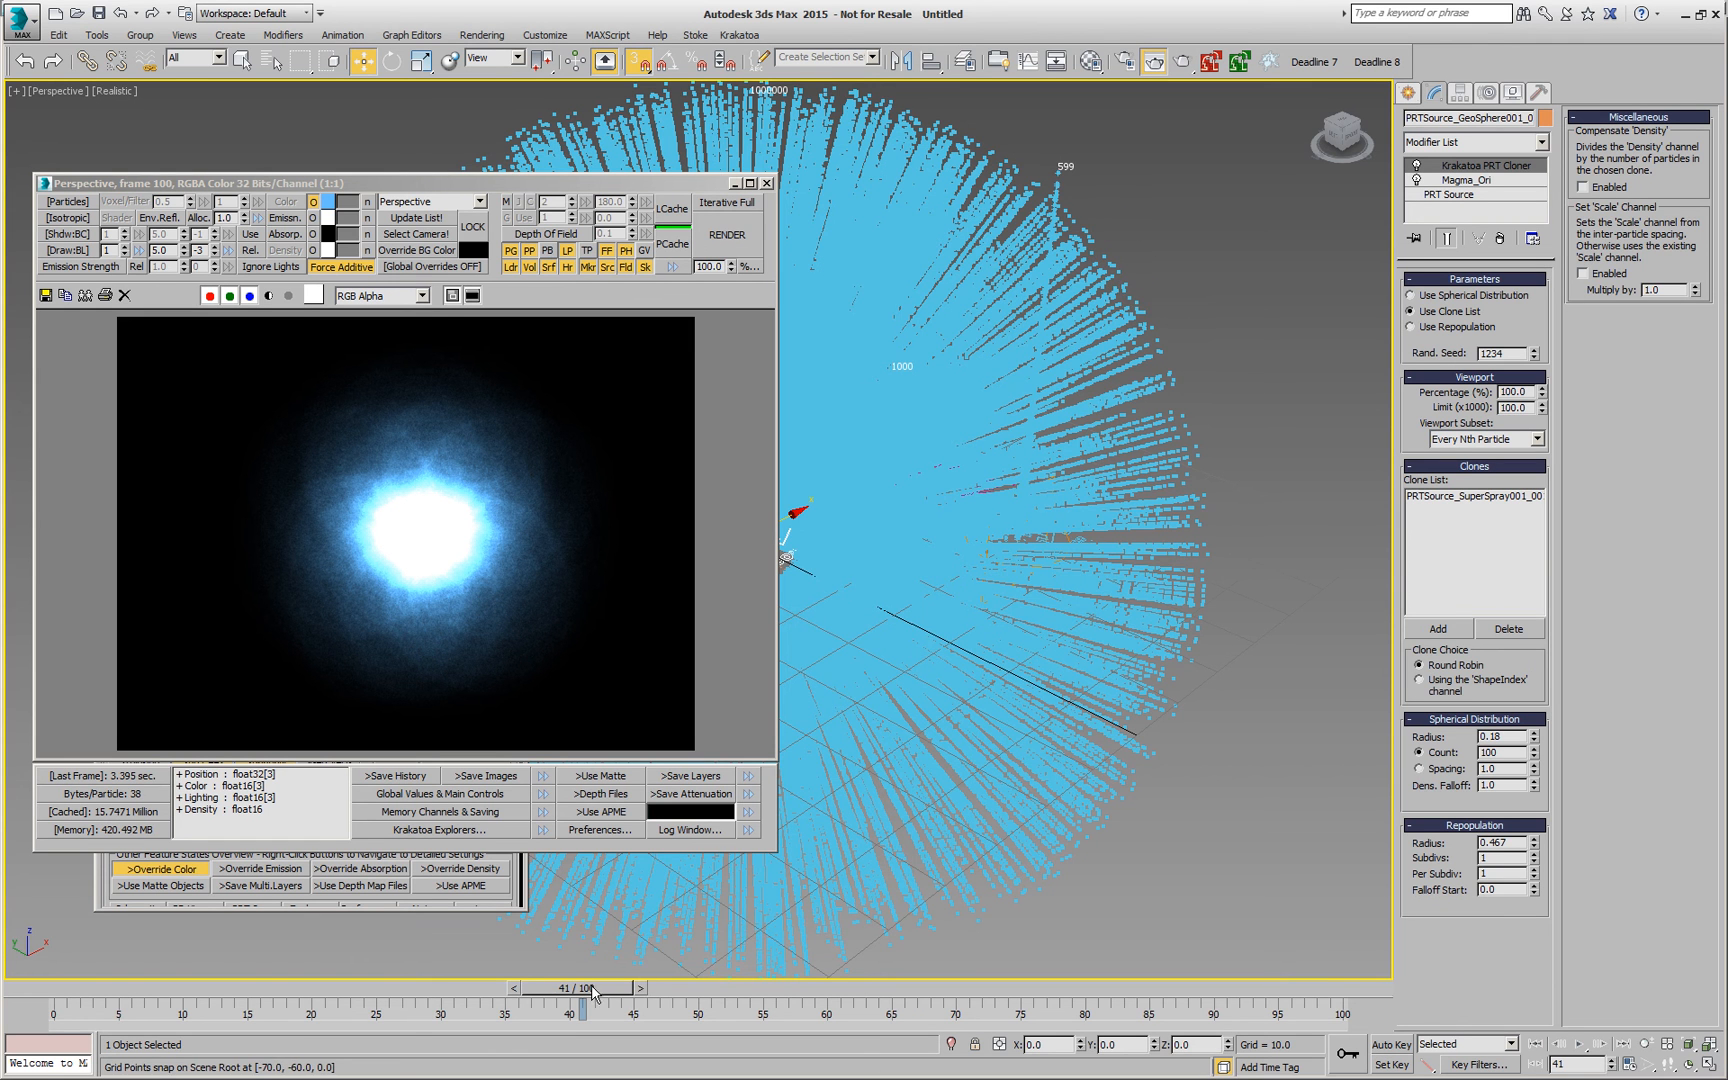
# Step: At frame 48, add a Magma modifier to the PRTSource_SuperSpray object
pyautogui.moveTo(582, 1008); pyautogui.dragTo(672, 988)
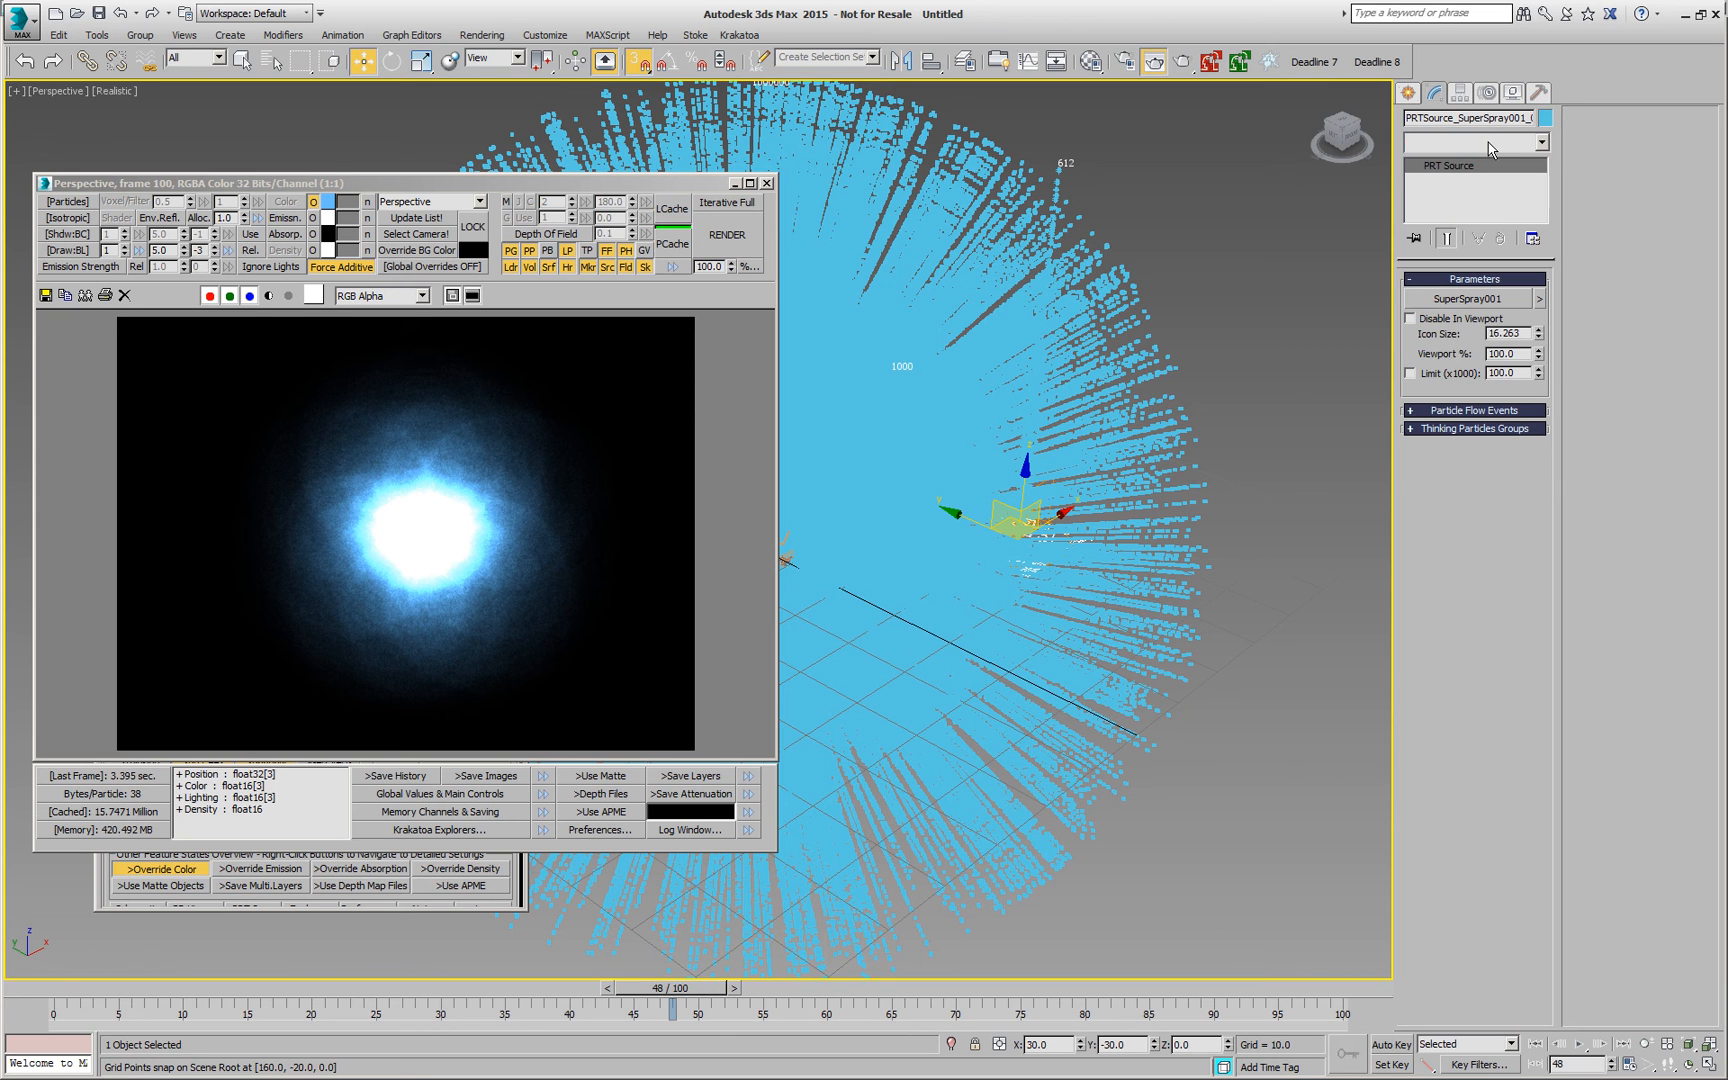
pyautogui.click(1546, 142)
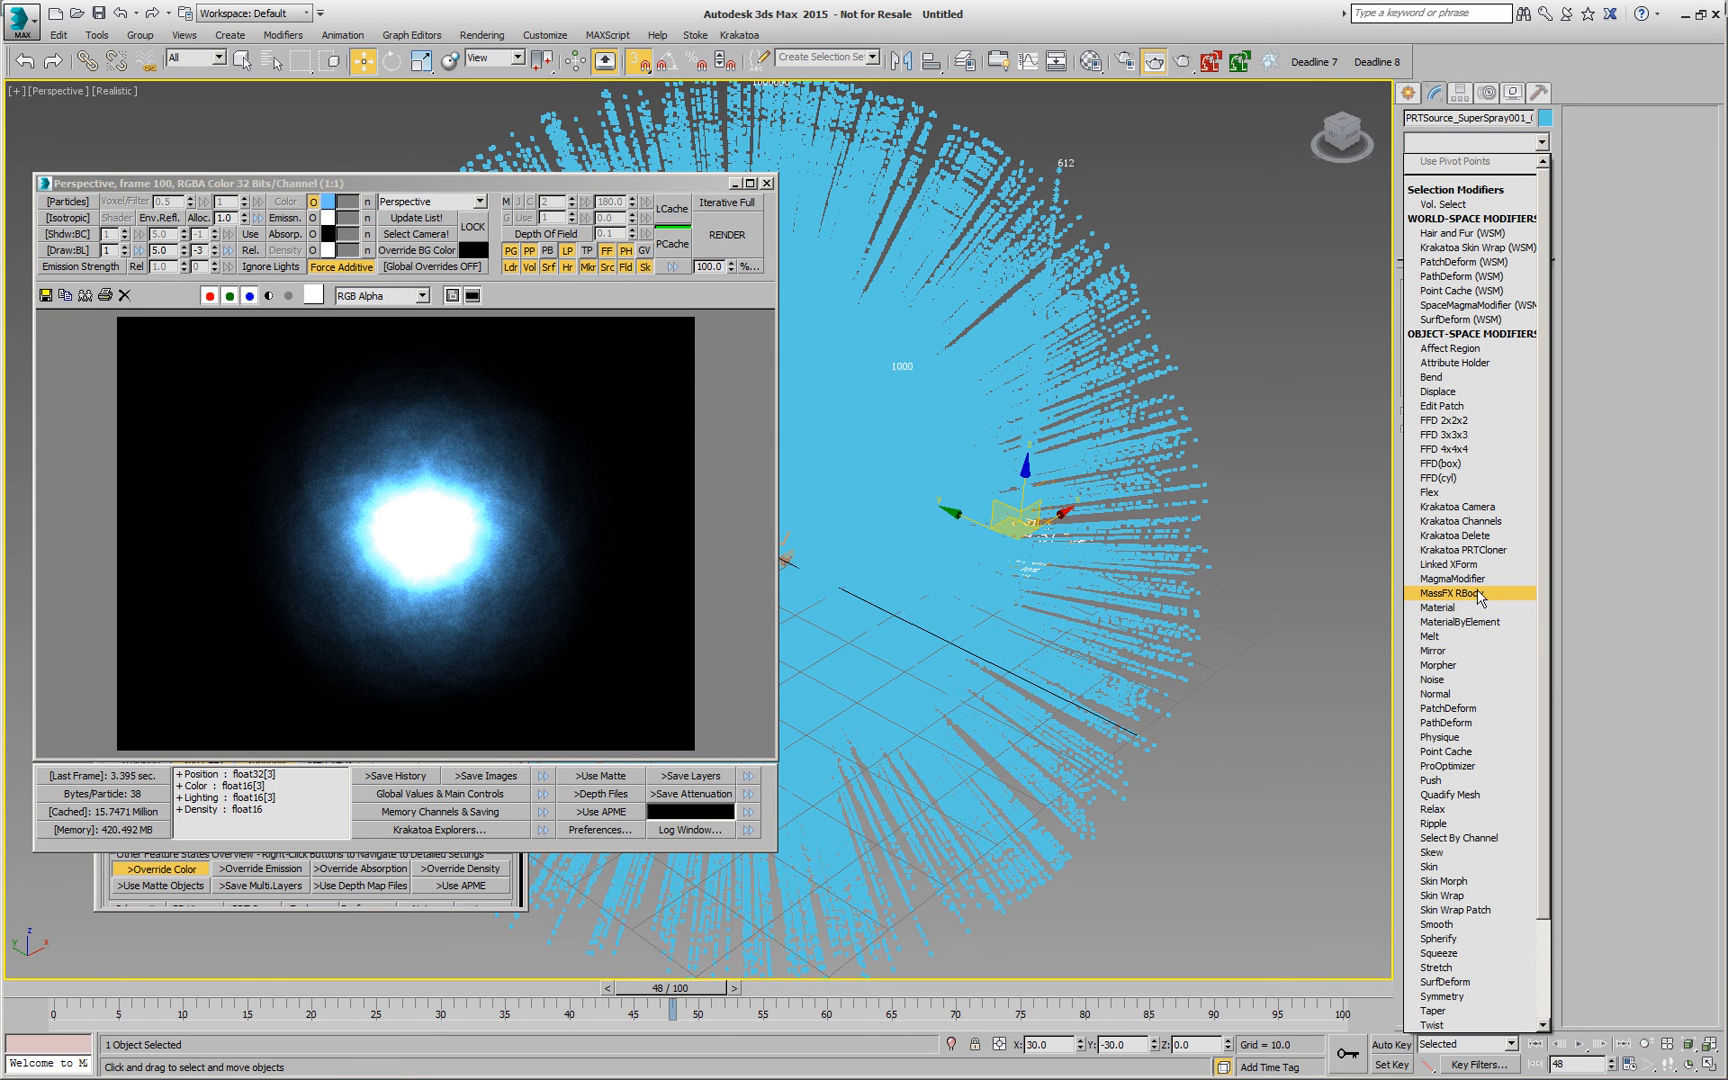
pyautogui.click(1452, 578)
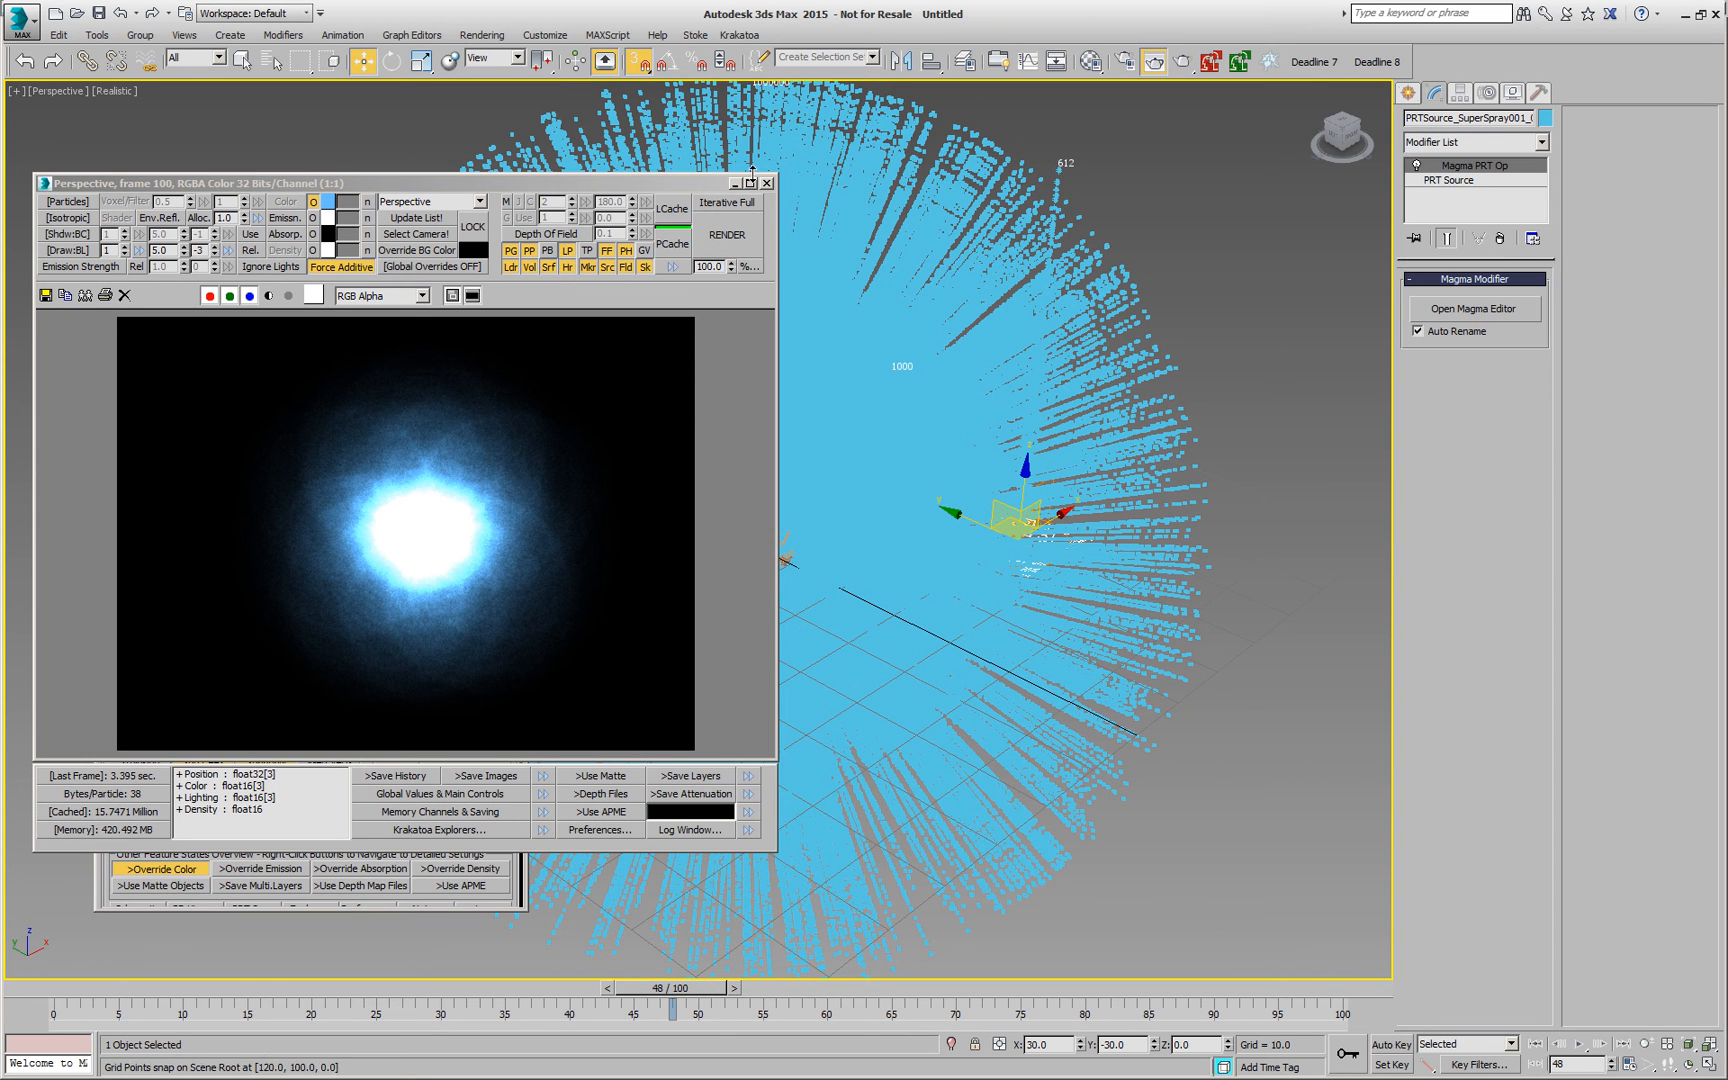
# Step: Inspect the particle channels in Krakatoa's Particle Data Viewer, then dismiss it
pyautogui.click(746, 36)
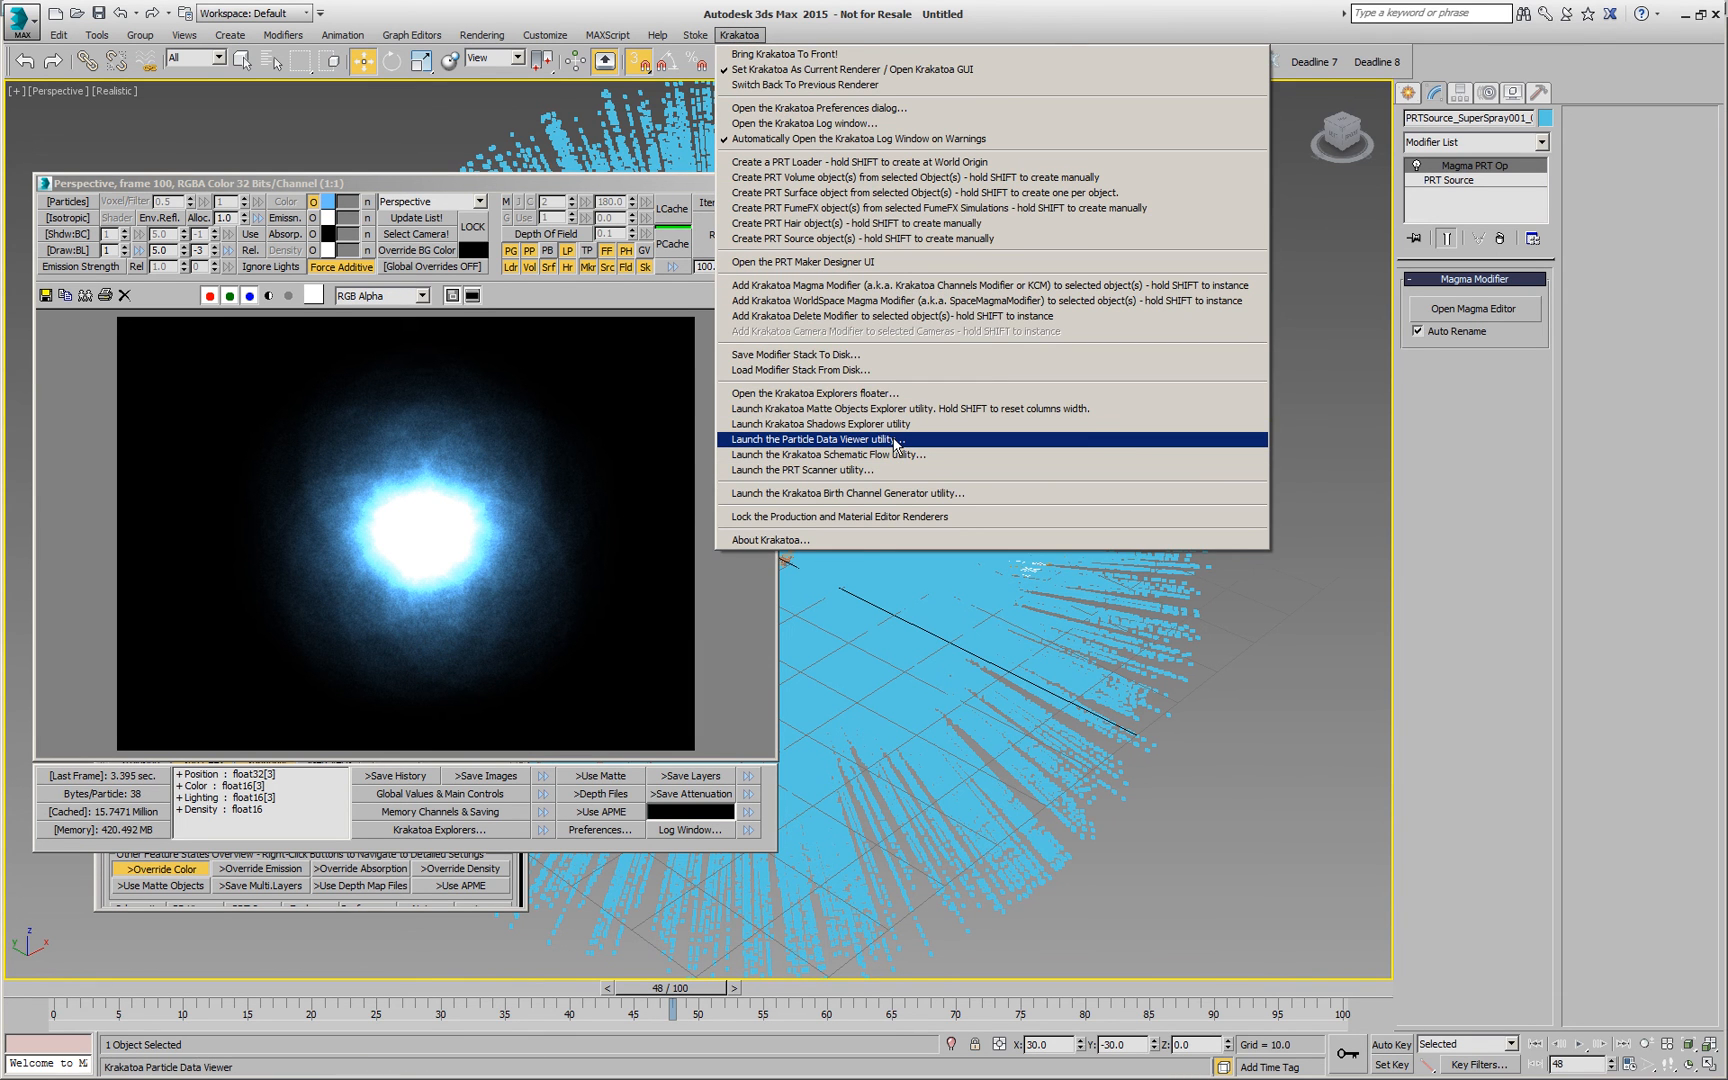
pyautogui.click(828, 440)
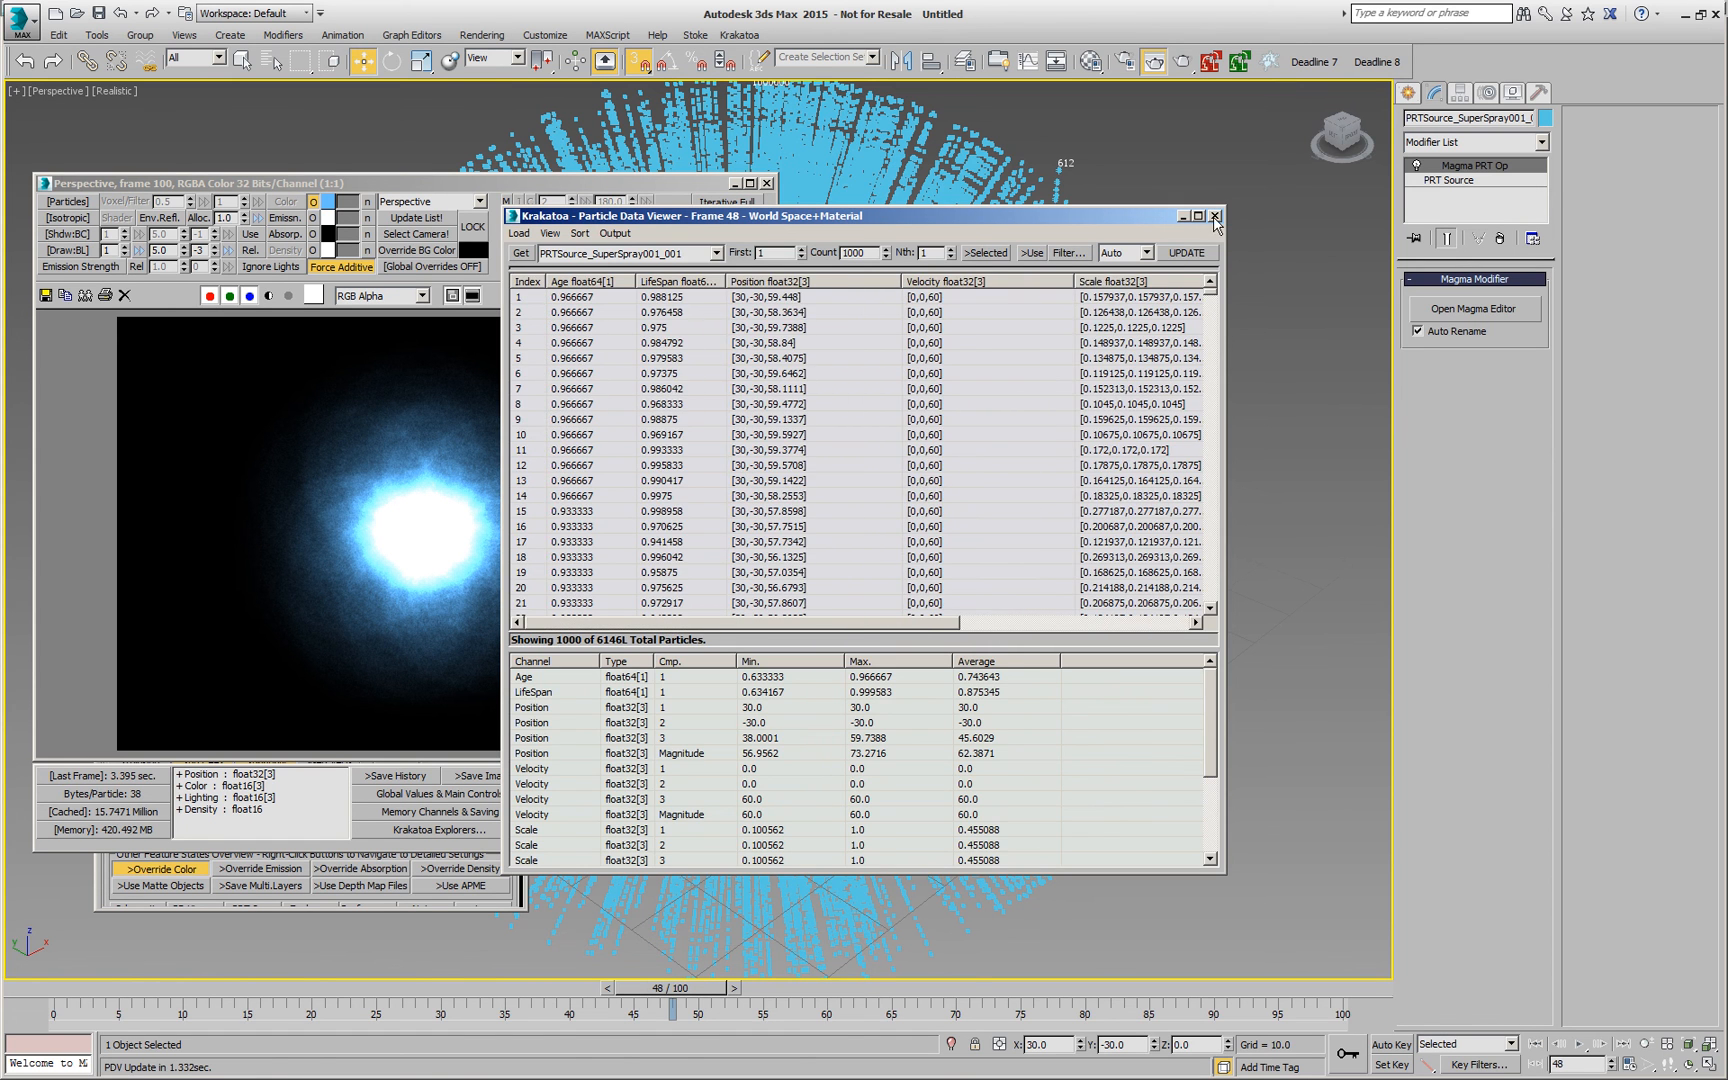
pyautogui.click(1474, 310)
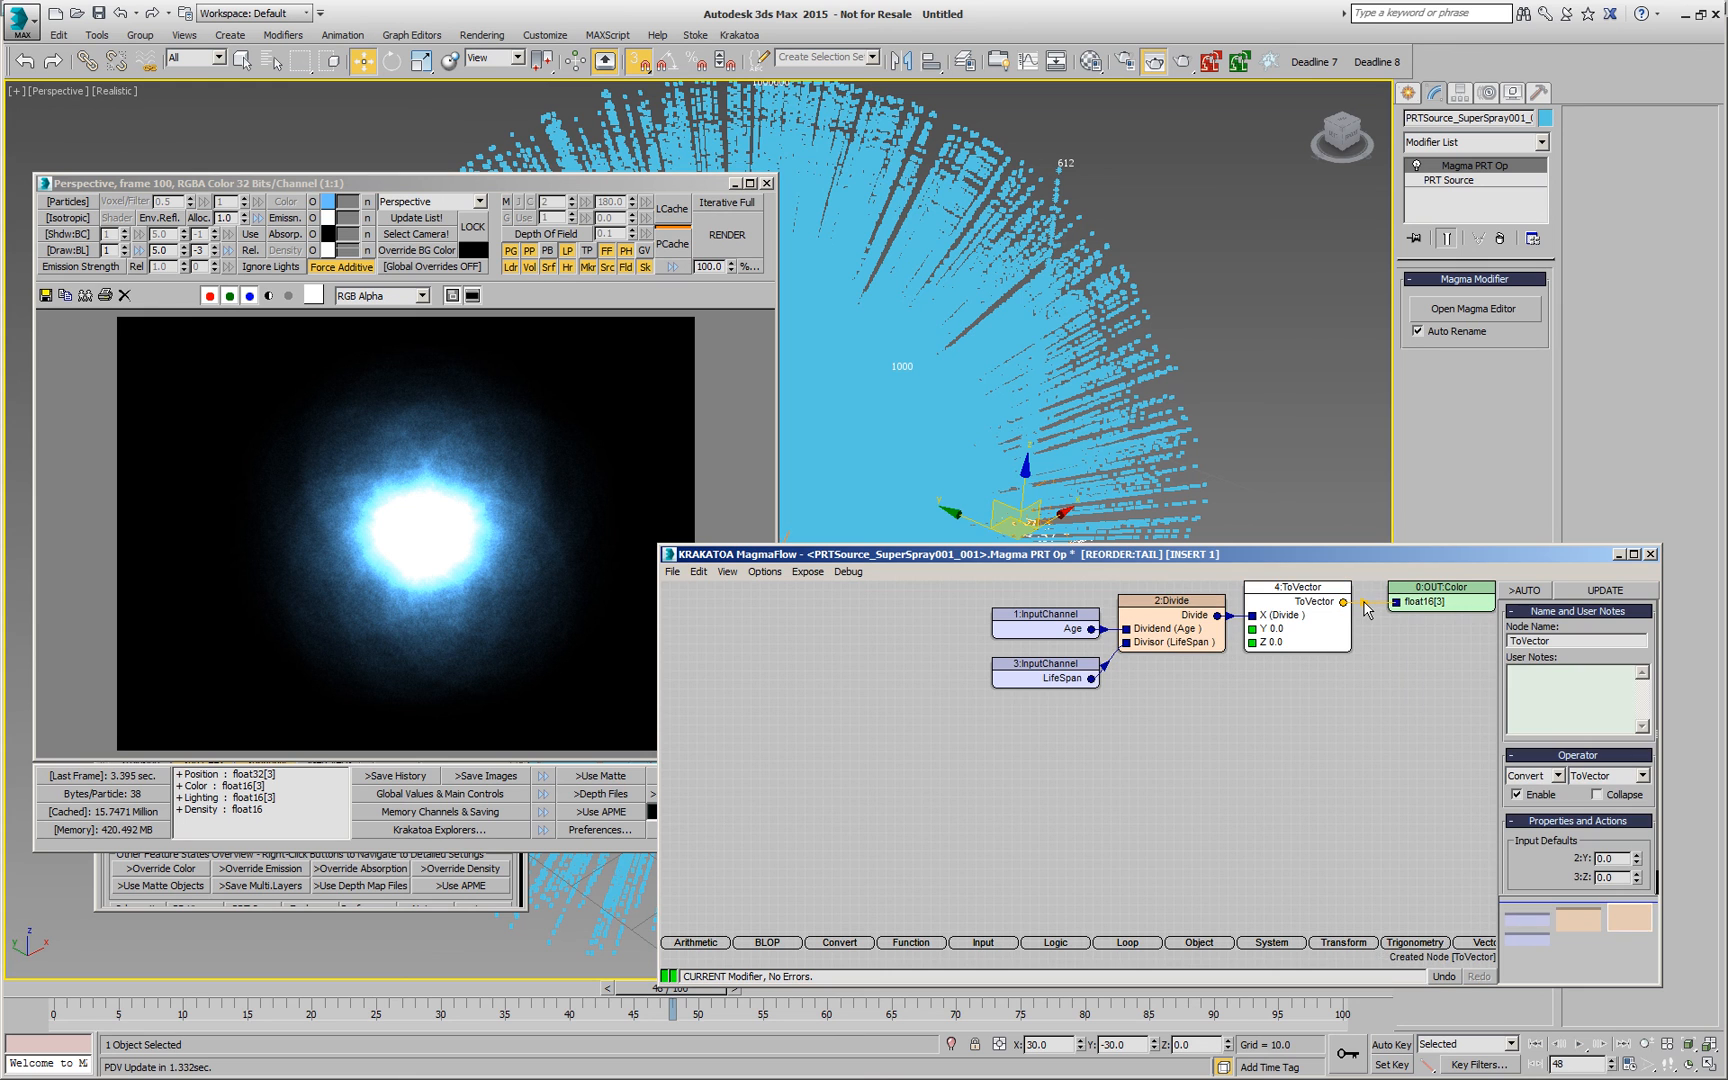
pyautogui.moveTo(1308, 636)
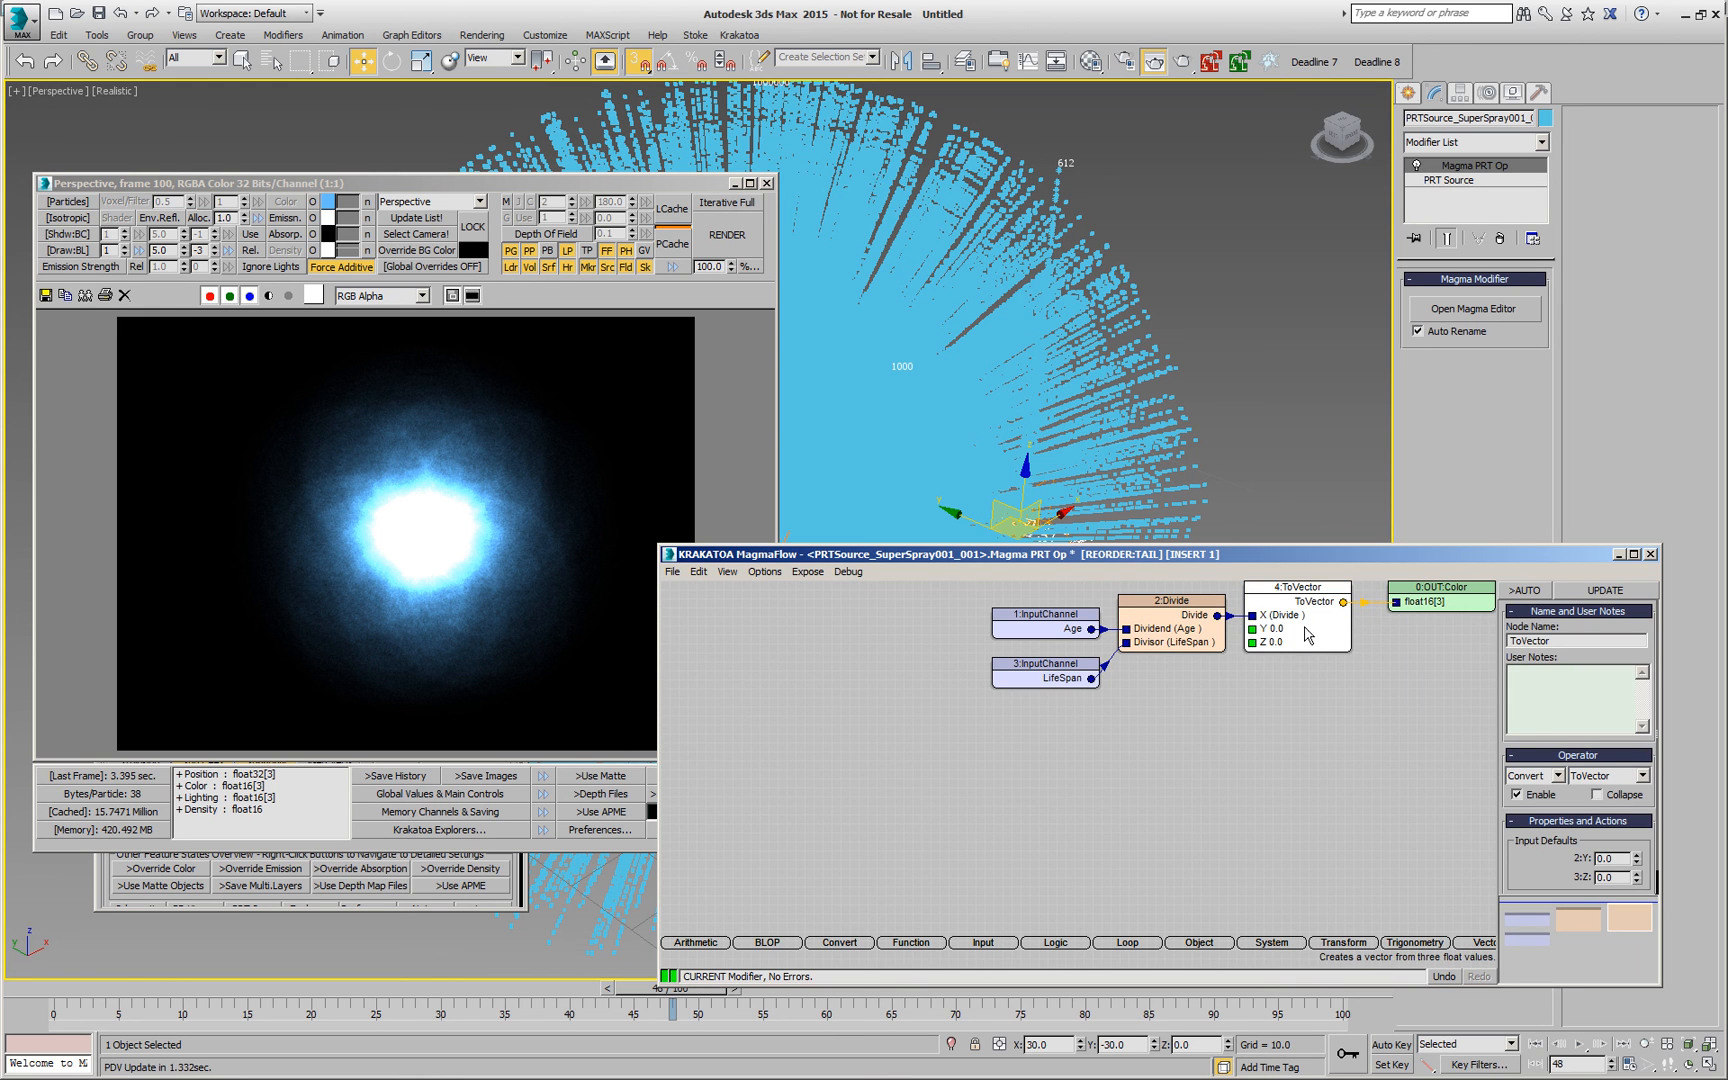
pyautogui.moveTo(1304, 618)
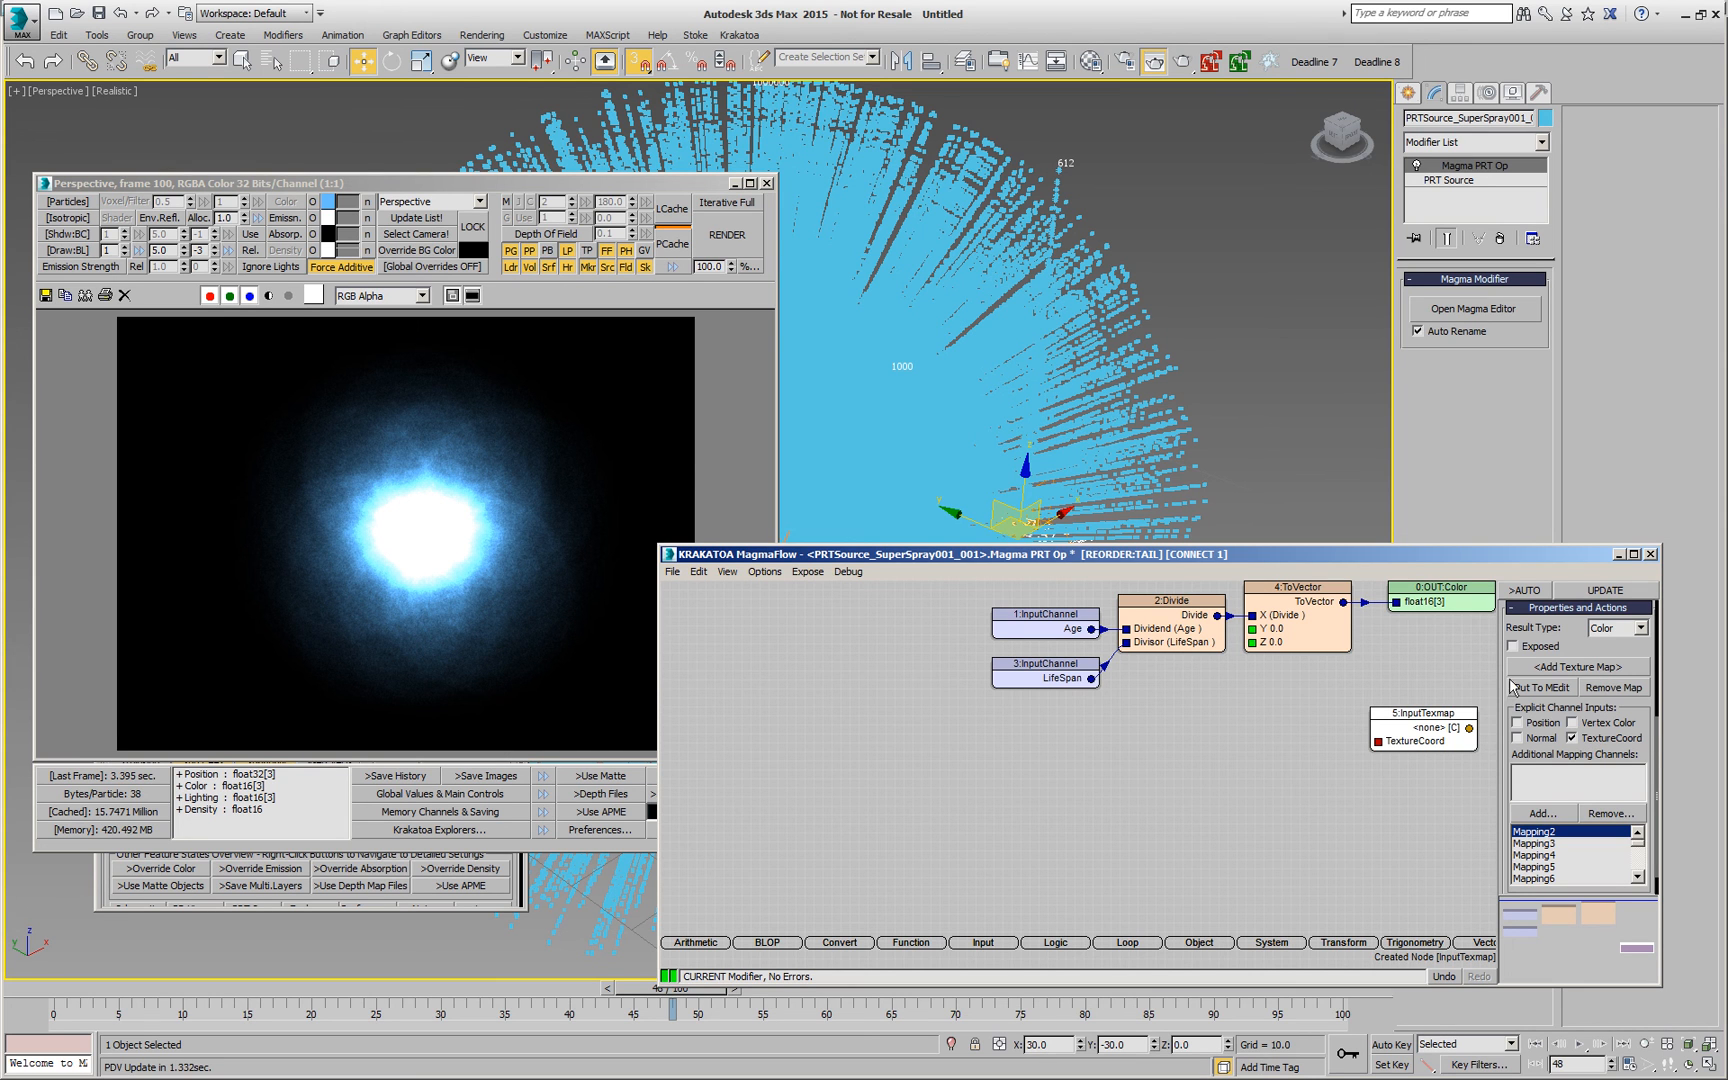
# Step: Wire the Age/LifeSpan ToVector output into the InputTexmap node's TextureCoord input
pyautogui.moveTo(1344, 602); pyautogui.dragTo(1380, 742)
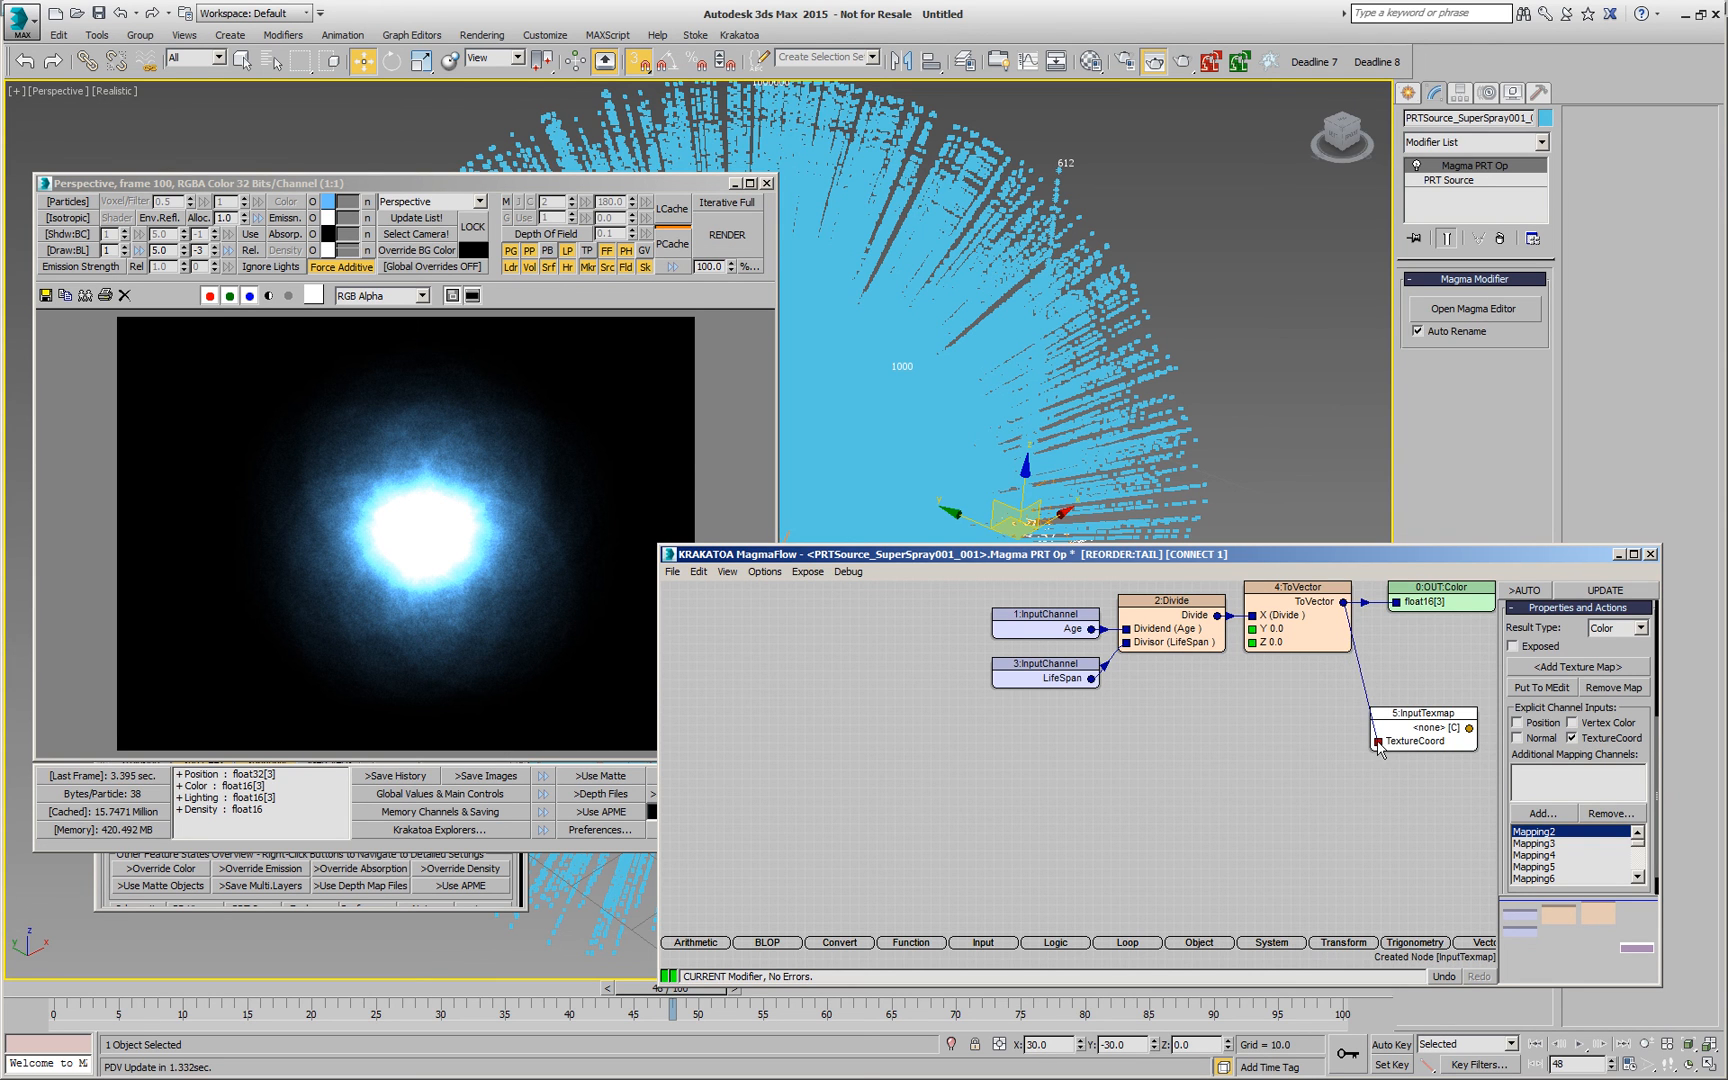
pyautogui.click(1422, 712)
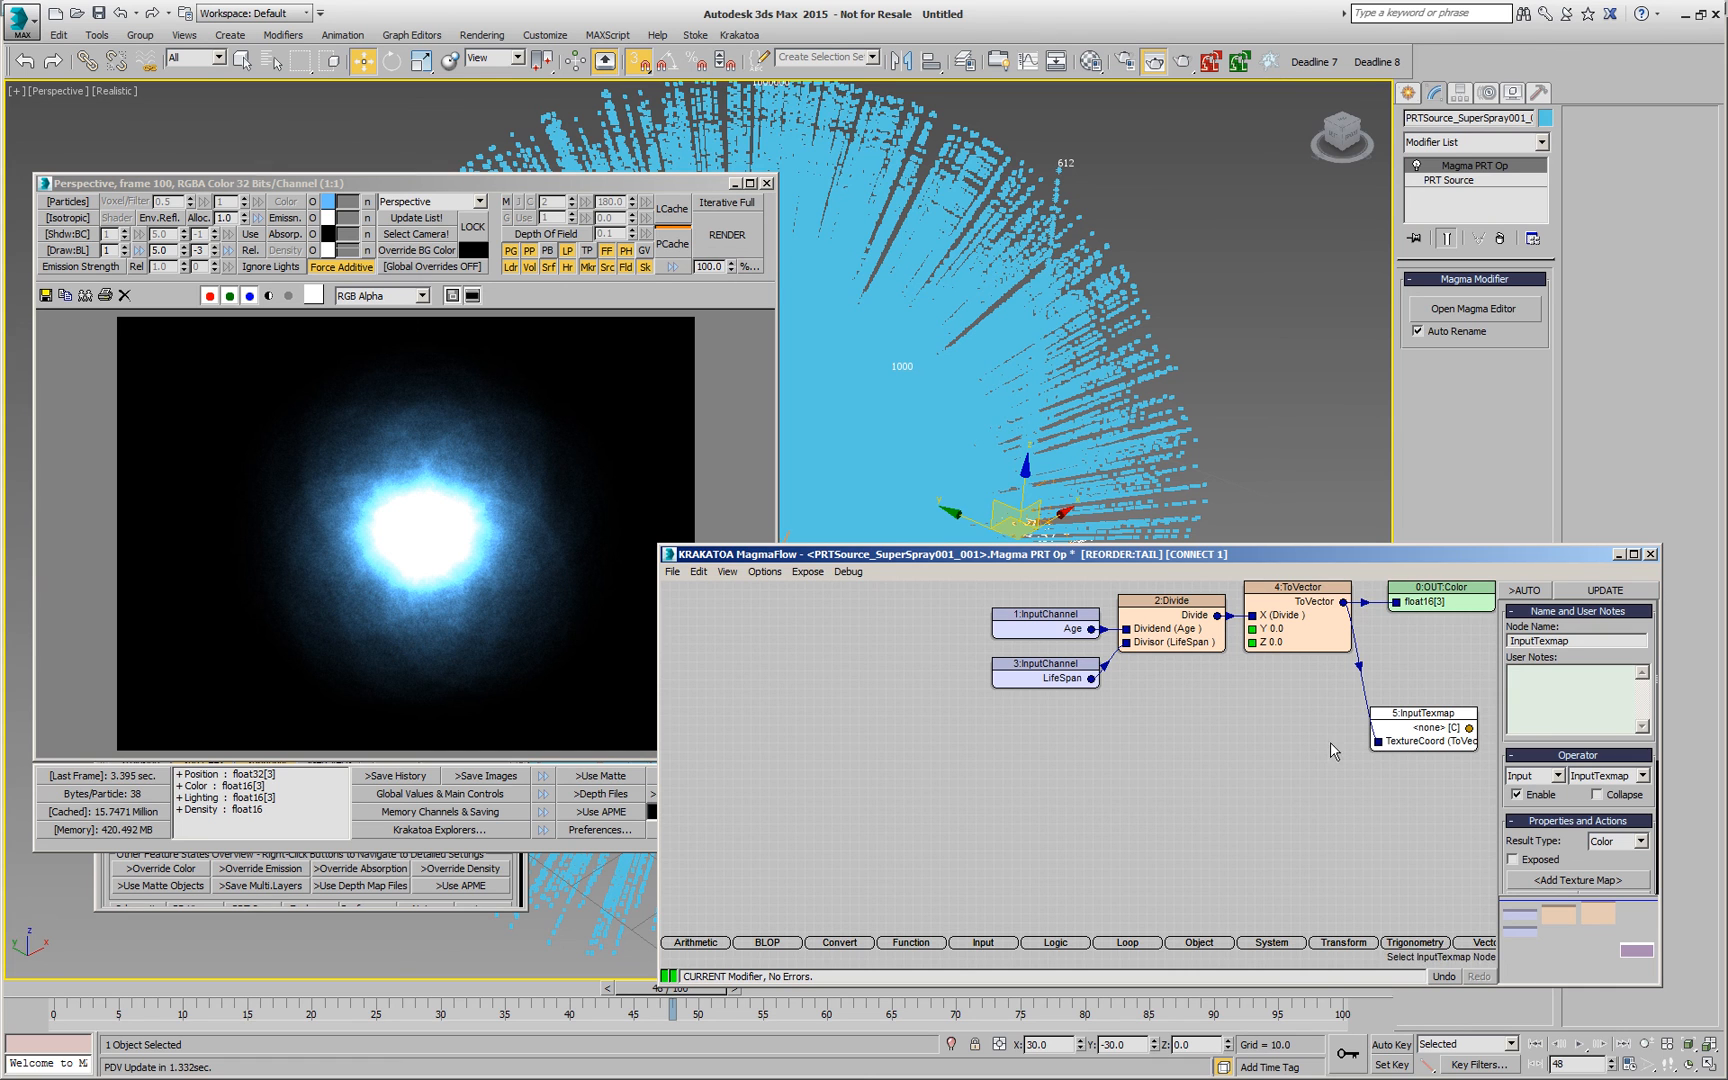
pyautogui.moveTo(1044, 602)
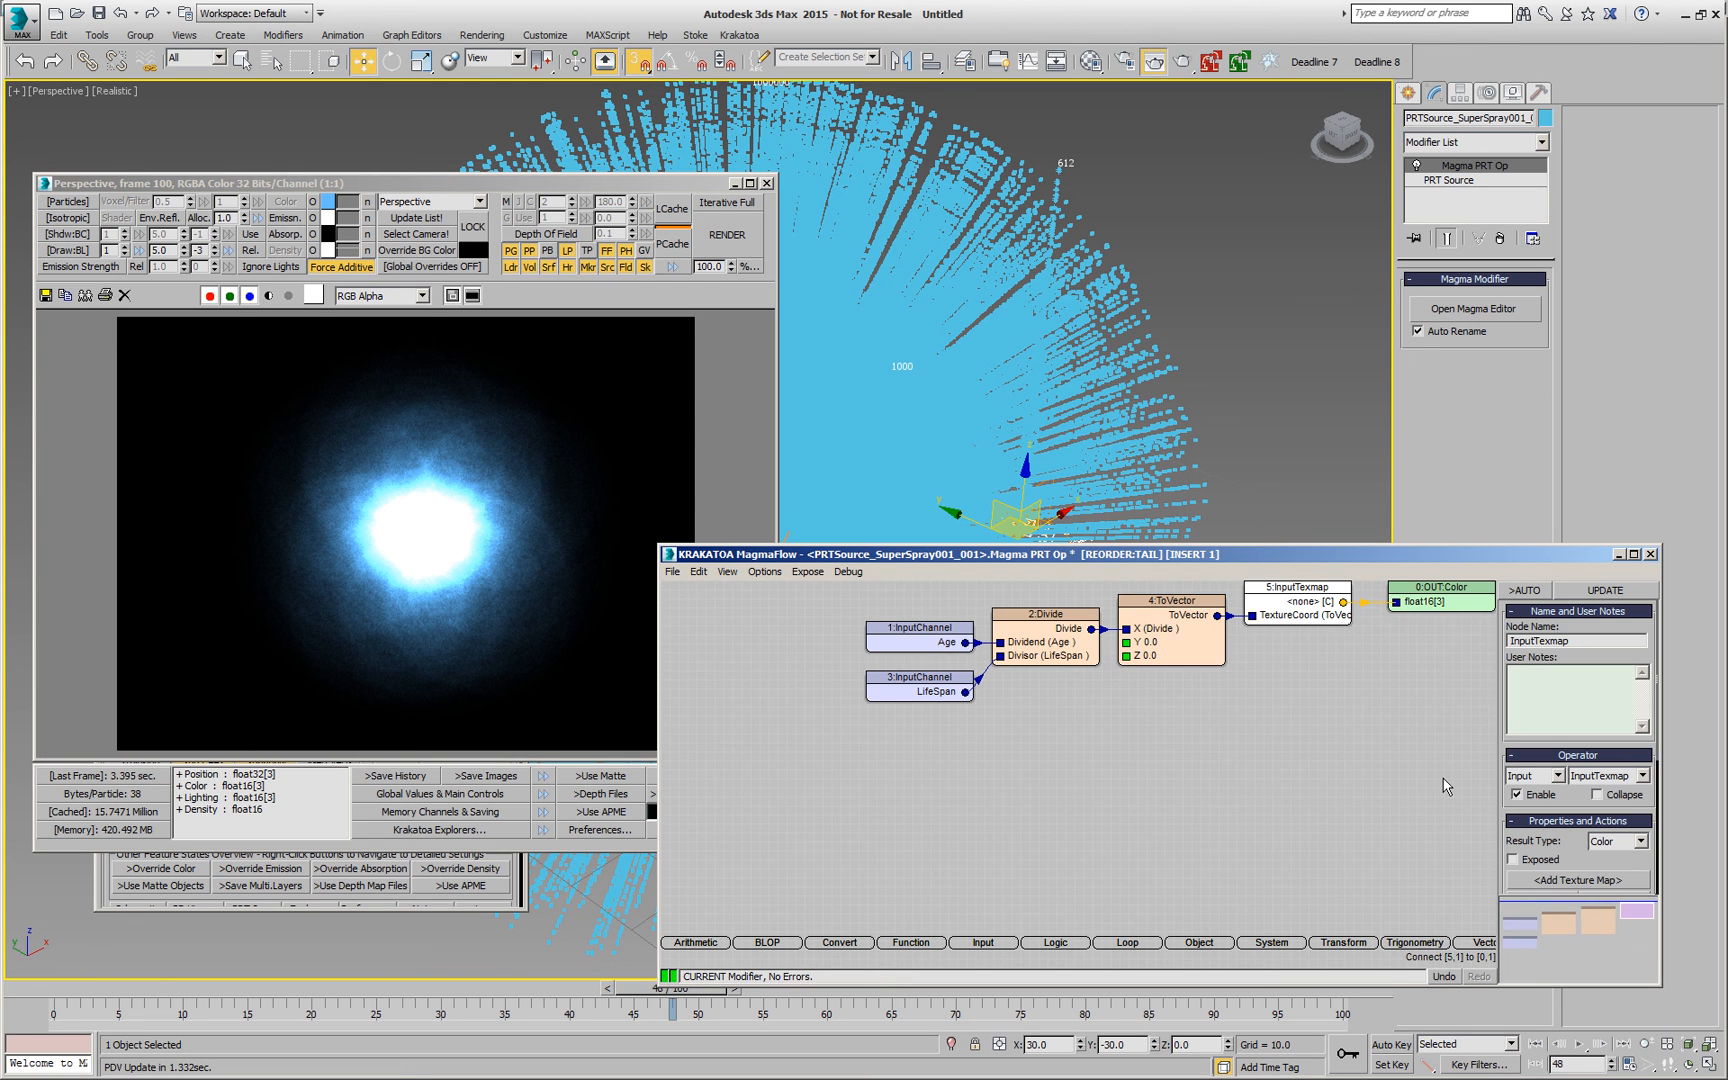
pyautogui.moveTo(1262, 614)
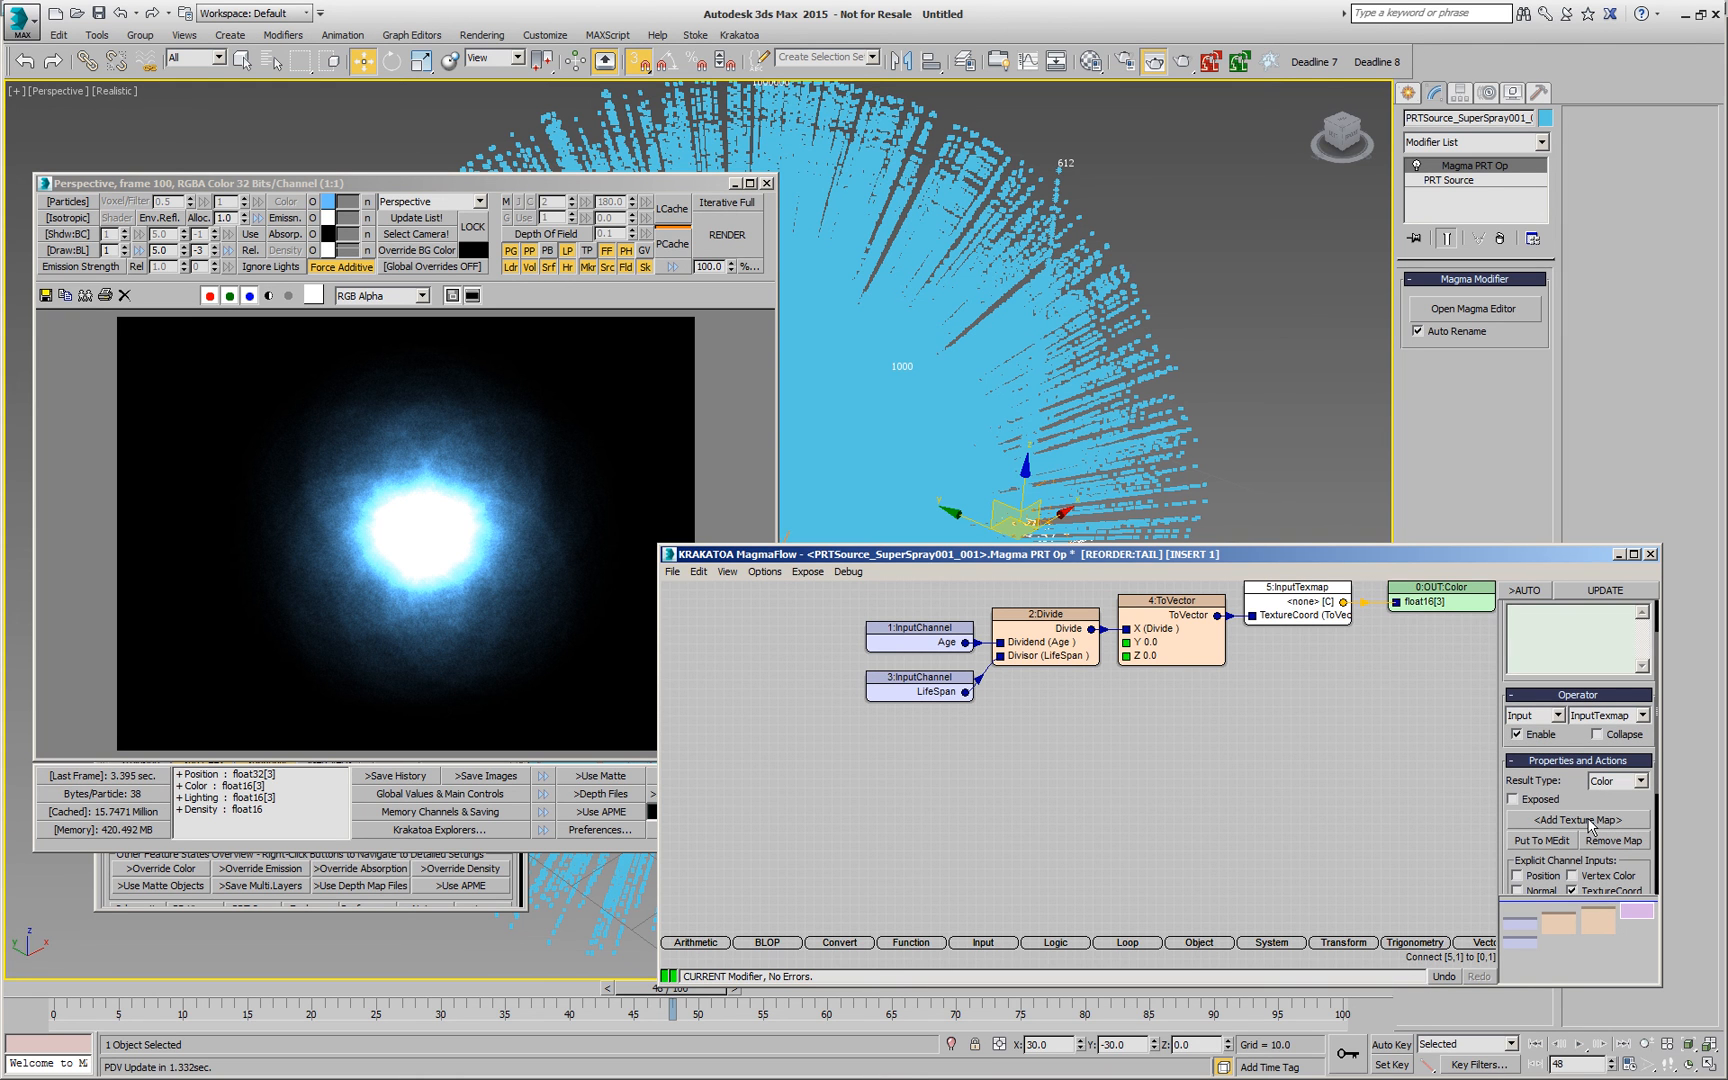
# Step: Assign a Gradient Ramp map with flags running blue, green to pale yellow
pyautogui.click(1578, 820)
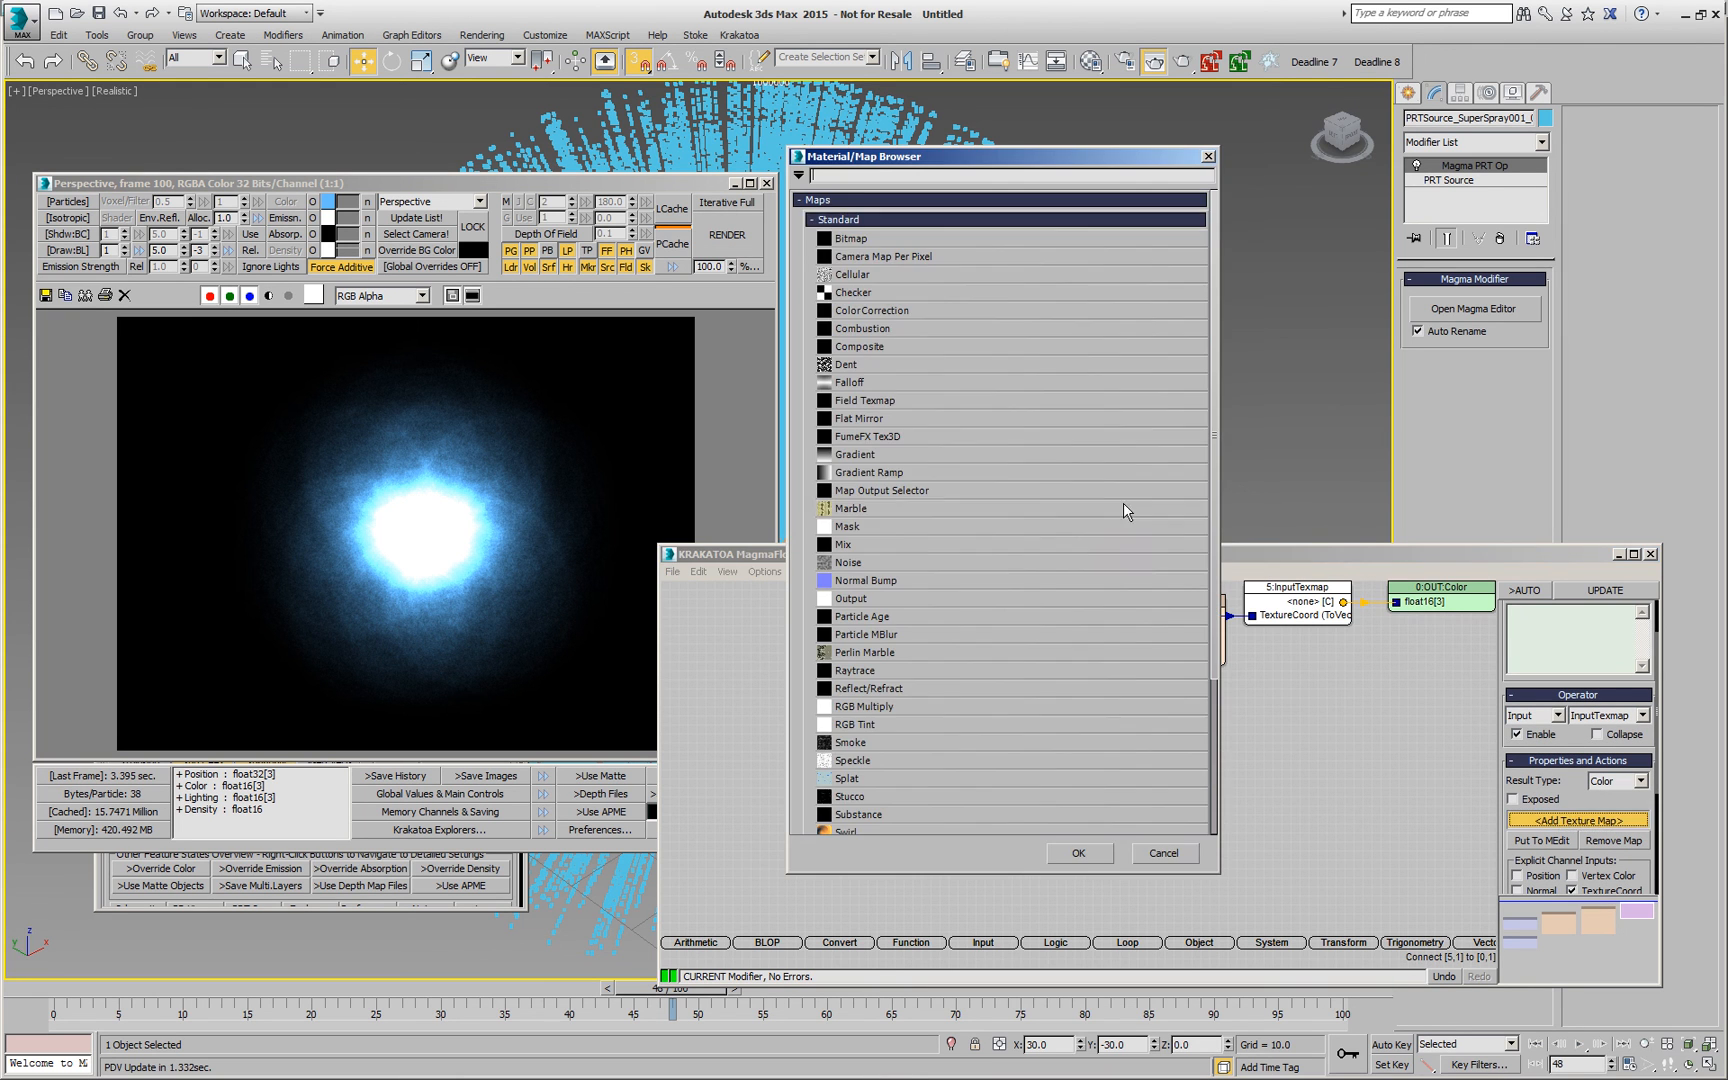
pyautogui.moveTo(942, 572)
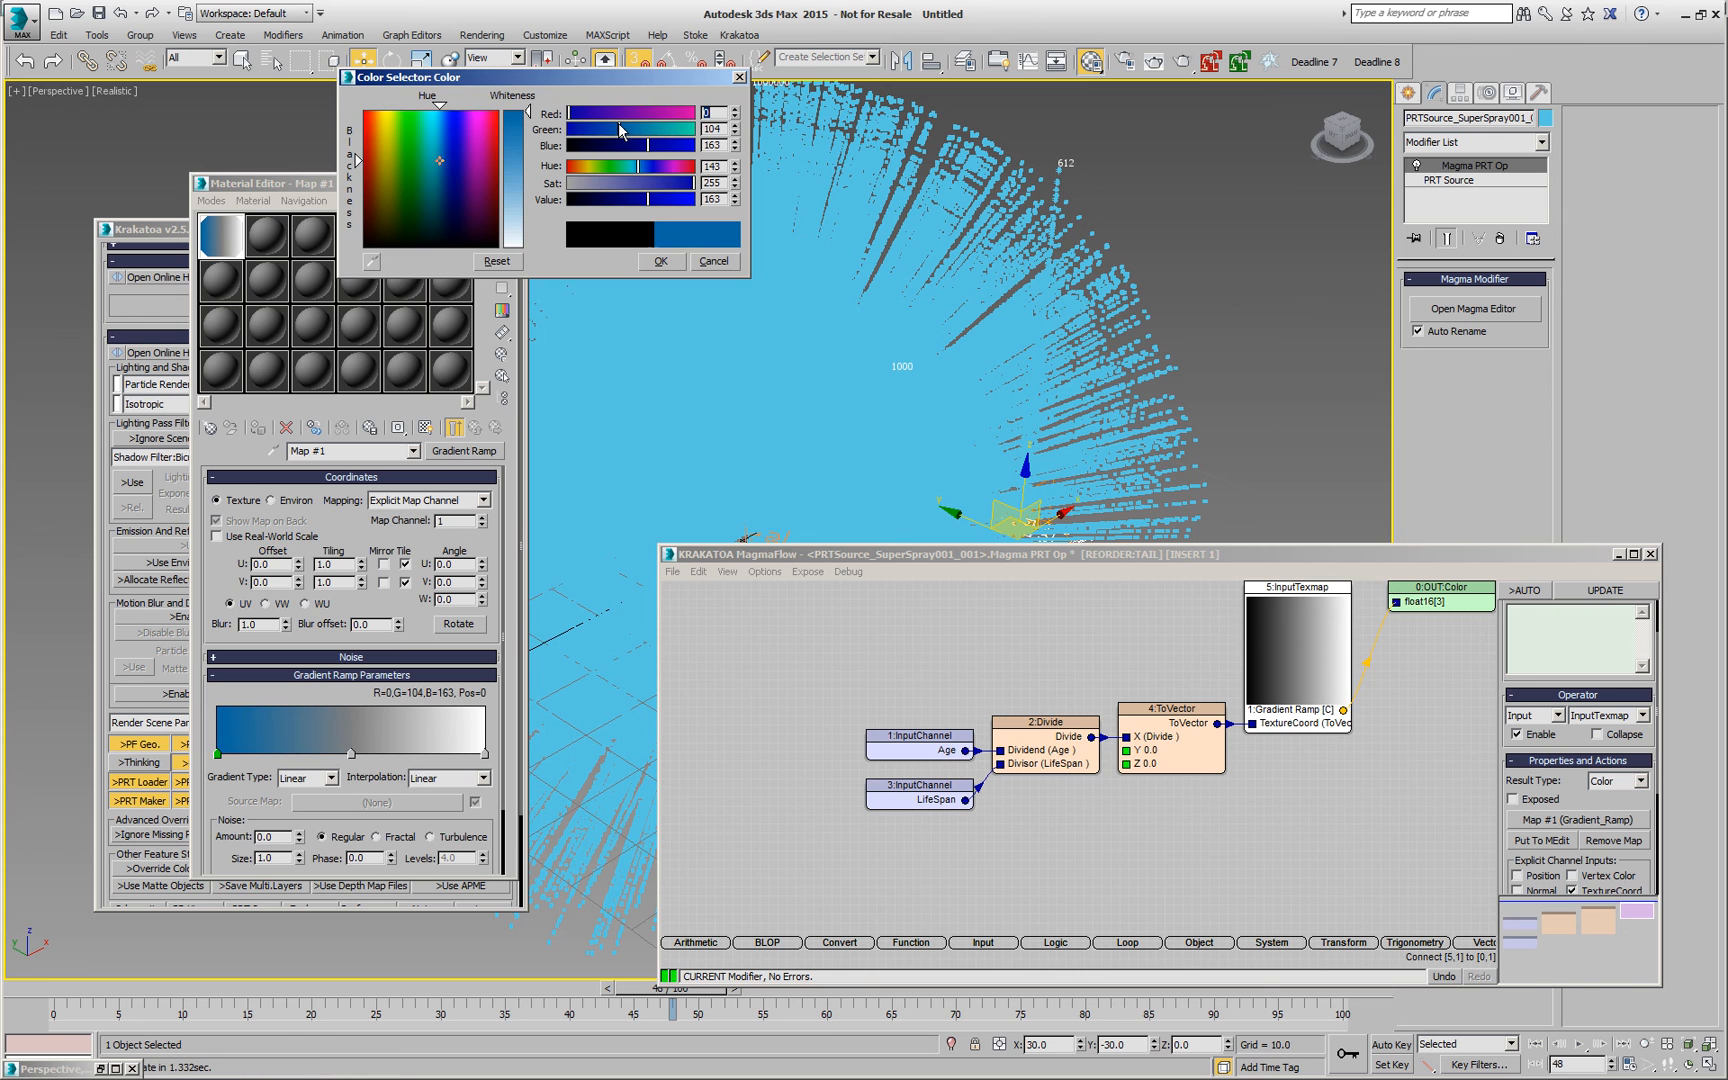
pyautogui.moveTo(622, 112); pyautogui.dragTo(600, 112)
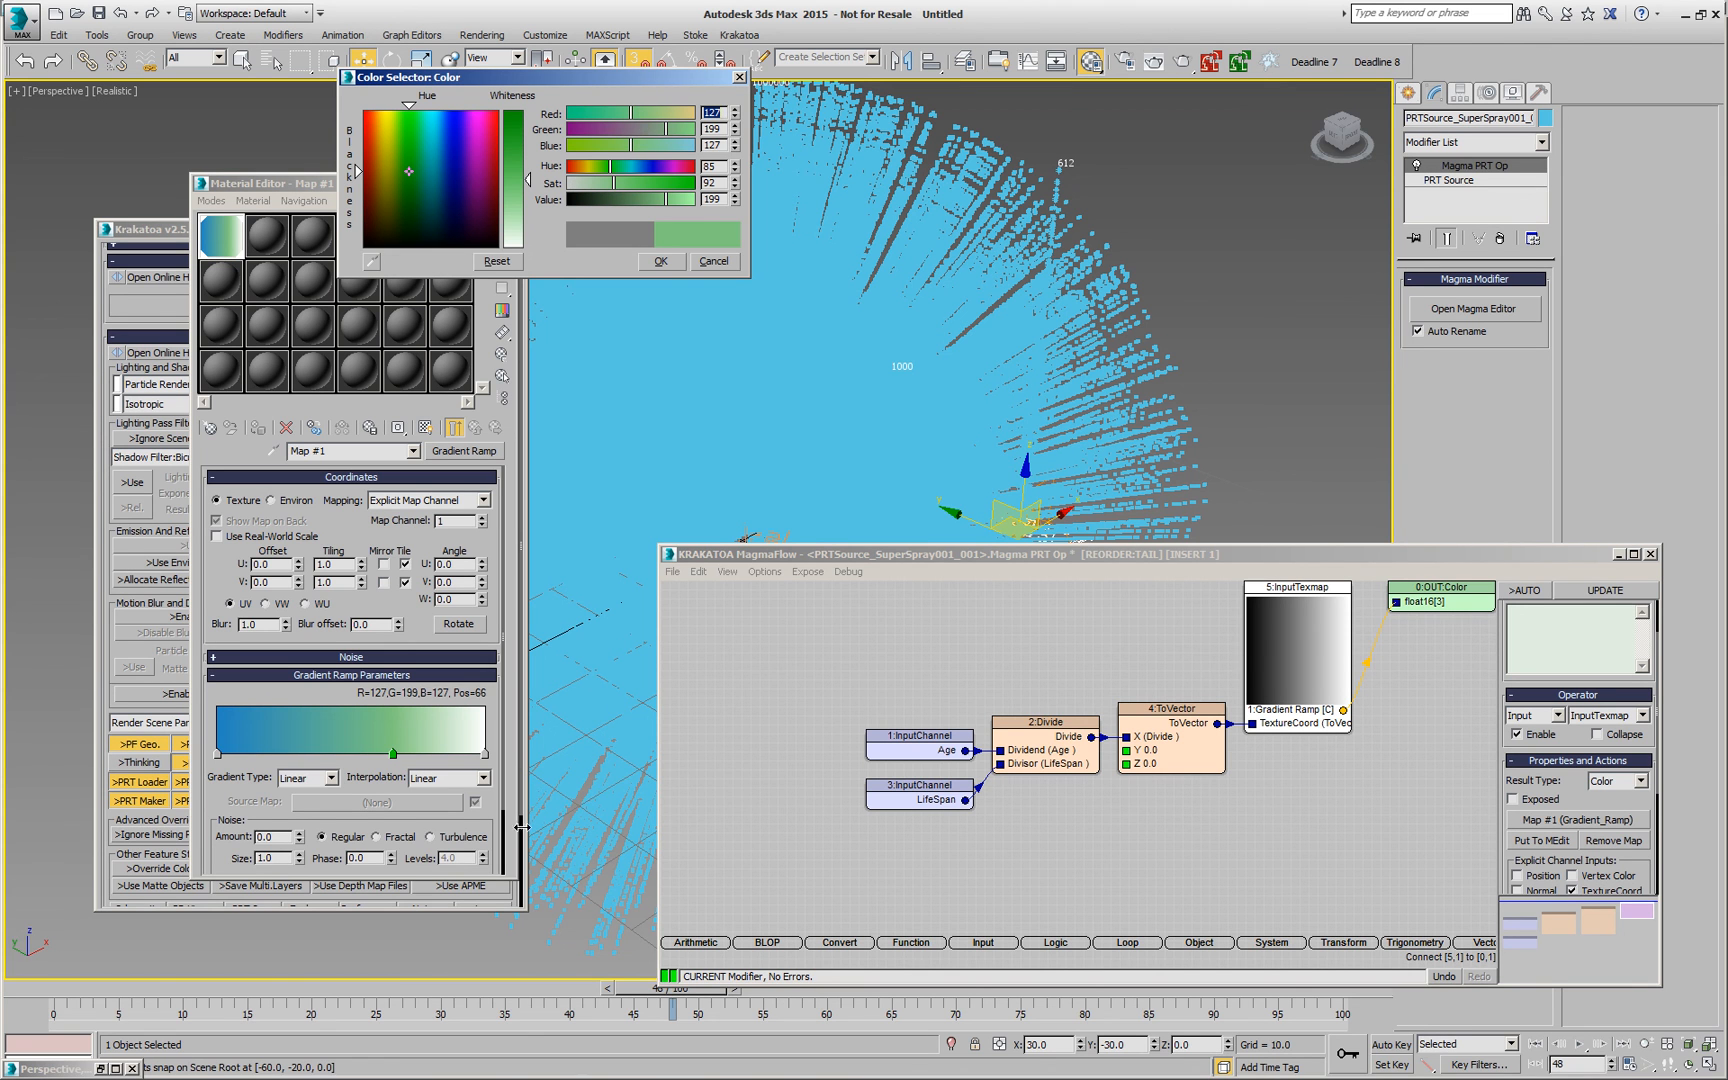
pyautogui.click(366, 104)
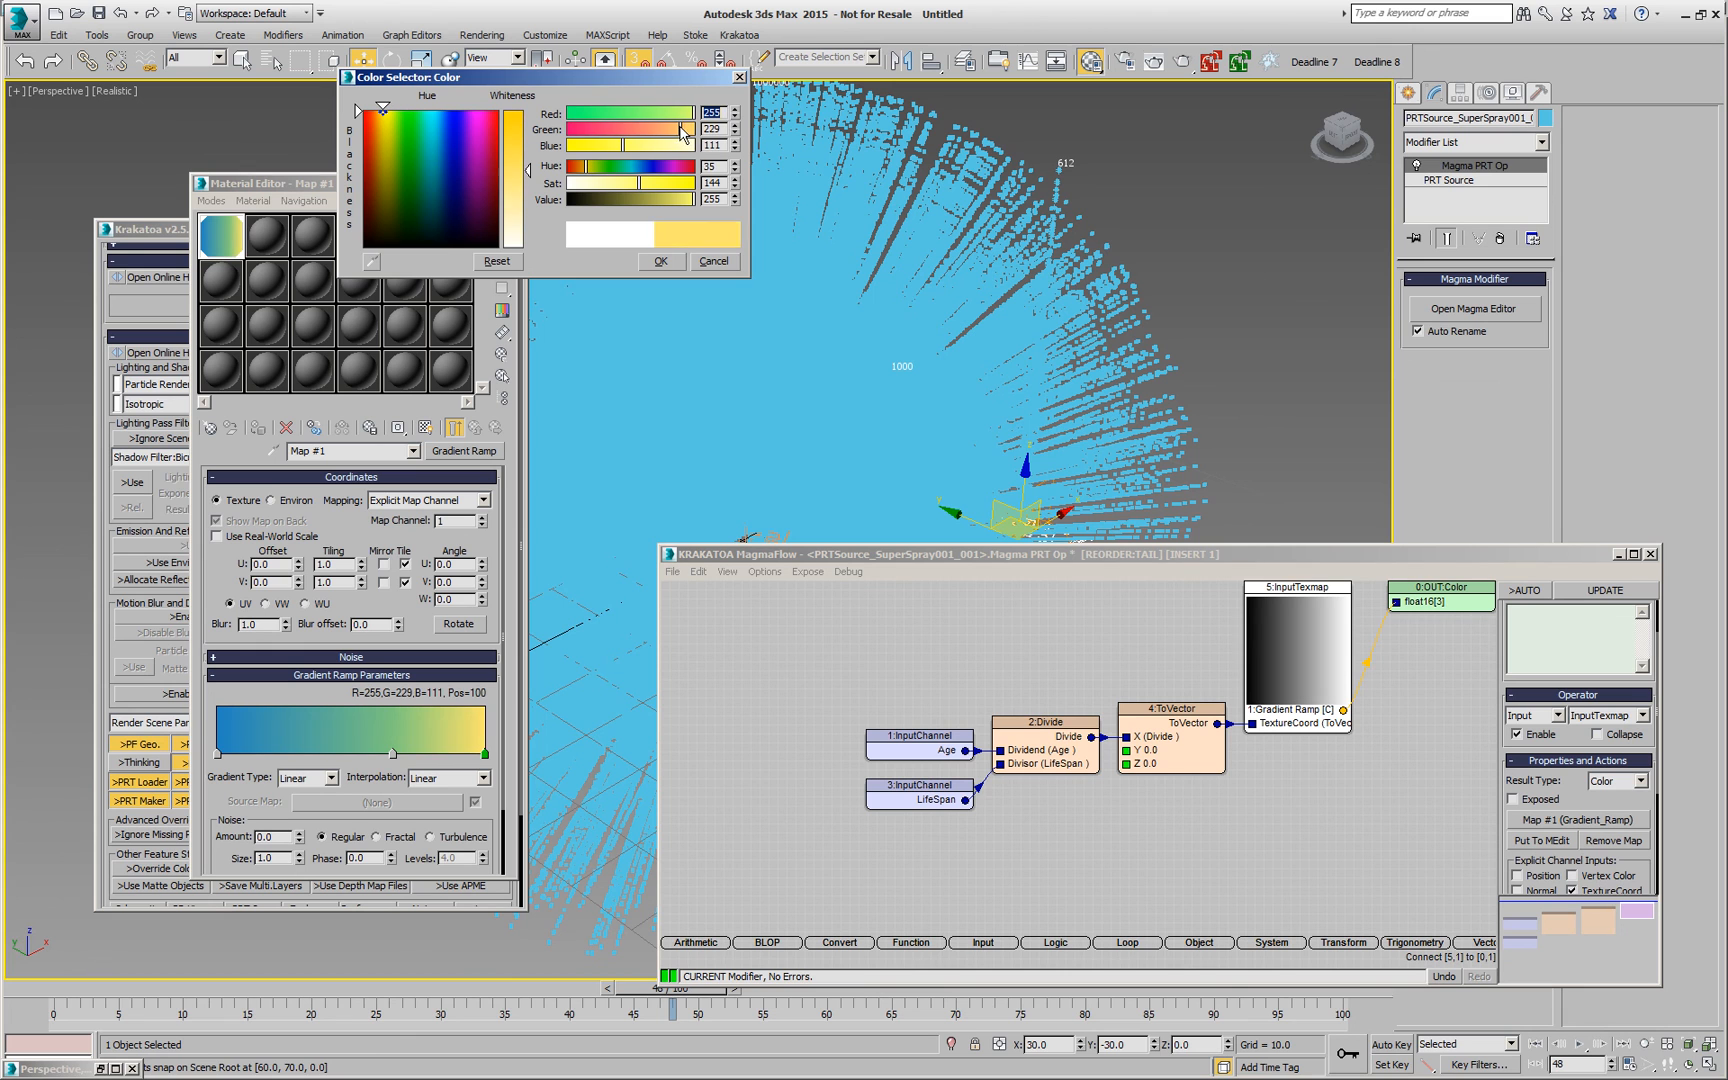
pyautogui.moveTo(684, 128); pyautogui.dragTo(634, 146)
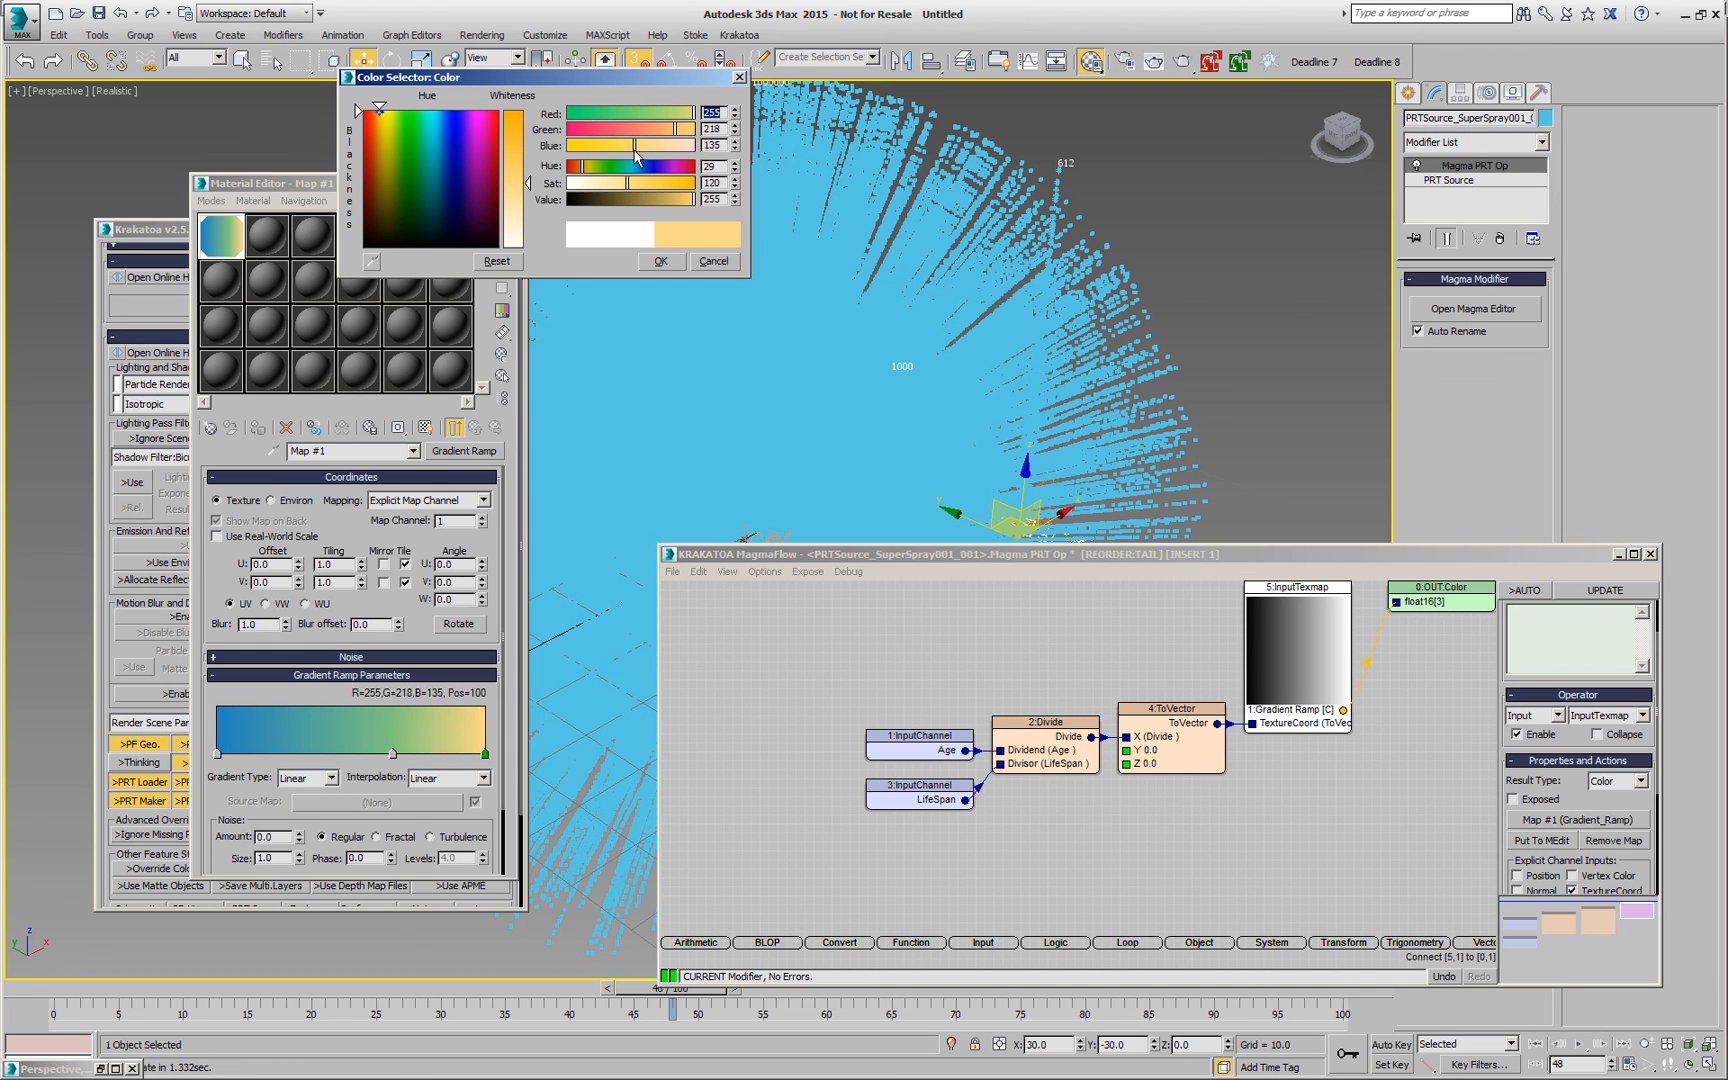
pyautogui.click(662, 260)
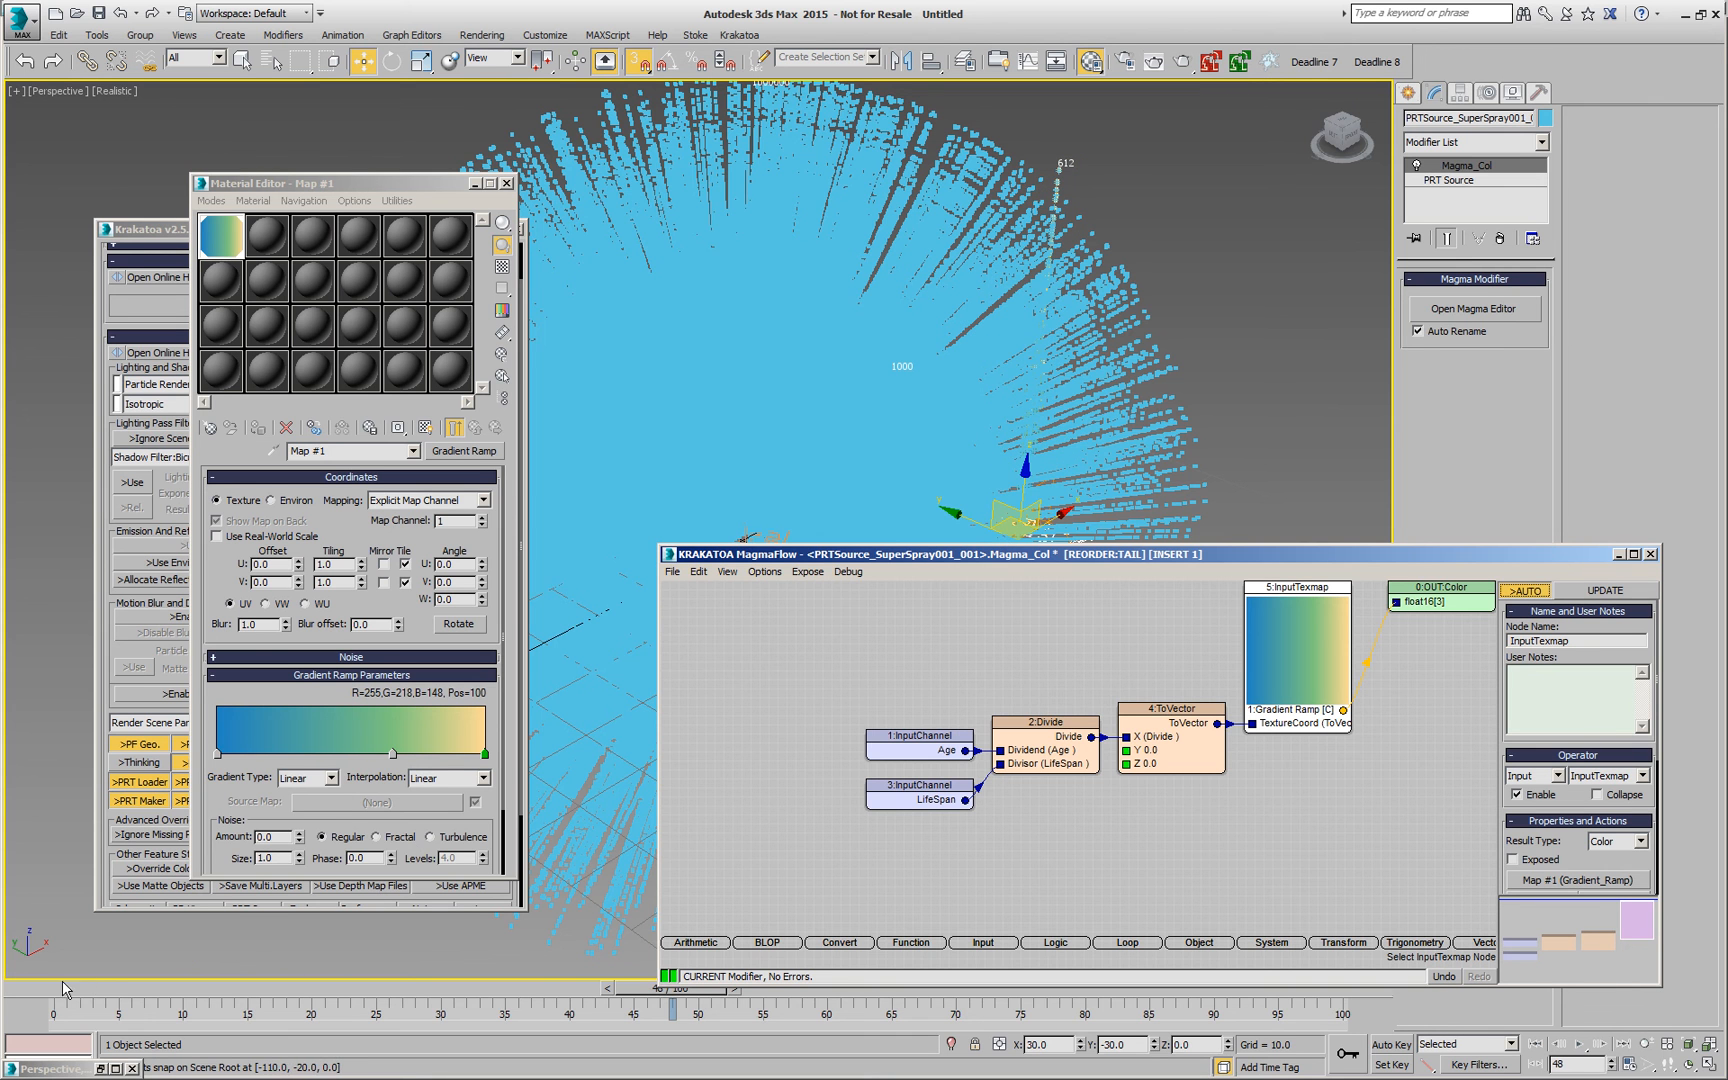
# Step: Scrub the time slider to preview particles shading blue to yellow by age
pyautogui.moveTo(656, 986); pyautogui.dragTo(232, 986)
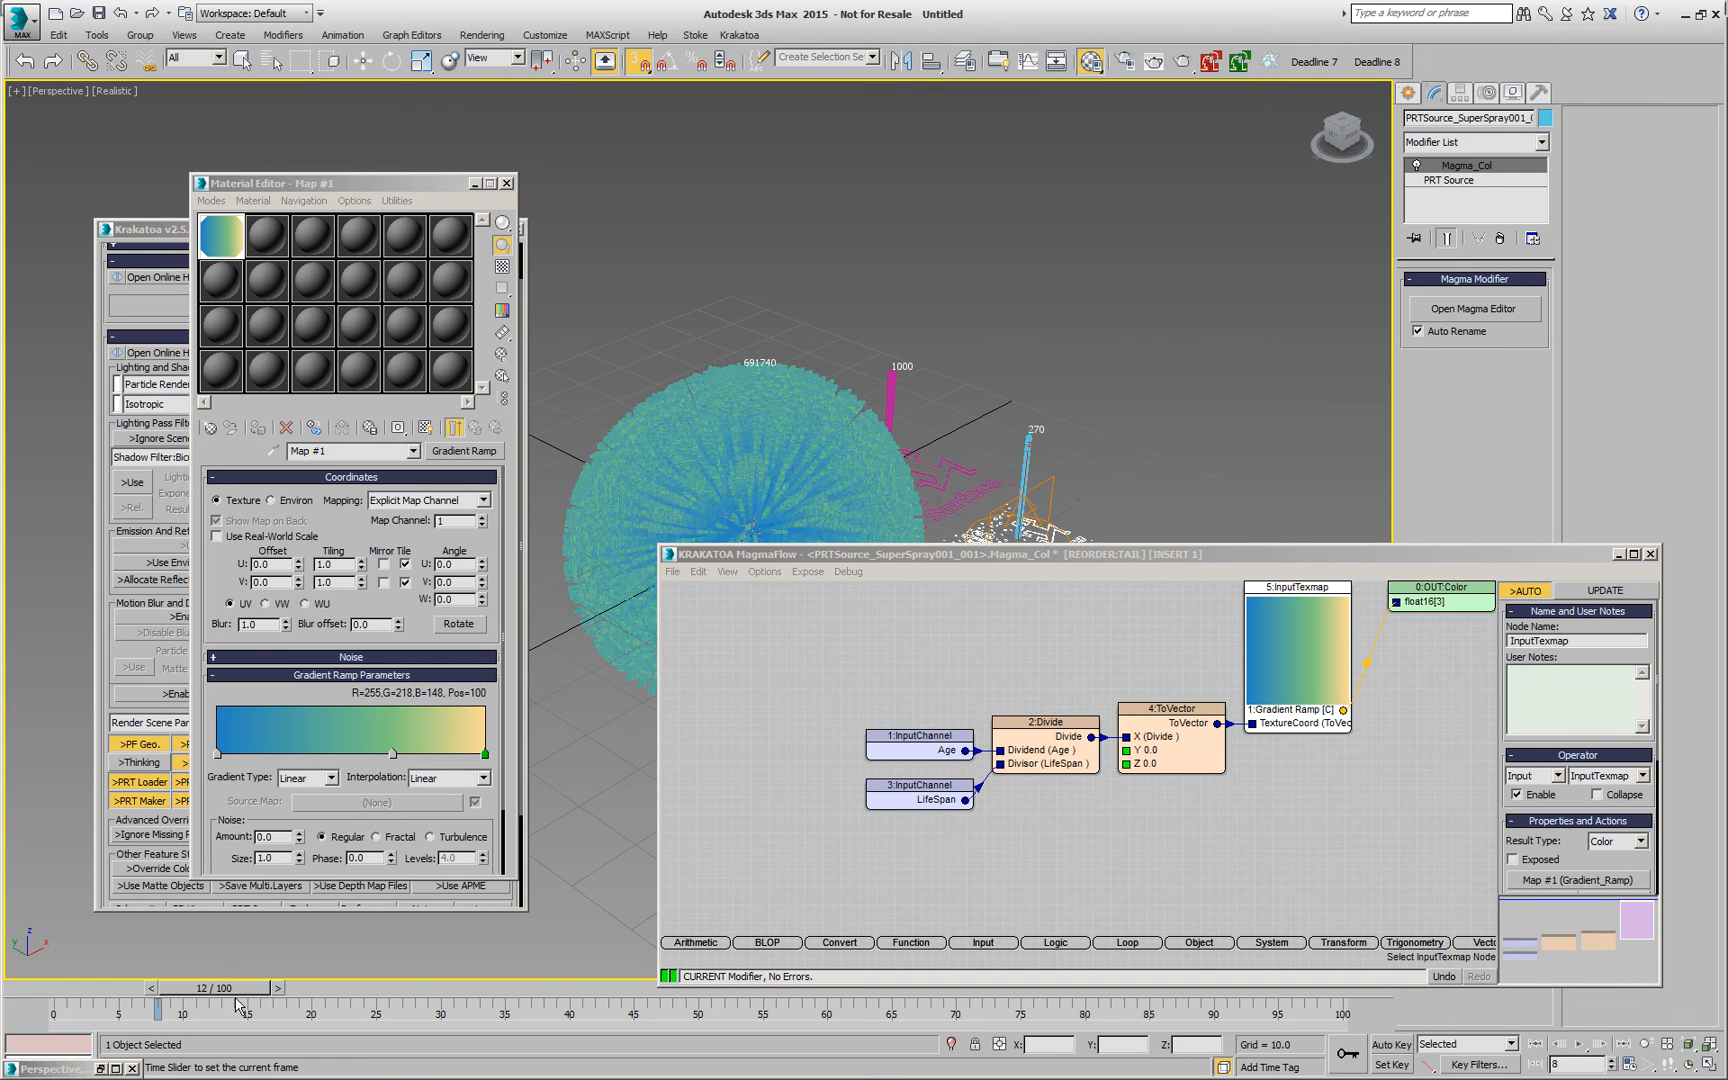
pyautogui.moveTo(234, 988); pyautogui.dragTo(388, 988)
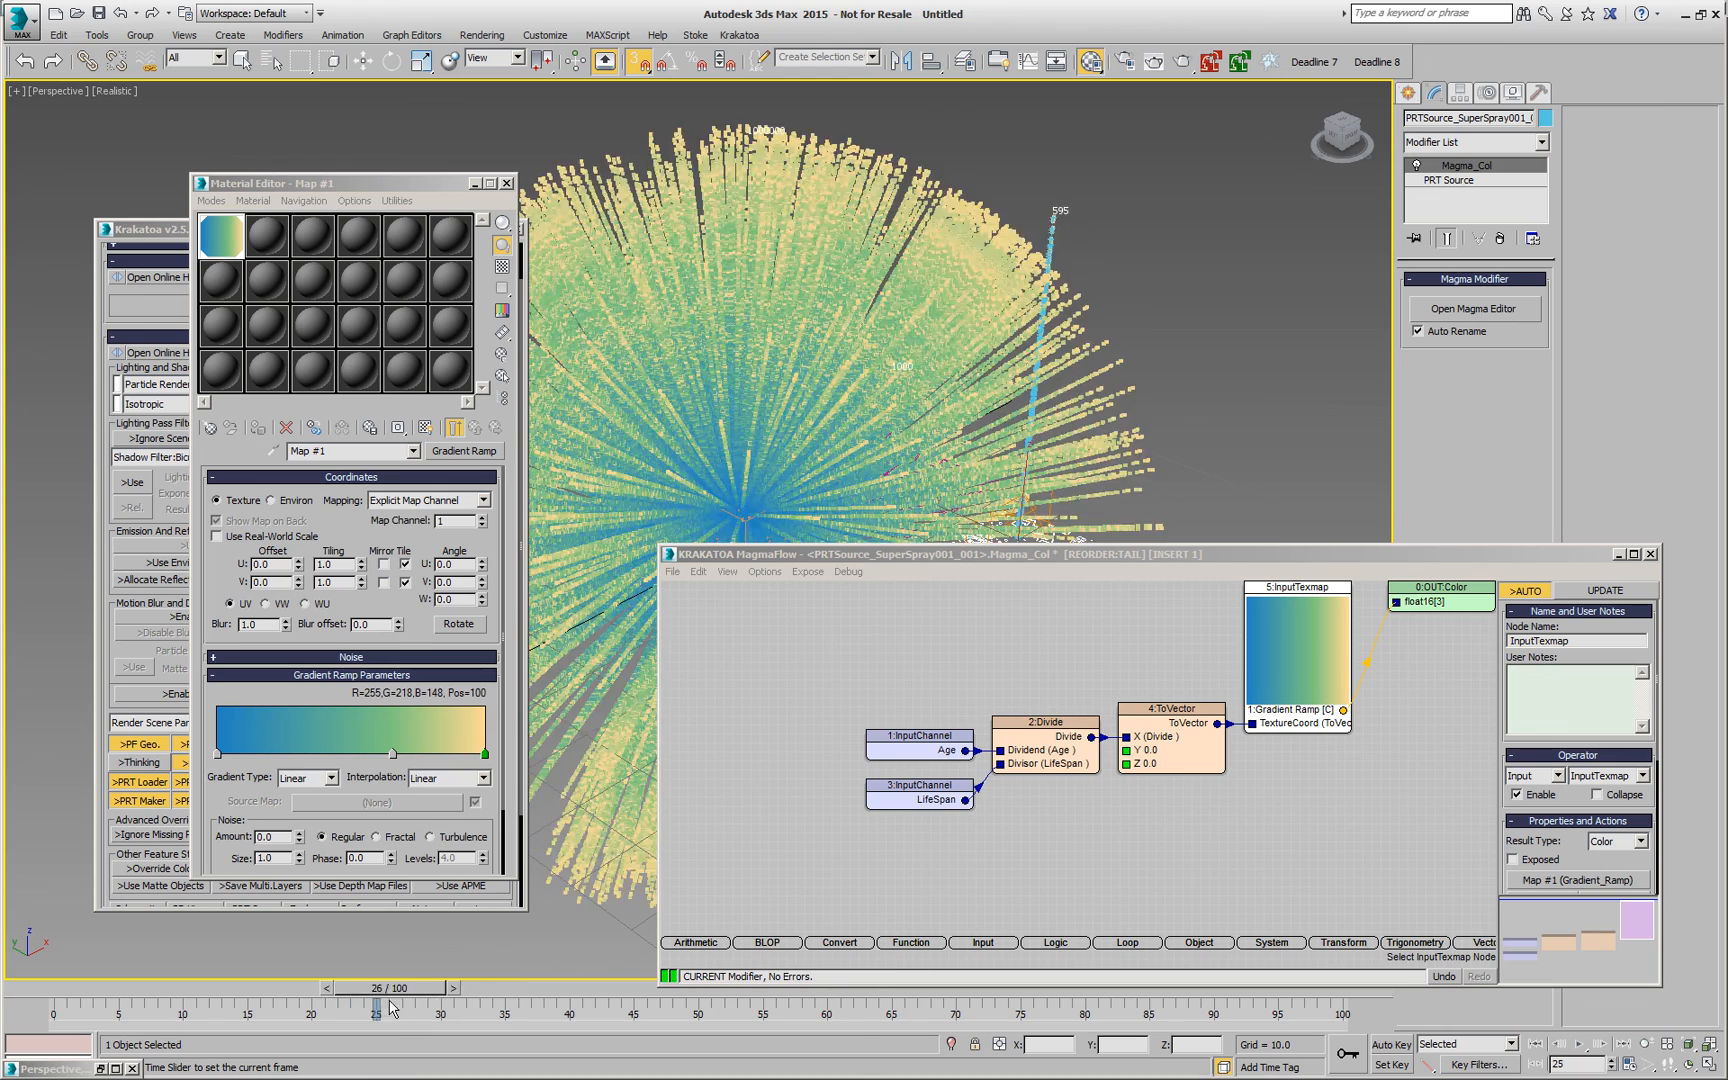
pyautogui.moveTo(392, 986); pyautogui.dragTo(482, 986)
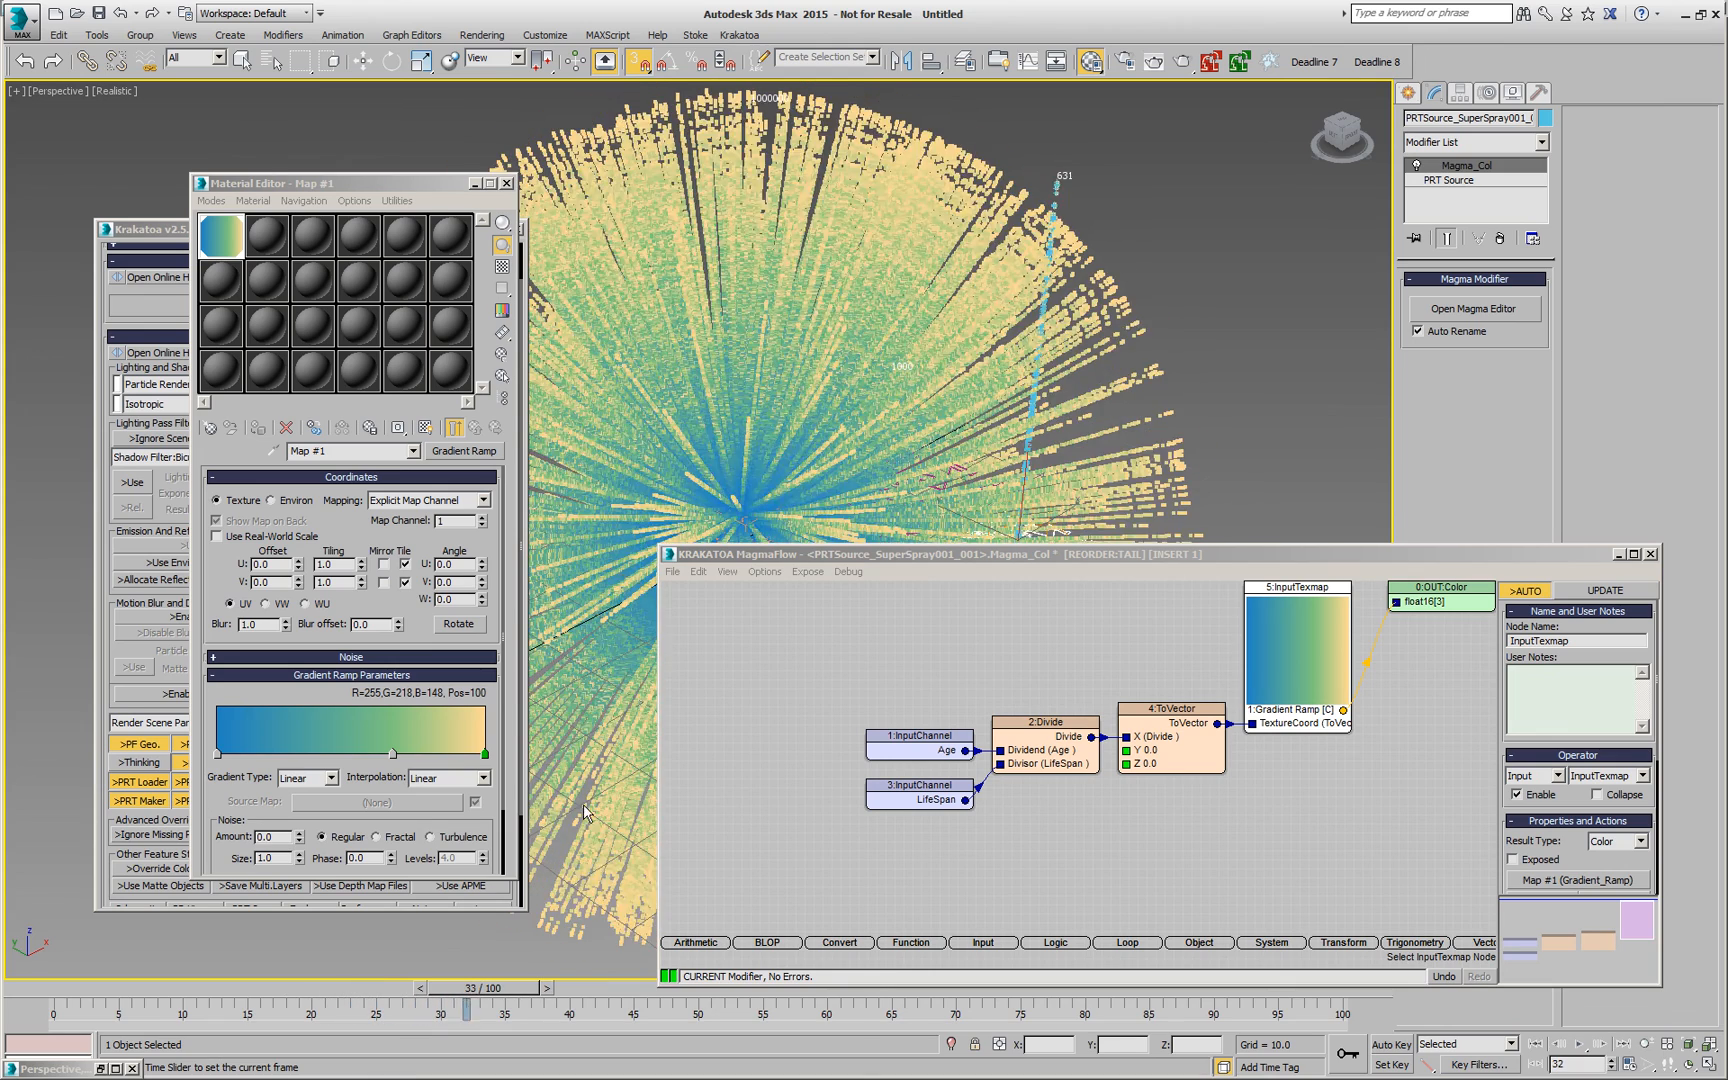